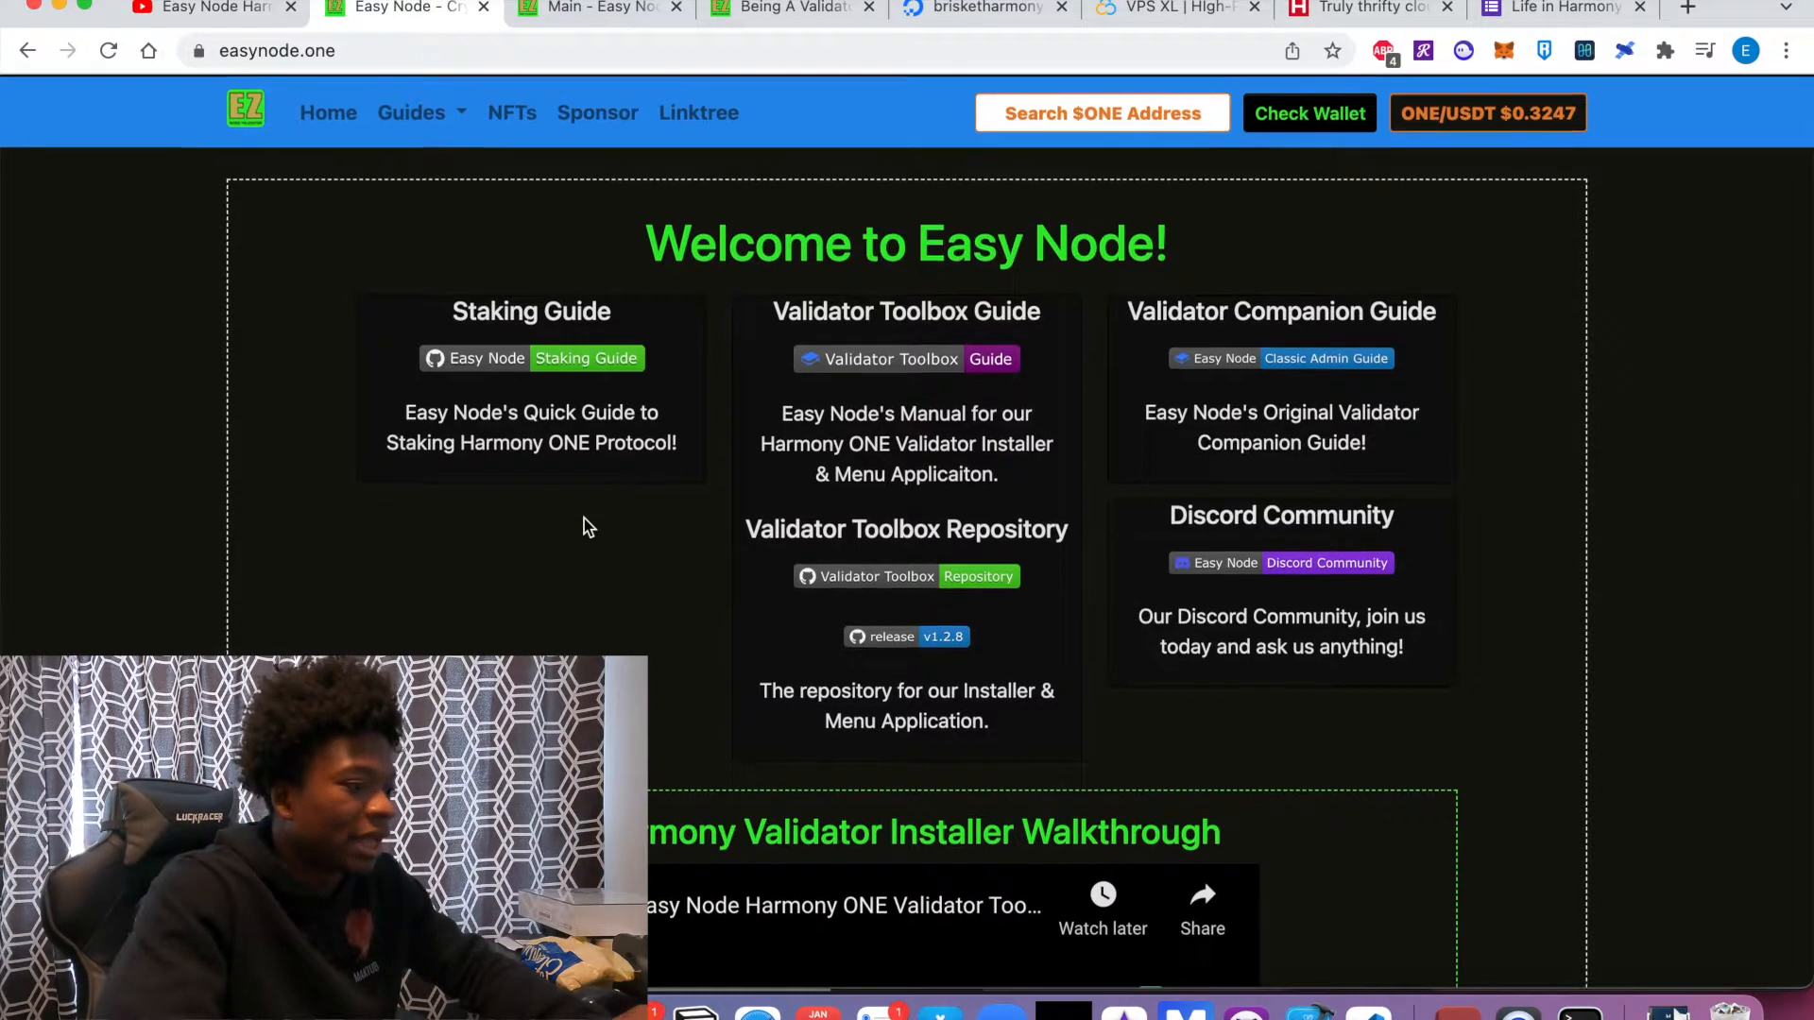
# Scroll easynode.one down to the Validator Stats table and footer, then back up to the stats
pyautogui.click(278, 50)
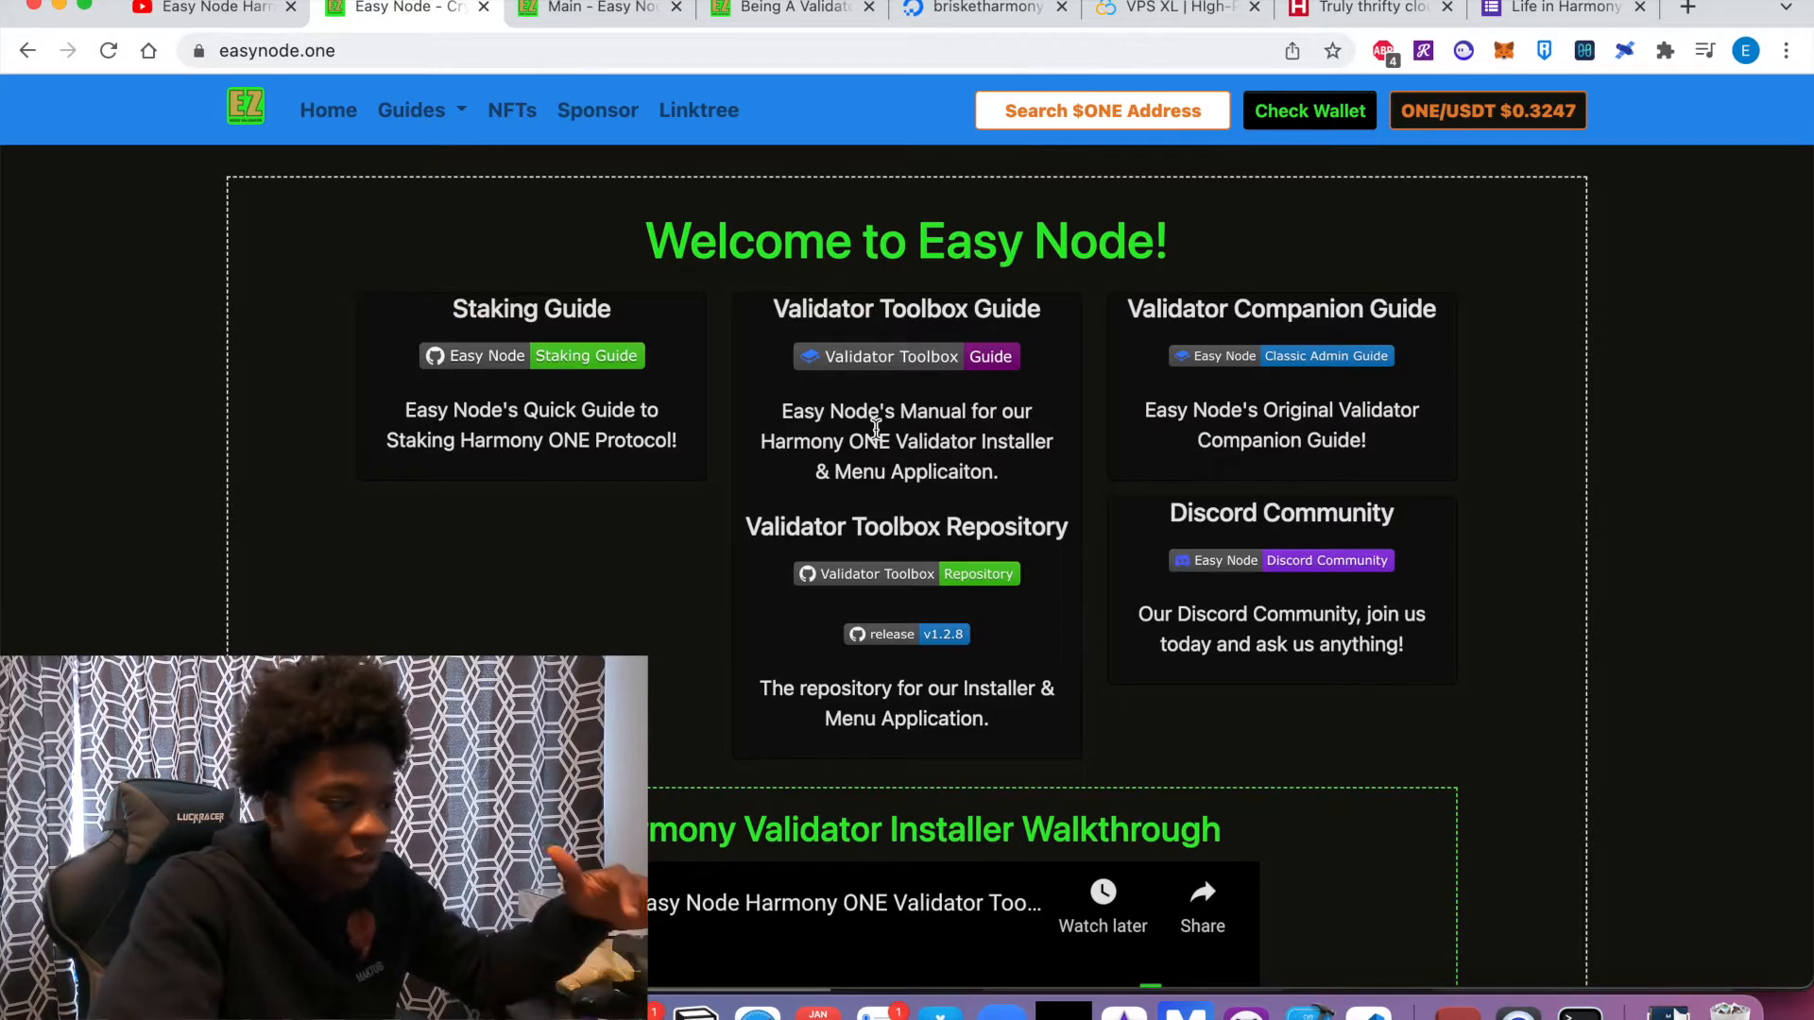
pyautogui.scroll(-3)
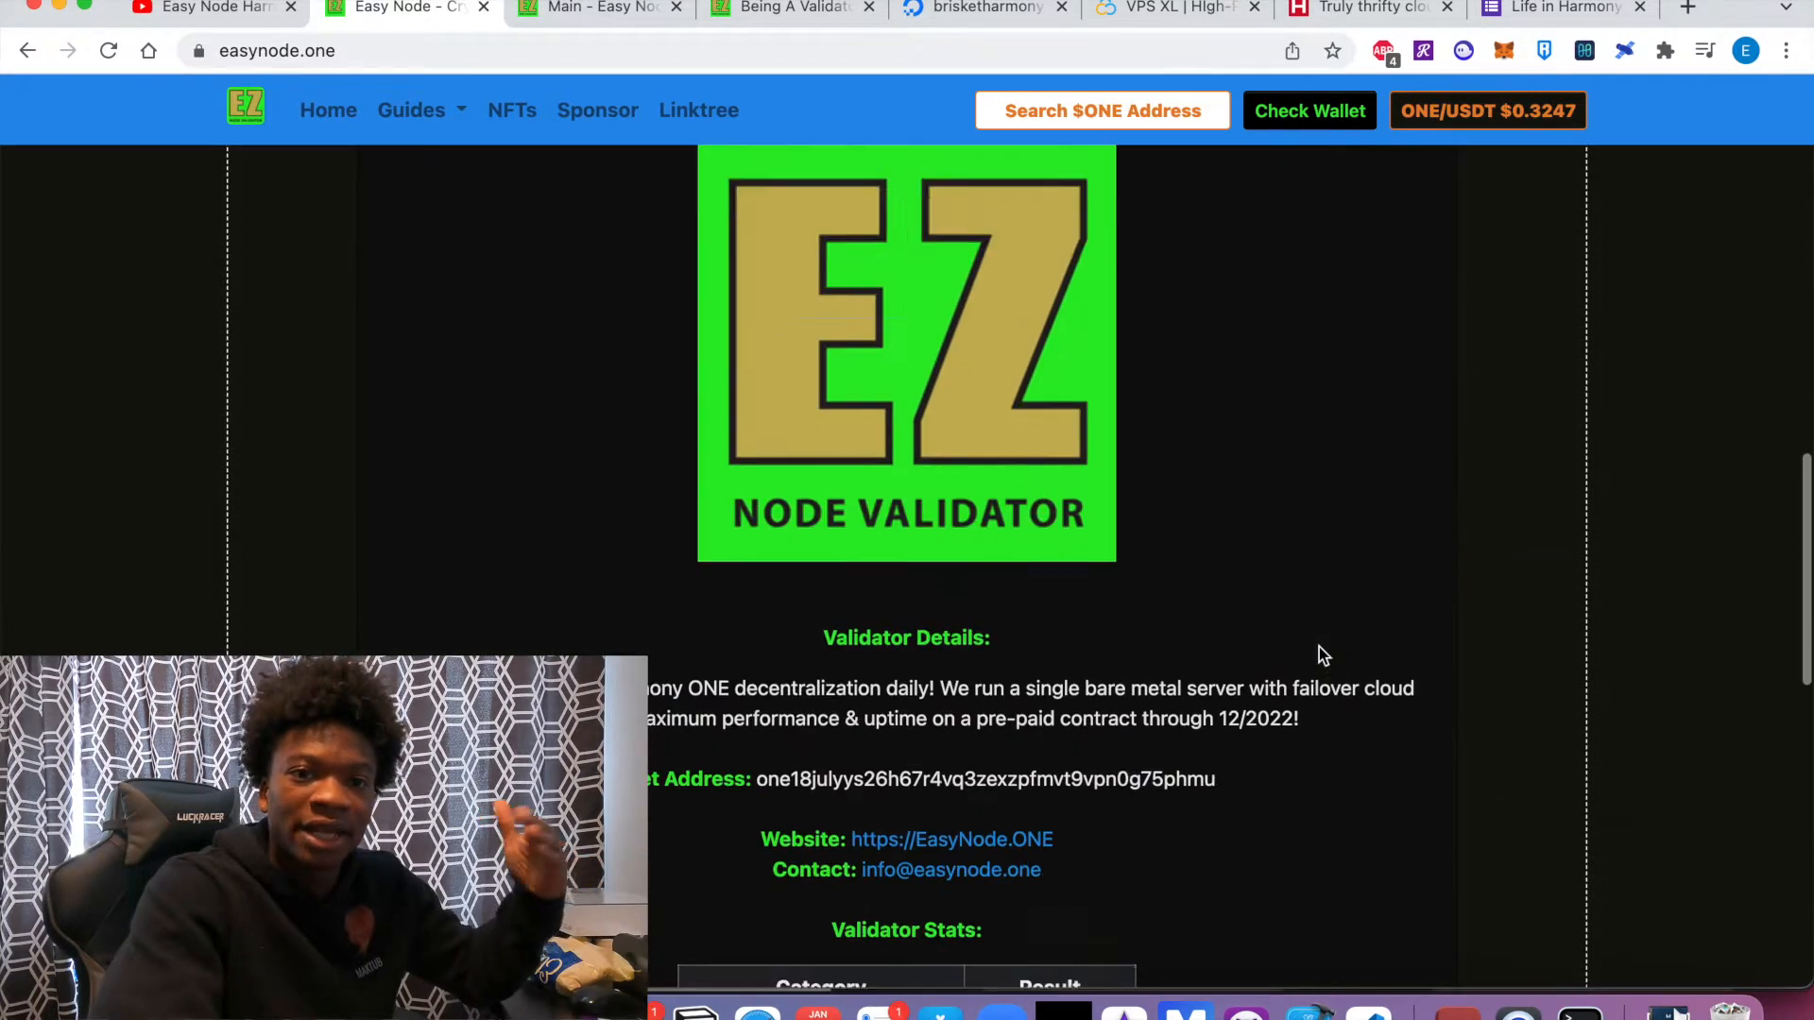
pyautogui.scroll(-3)
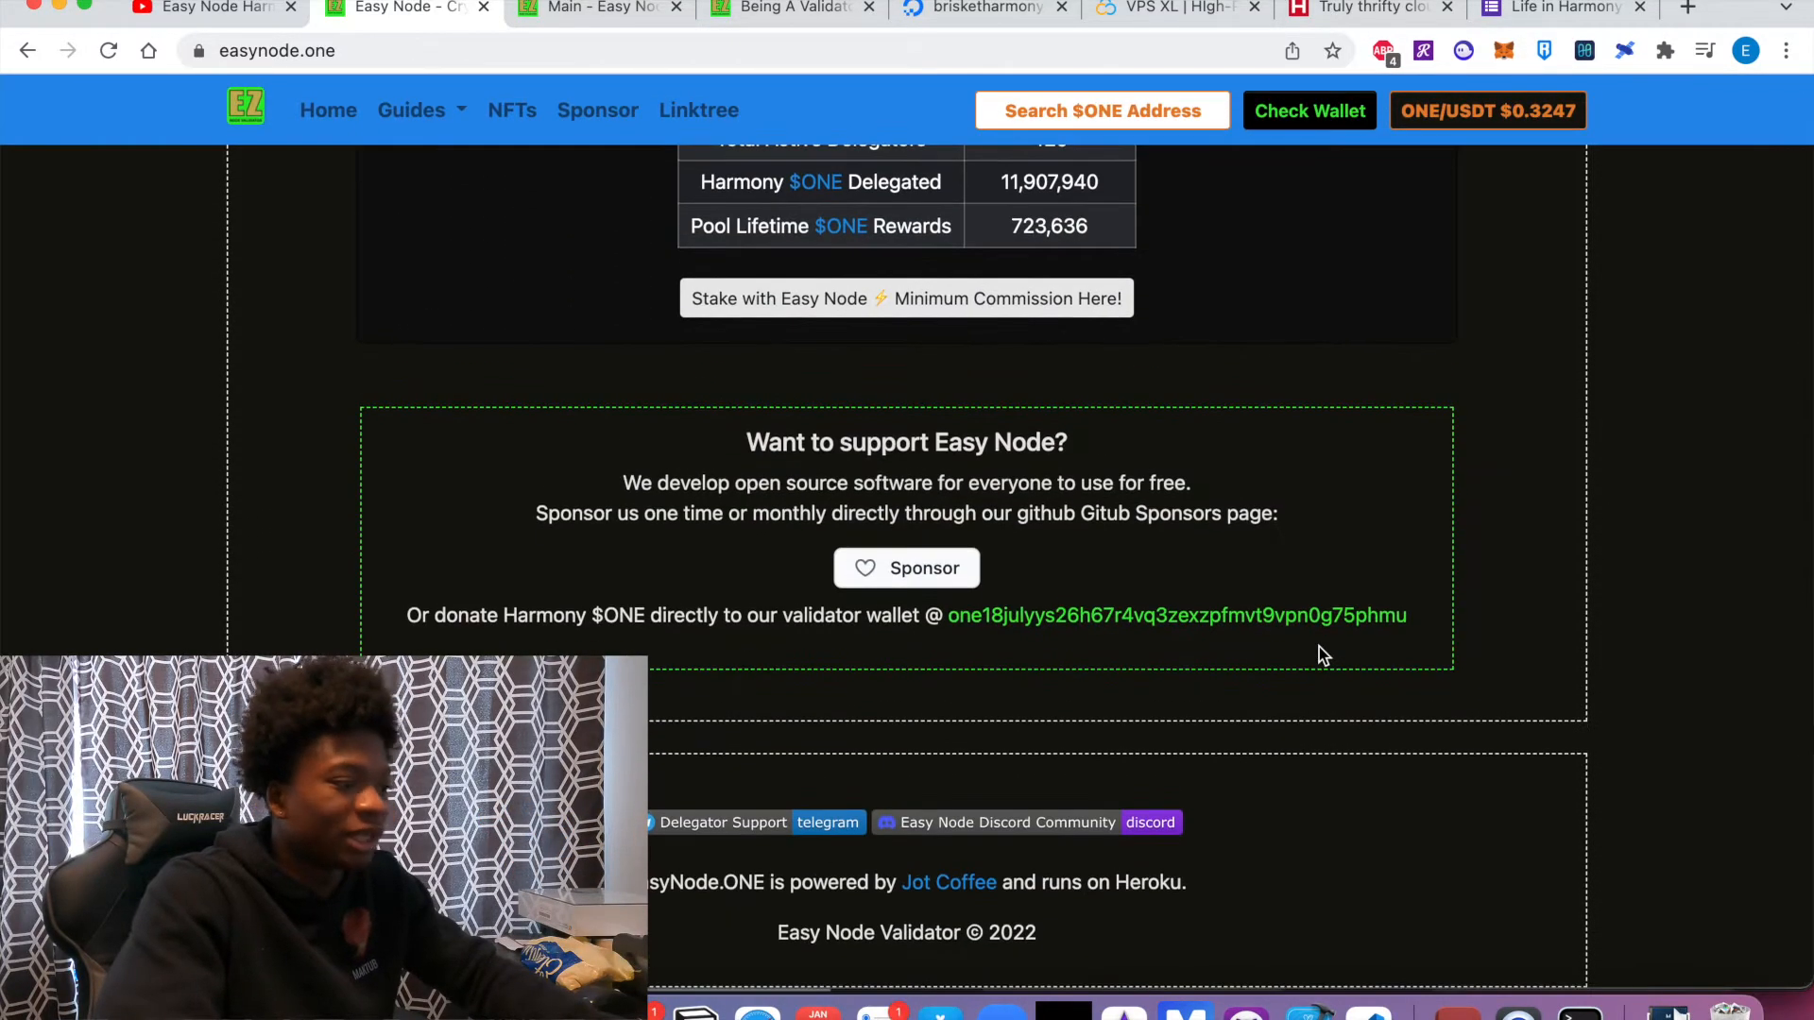
pyautogui.moveTo(1272, 456)
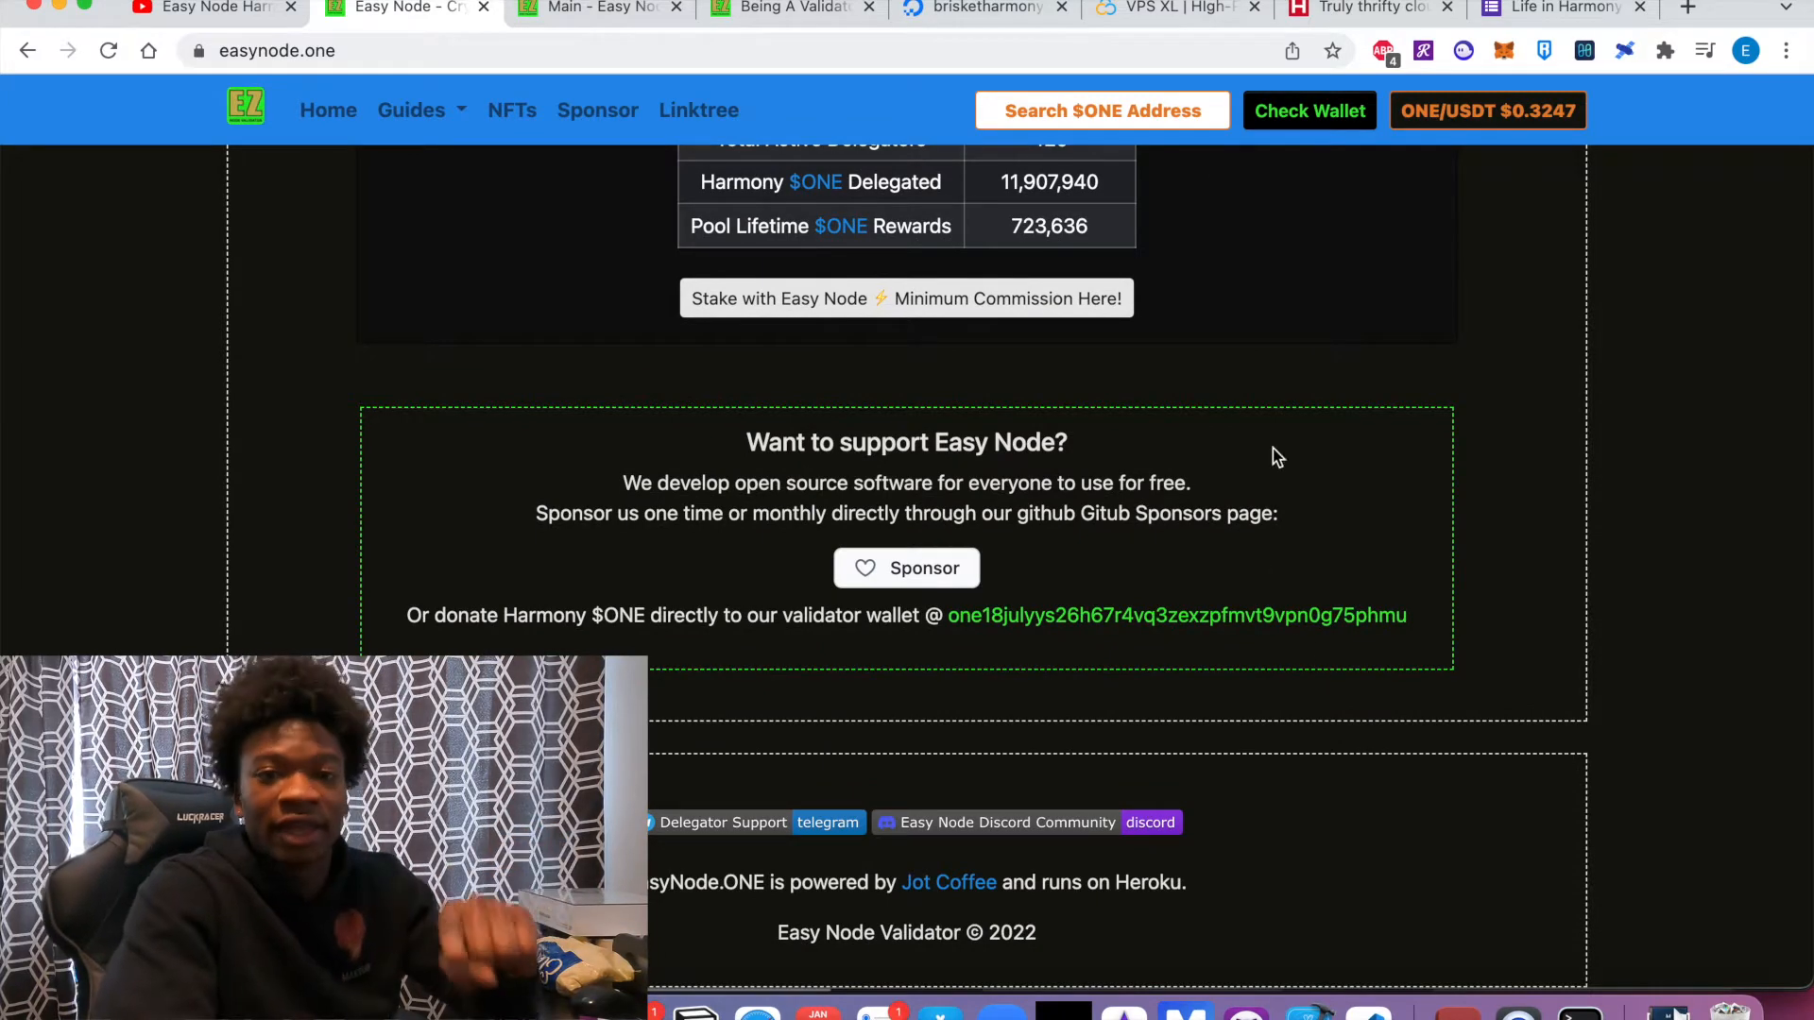
pyautogui.scroll(3)
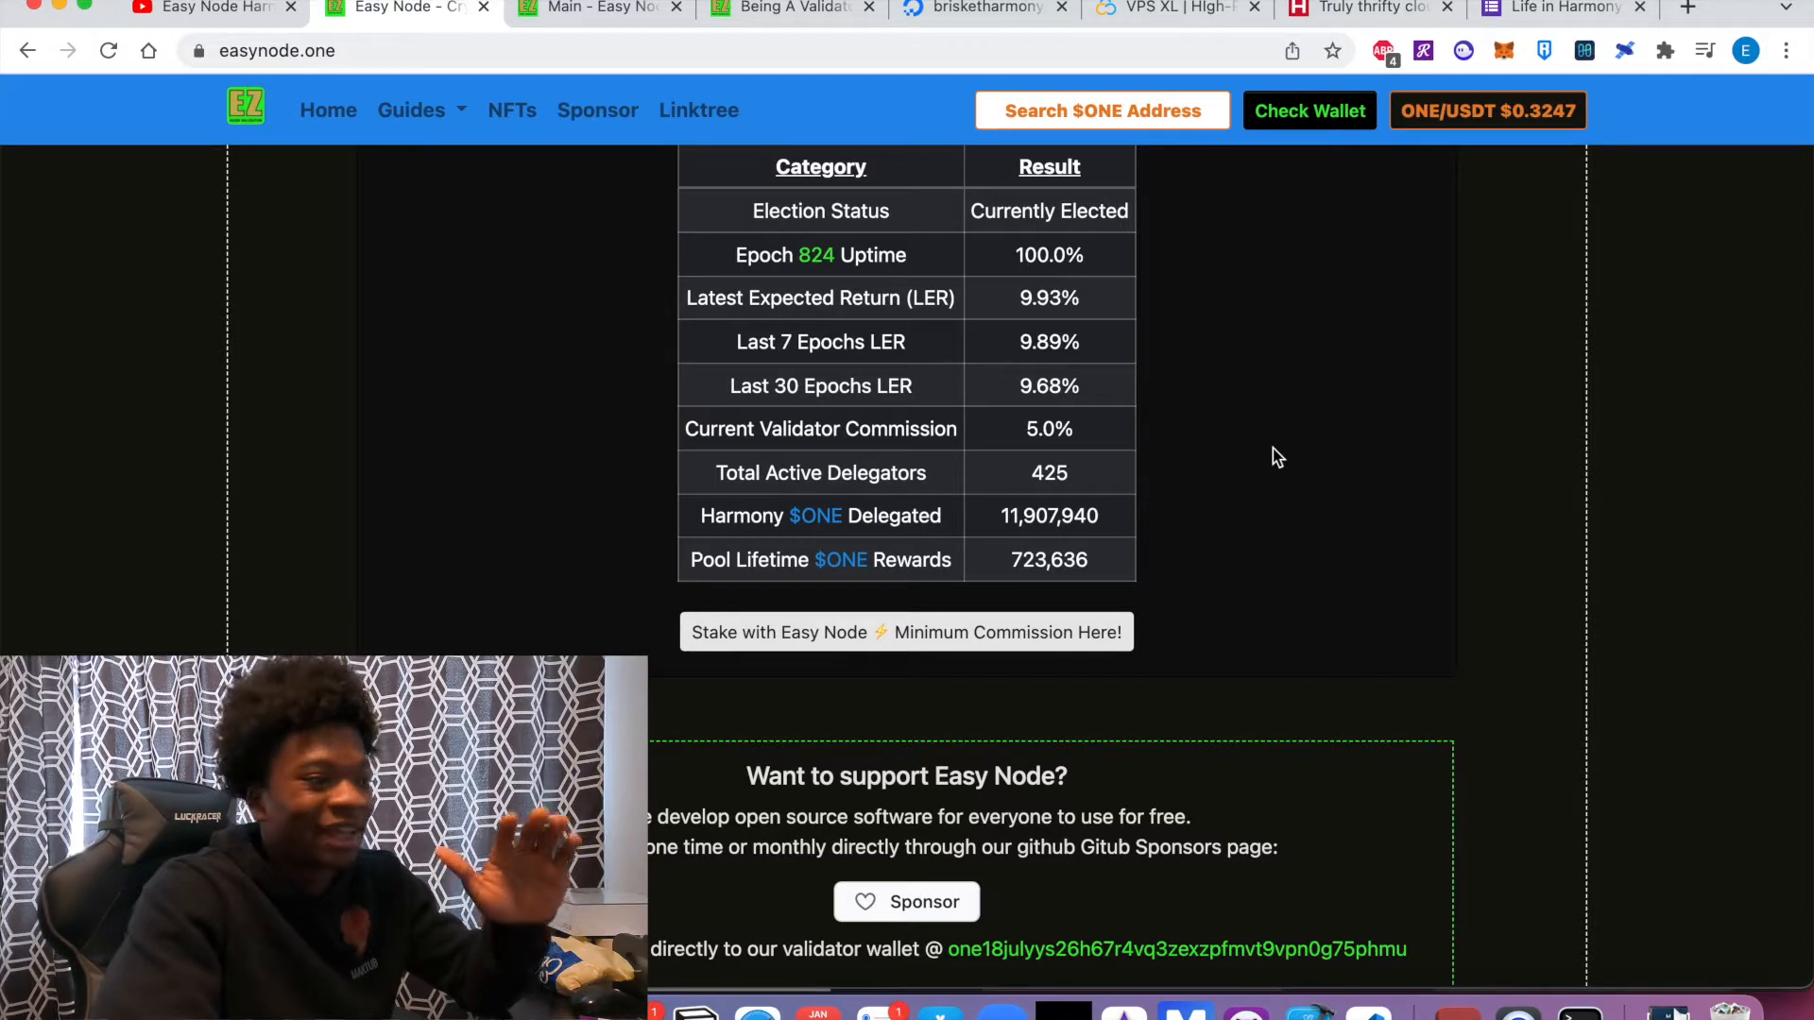
pyautogui.moveTo(1249, 623)
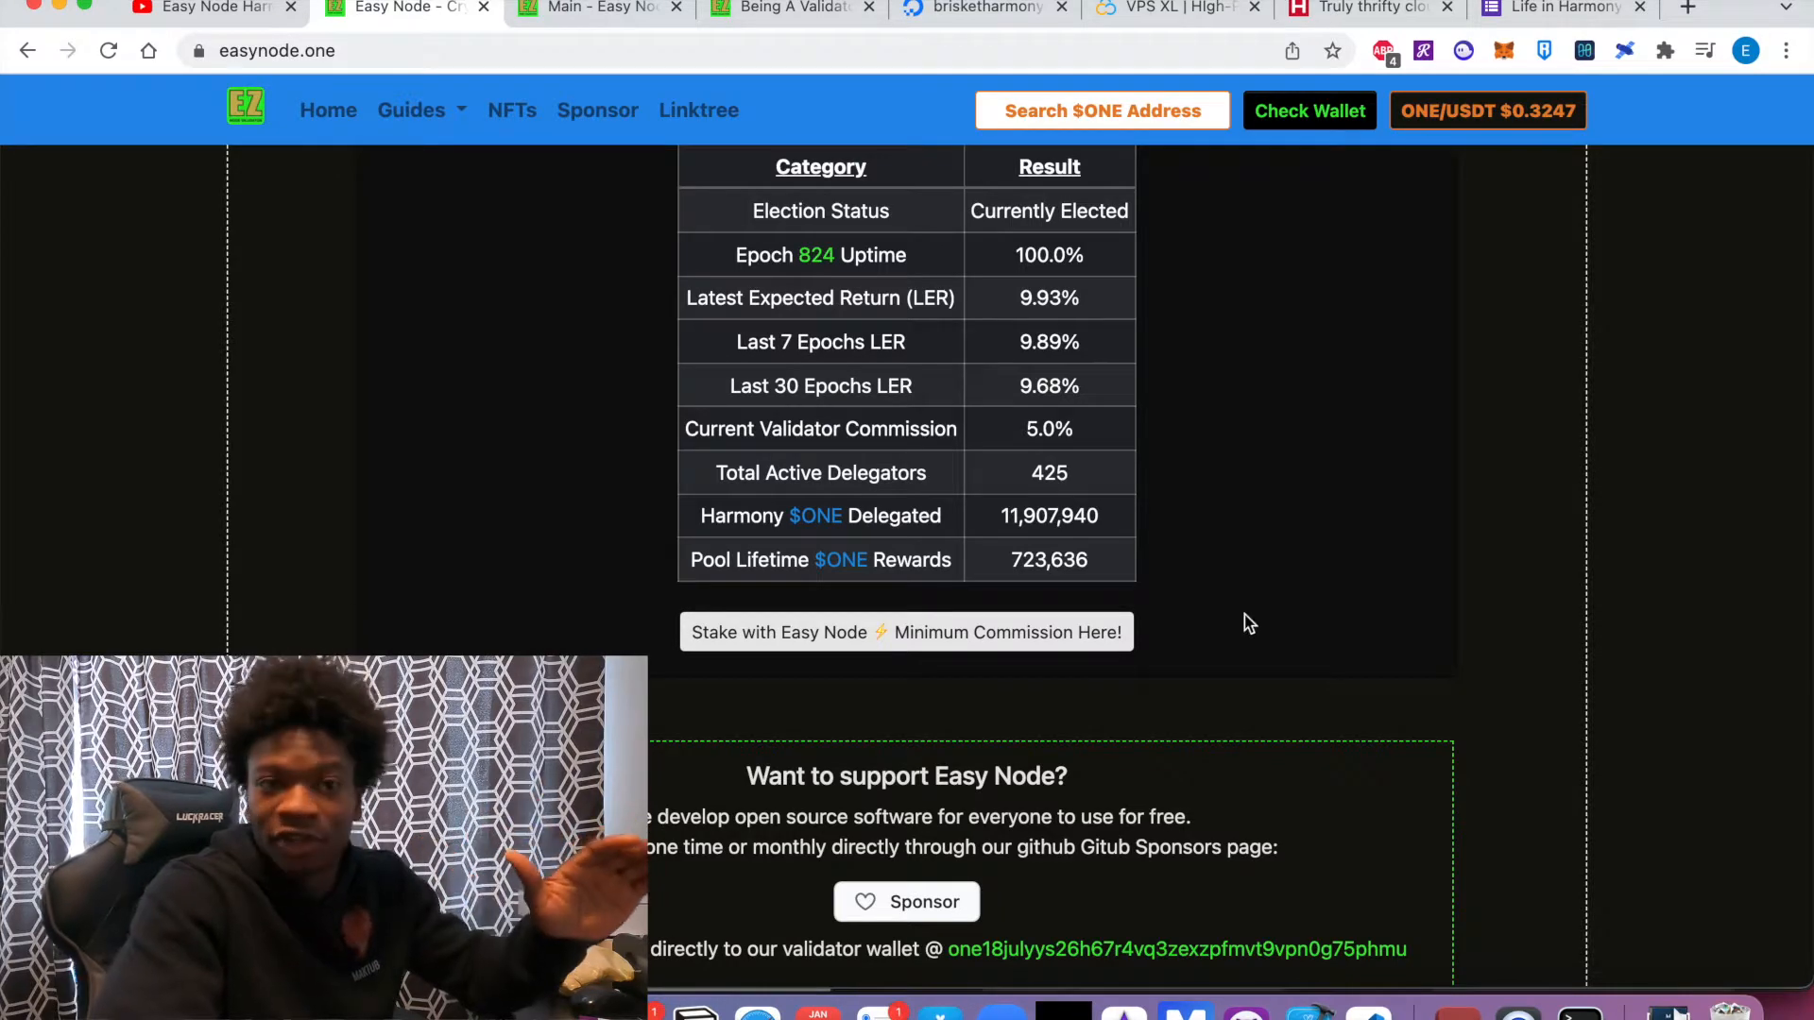
pyautogui.scroll(3)
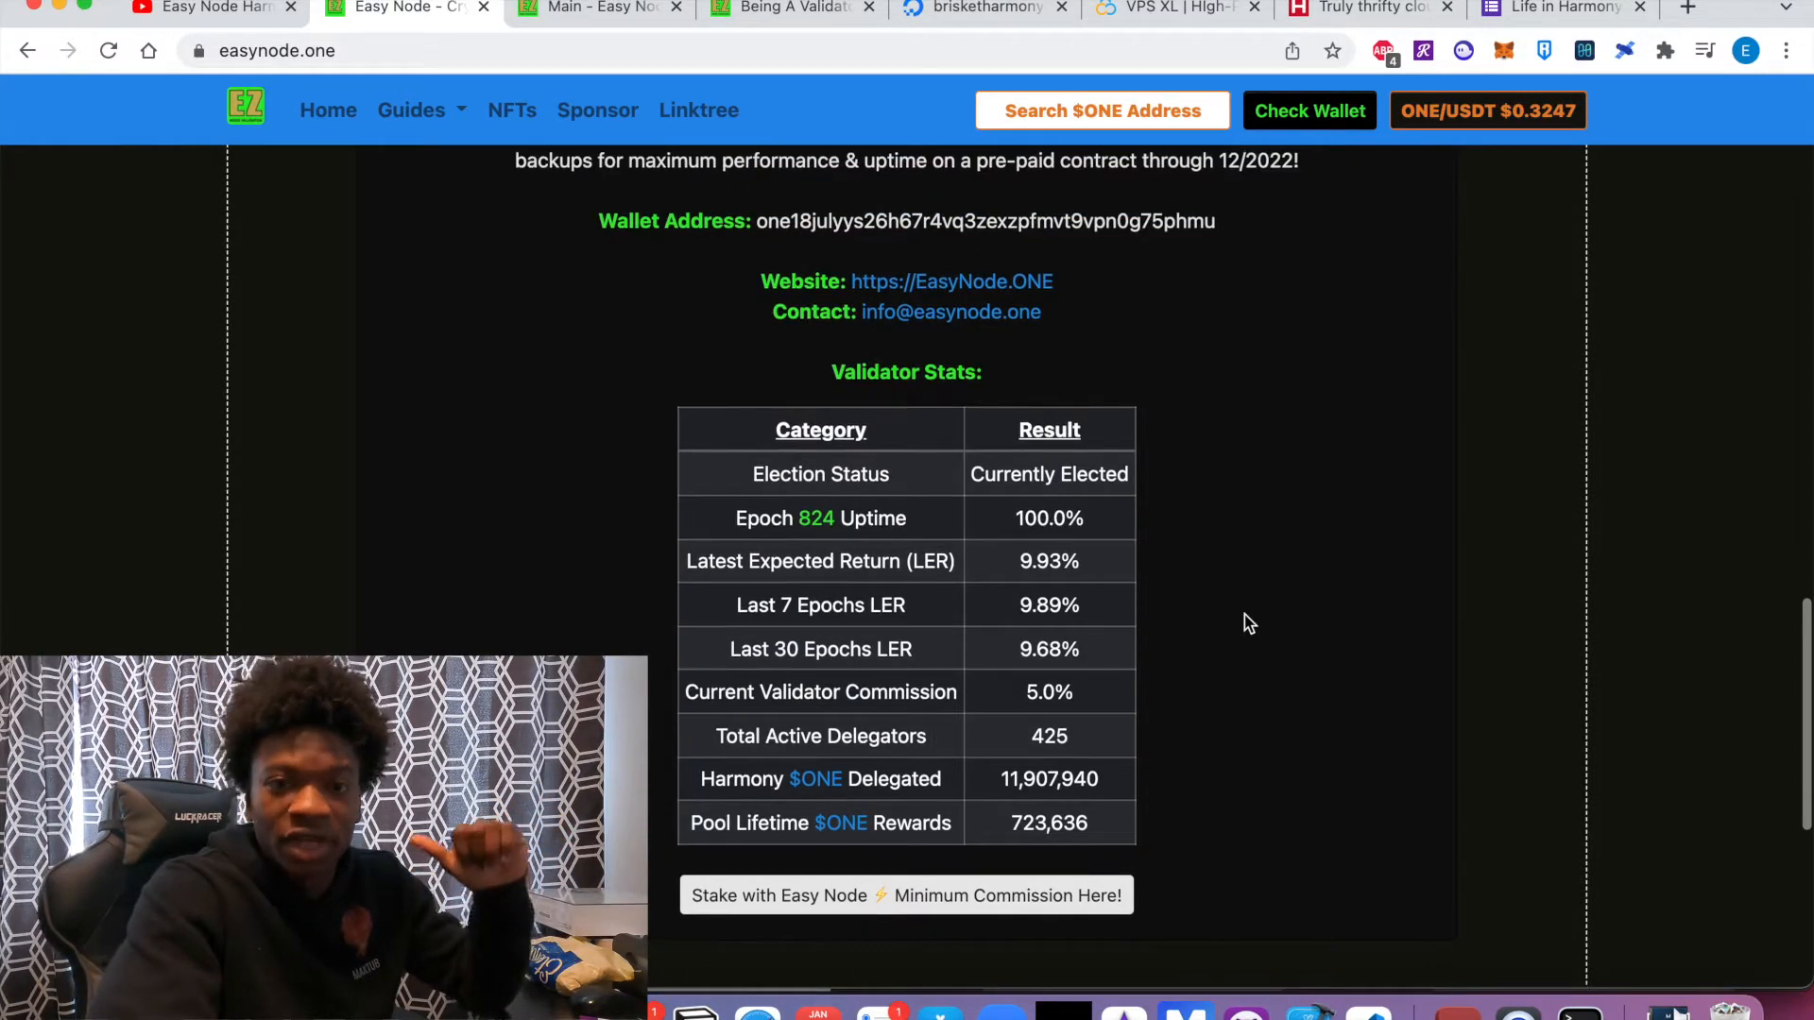
pyautogui.moveTo(597, 9)
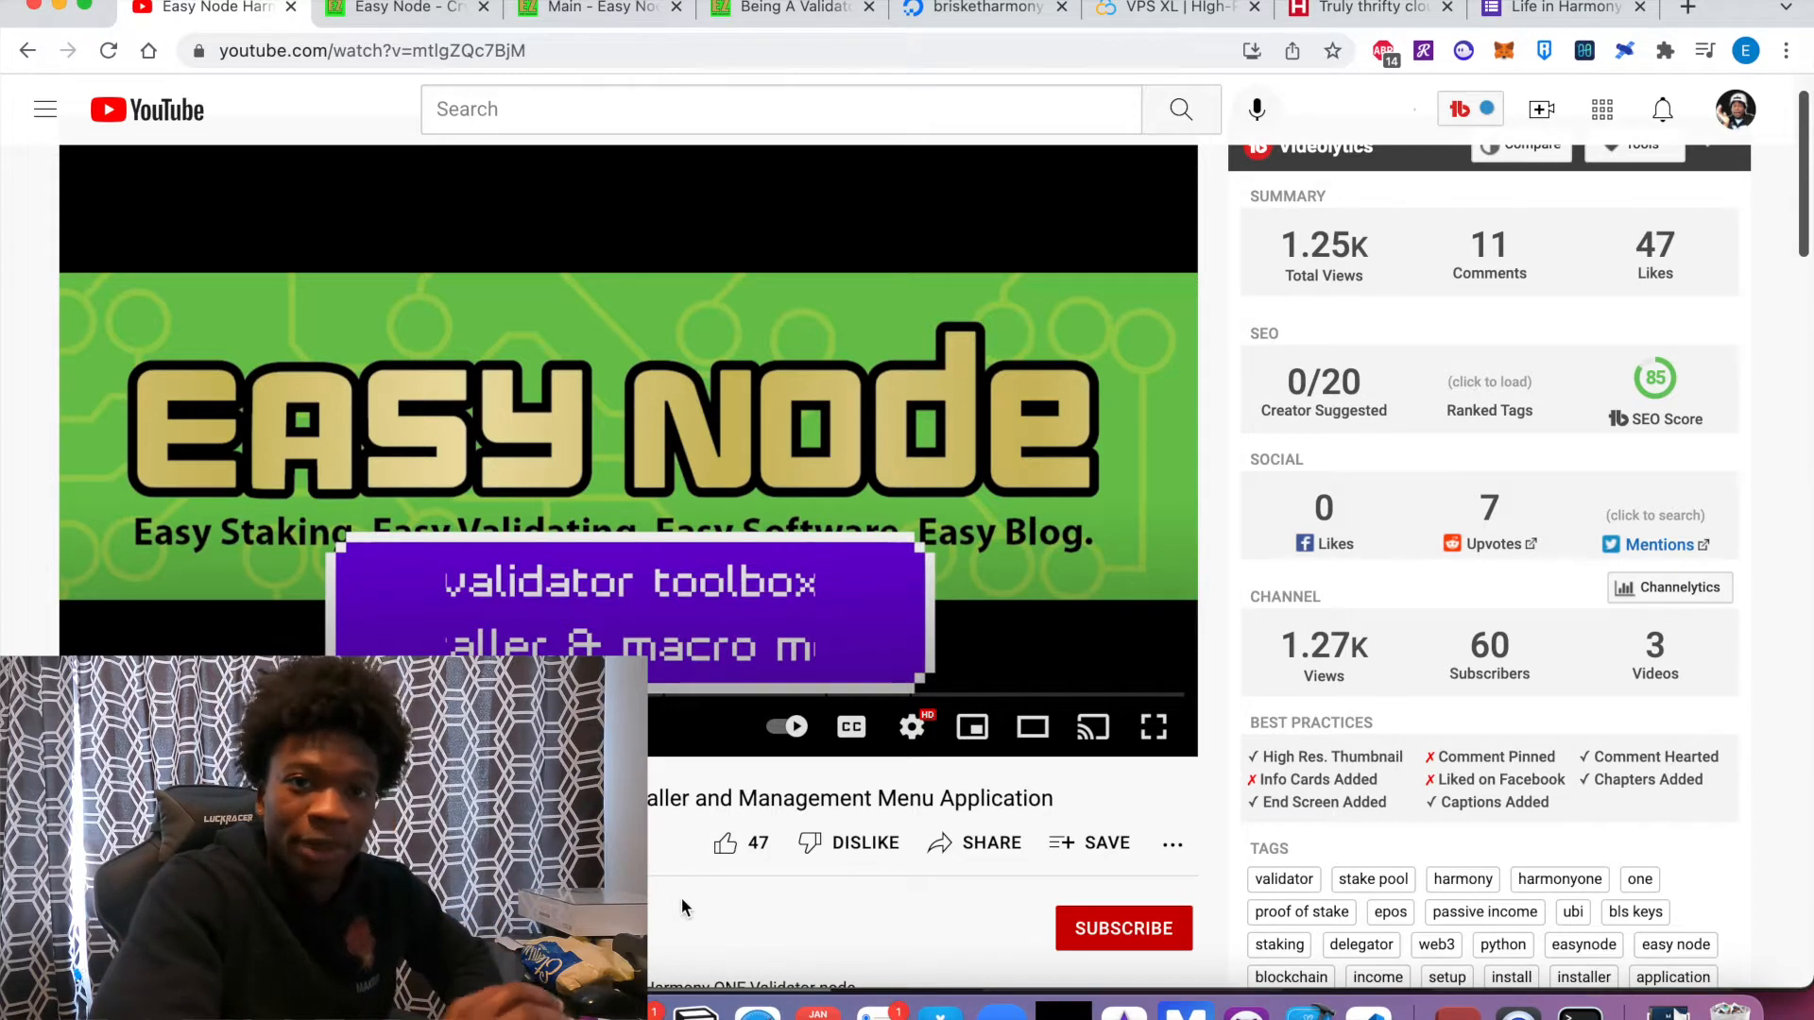
pyautogui.moveTo(671, 911)
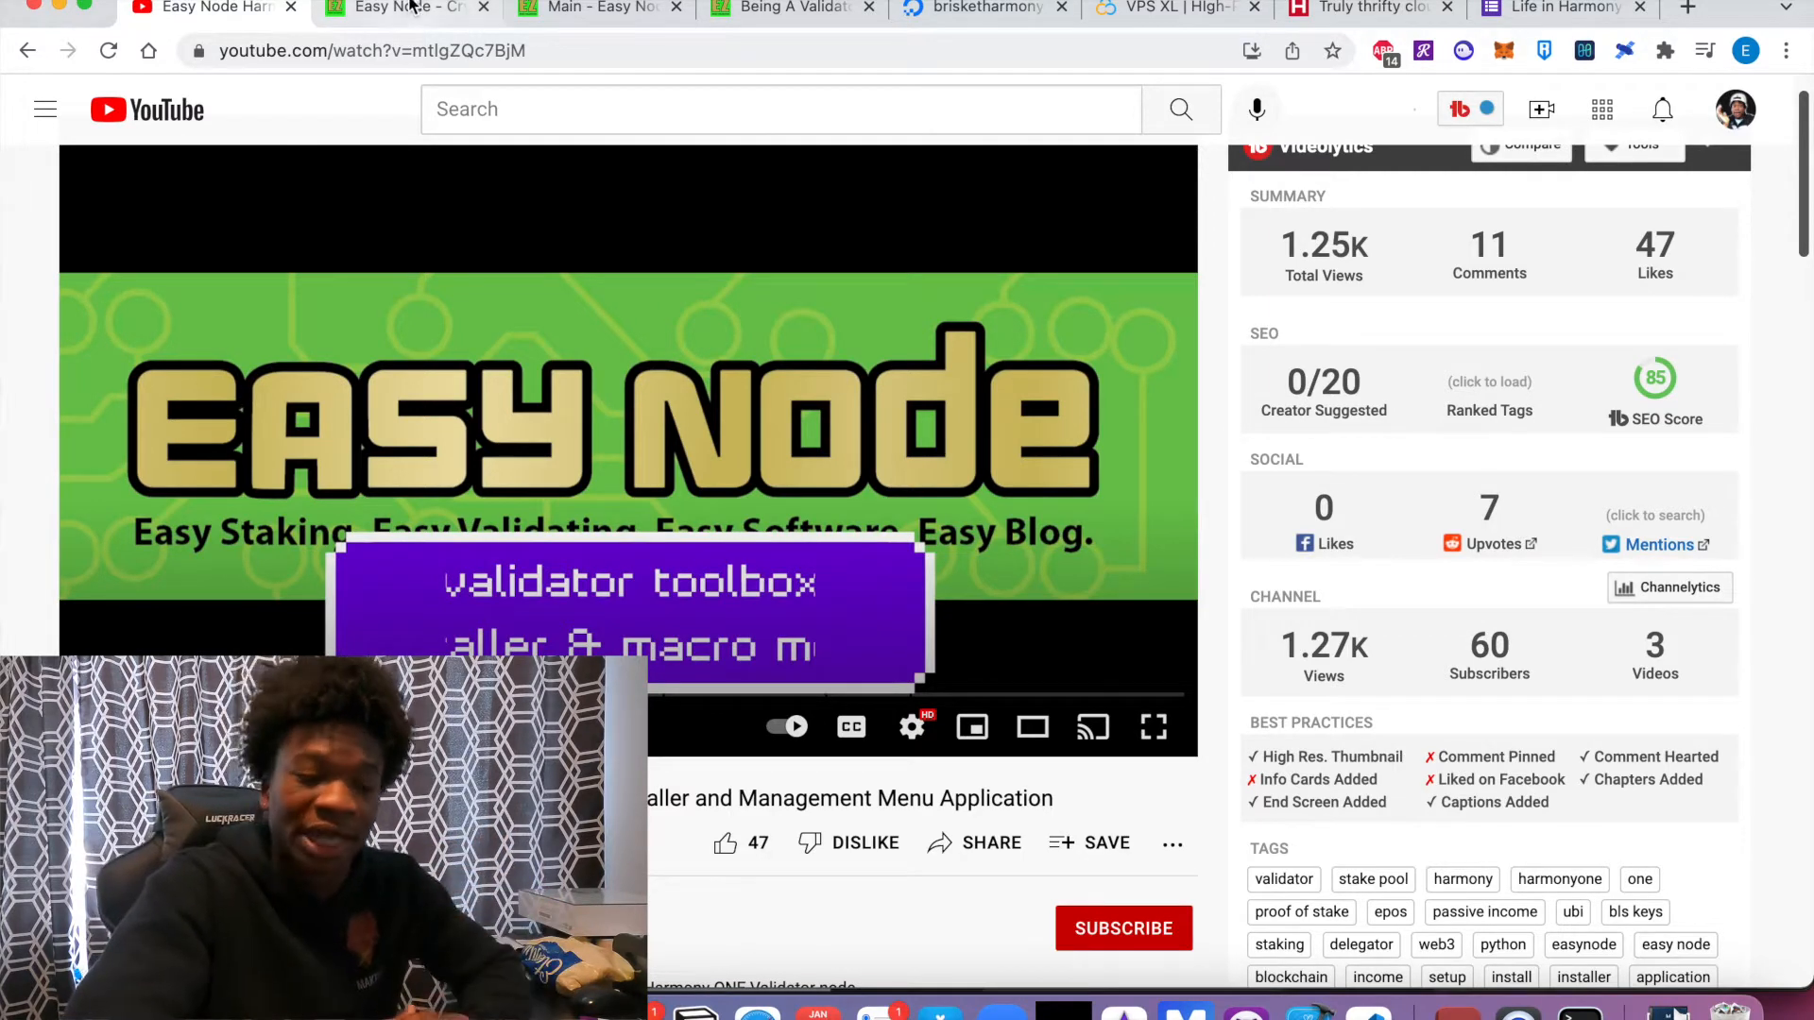
# Switch from the YouTube video to the Easy Node tab, then to the companion guide tab
pyautogui.click(406, 9)
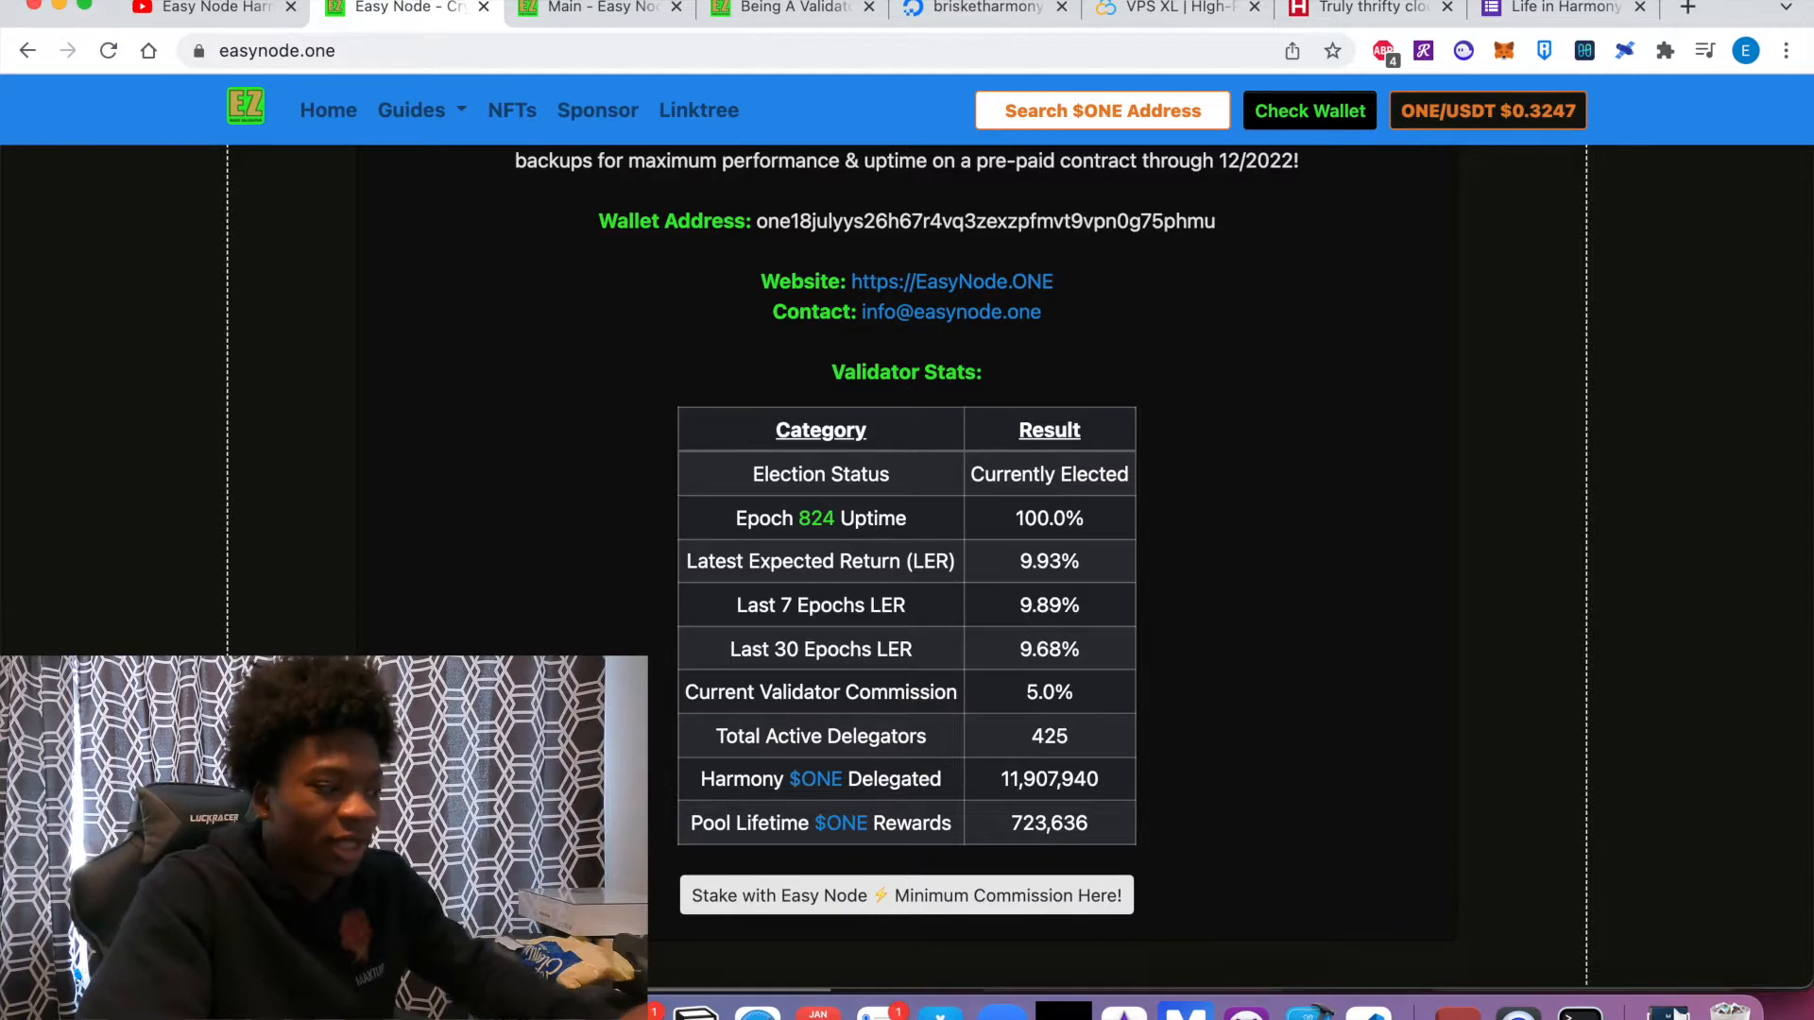
pyautogui.click(598, 9)
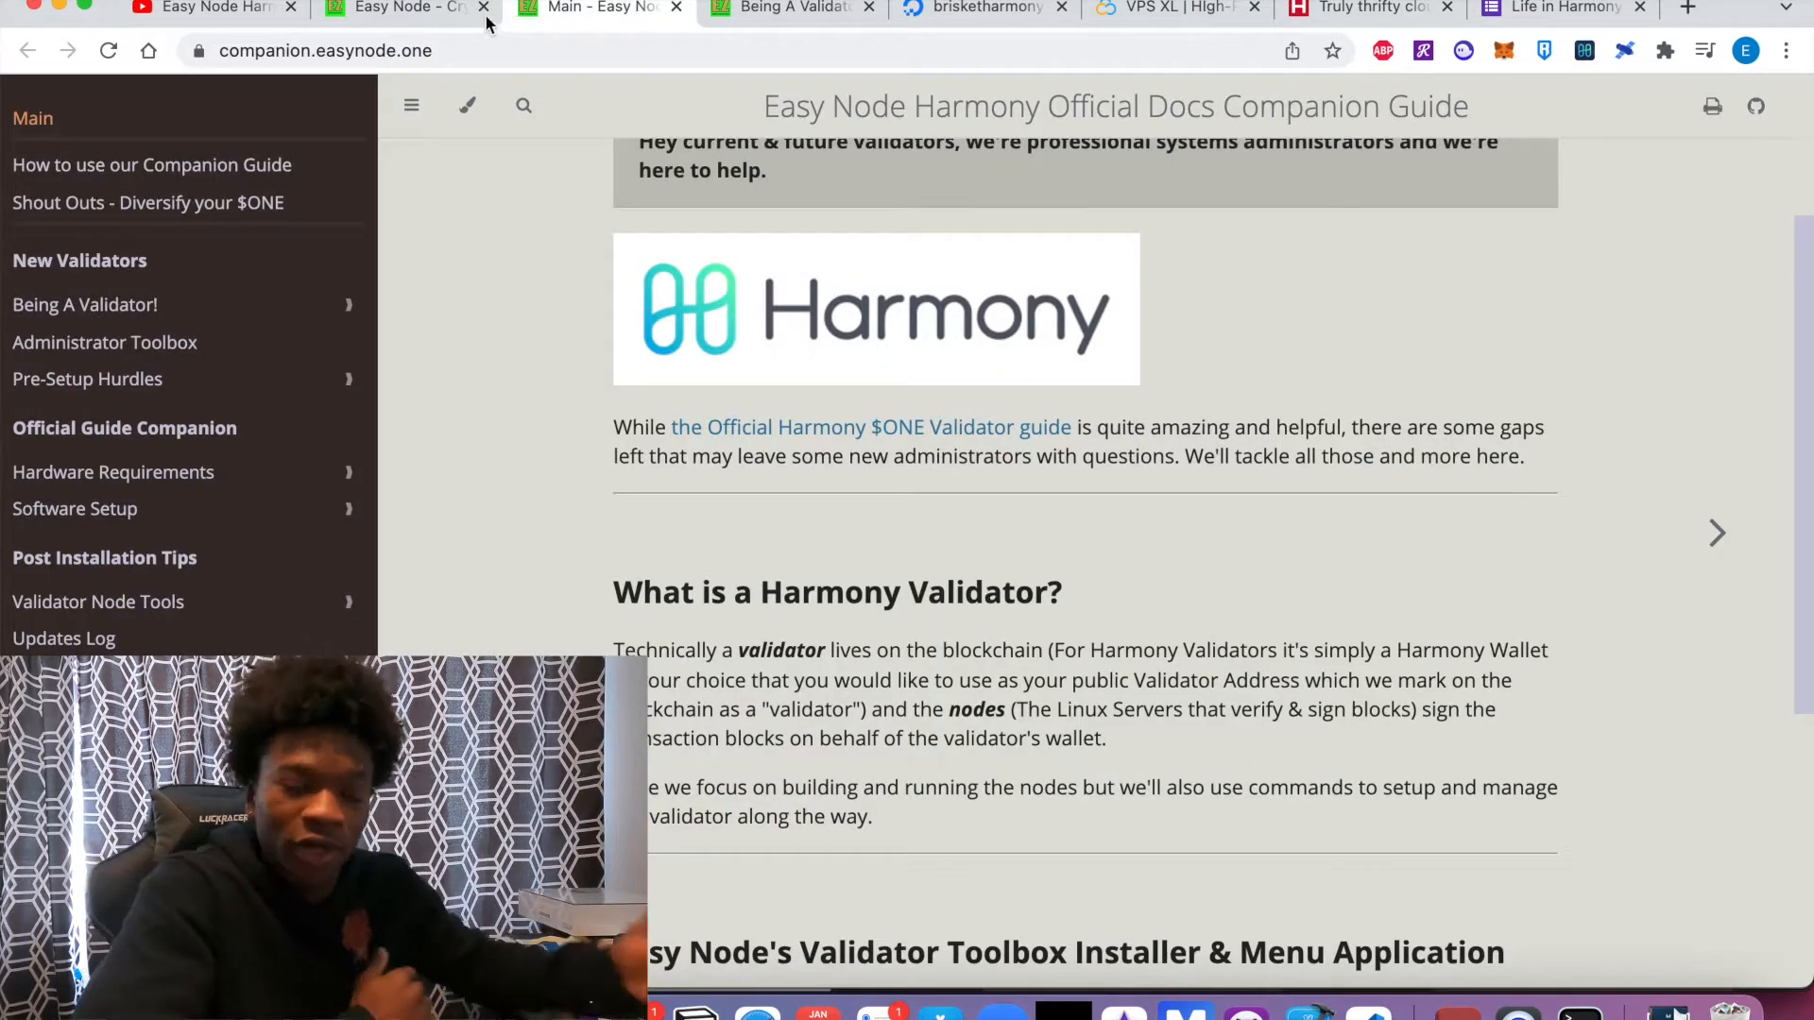
pyautogui.moveTo(405, 8)
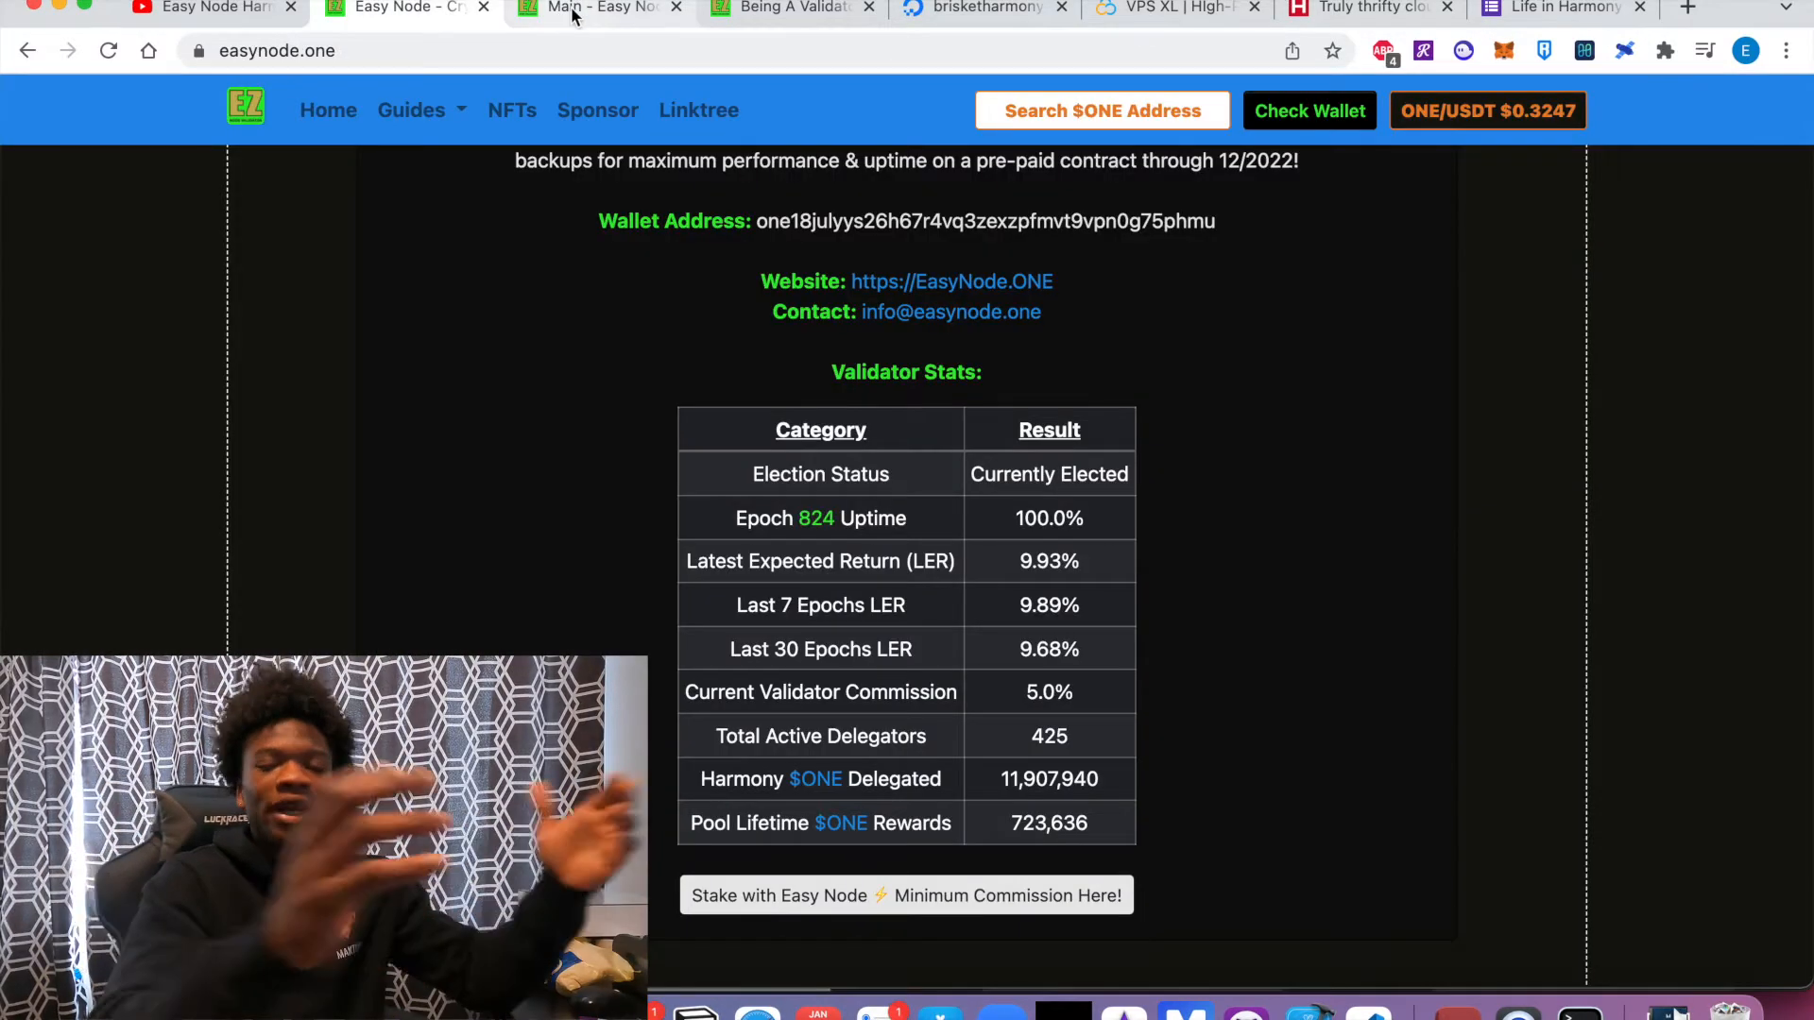
# Switch to the 'Main - Easy Node' tab showing the companion guide home page
pyautogui.click(597, 9)
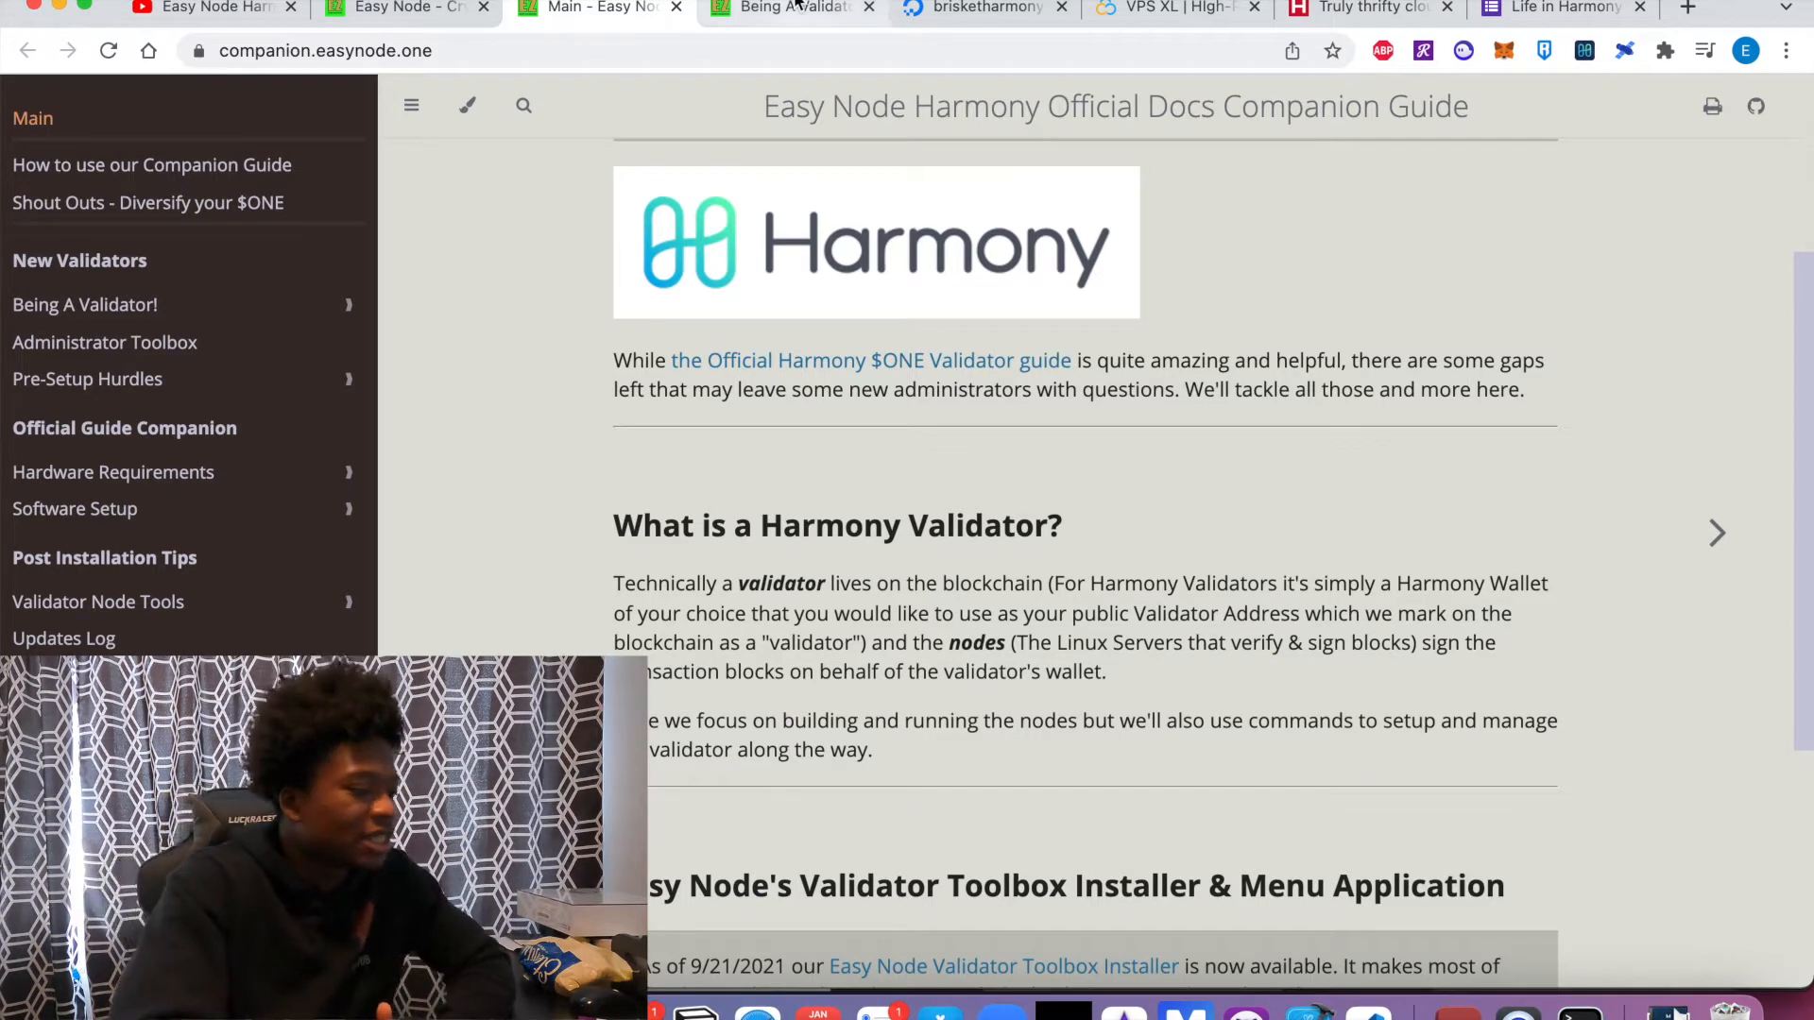
# Open 'Being A Validator', scroll to its TL;DR list, and select the term 'BLS key'
pyautogui.click(83, 305)
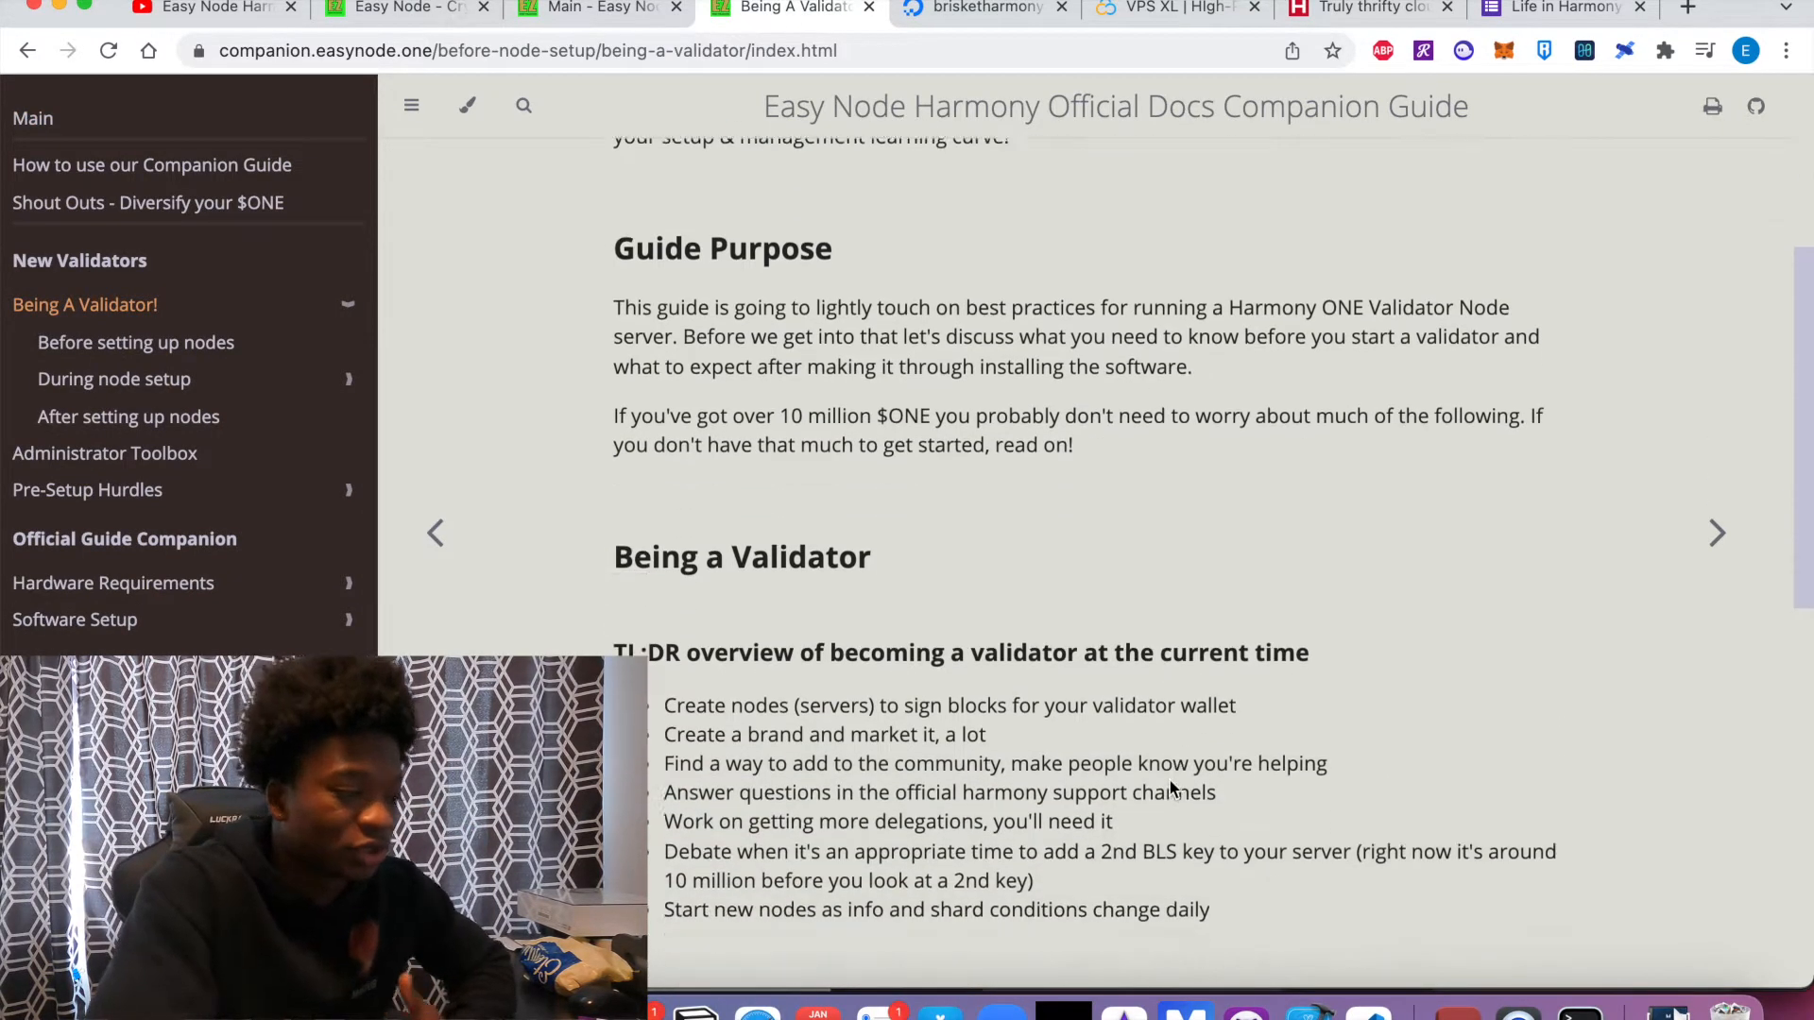
pyautogui.scroll(-3)
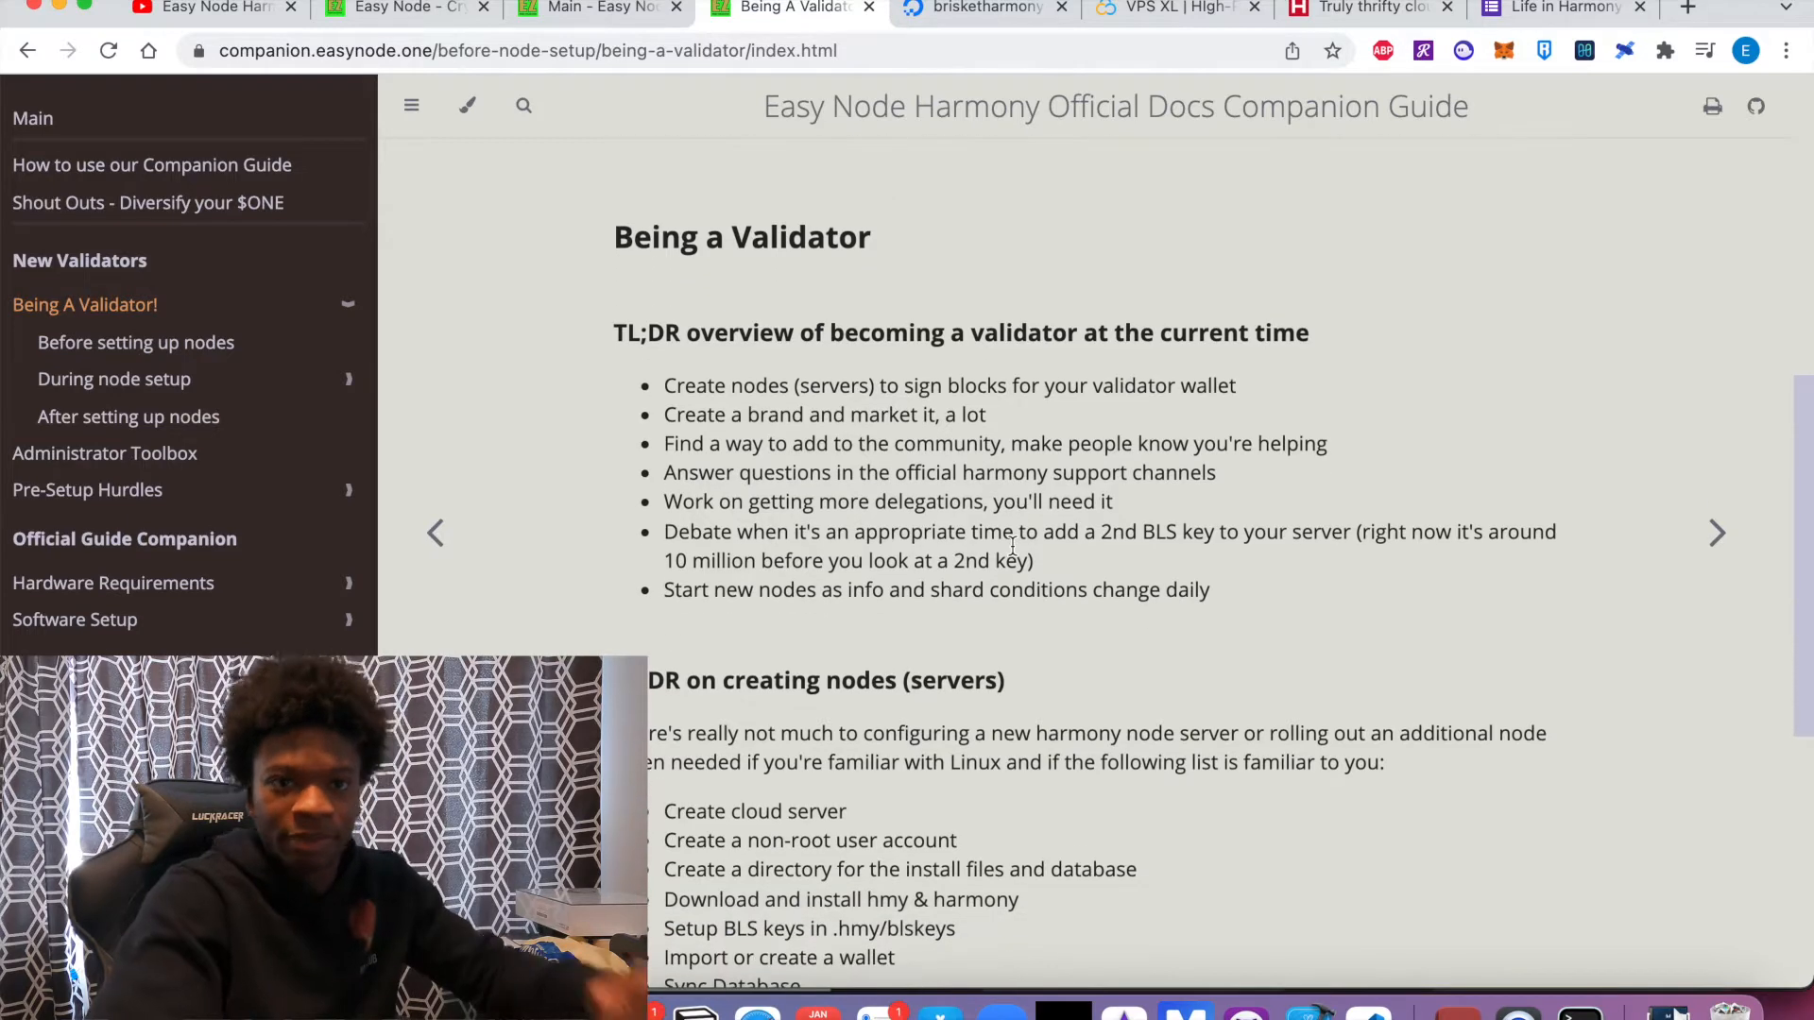
pyautogui.scroll(3)
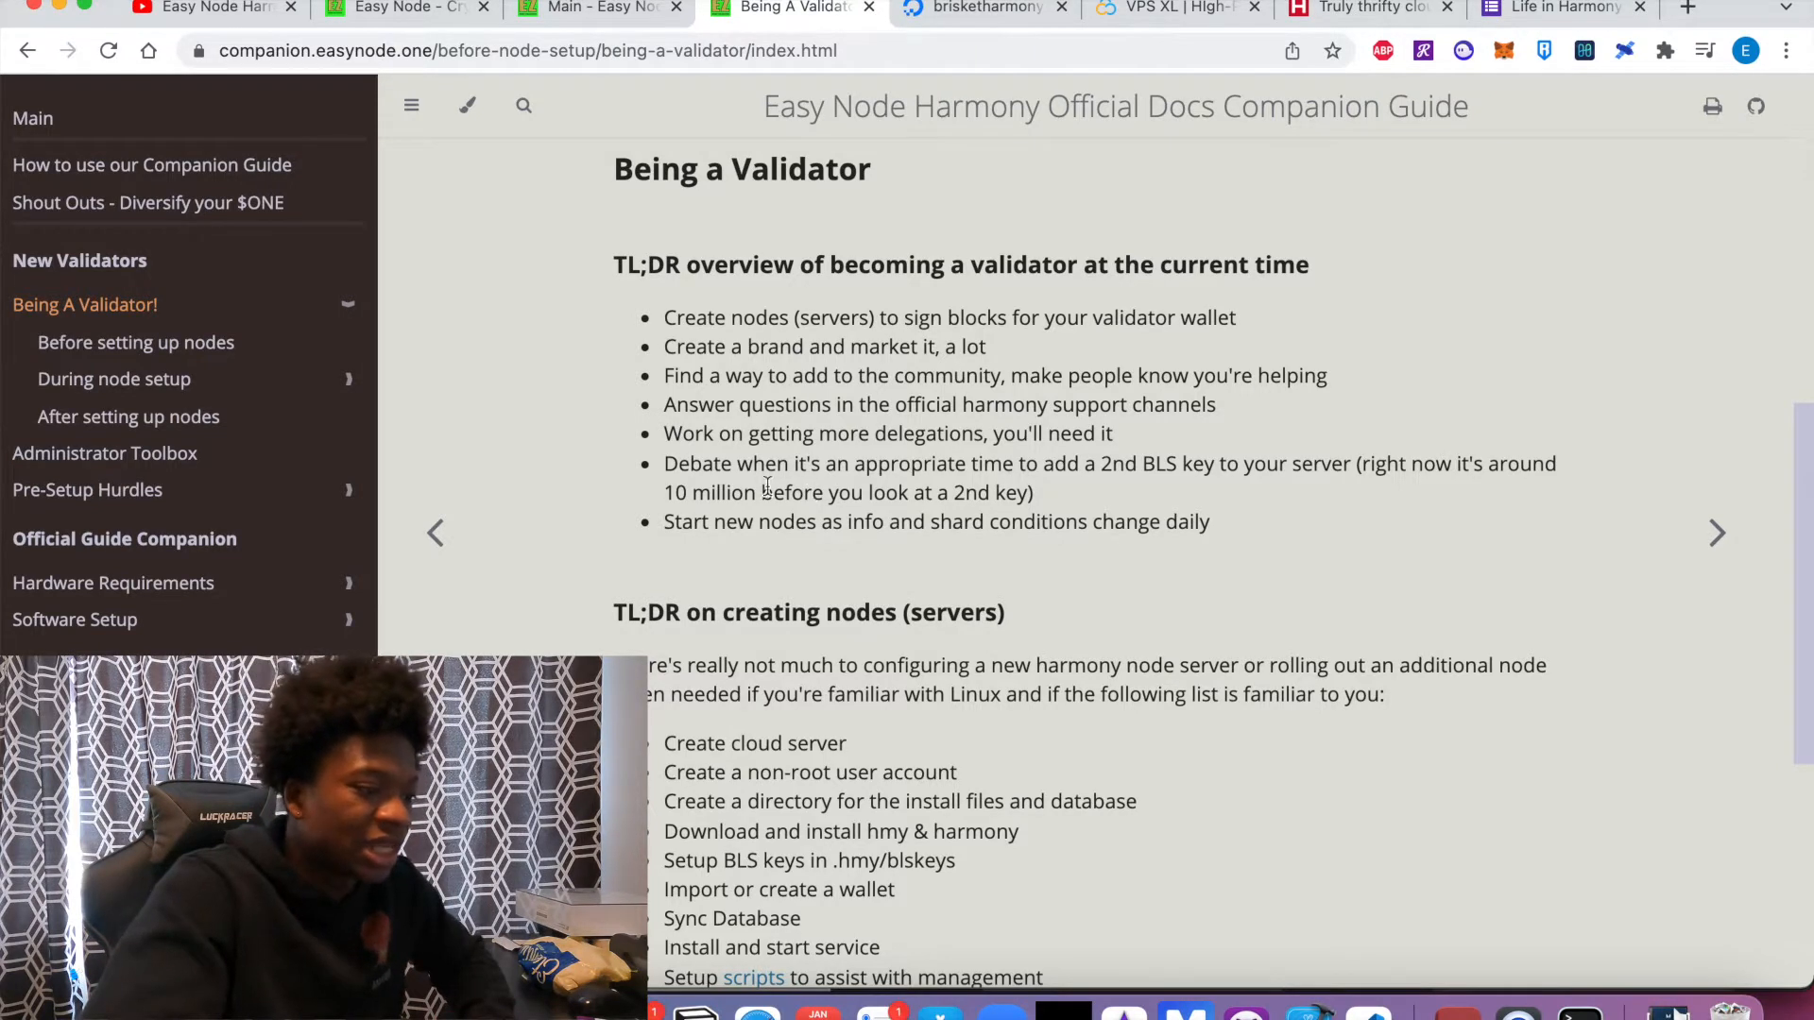
pyautogui.moveTo(1273, 495)
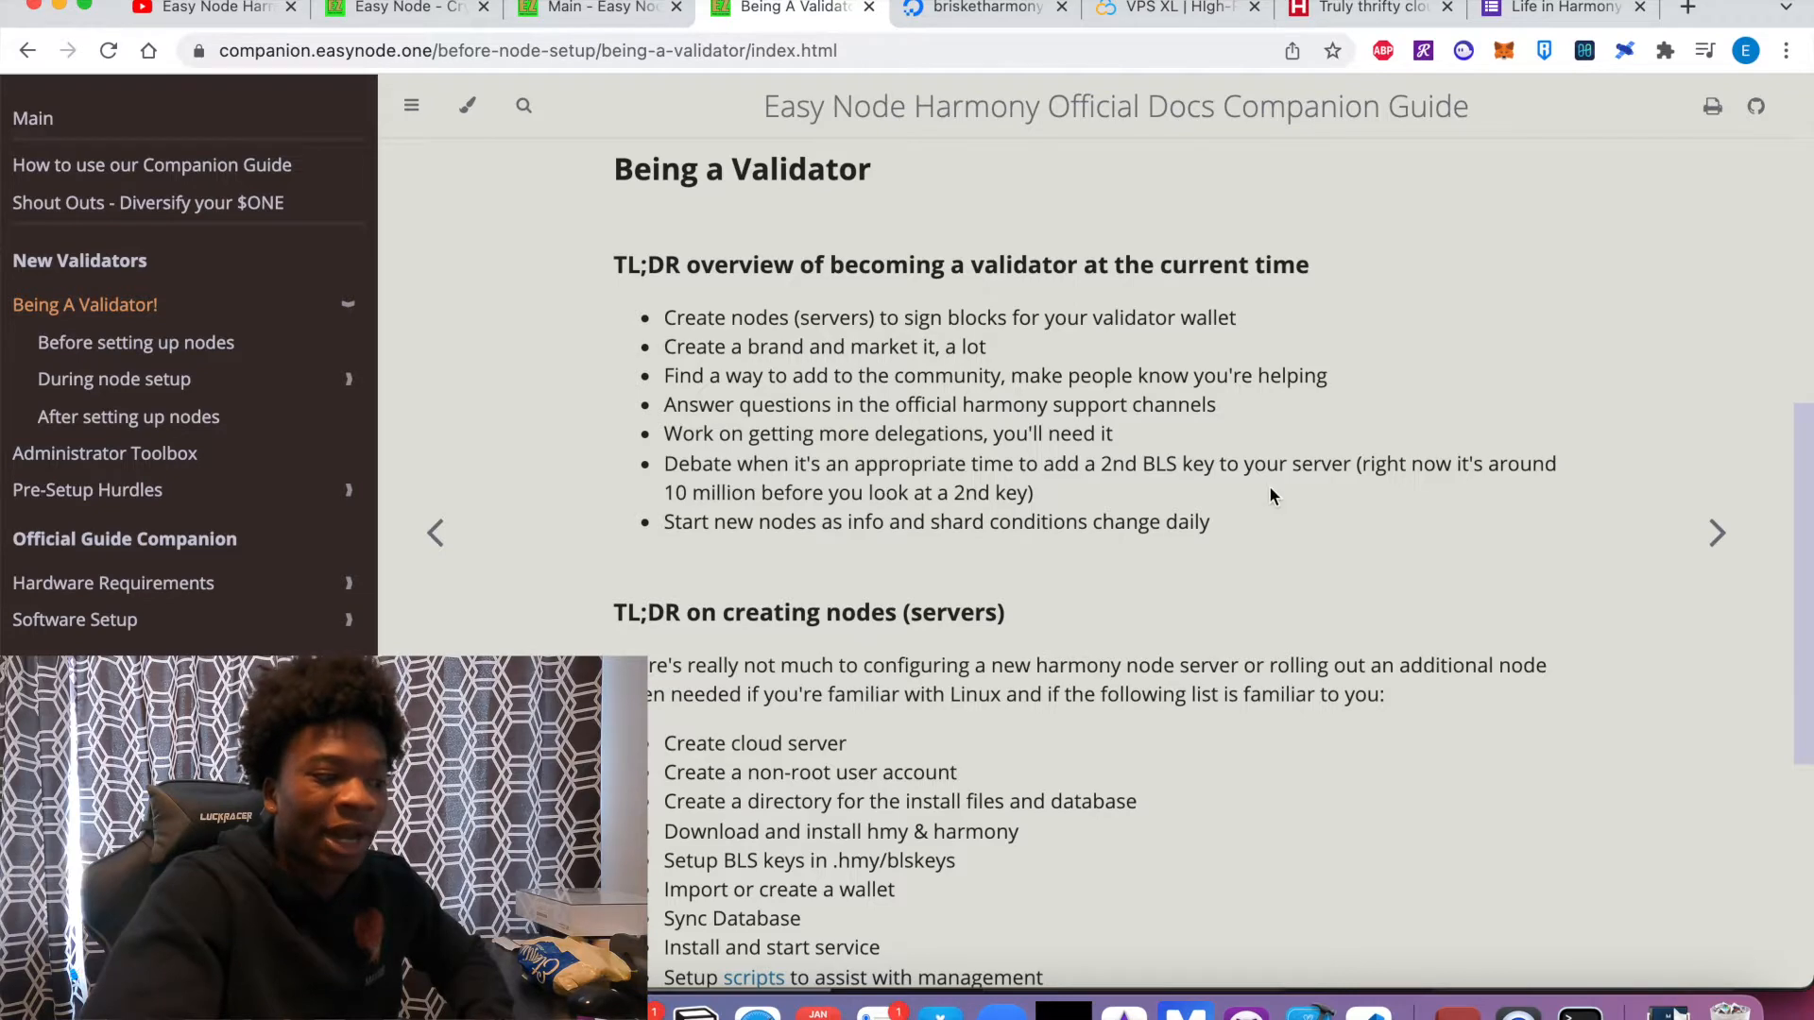
pyautogui.doubleClick(1159, 464)
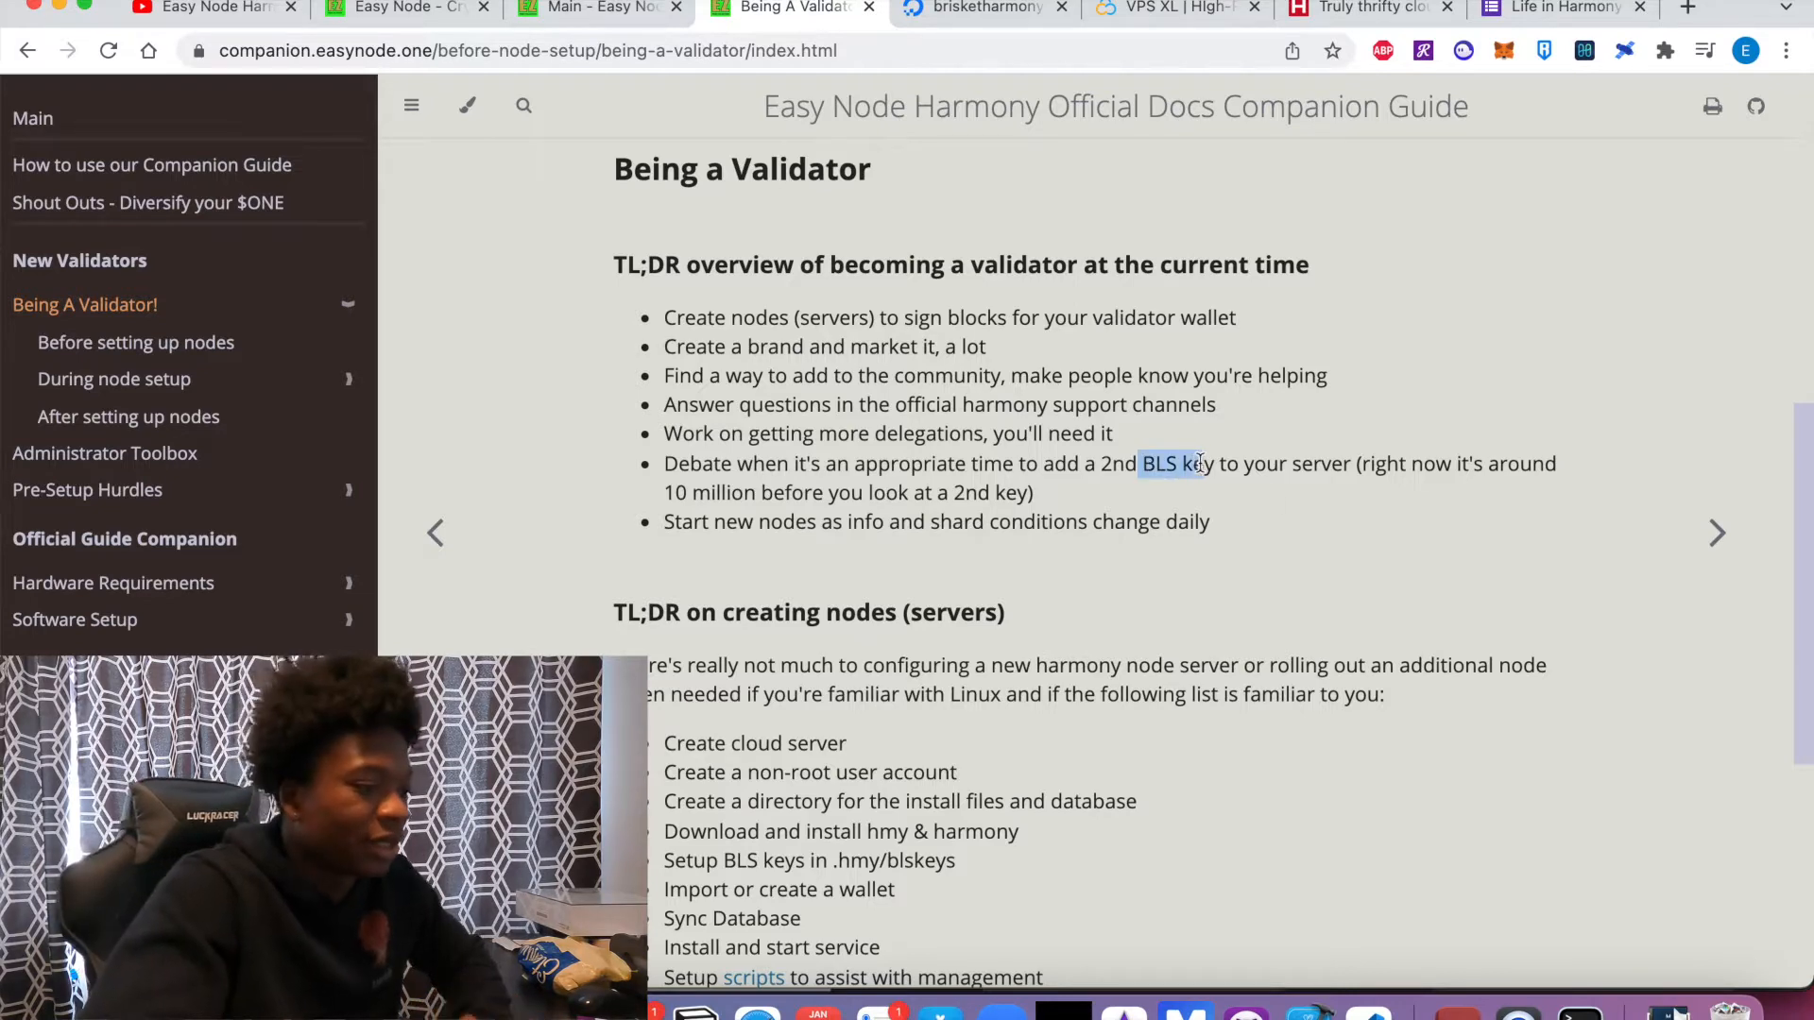
pyautogui.scroll(-3)
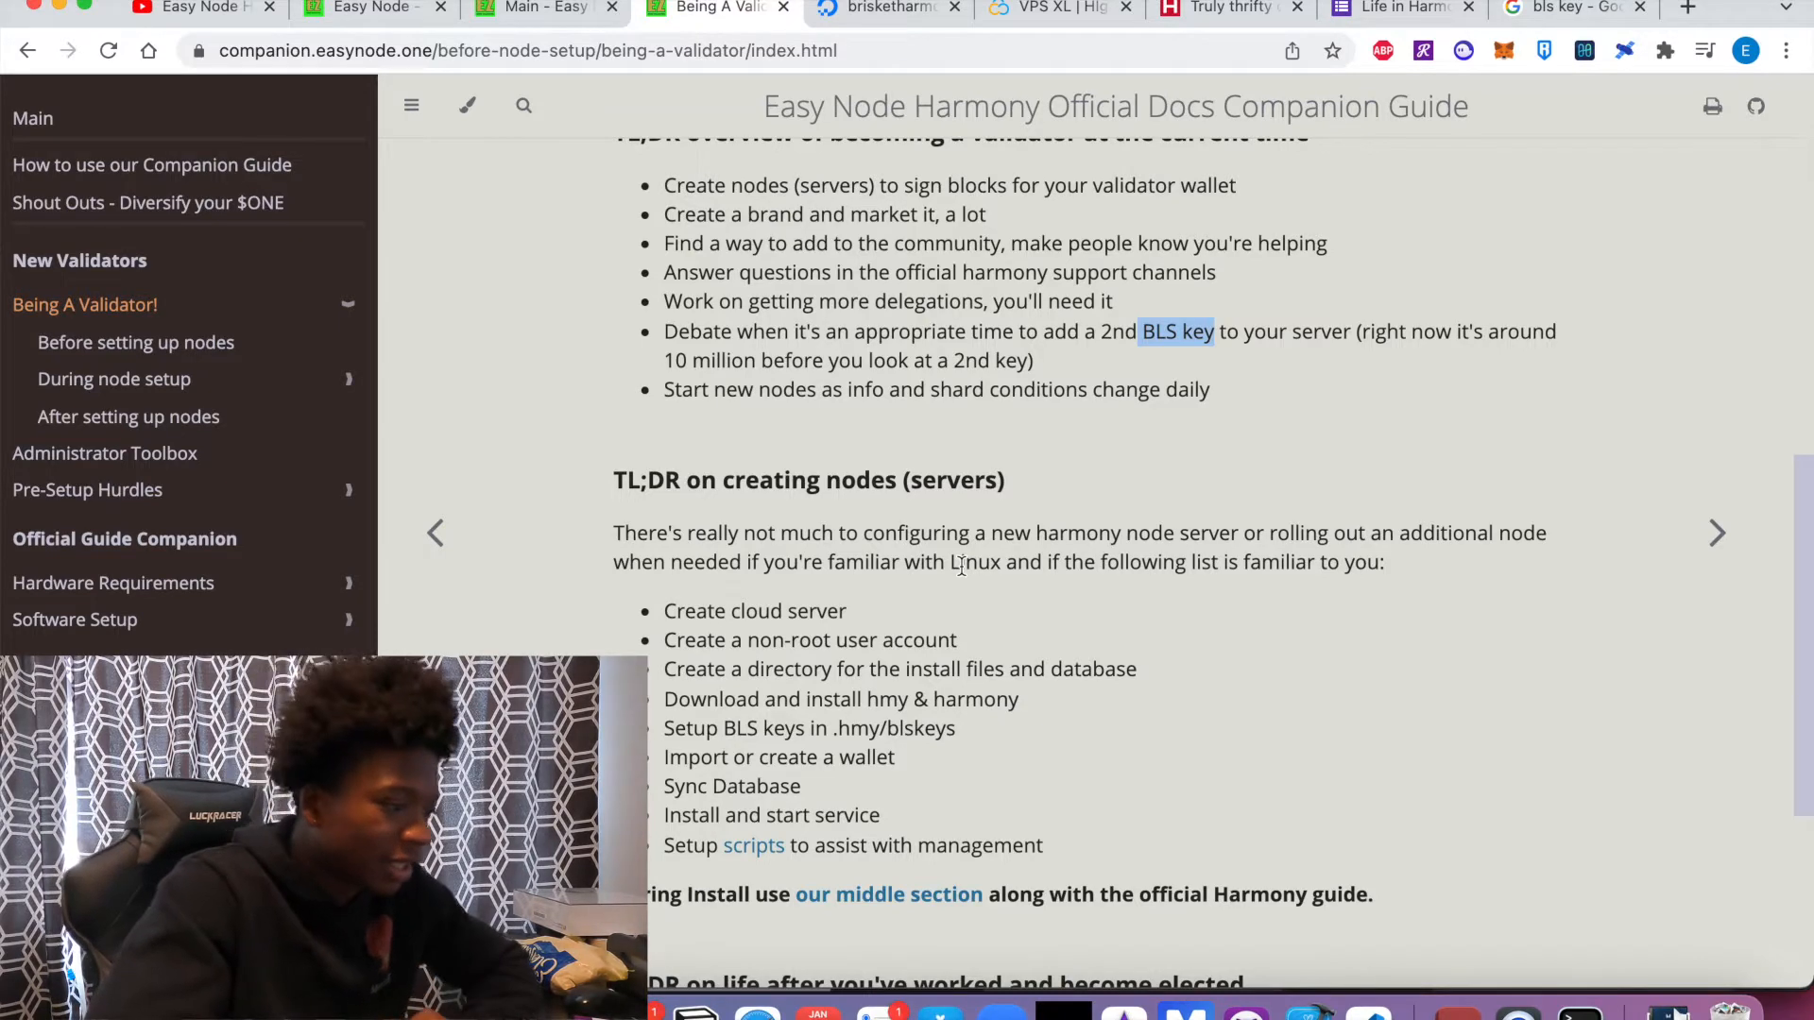
# Scroll the Being A Validator page to the 'TL;DR on life after you've become elected' section
pyautogui.scroll(-3)
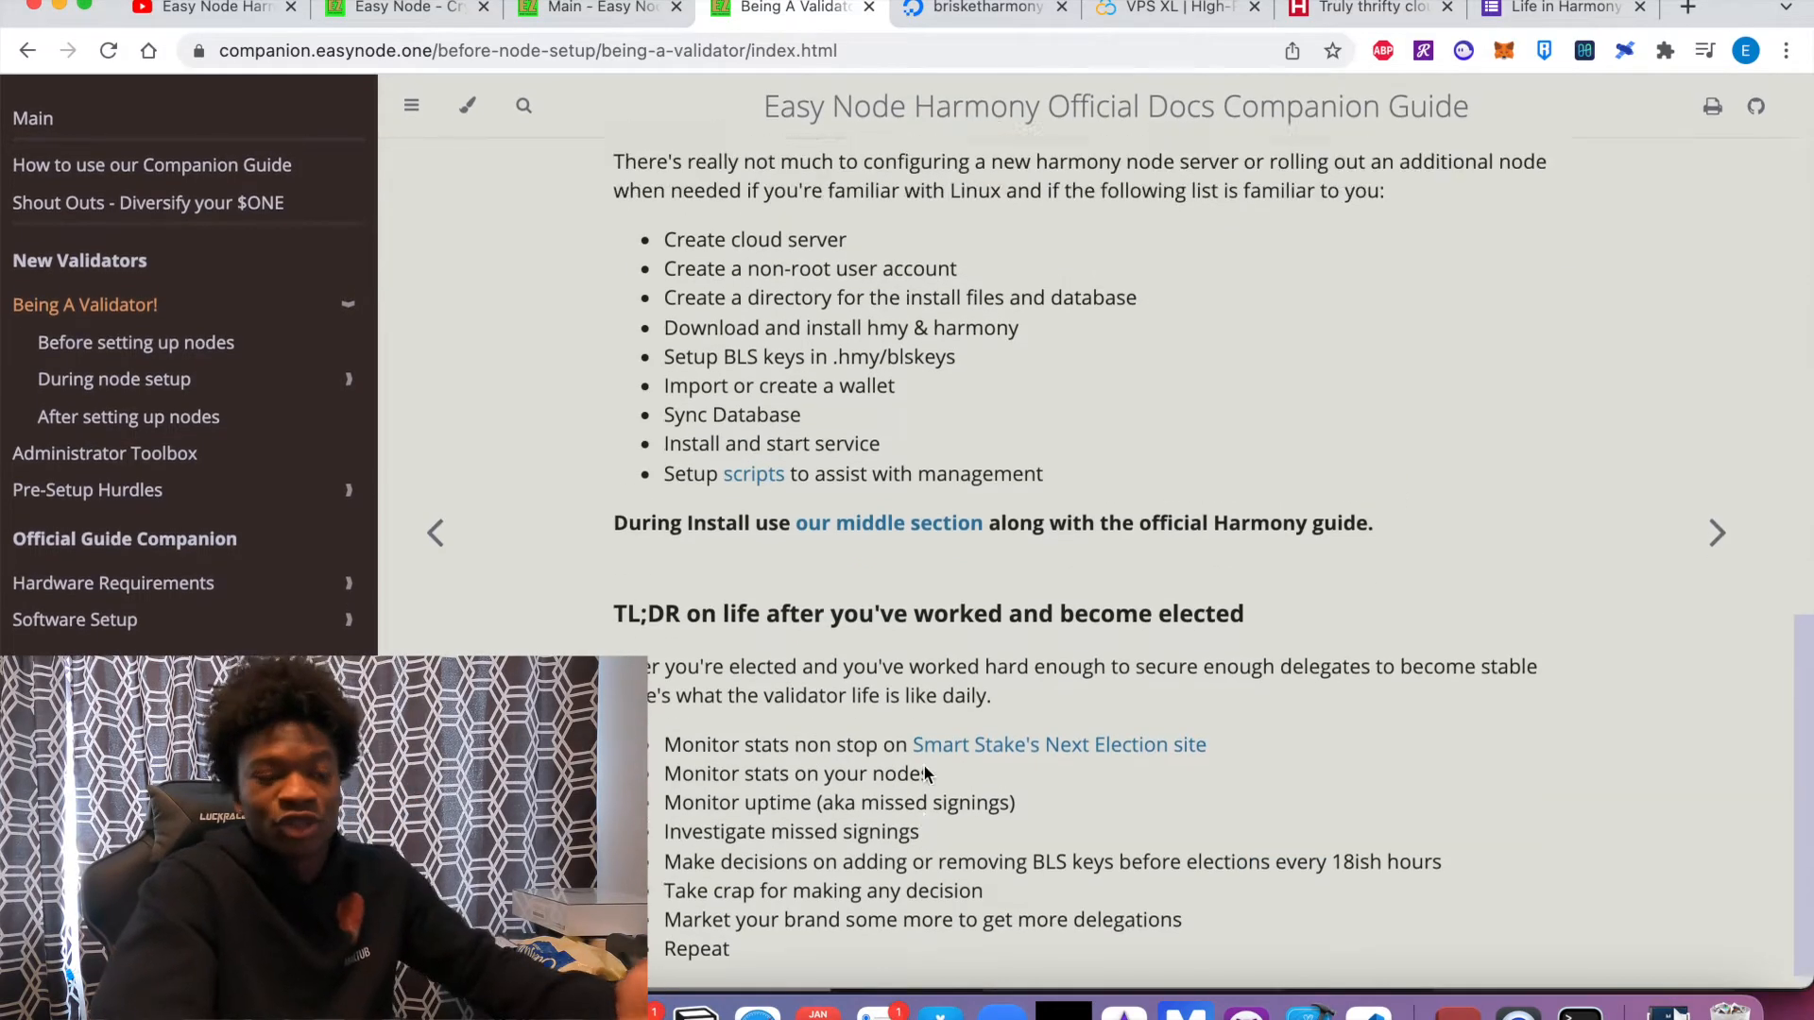
pyautogui.scroll(3)
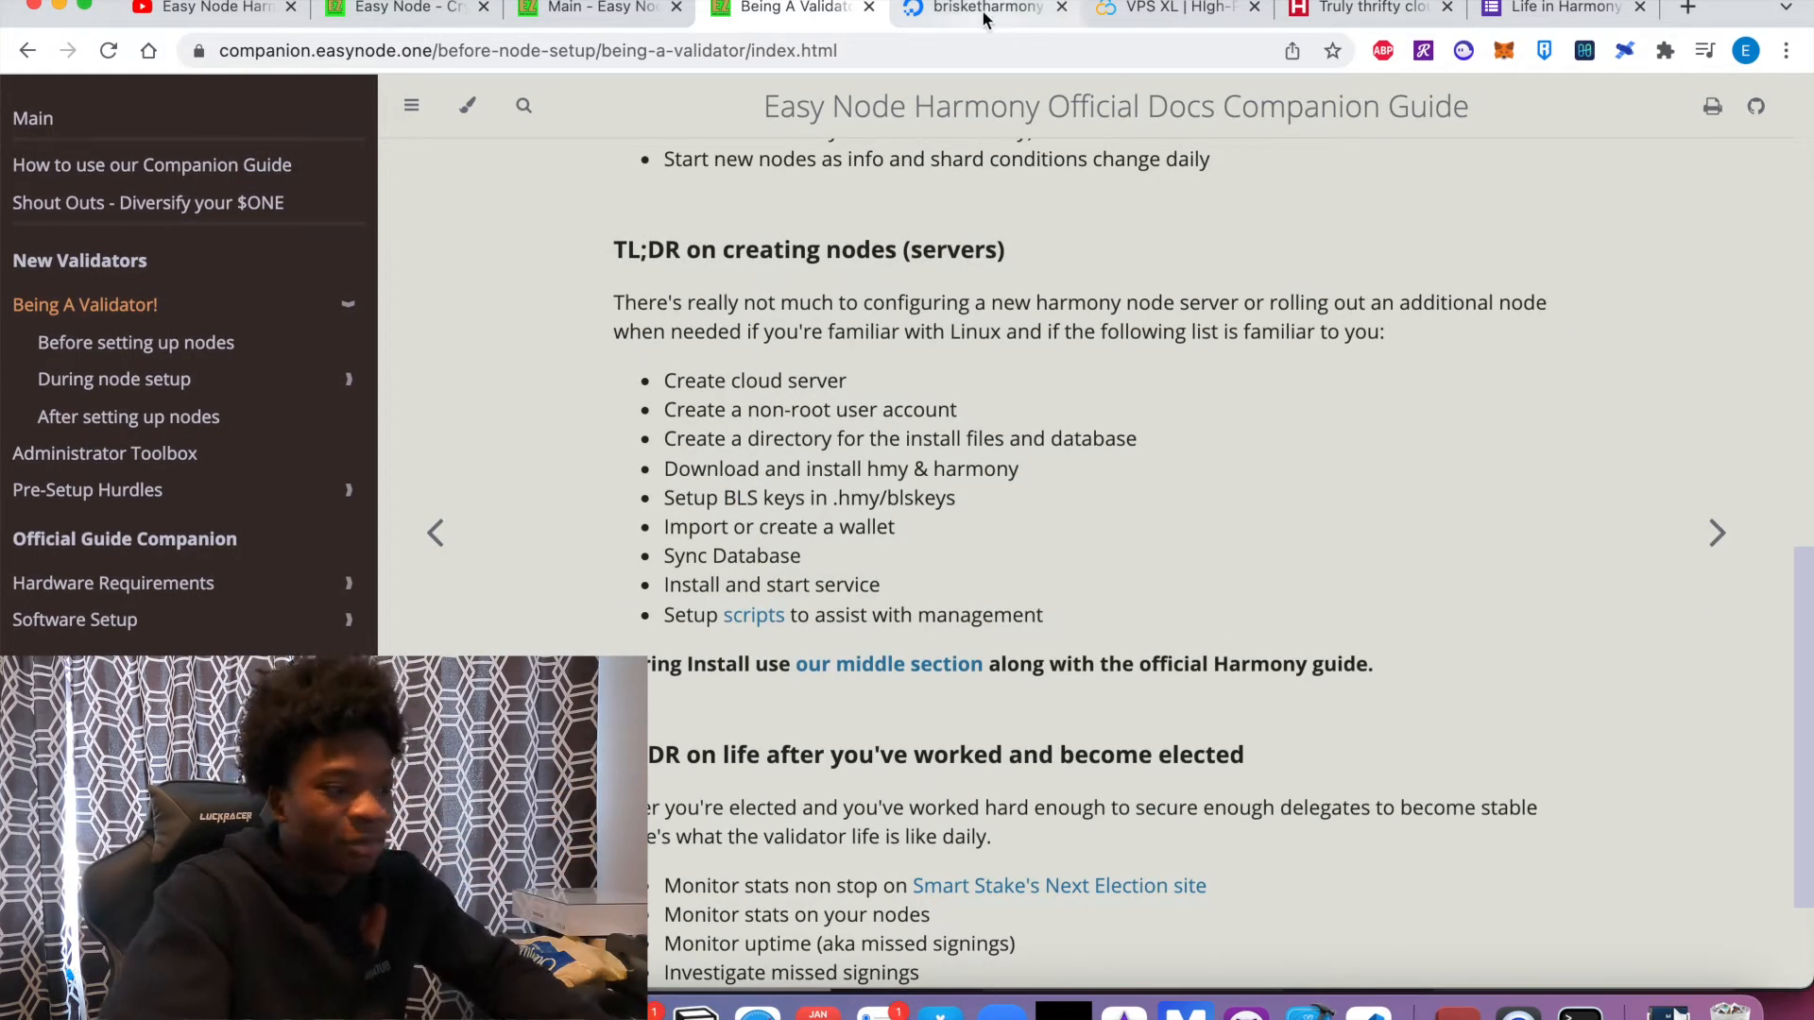
pyautogui.click(984, 9)
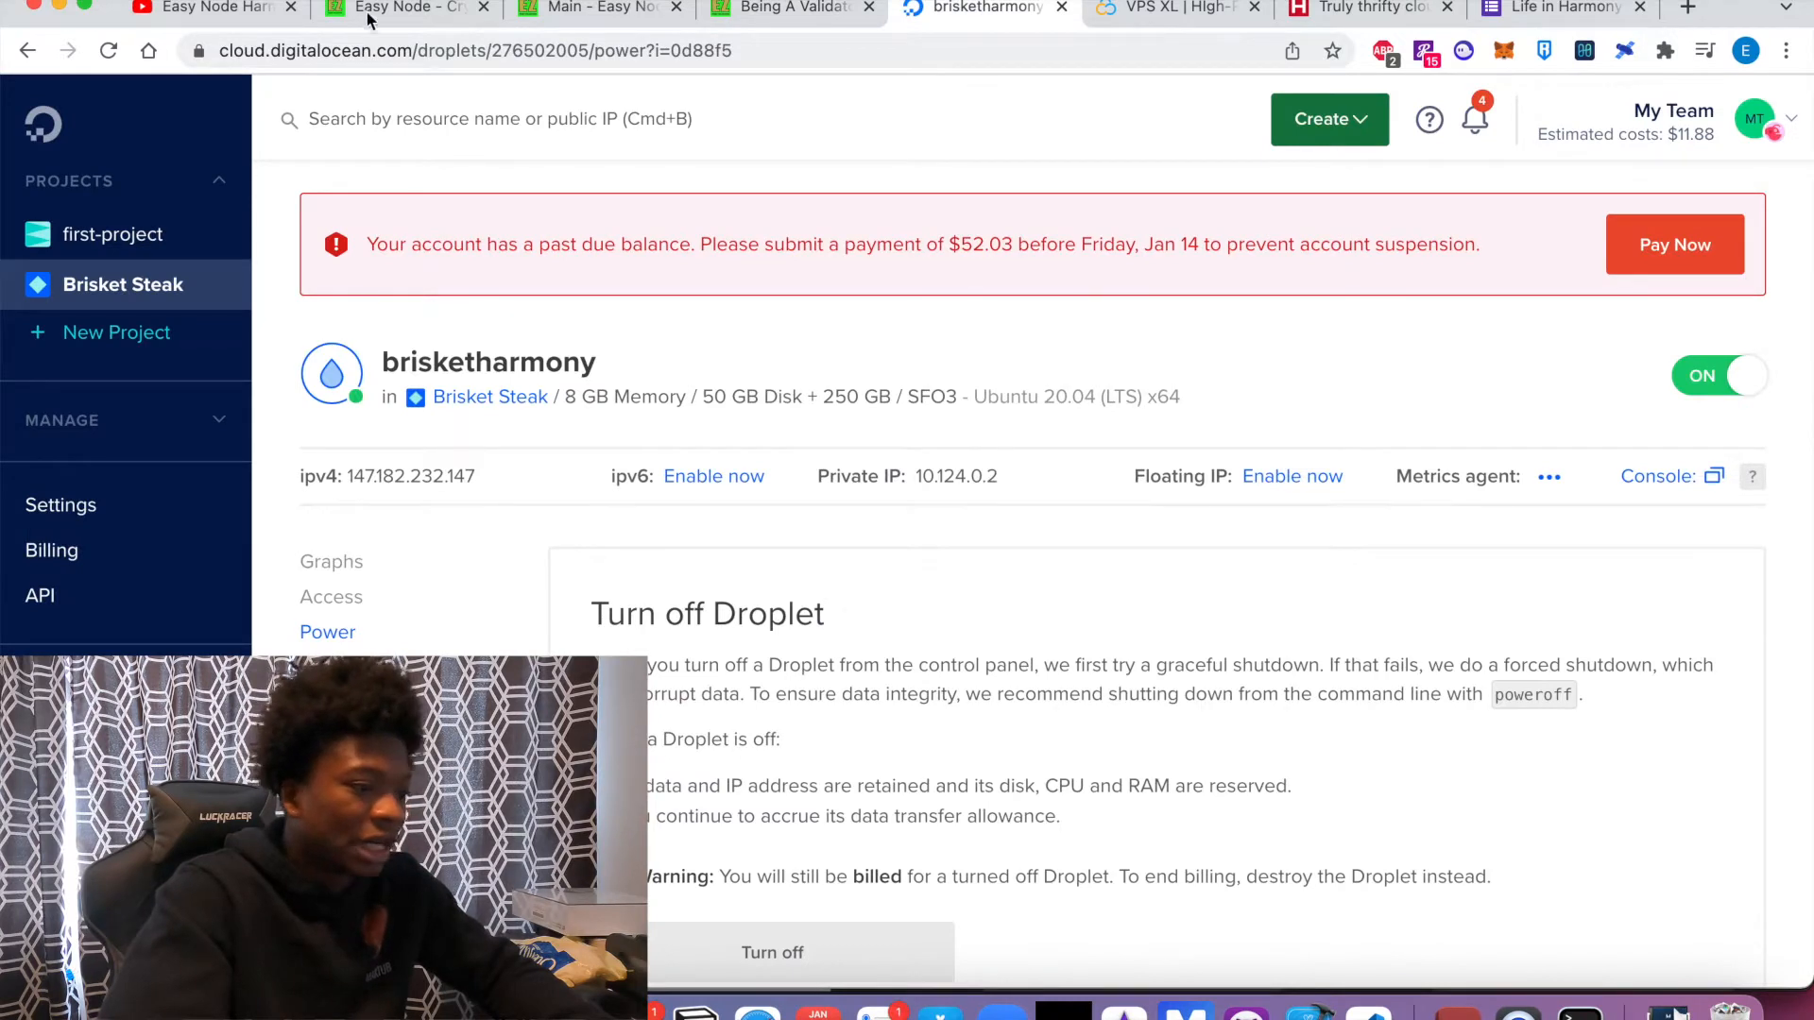
pyautogui.moveTo(324, 398)
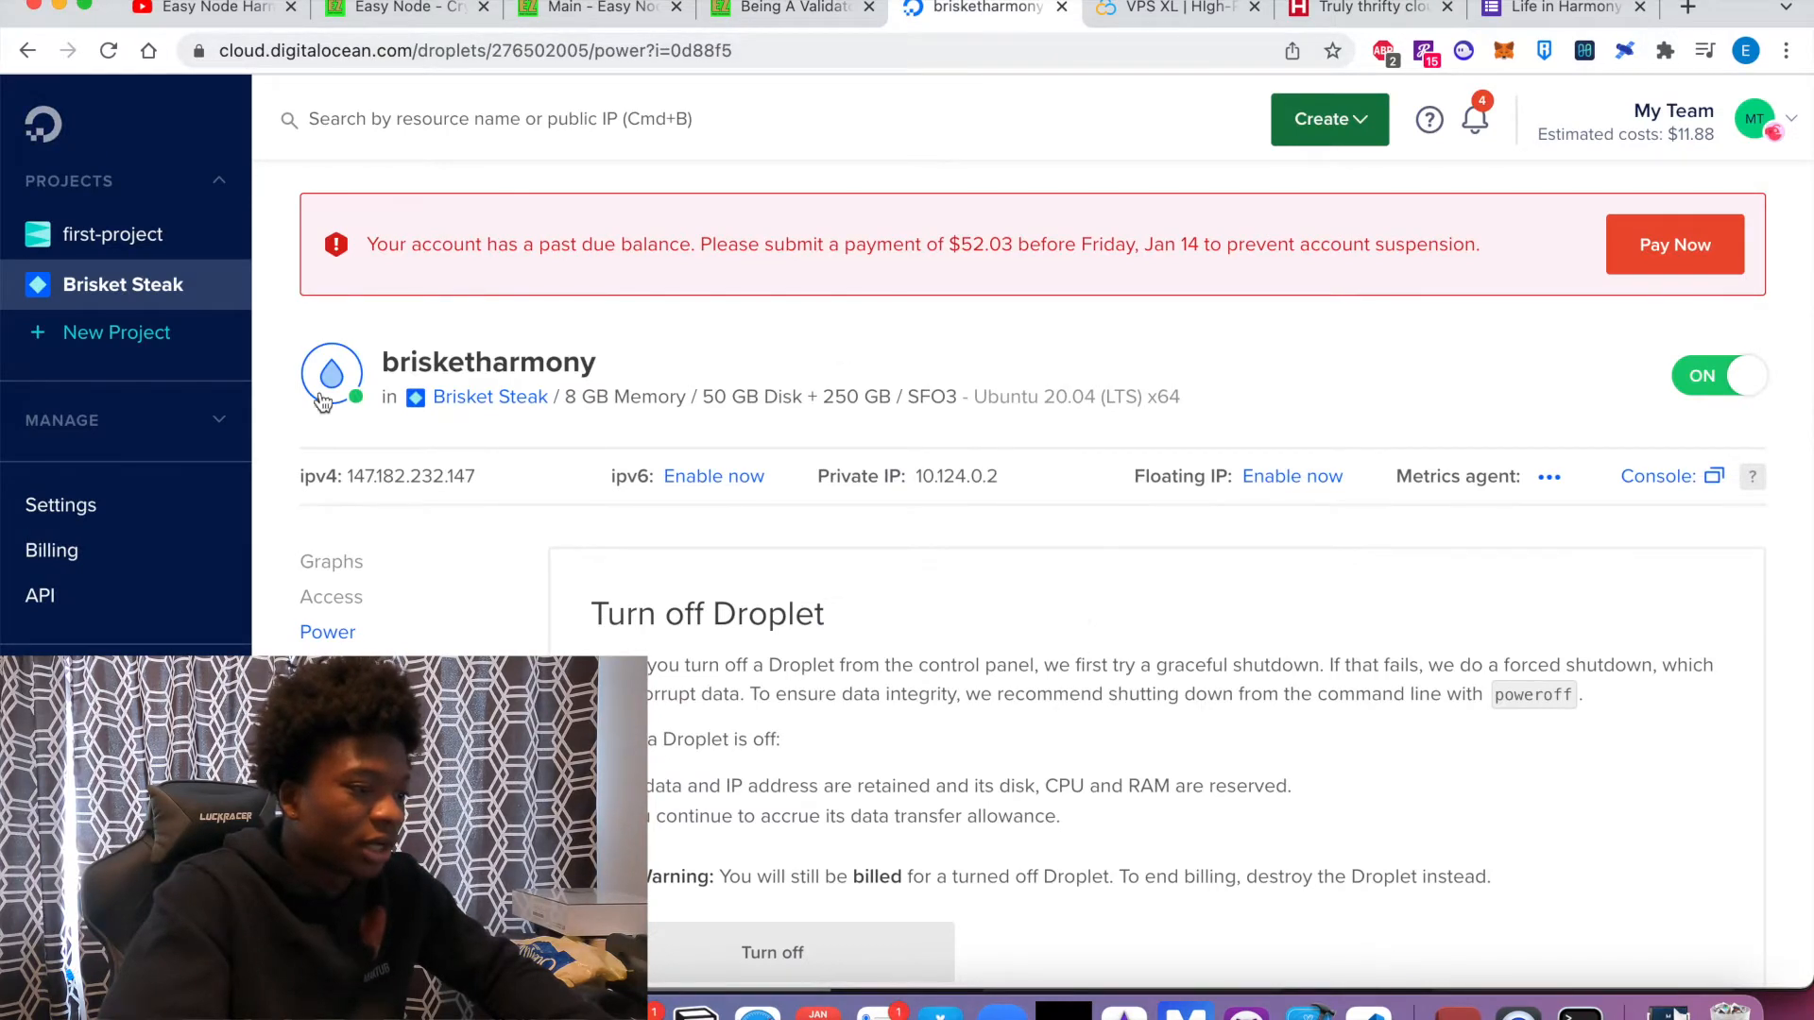
pyautogui.click(1329, 119)
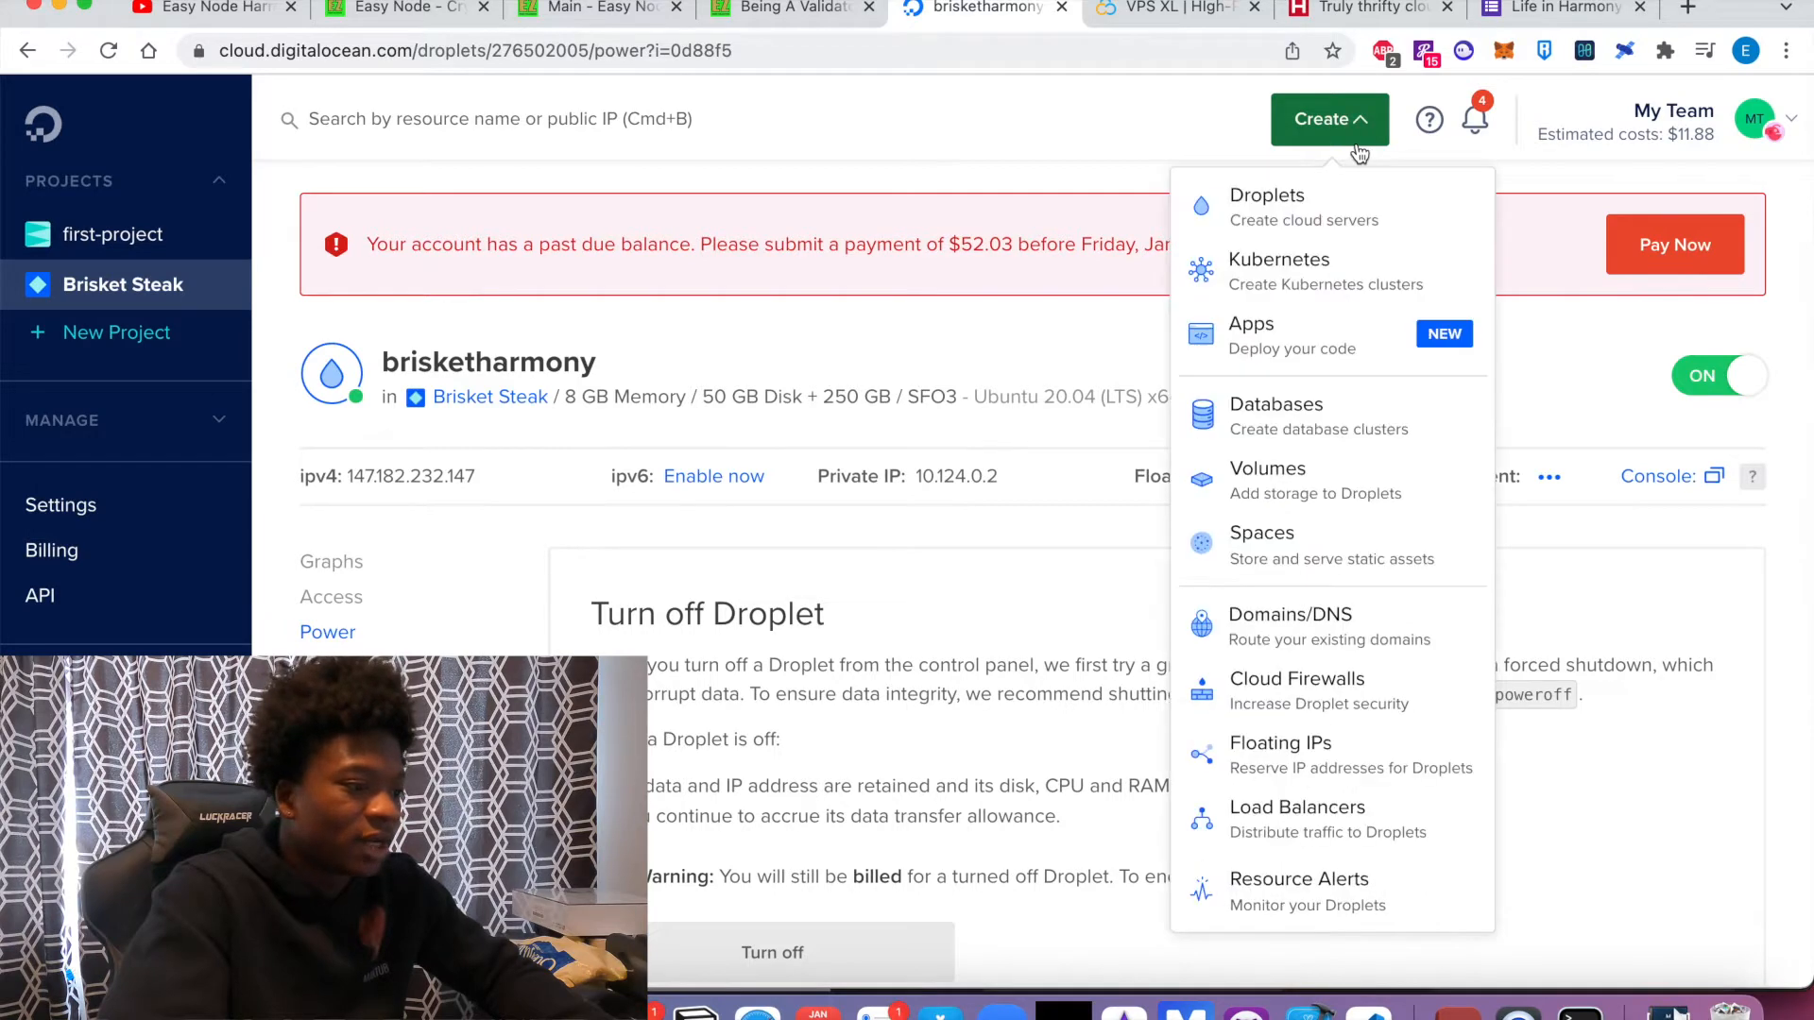
pyautogui.moveTo(1313, 220)
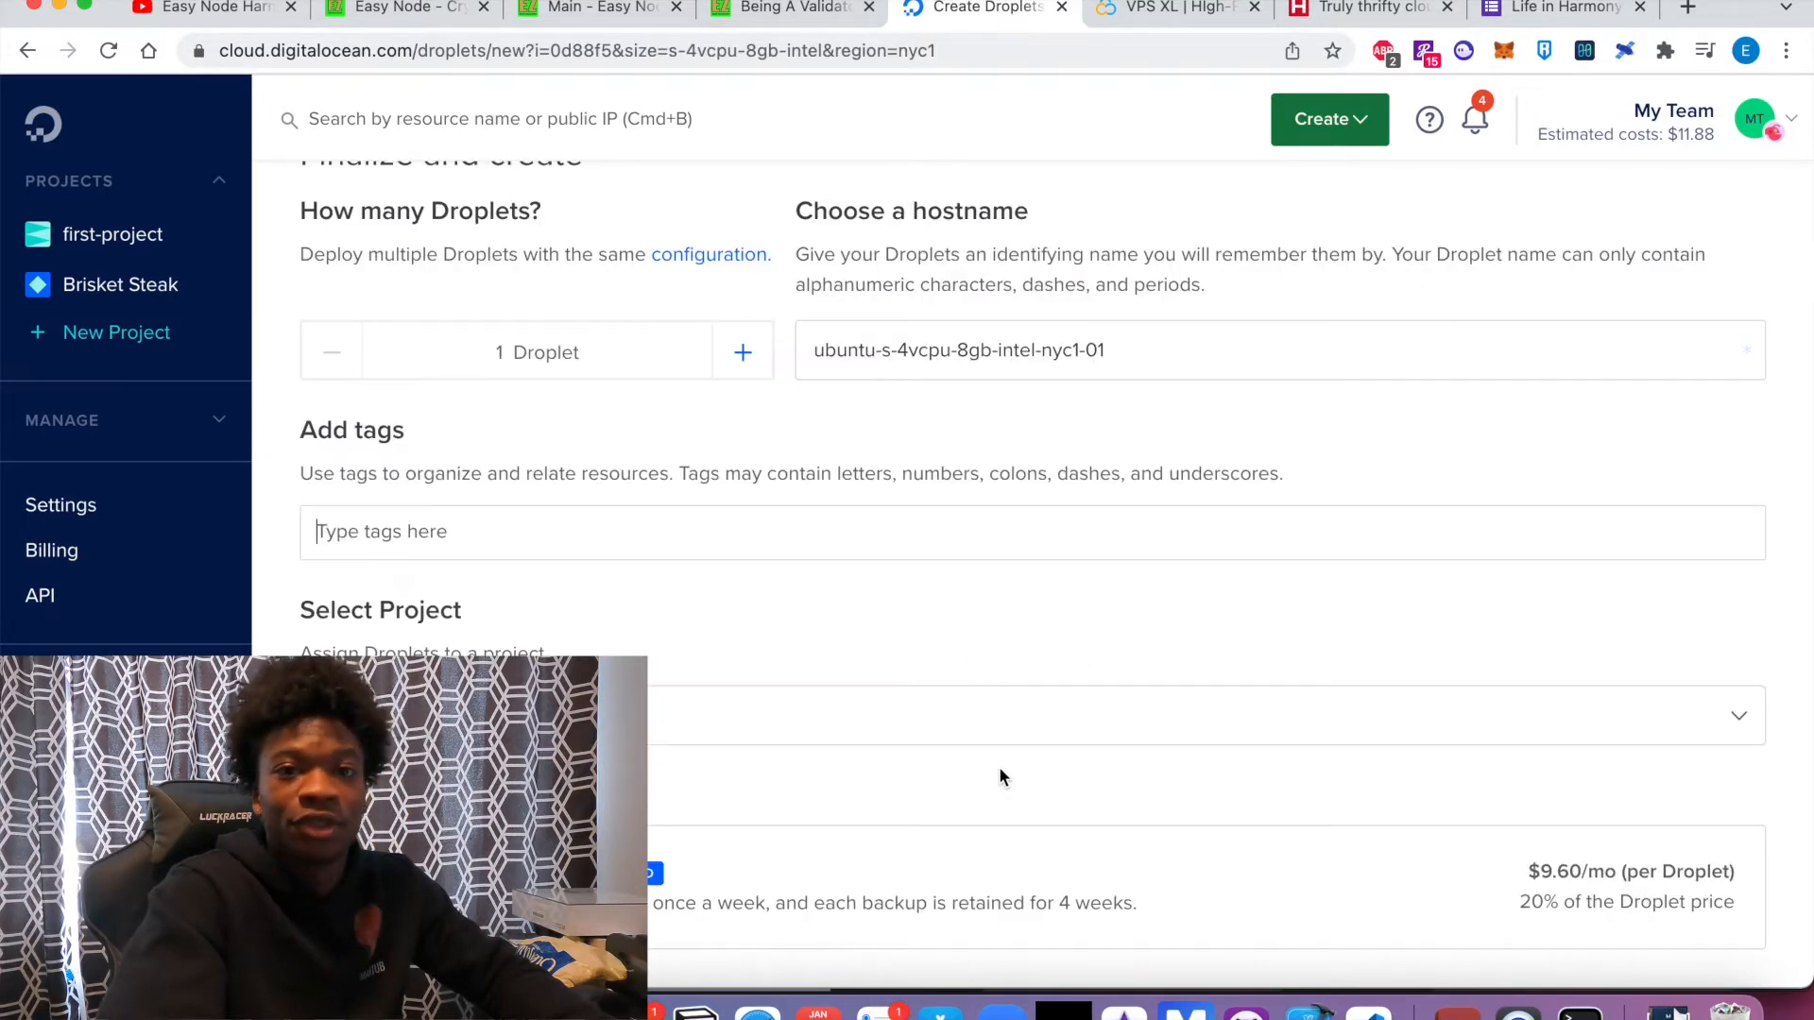
pyautogui.scroll(3)
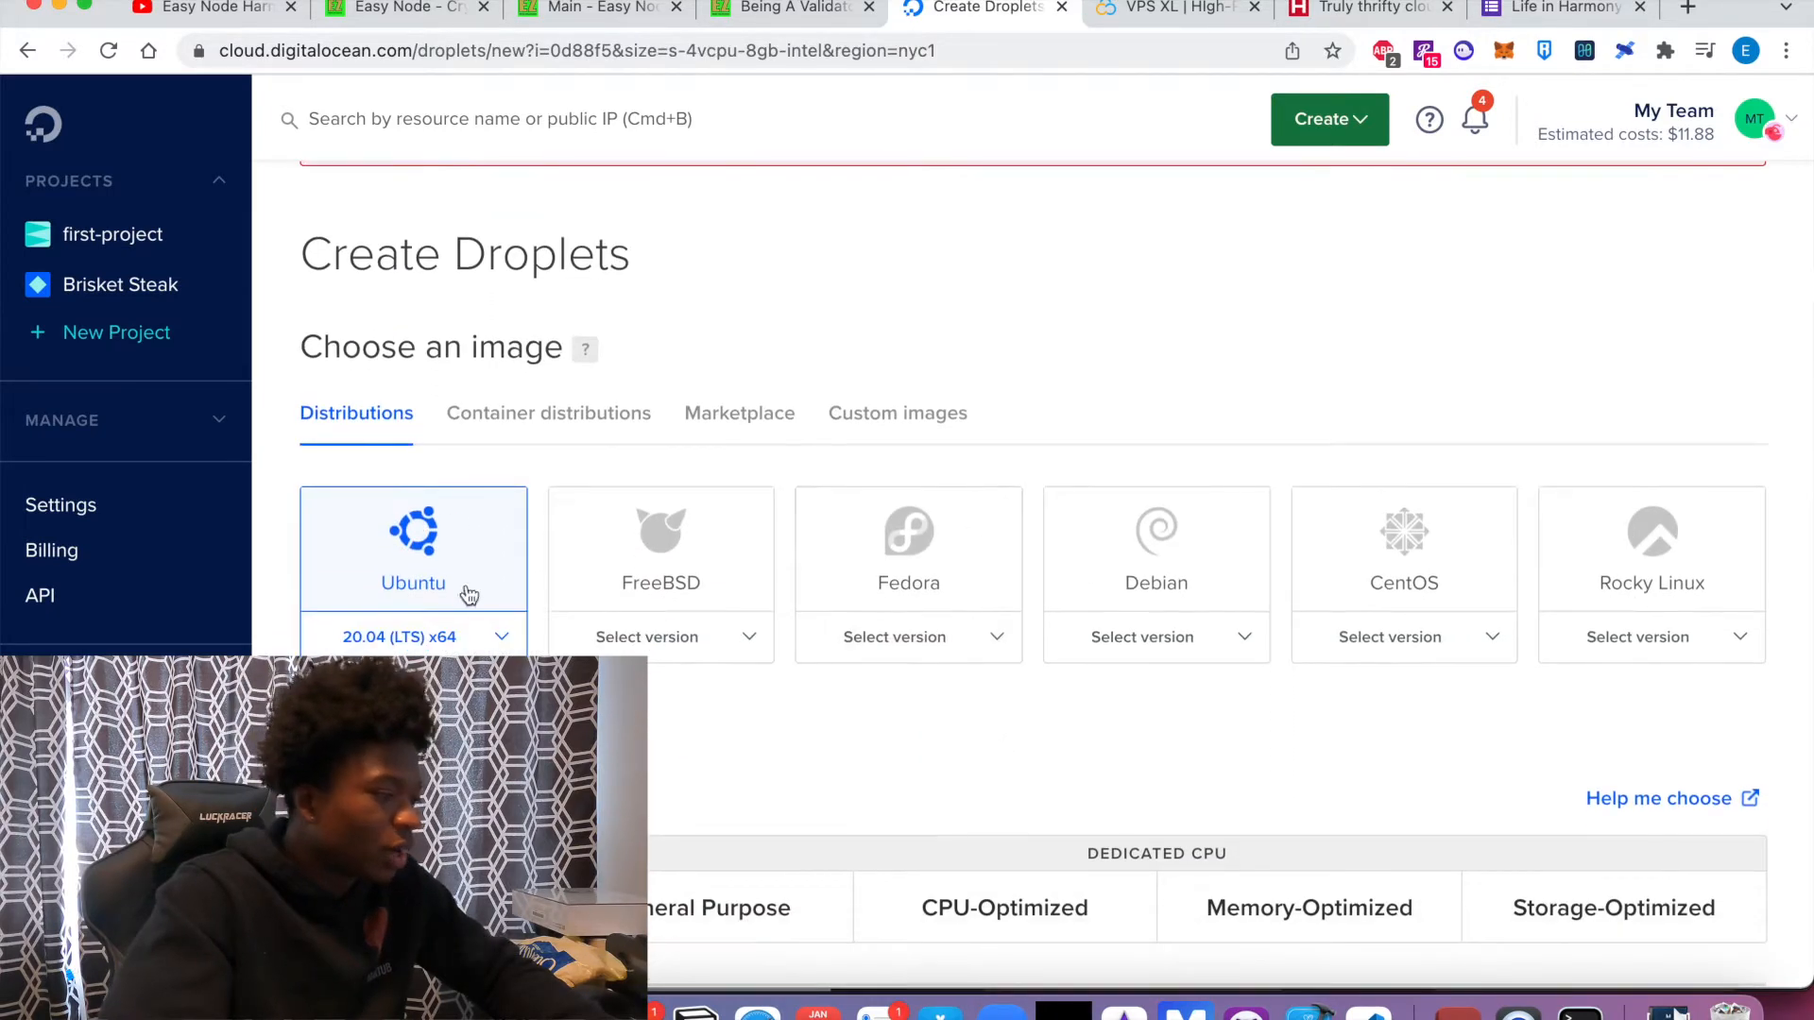
pyautogui.scroll(-3)
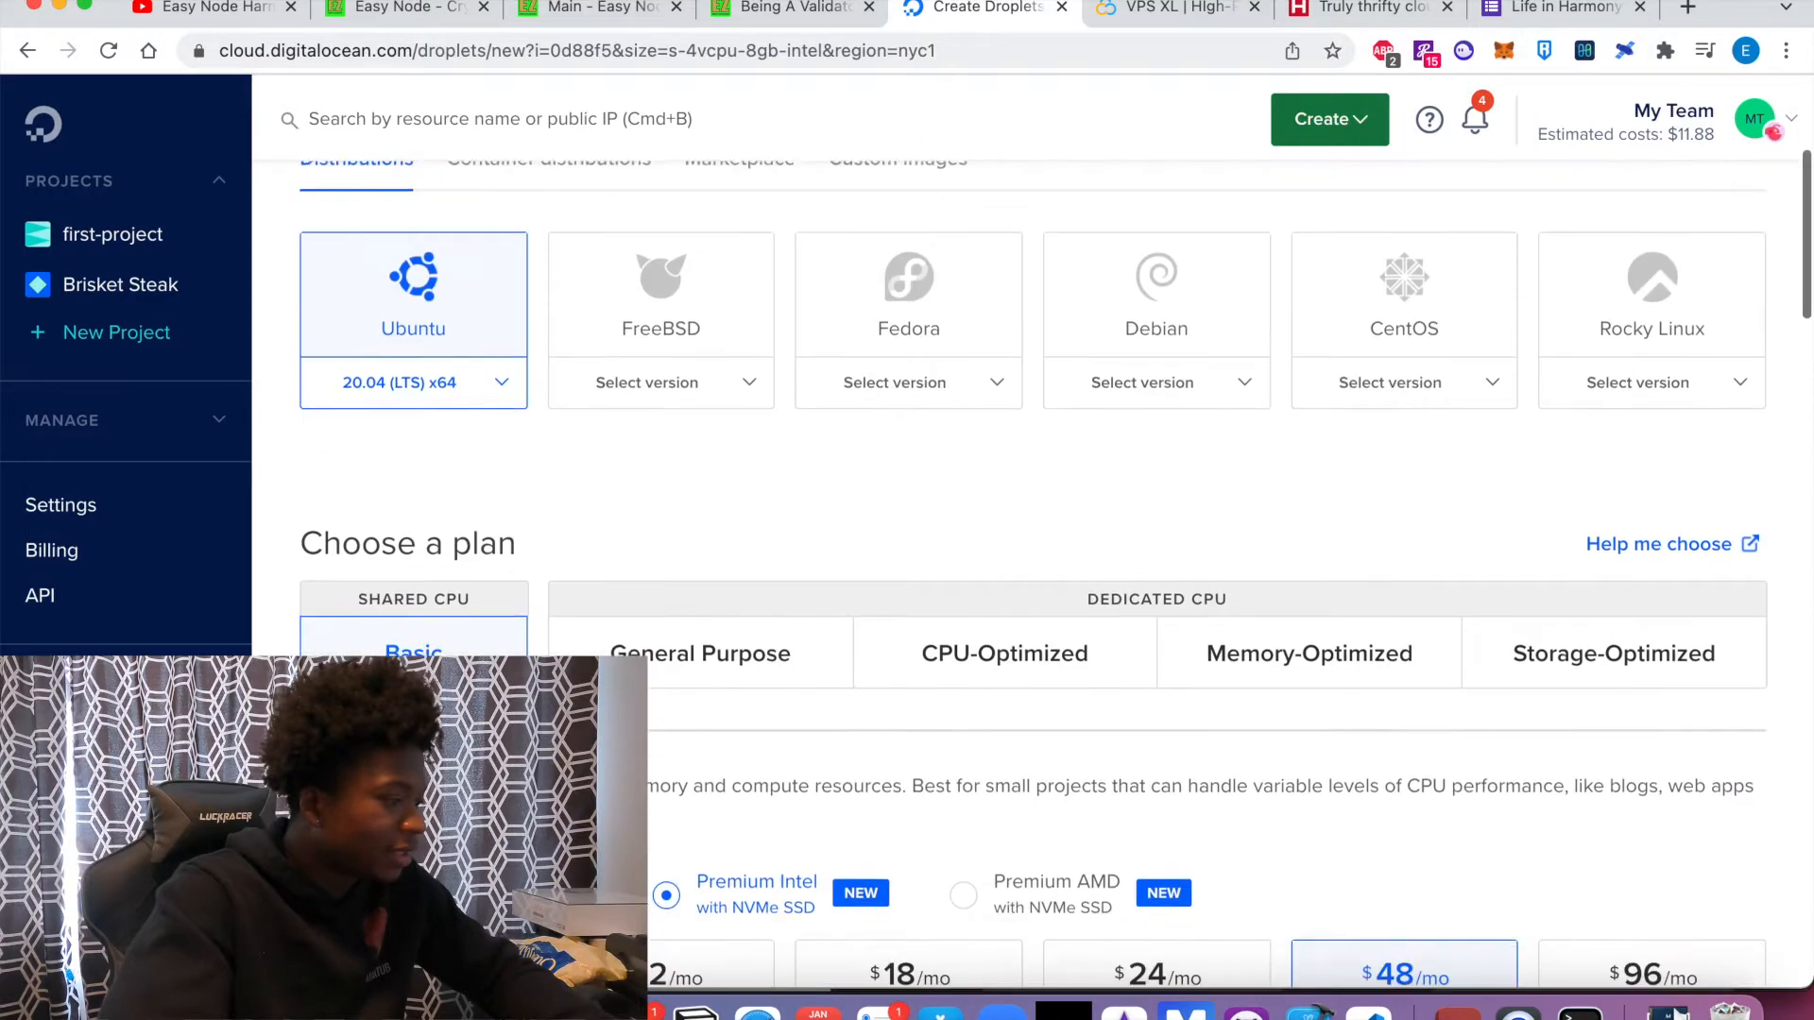
pyautogui.scroll(-3)
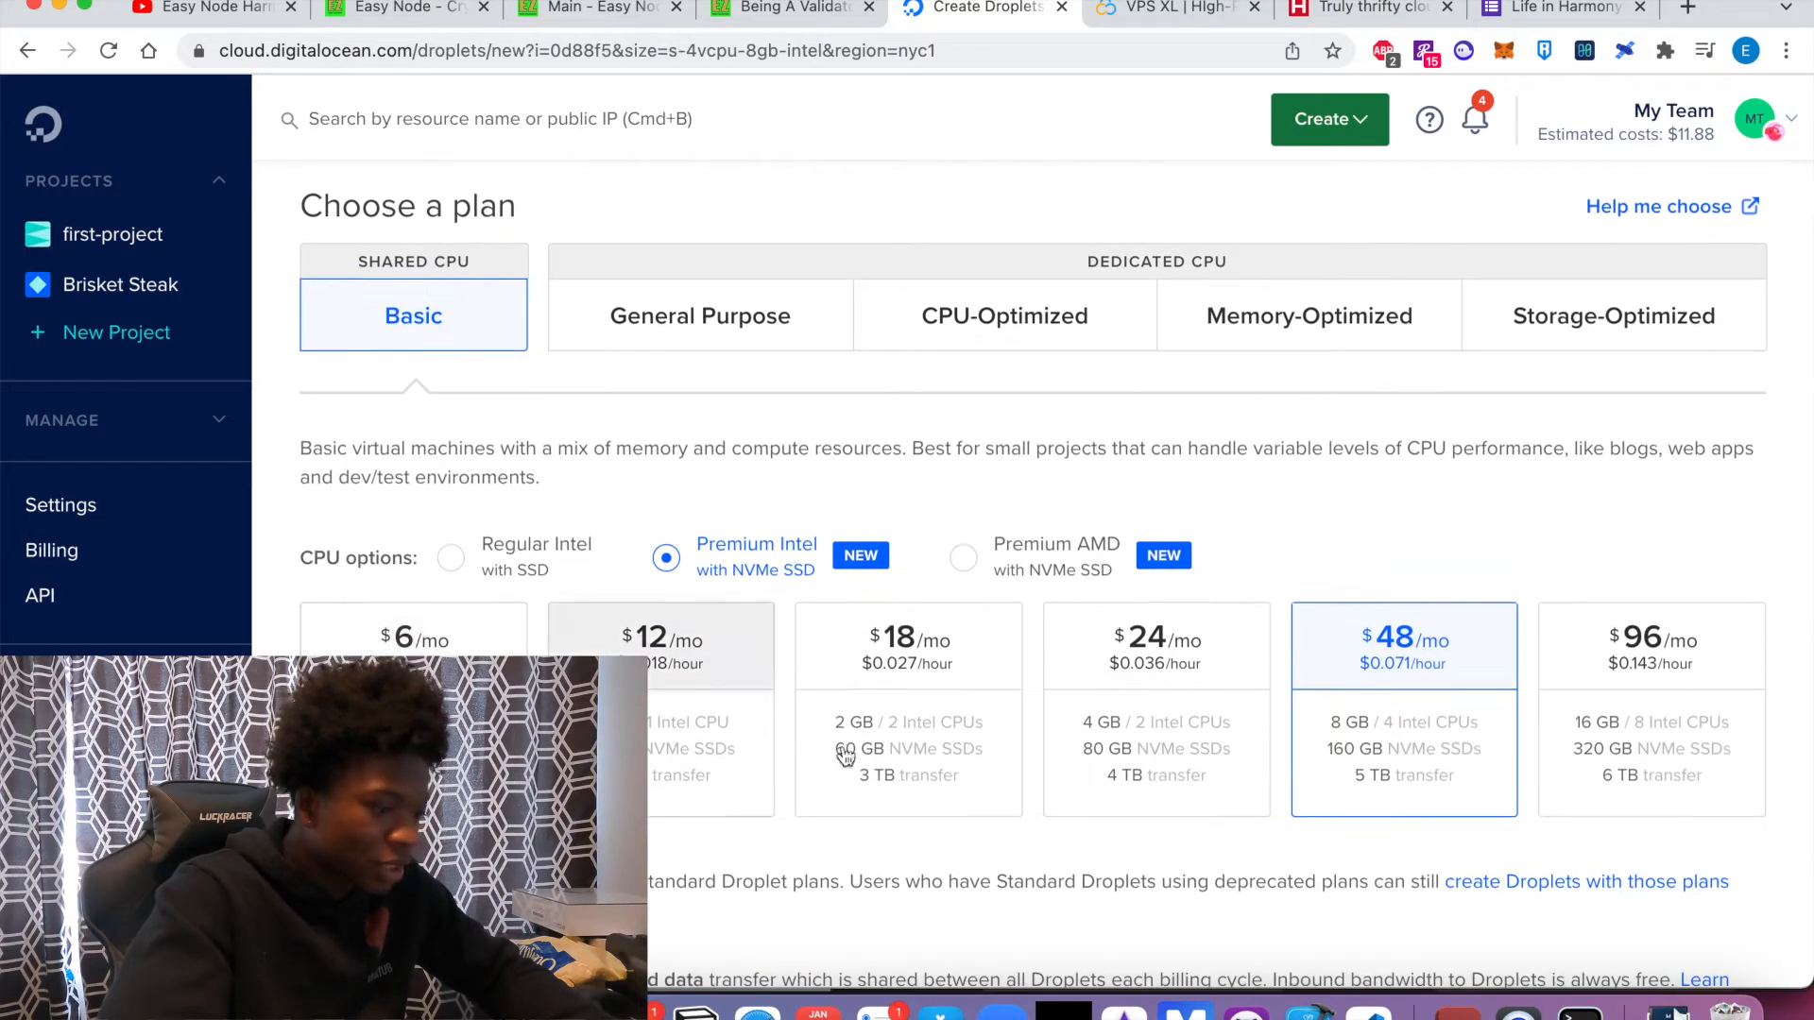
pyautogui.scroll(-3)
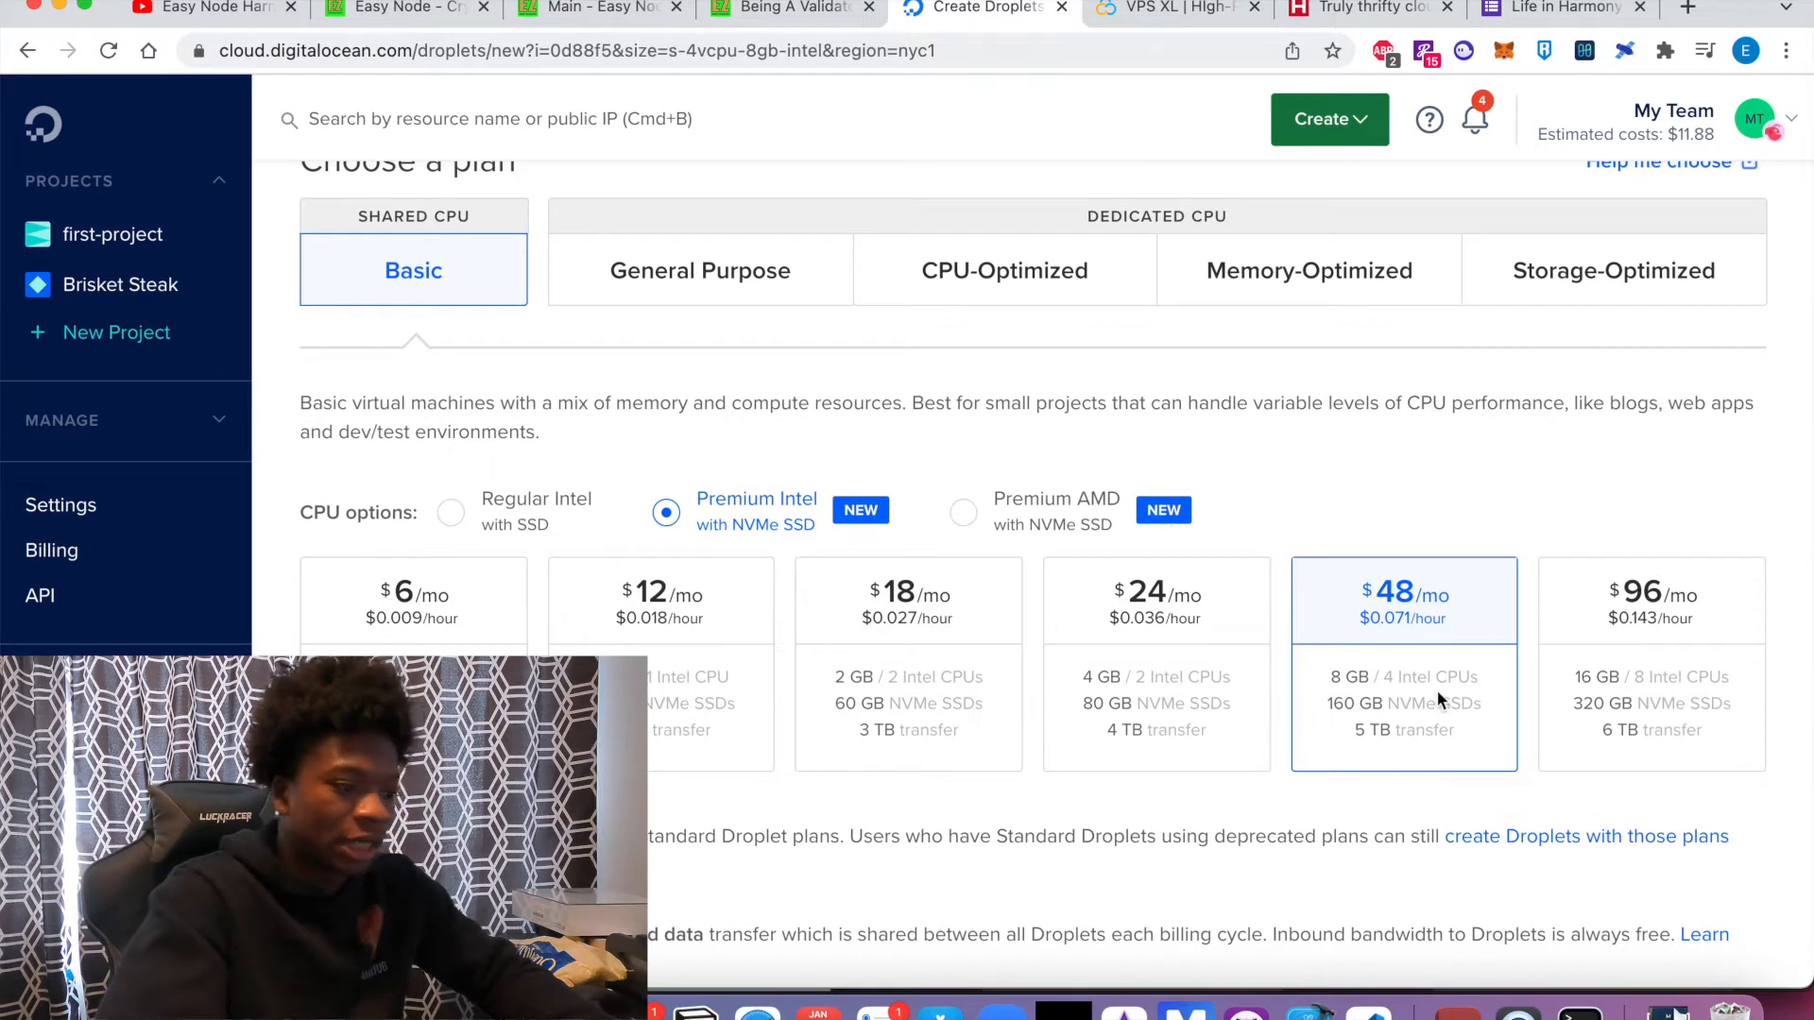
pyautogui.moveTo(1493, 605)
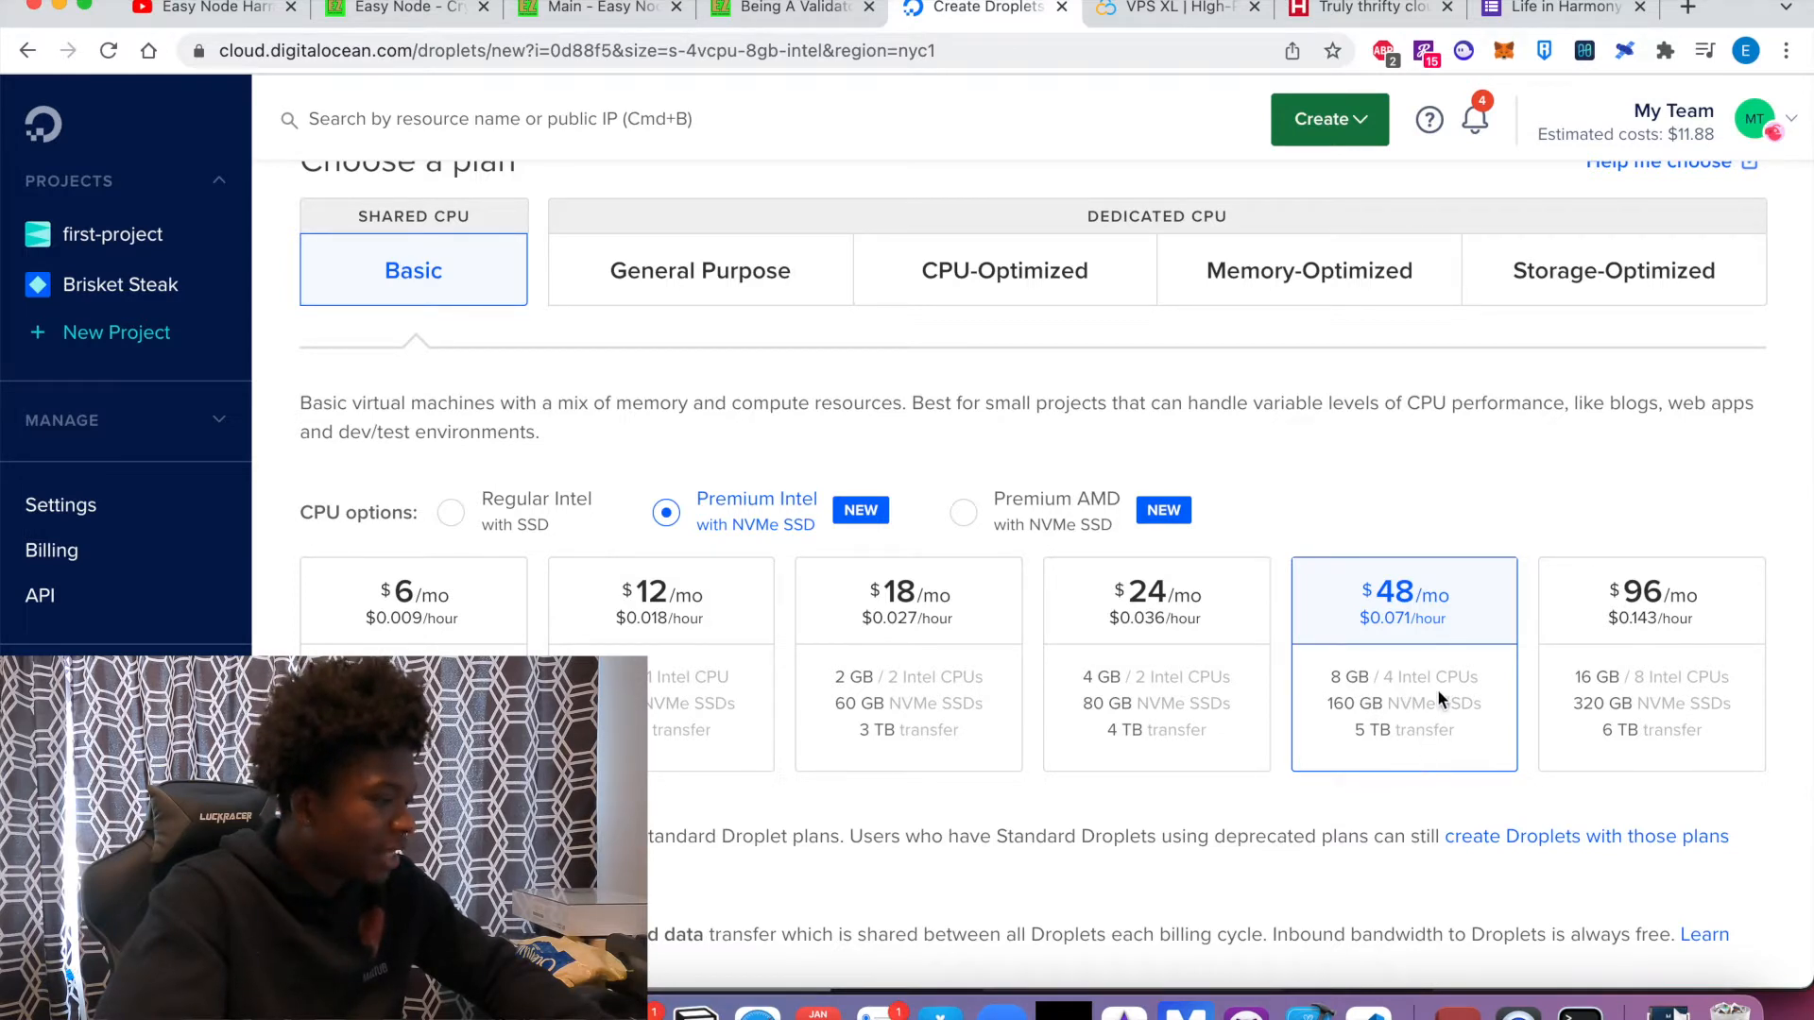
pyautogui.scroll(-3)
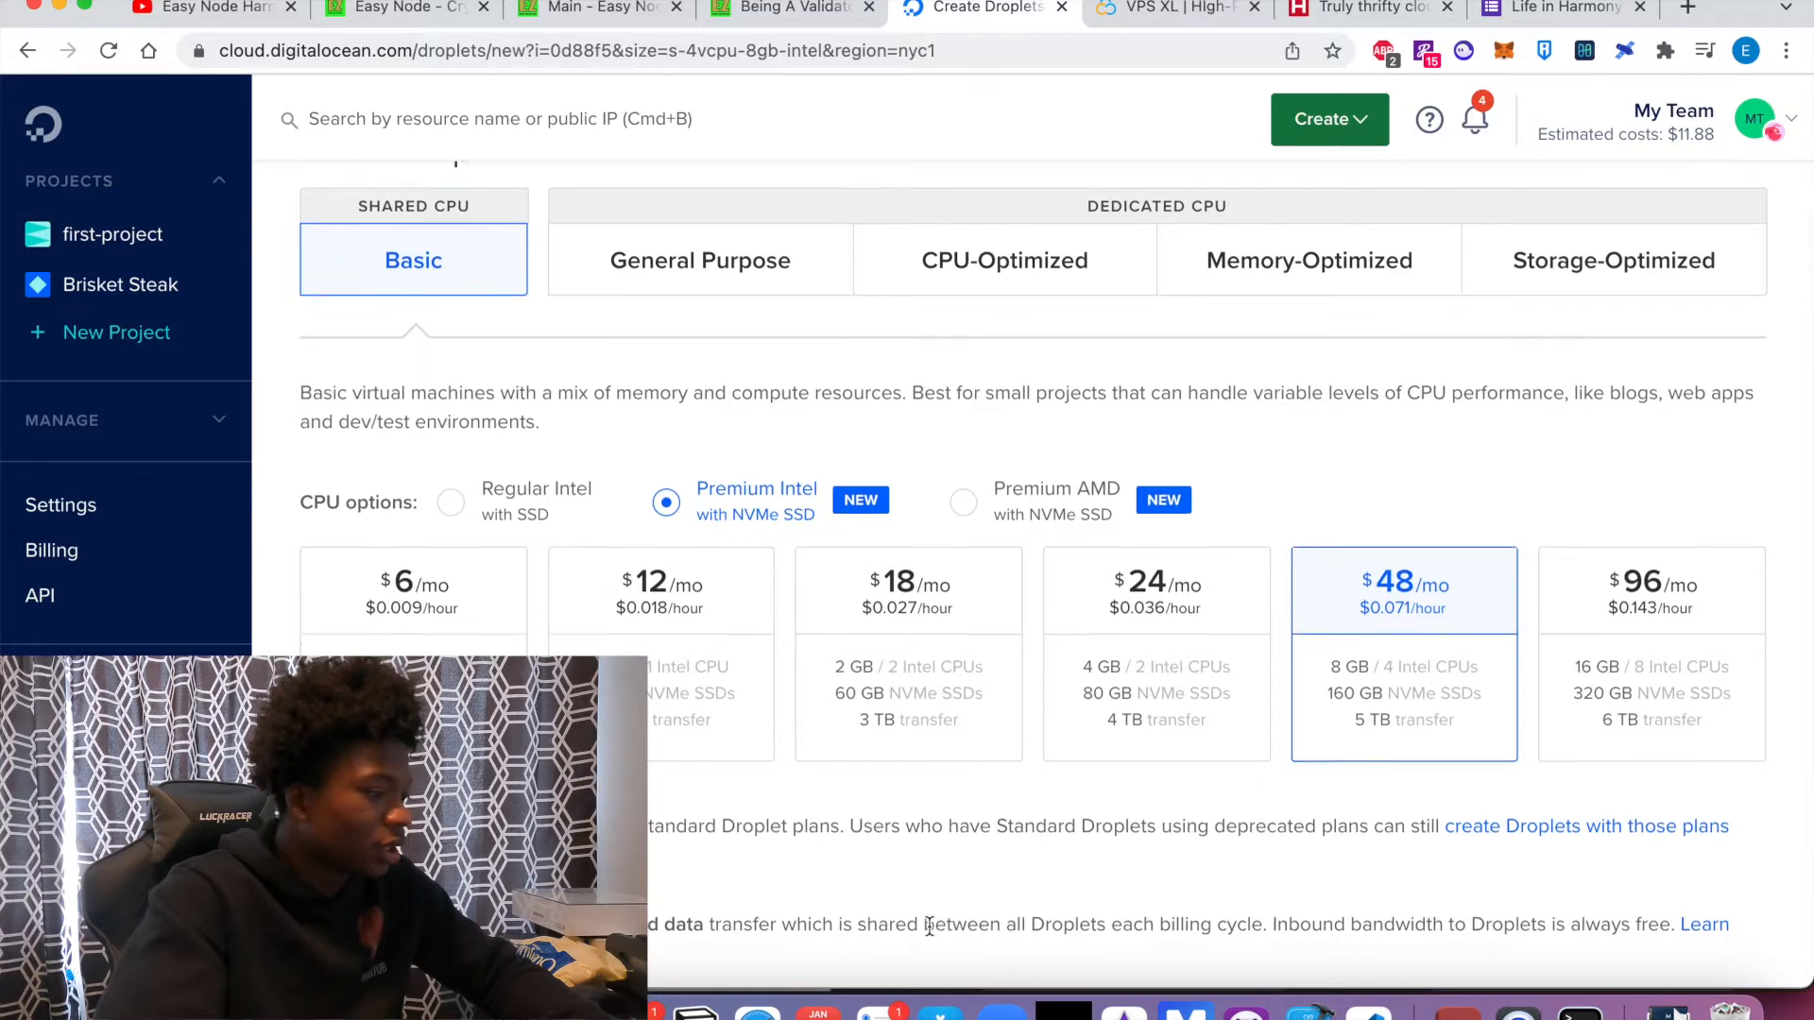
pyautogui.scroll(-3)
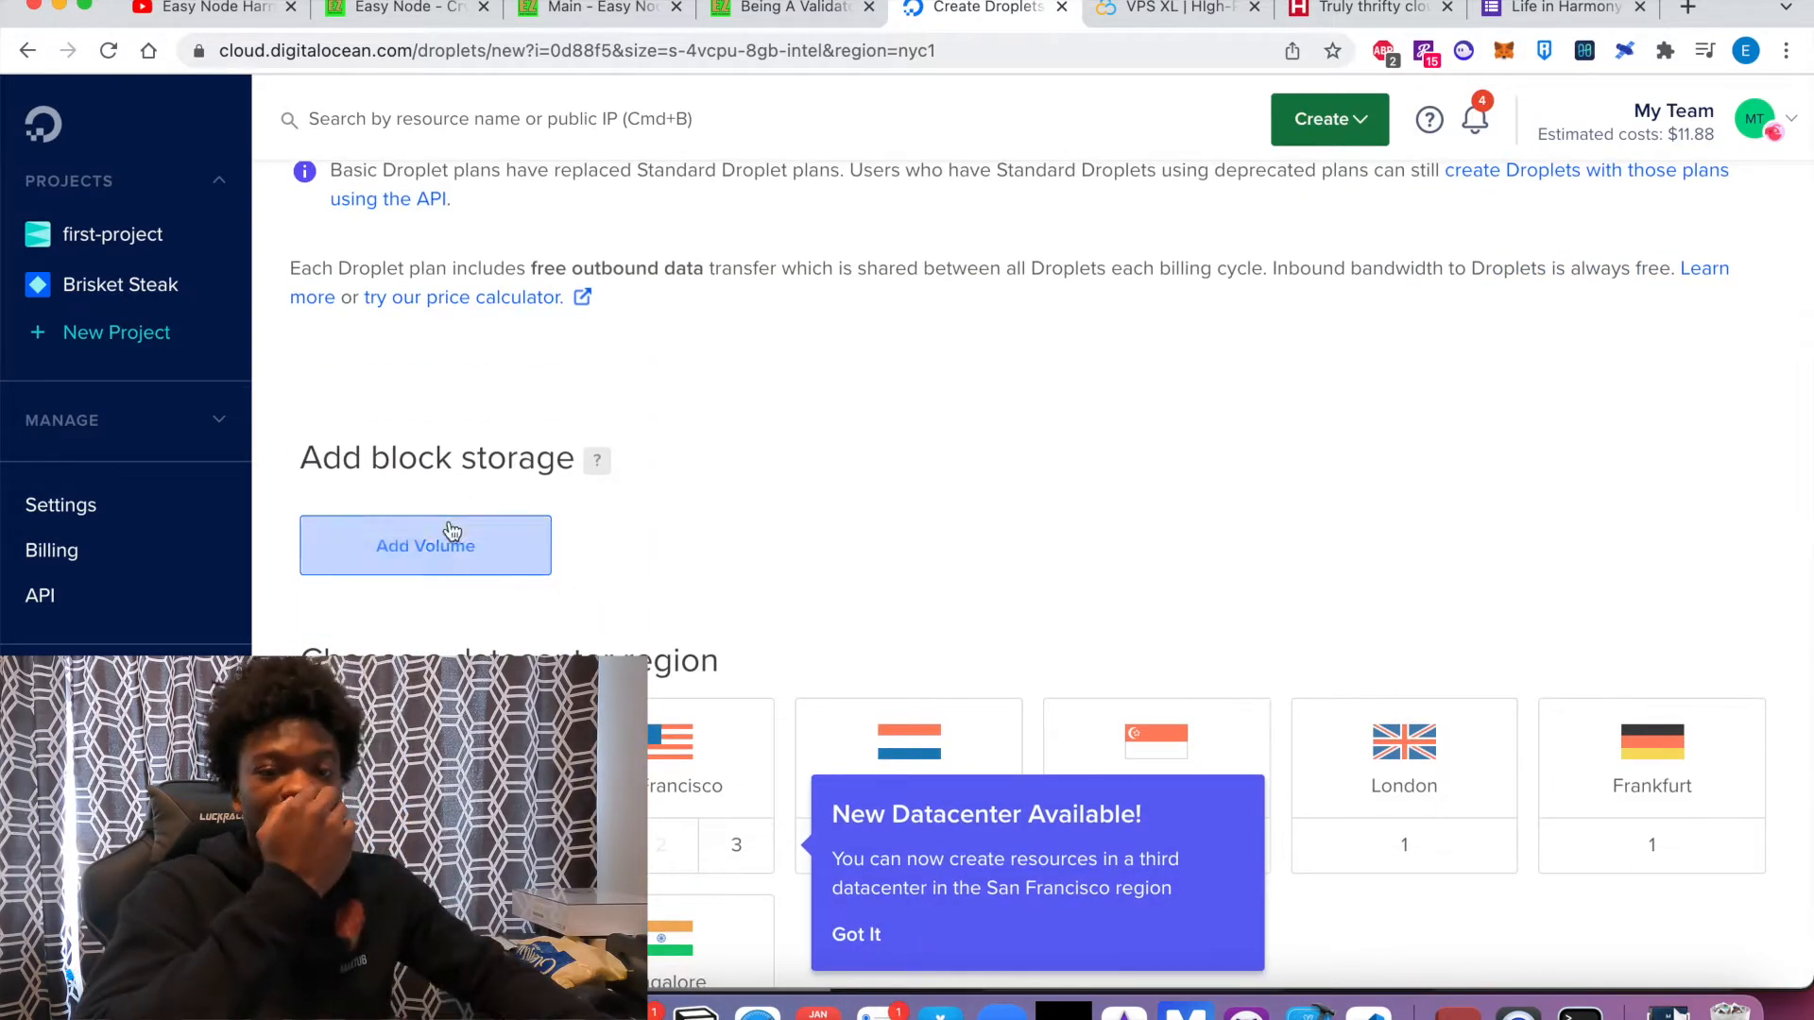
# Add a 100 GB Ext4 volume at $10/mo and scroll down to Authentication
pyautogui.click(424, 545)
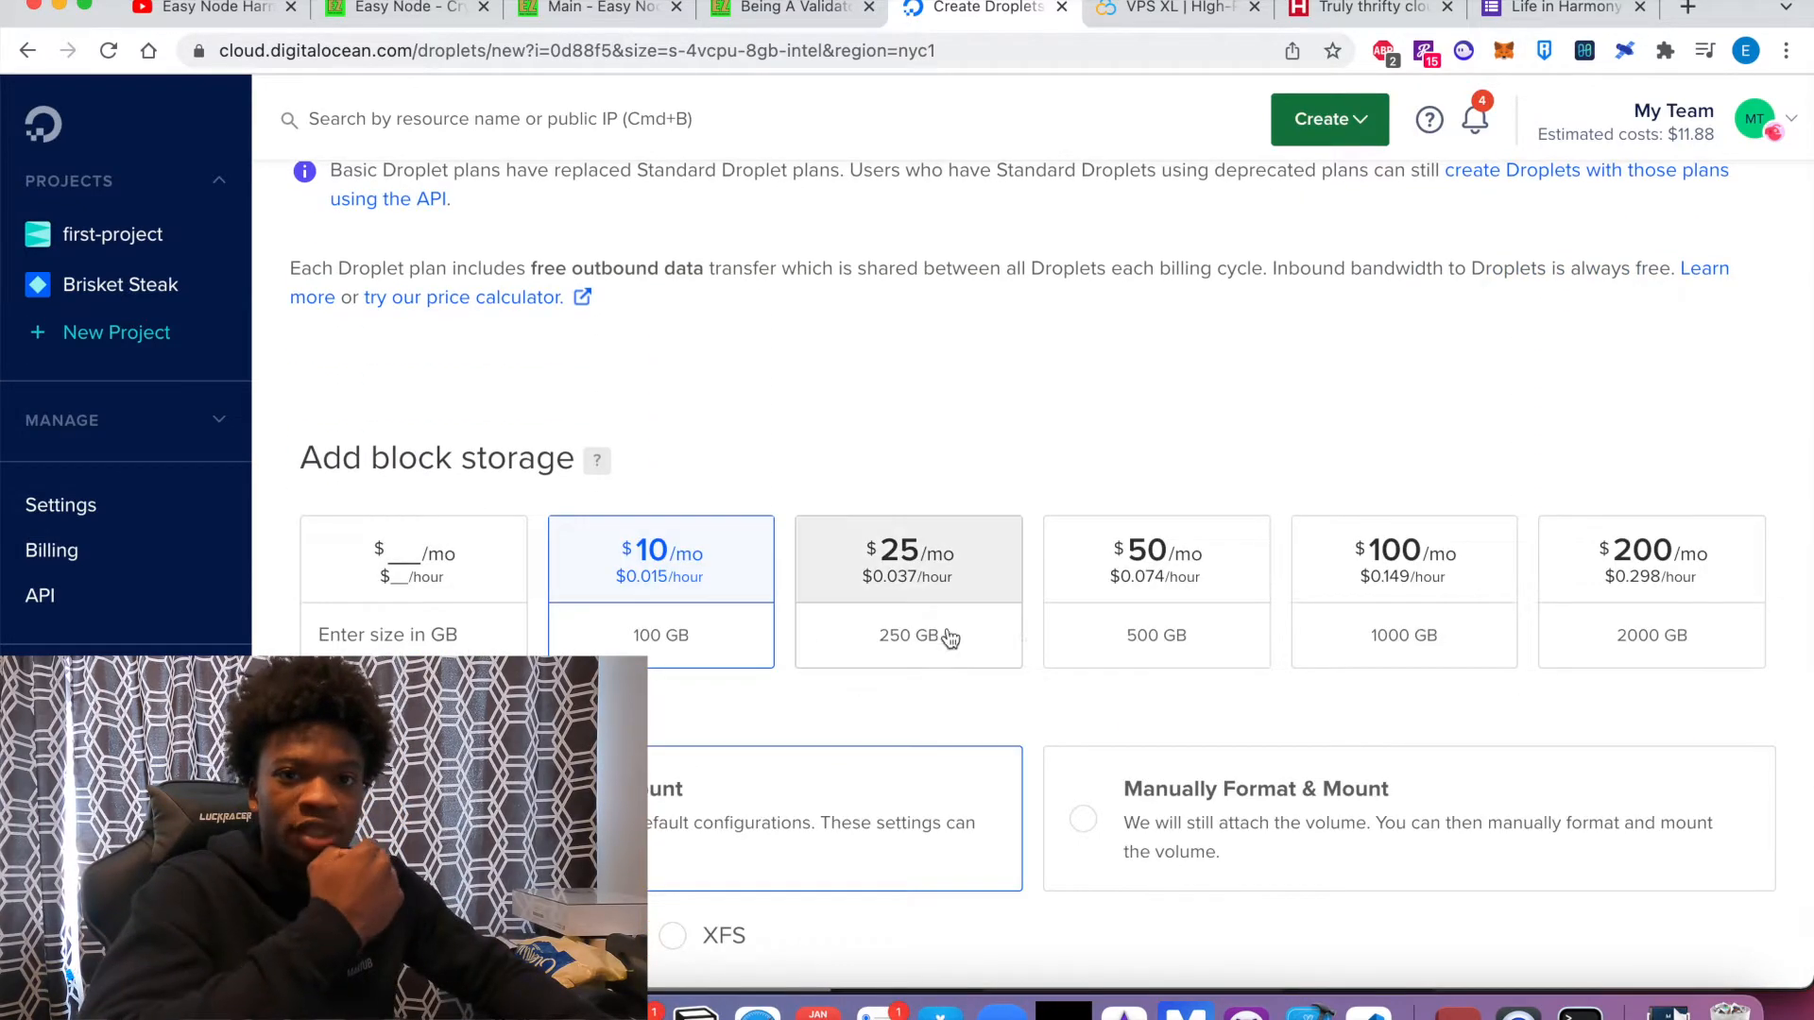
pyautogui.moveTo(807, 684)
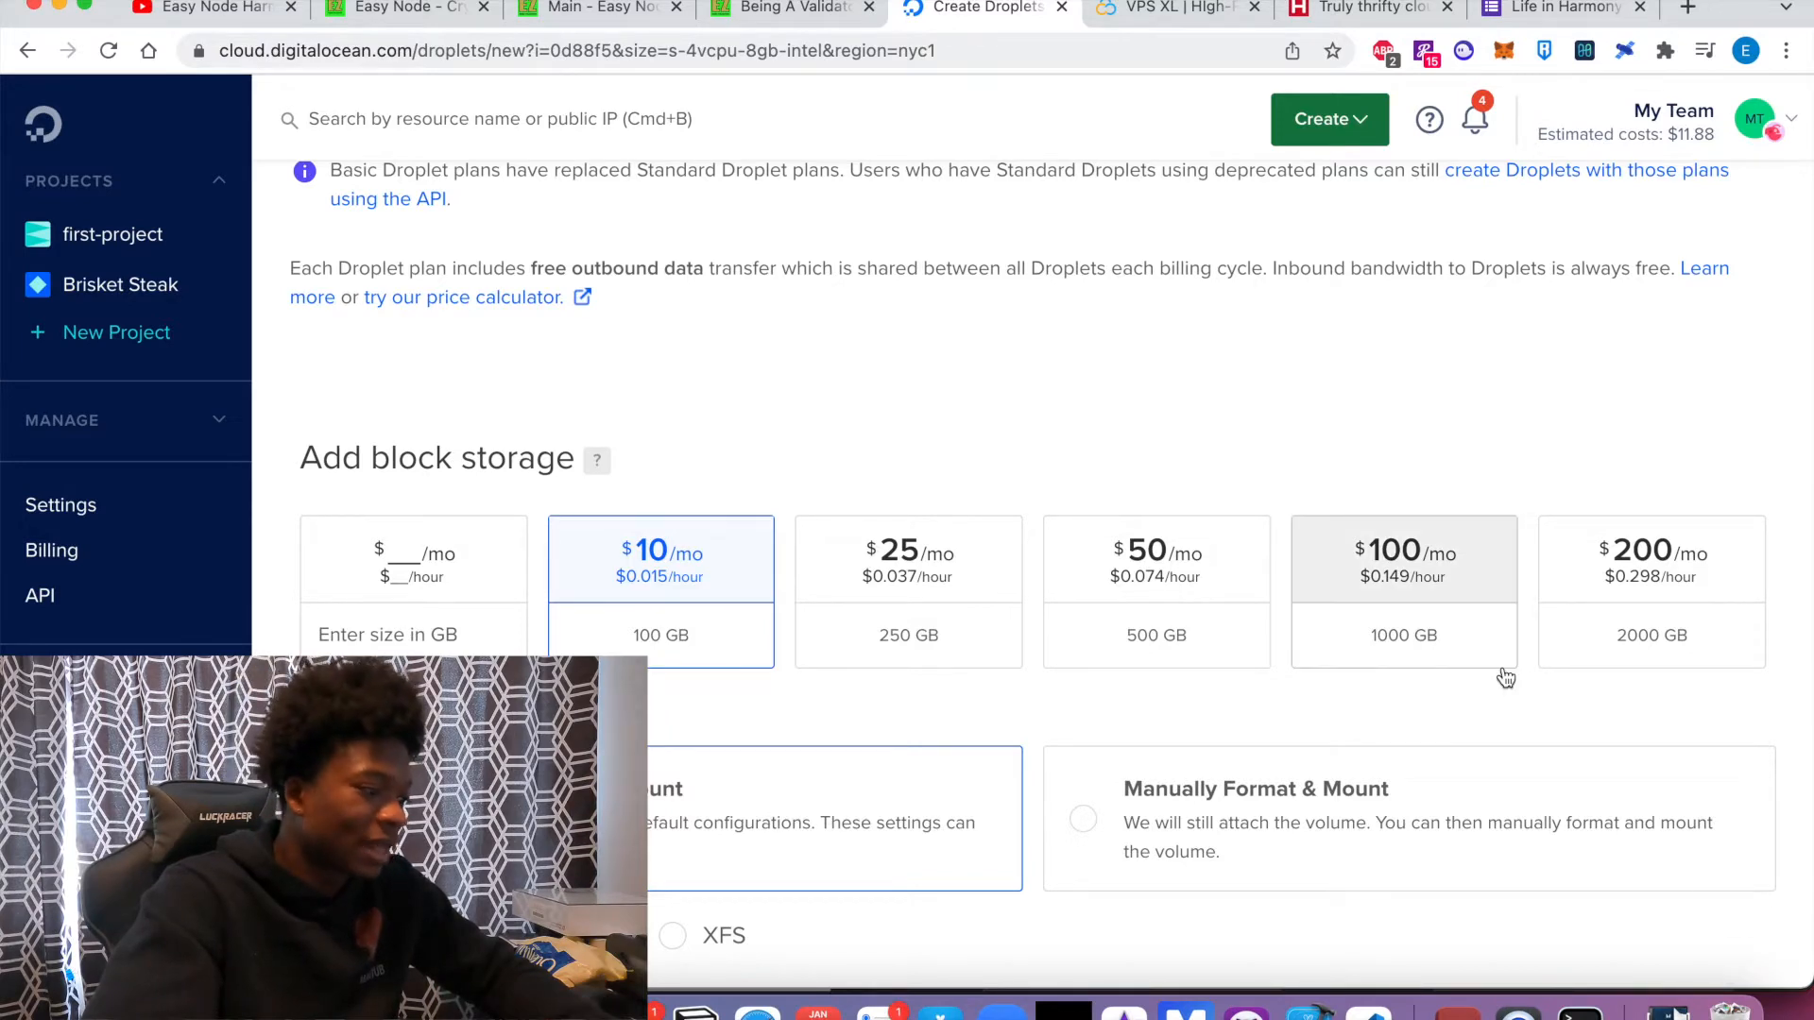
pyautogui.moveTo(1383, 691)
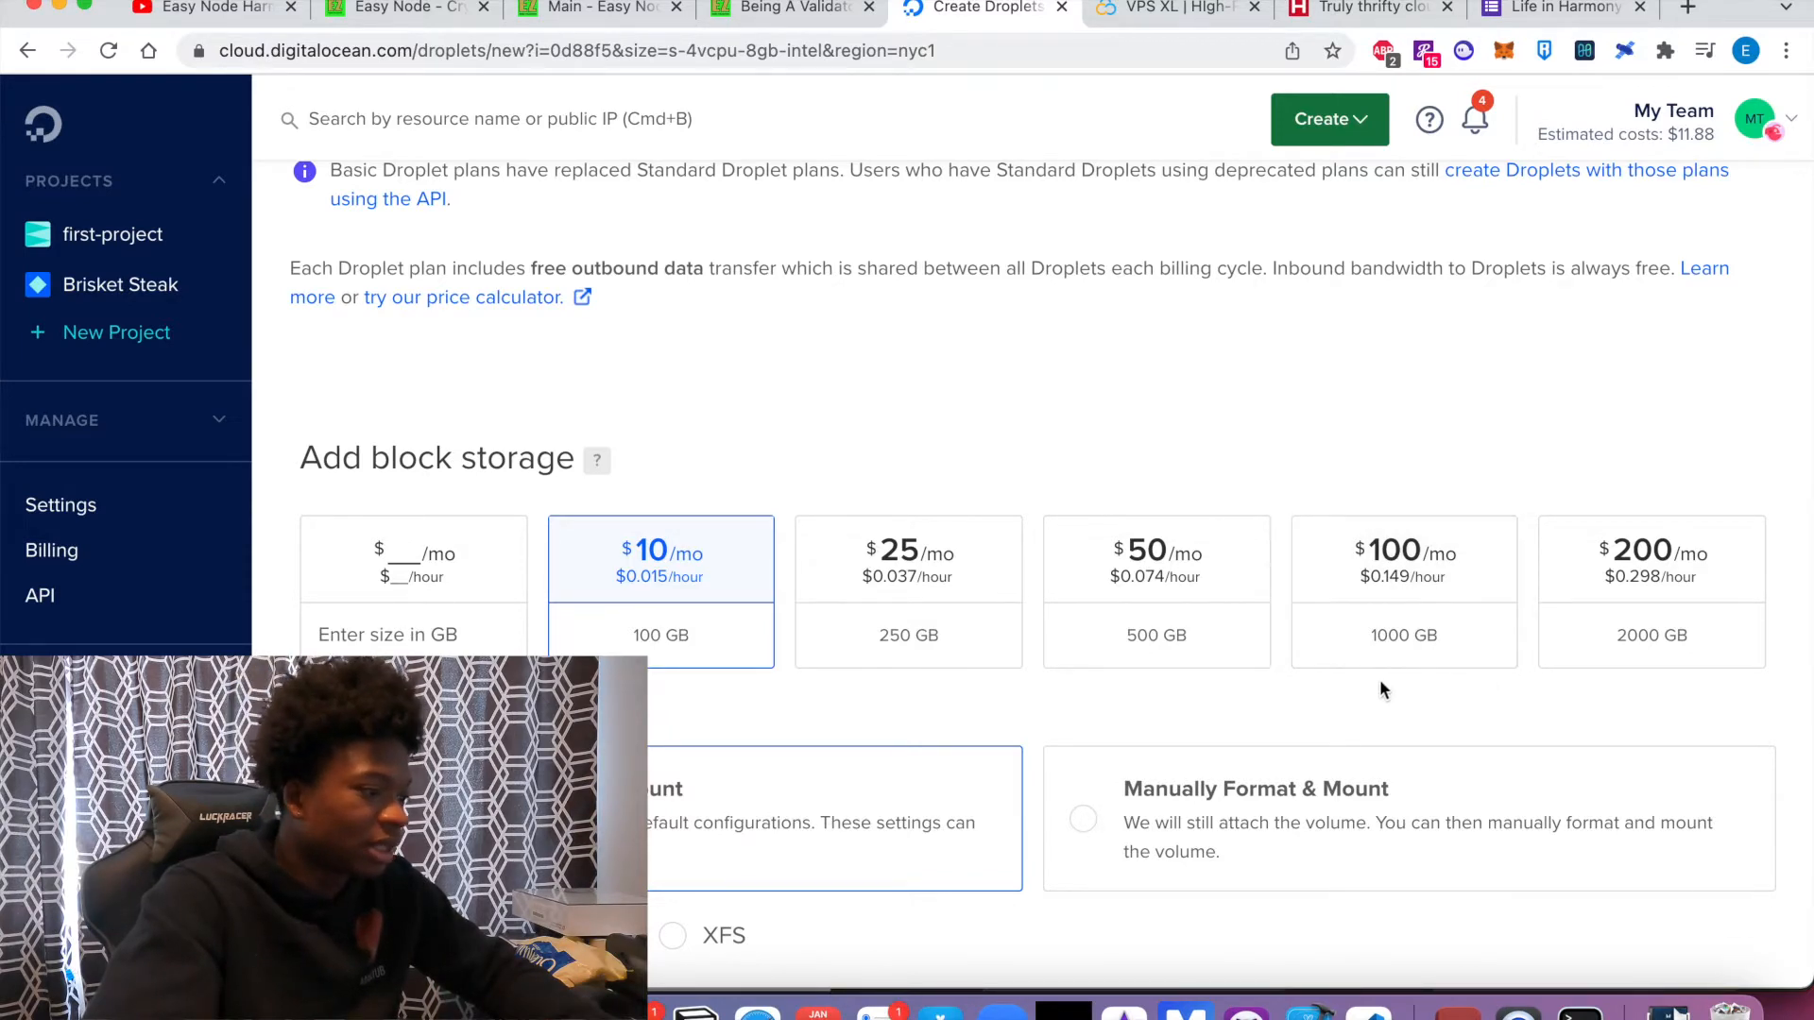
pyautogui.scroll(-3)
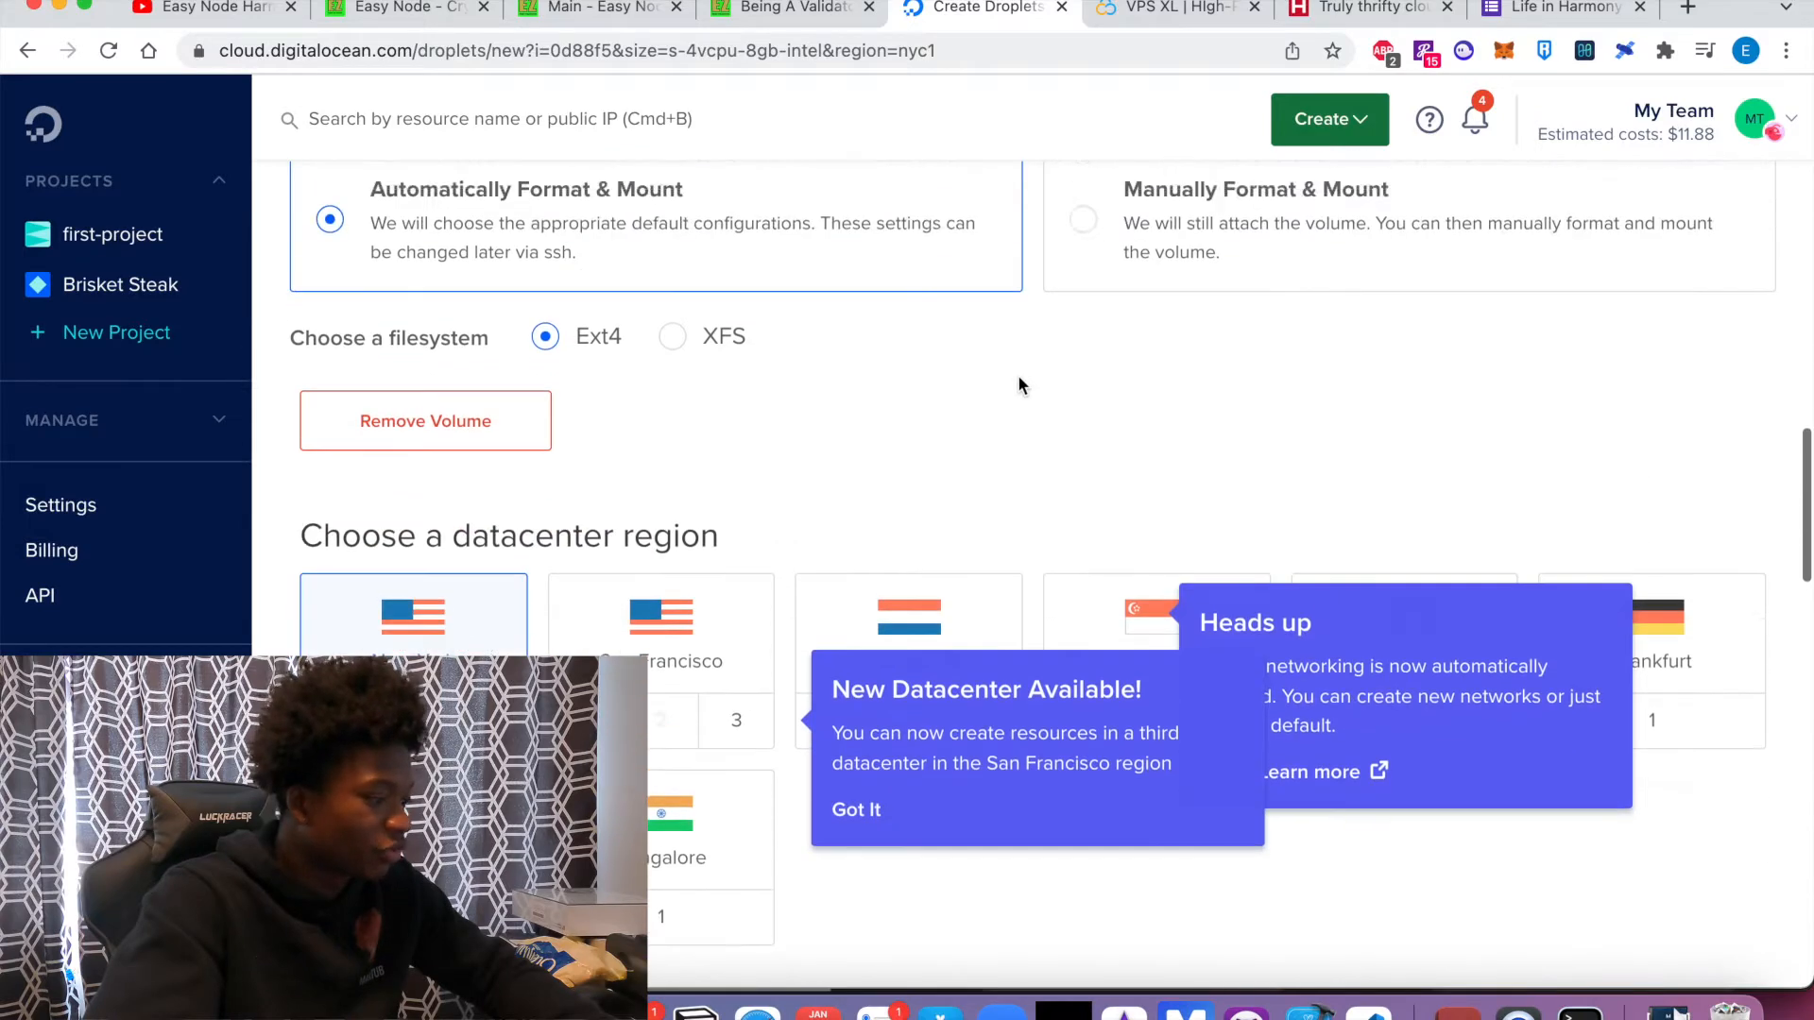
pyautogui.scroll(-3)
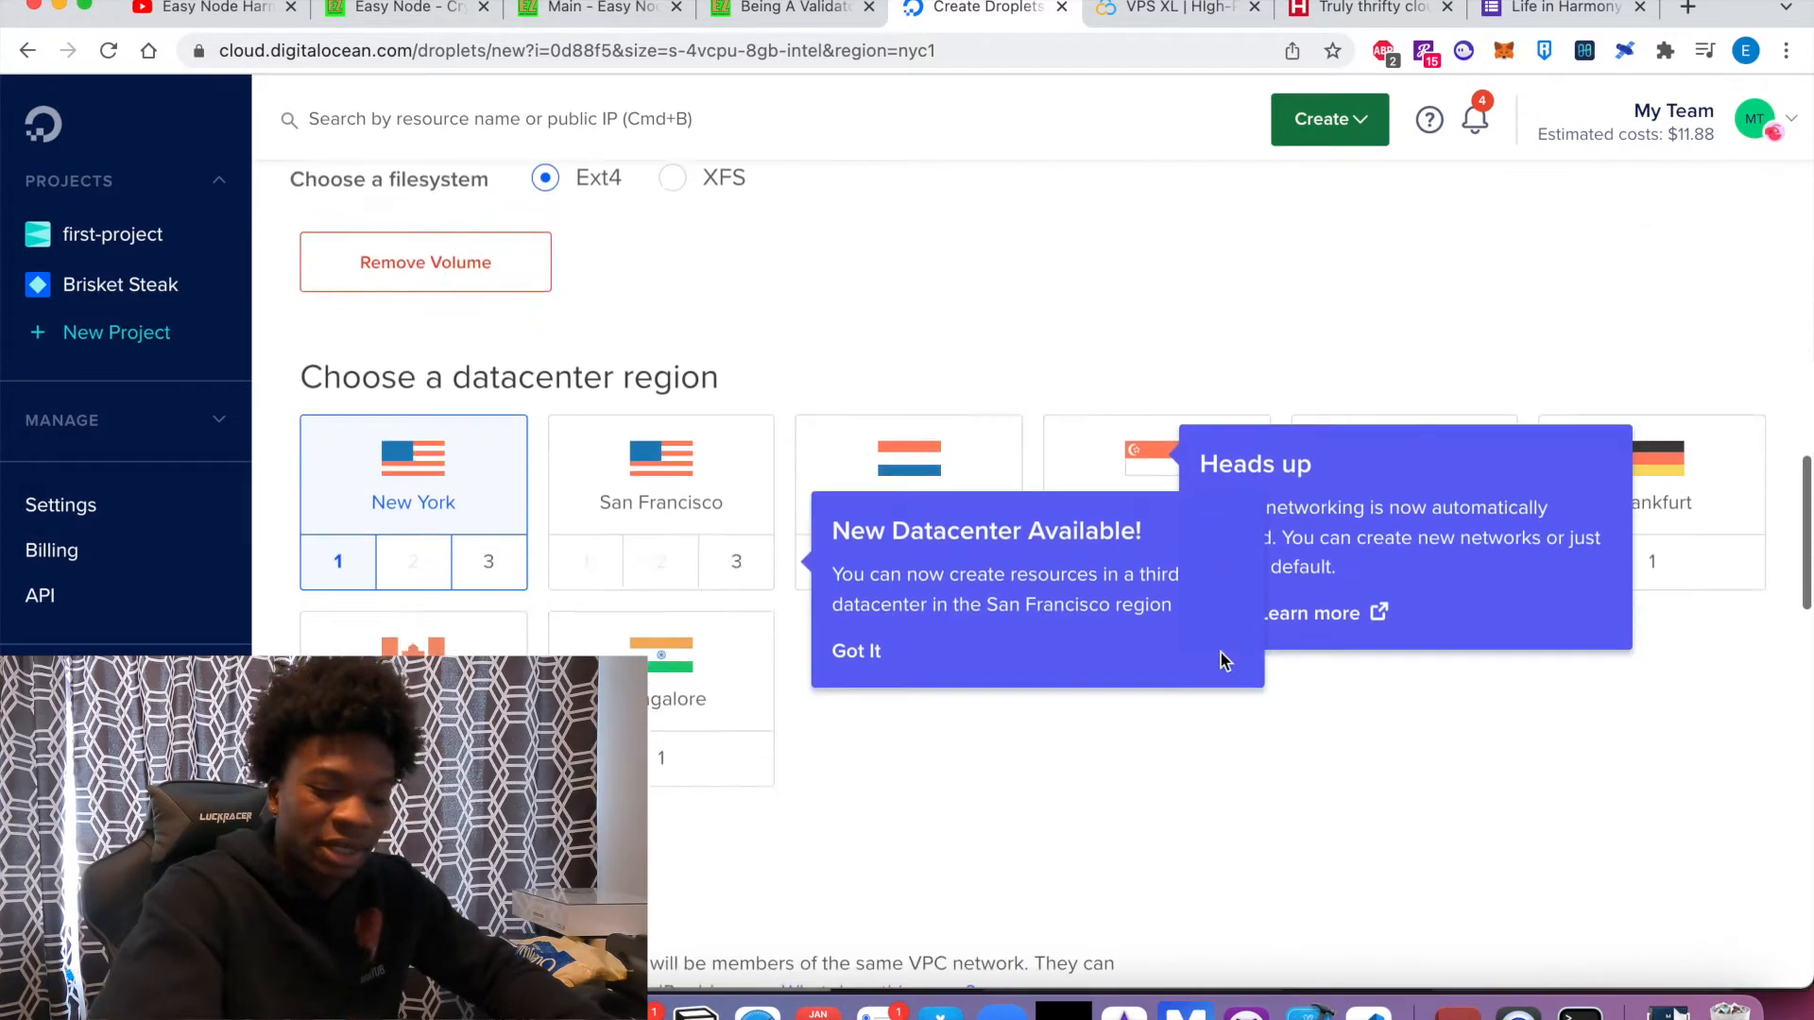
pyautogui.scroll(-3)
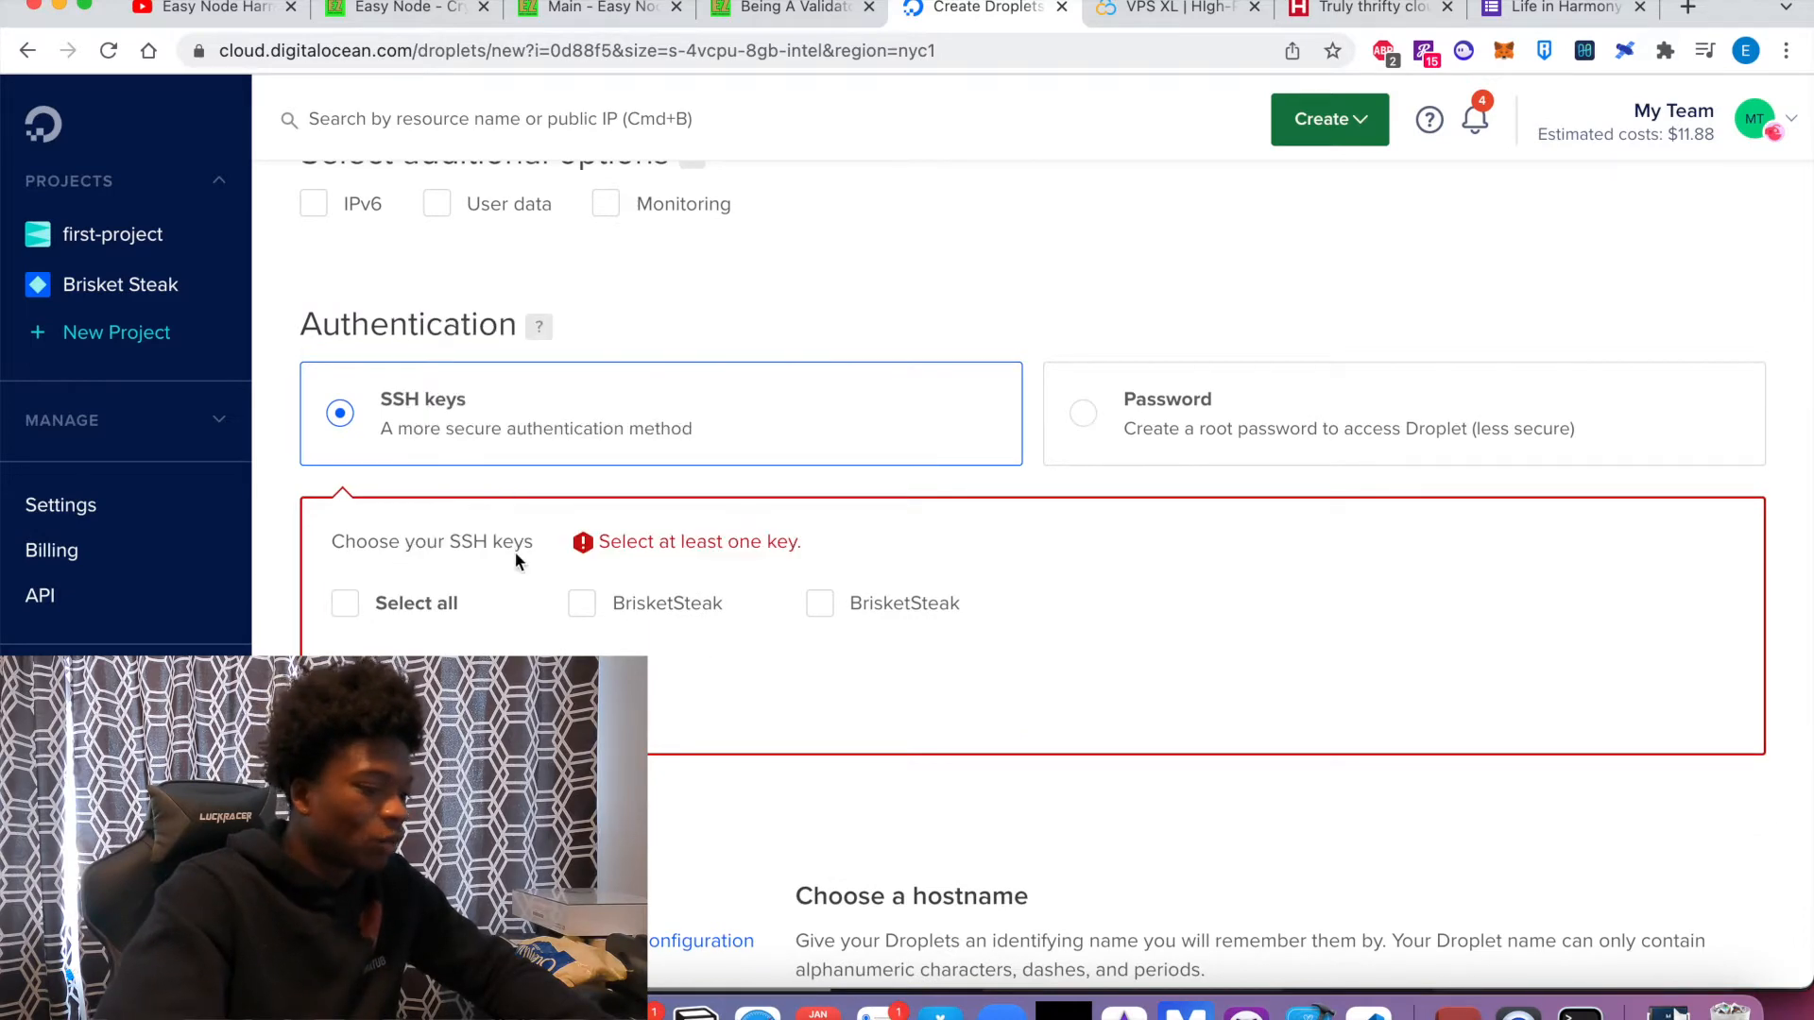
pyautogui.scroll(-3)
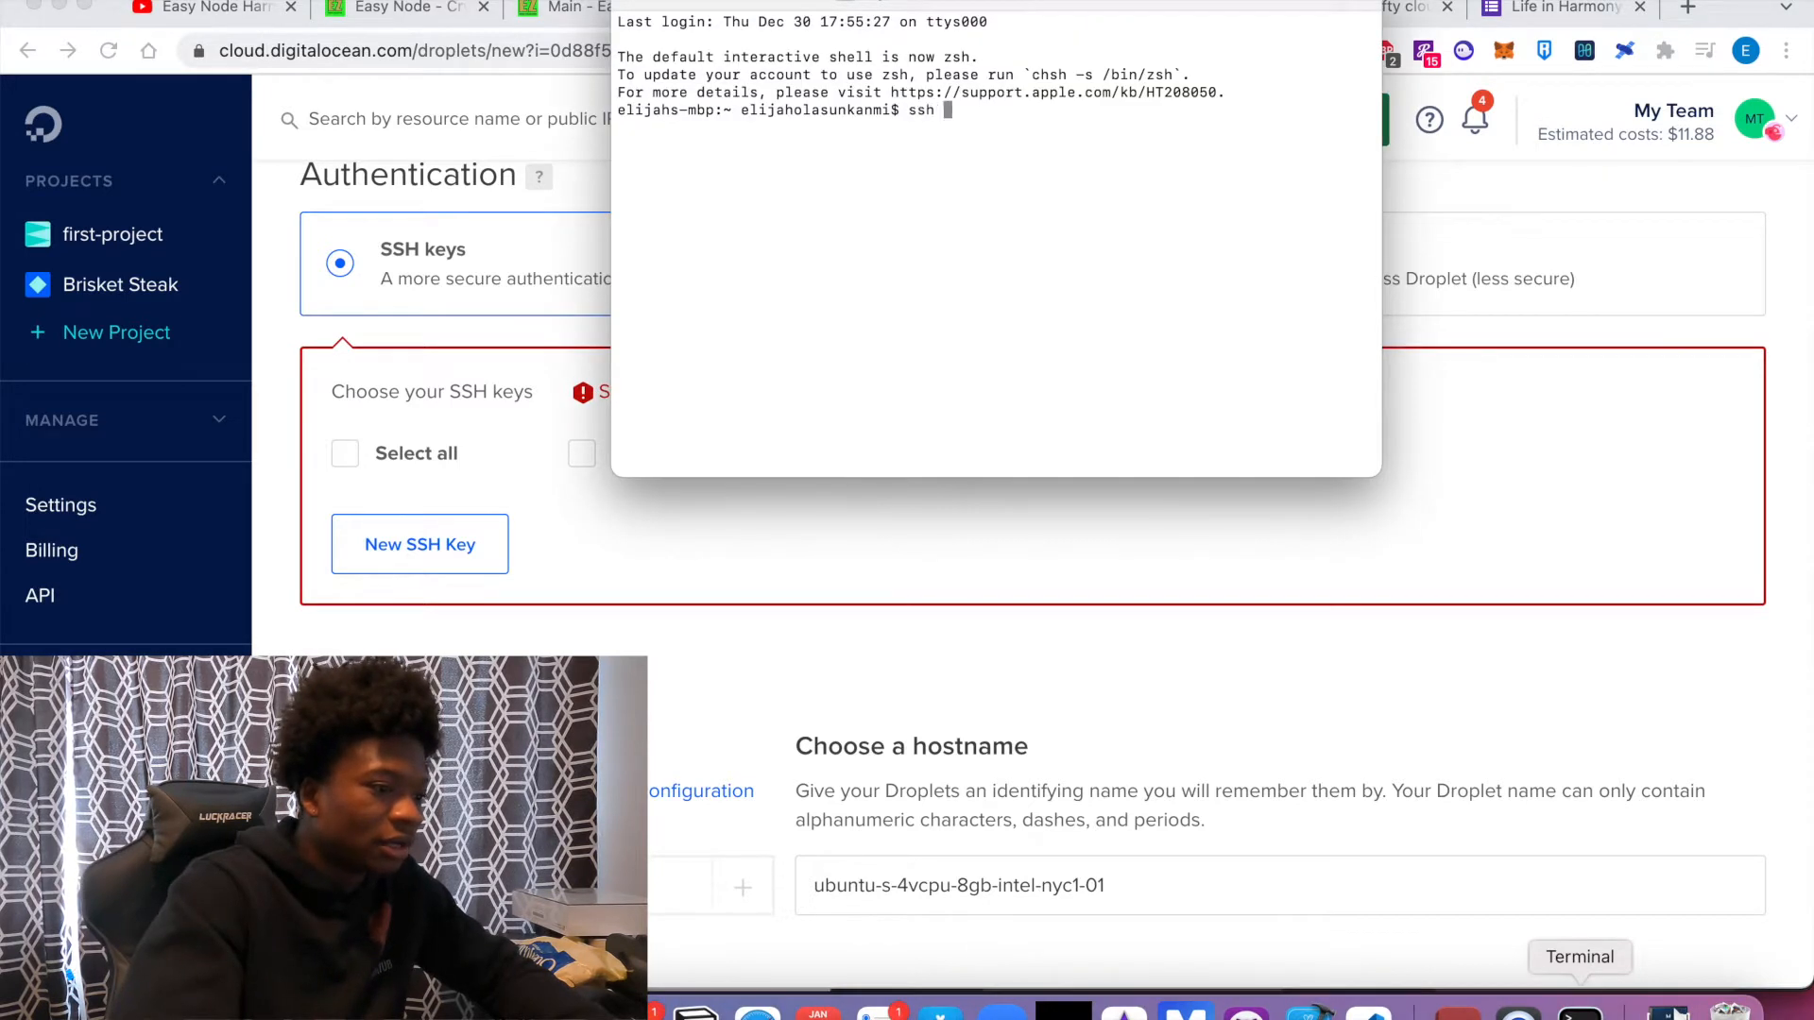
# Complete 'ssh keygen' in Terminal and open a new Chrome tab
pyautogui.write('keygen')
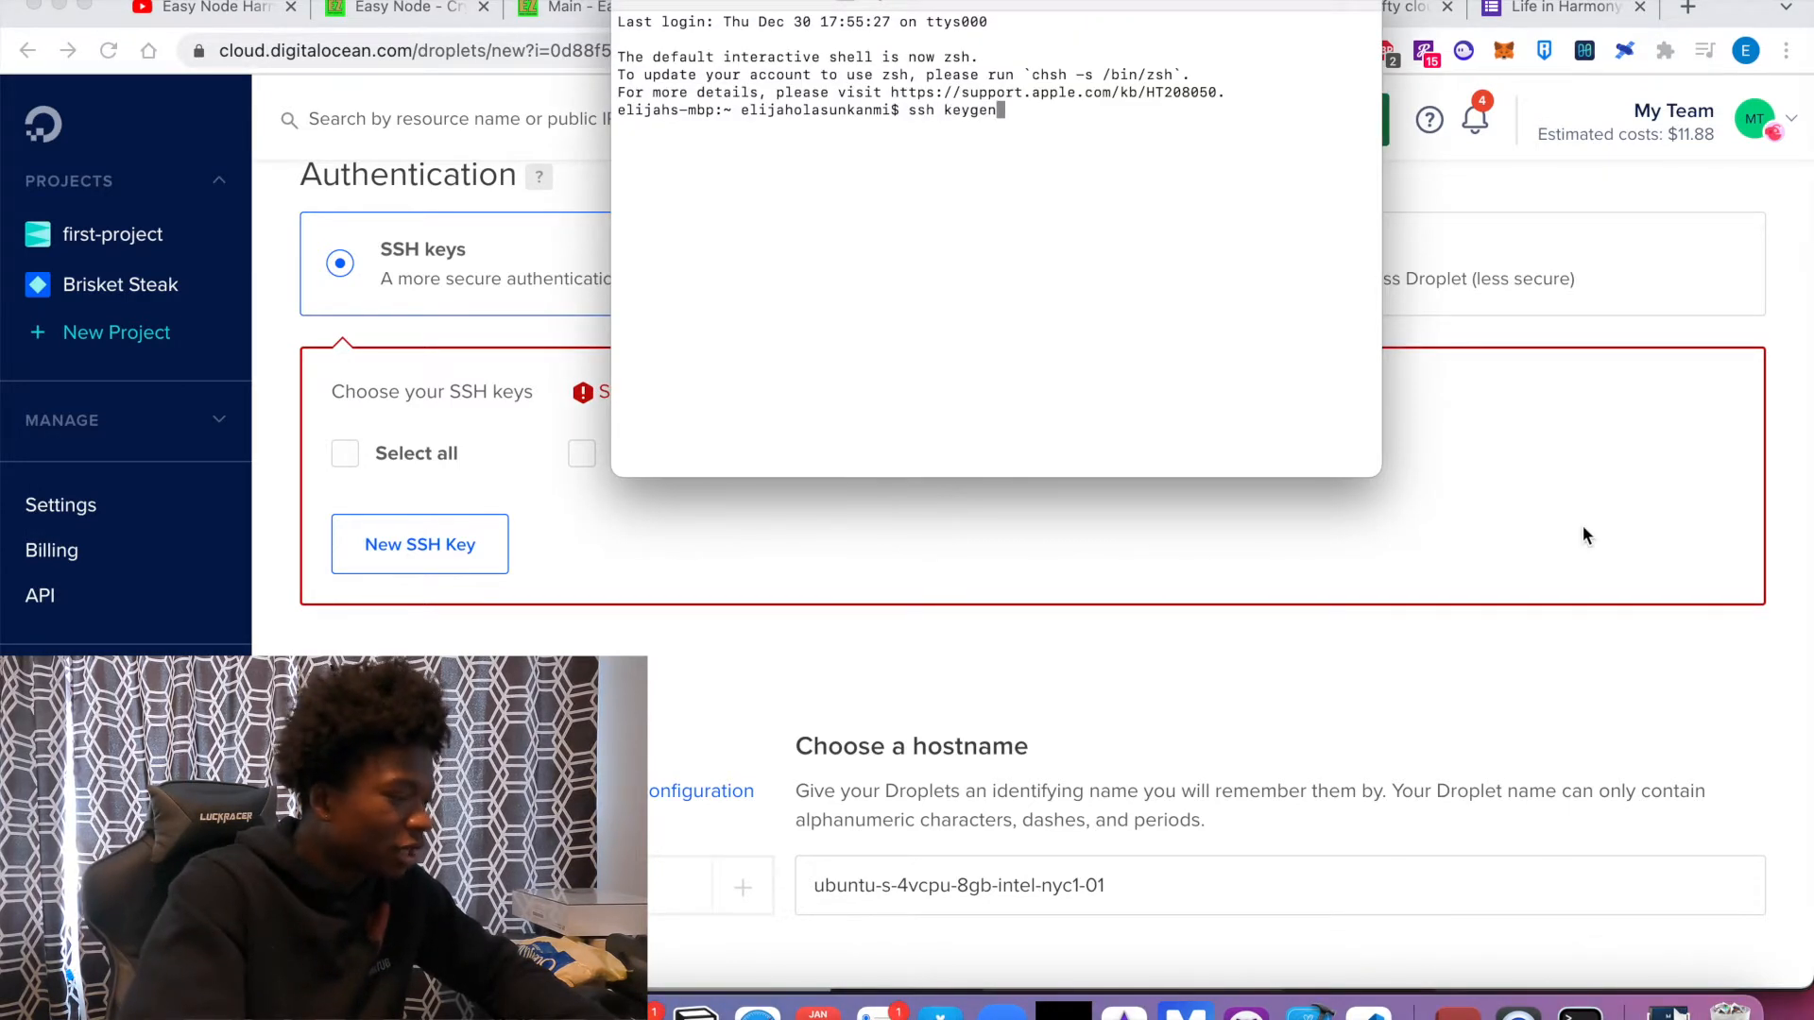
pyautogui.click(1685, 9)
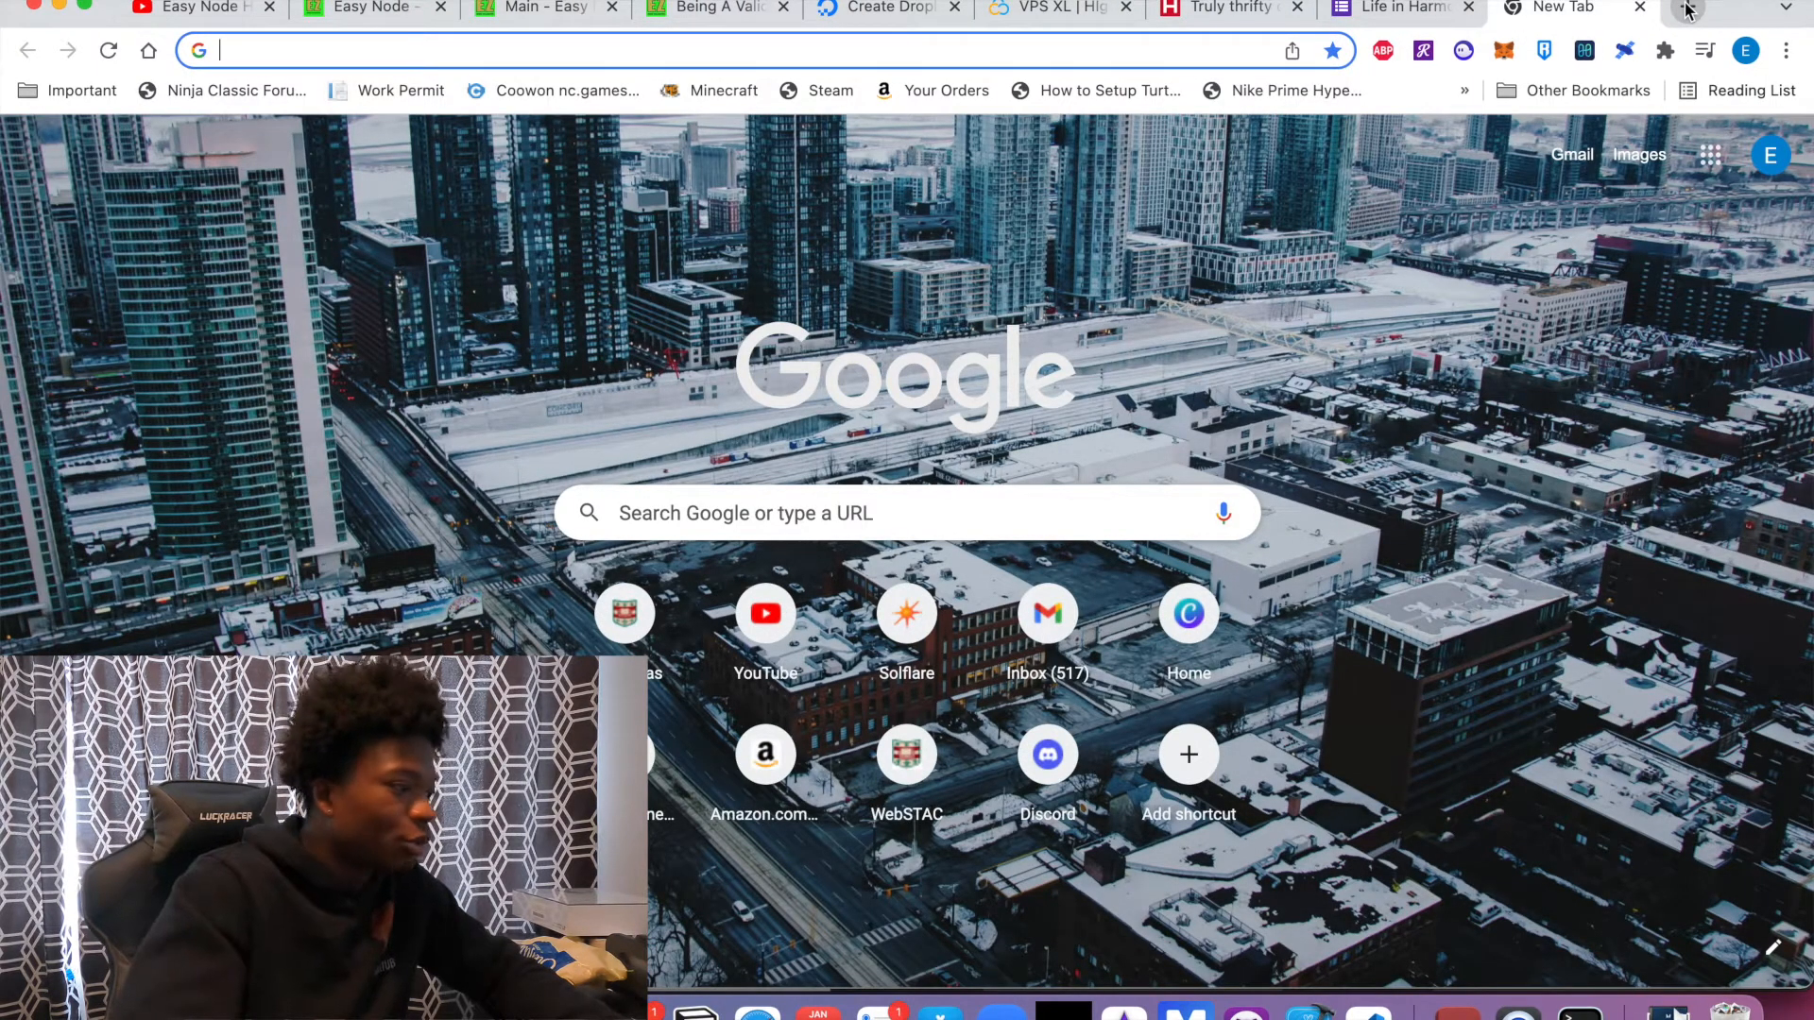
# Search 'ssh keygen', read SSH.com's guide on generating a key, then return to Create Droplet
pyautogui.write('ssh')
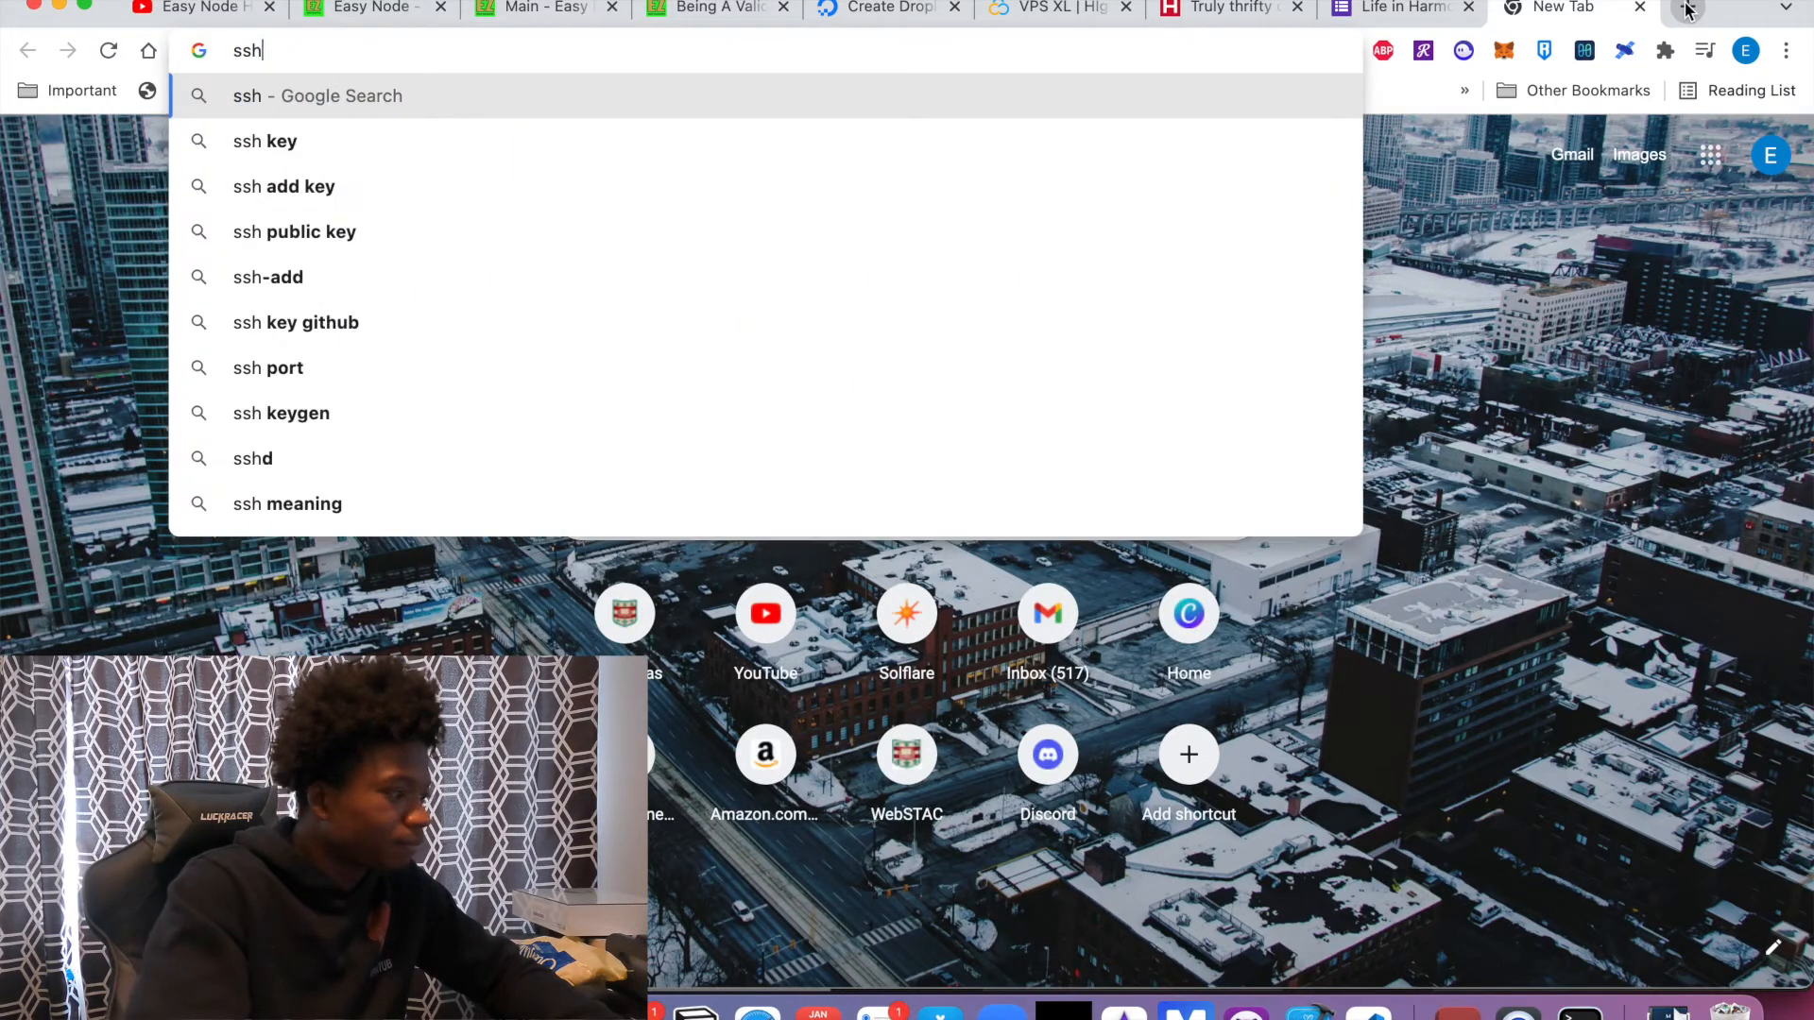
pyautogui.click(264, 141)
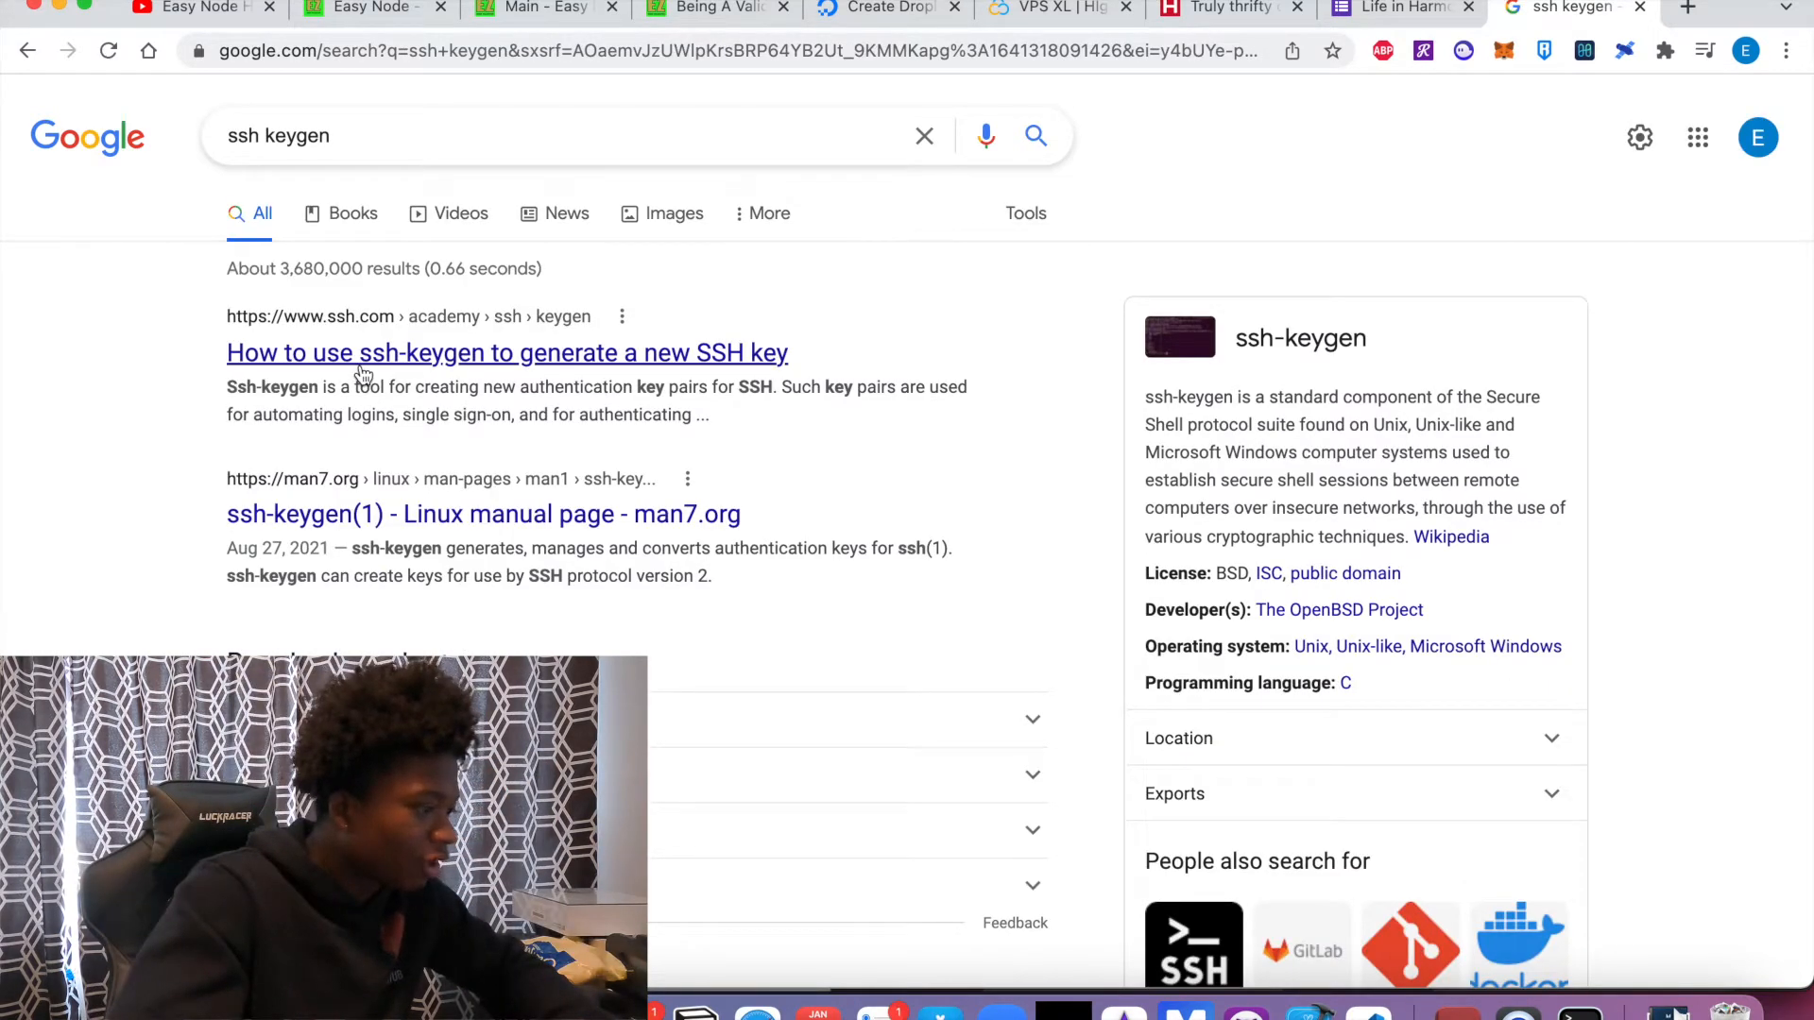
pyautogui.moveTo(413, 365)
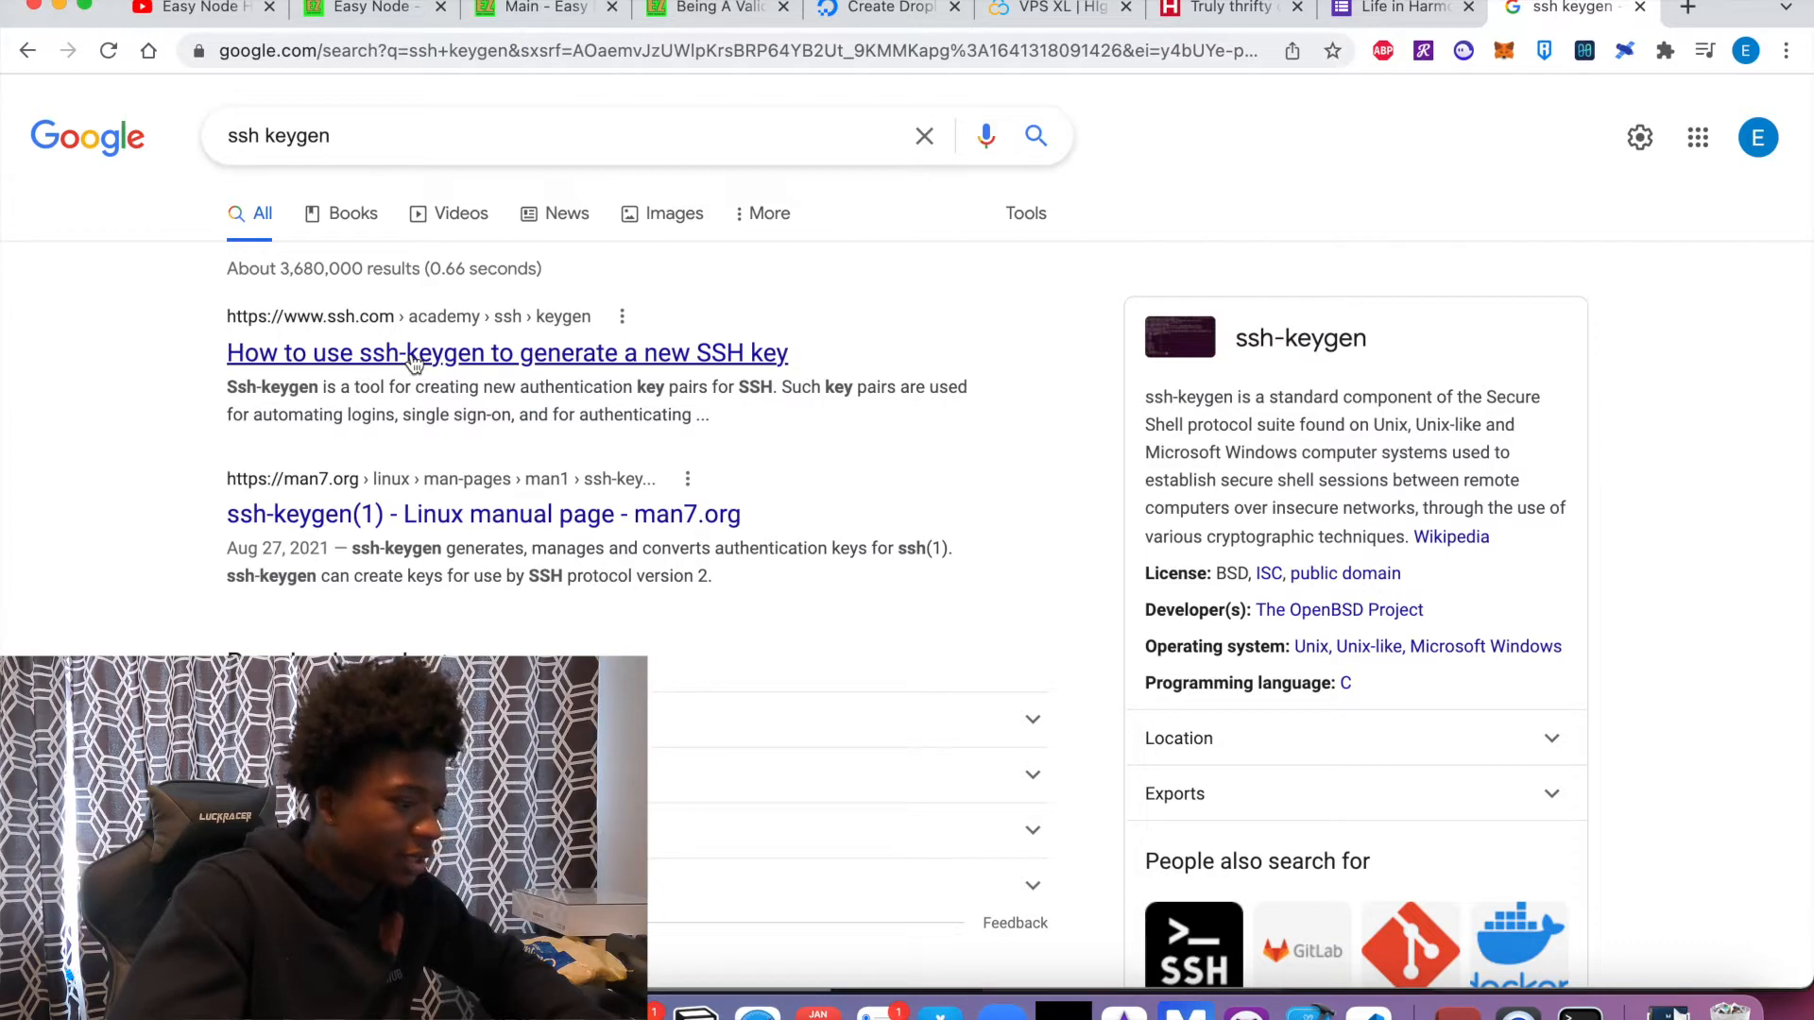
pyautogui.click(506, 352)
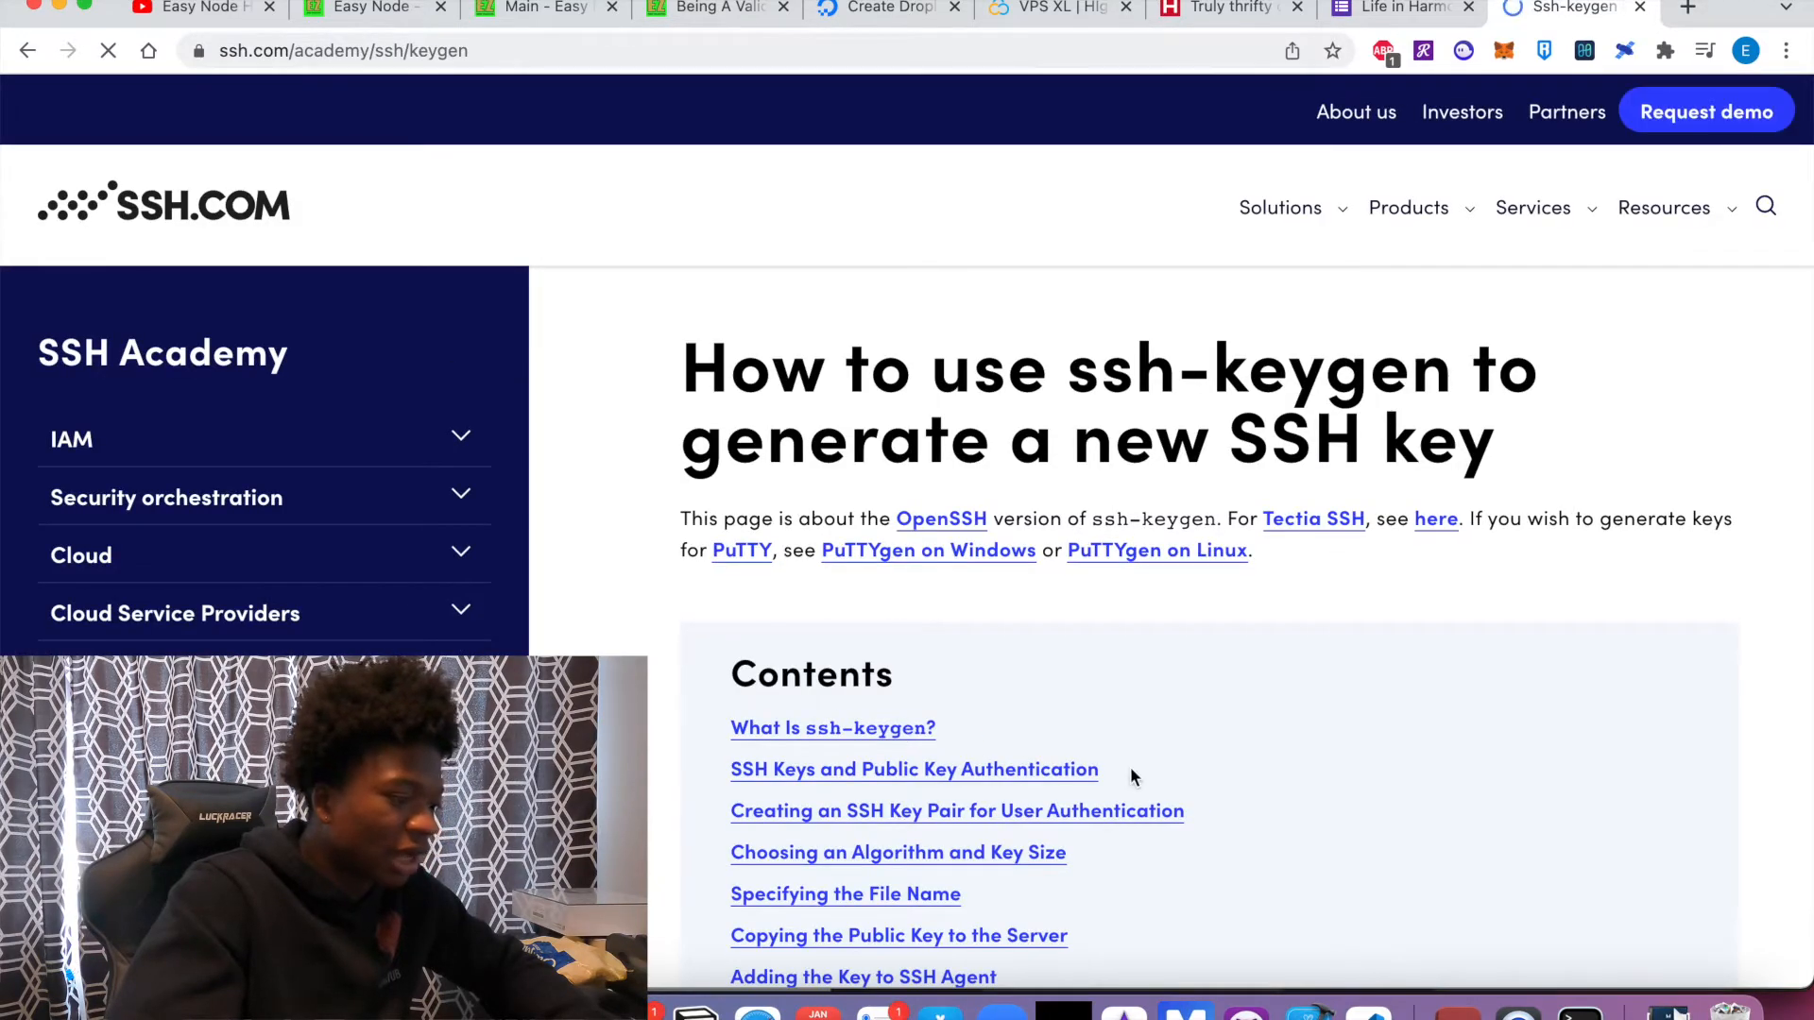
pyautogui.scroll(-3)
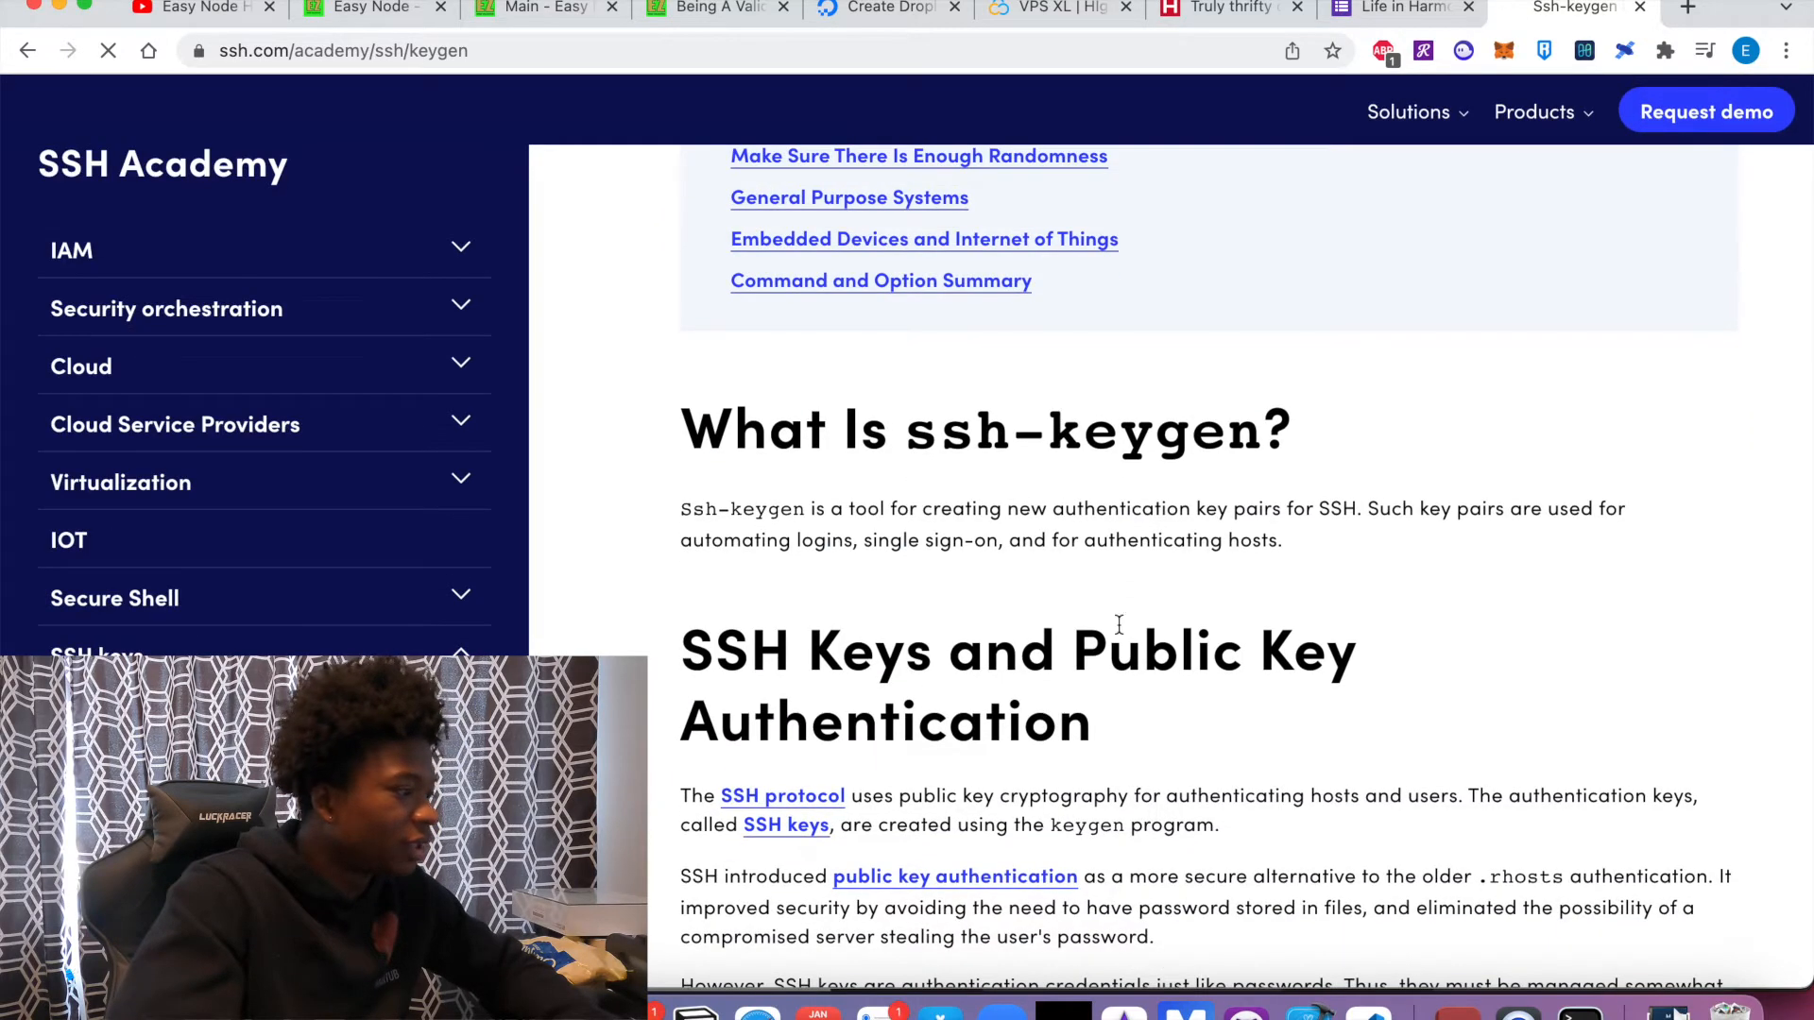
pyautogui.scroll(-3)
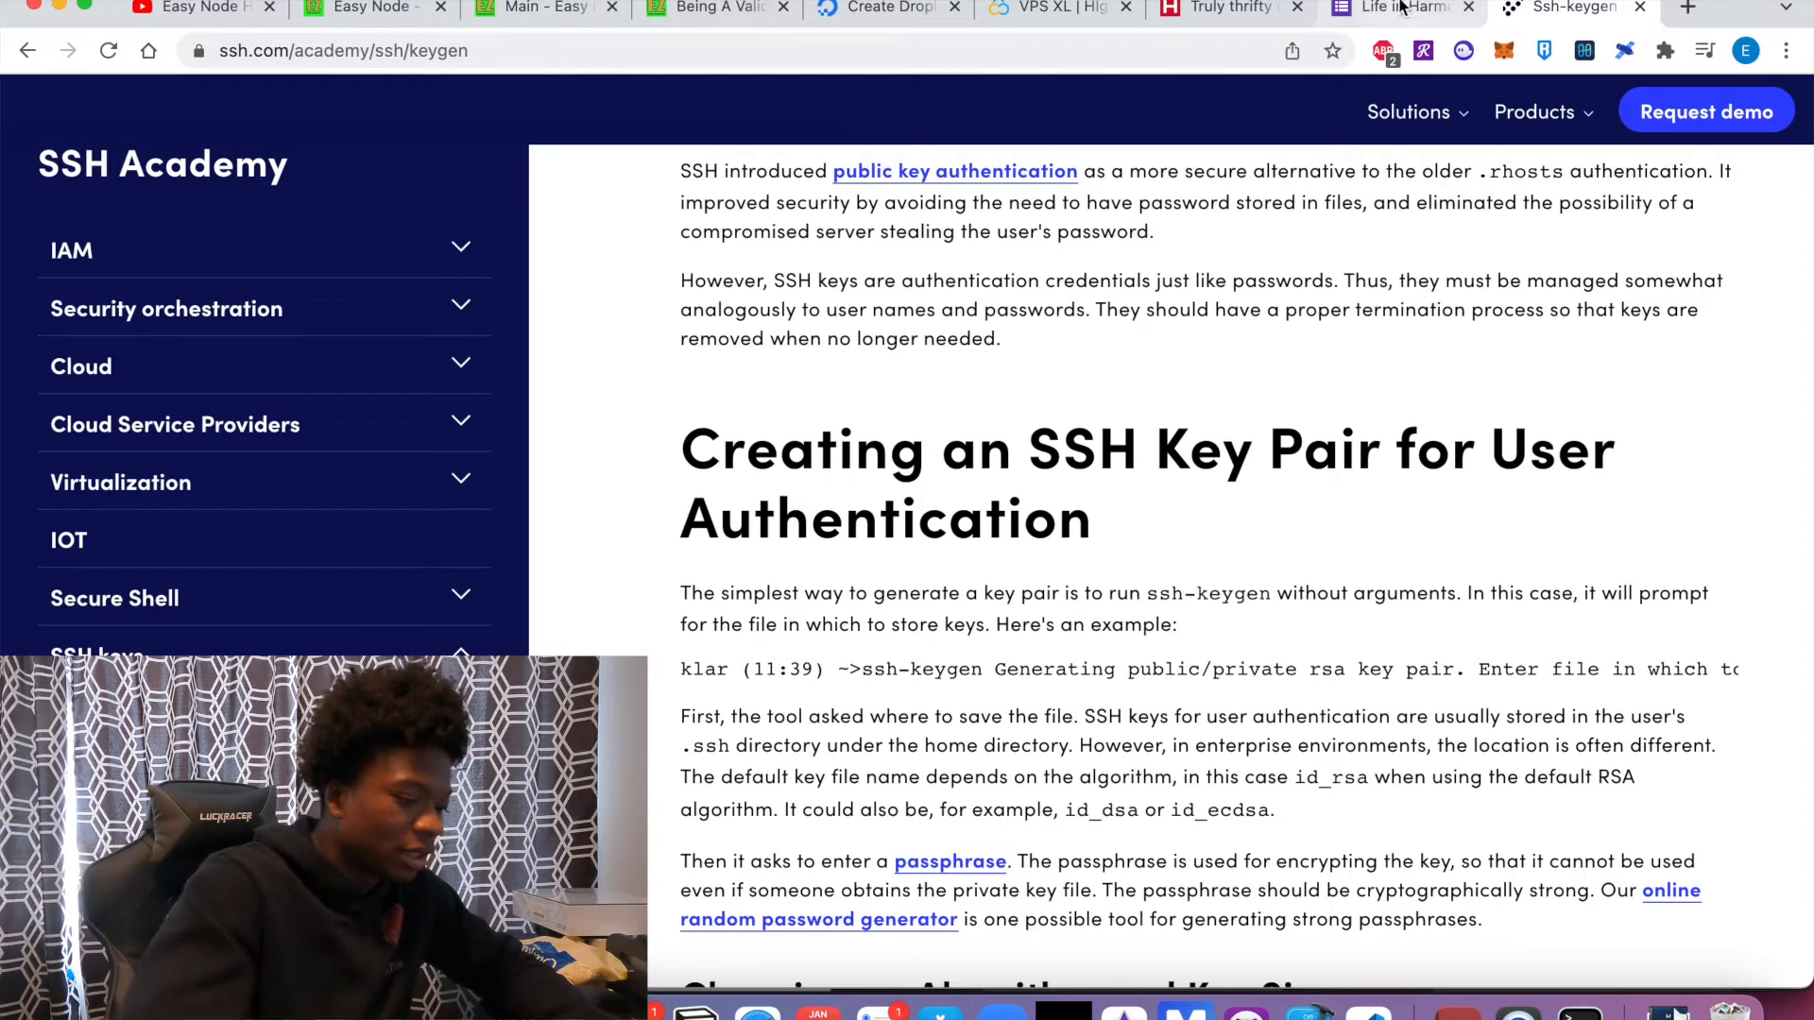
pyautogui.click(887, 9)
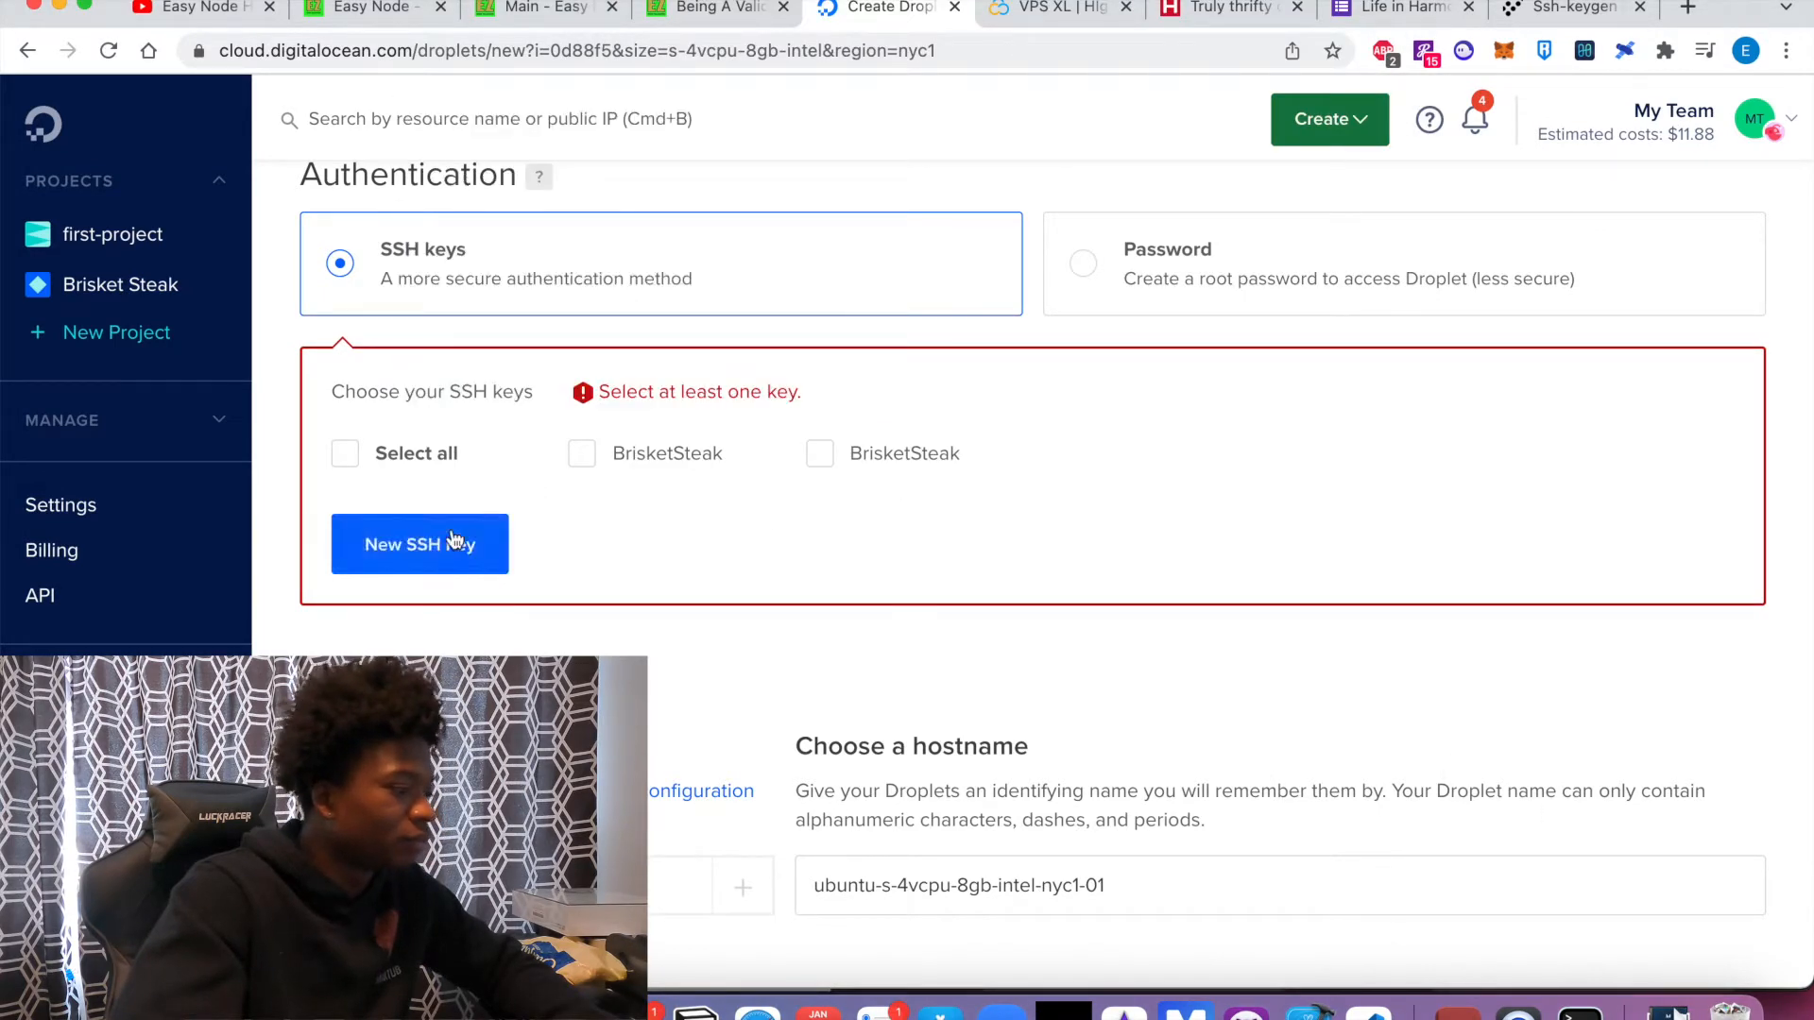
pyautogui.moveTo(821, 205)
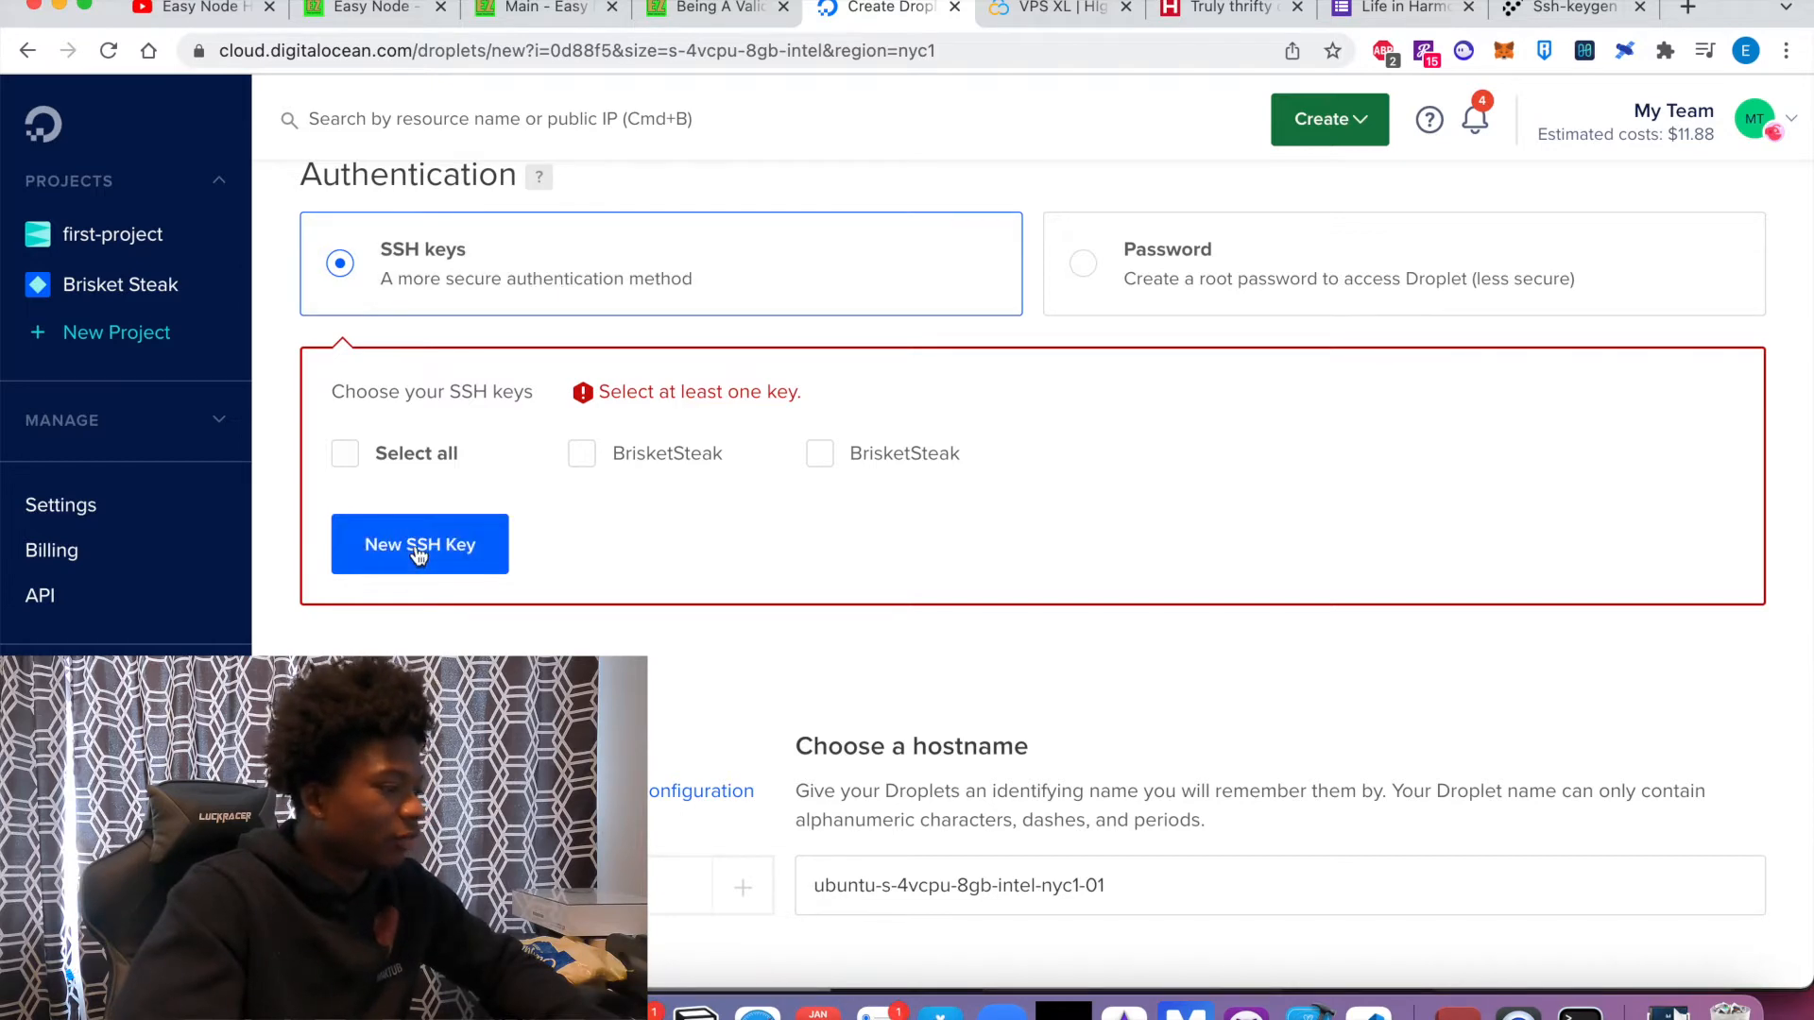
# Scroll through Authentication and Finalize sections without adding a key, then switch to the Easy Node video
pyautogui.scroll(-3)
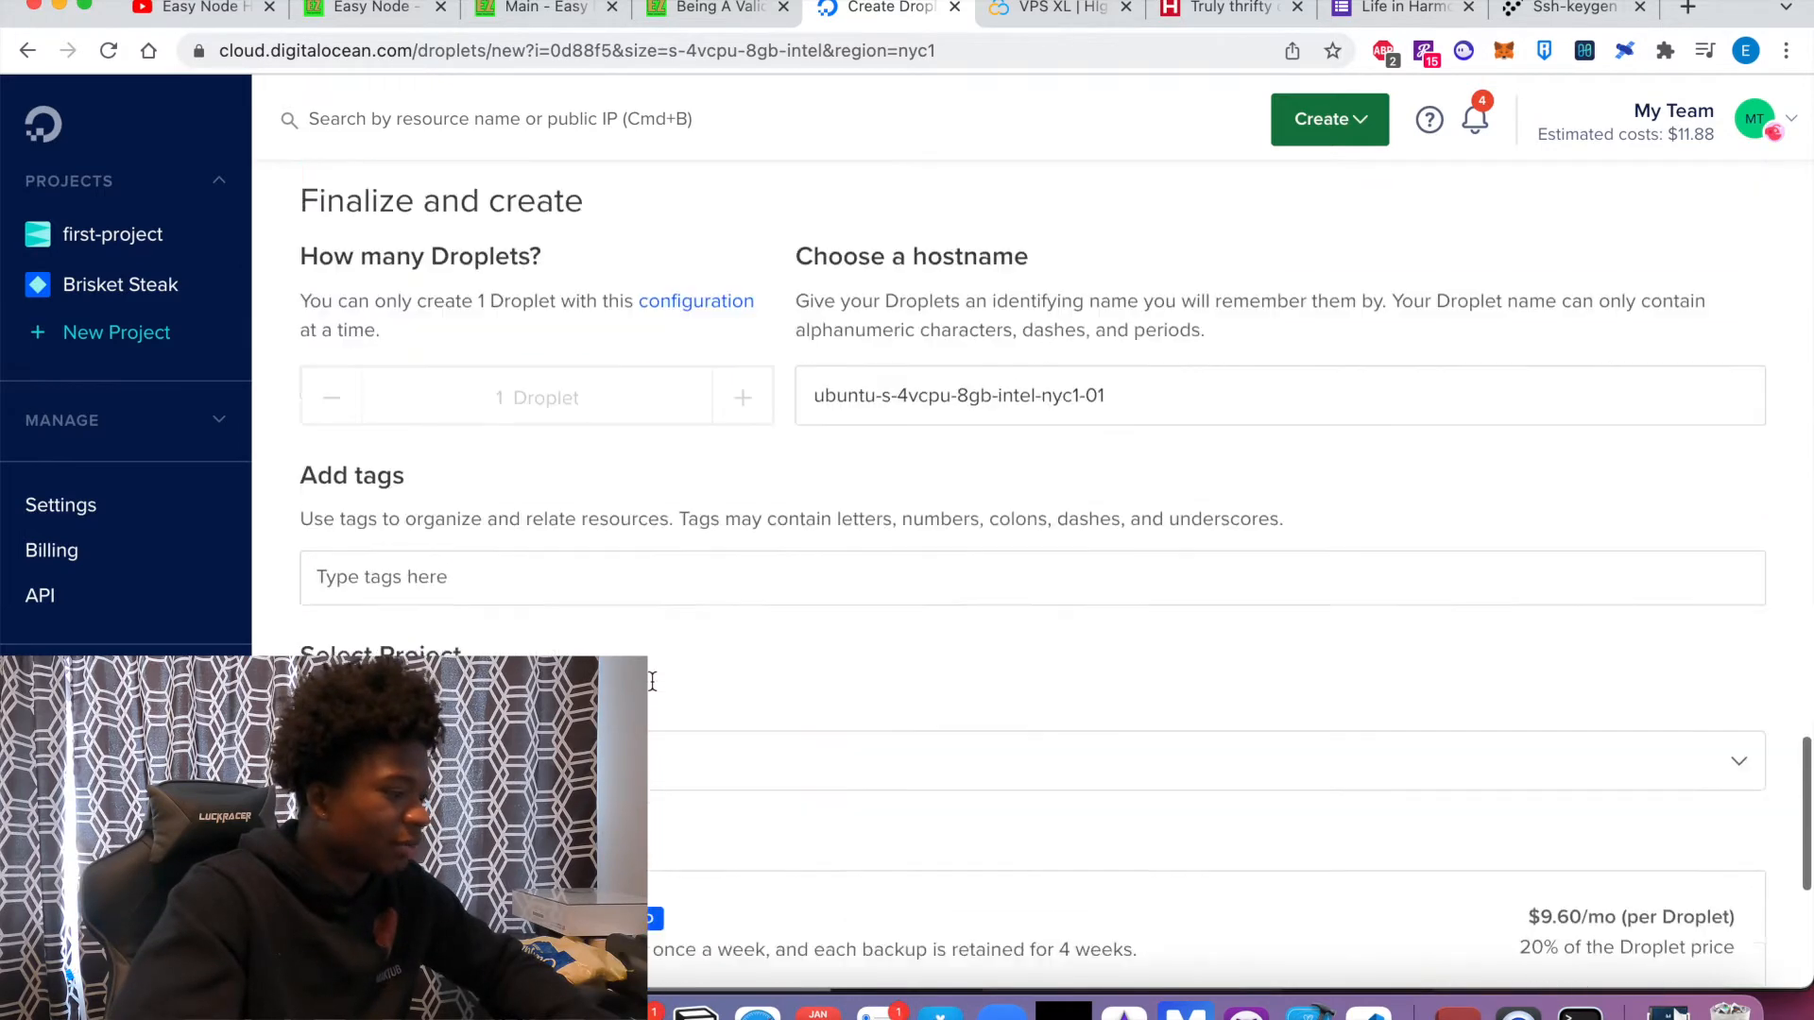
pyautogui.scroll(3)
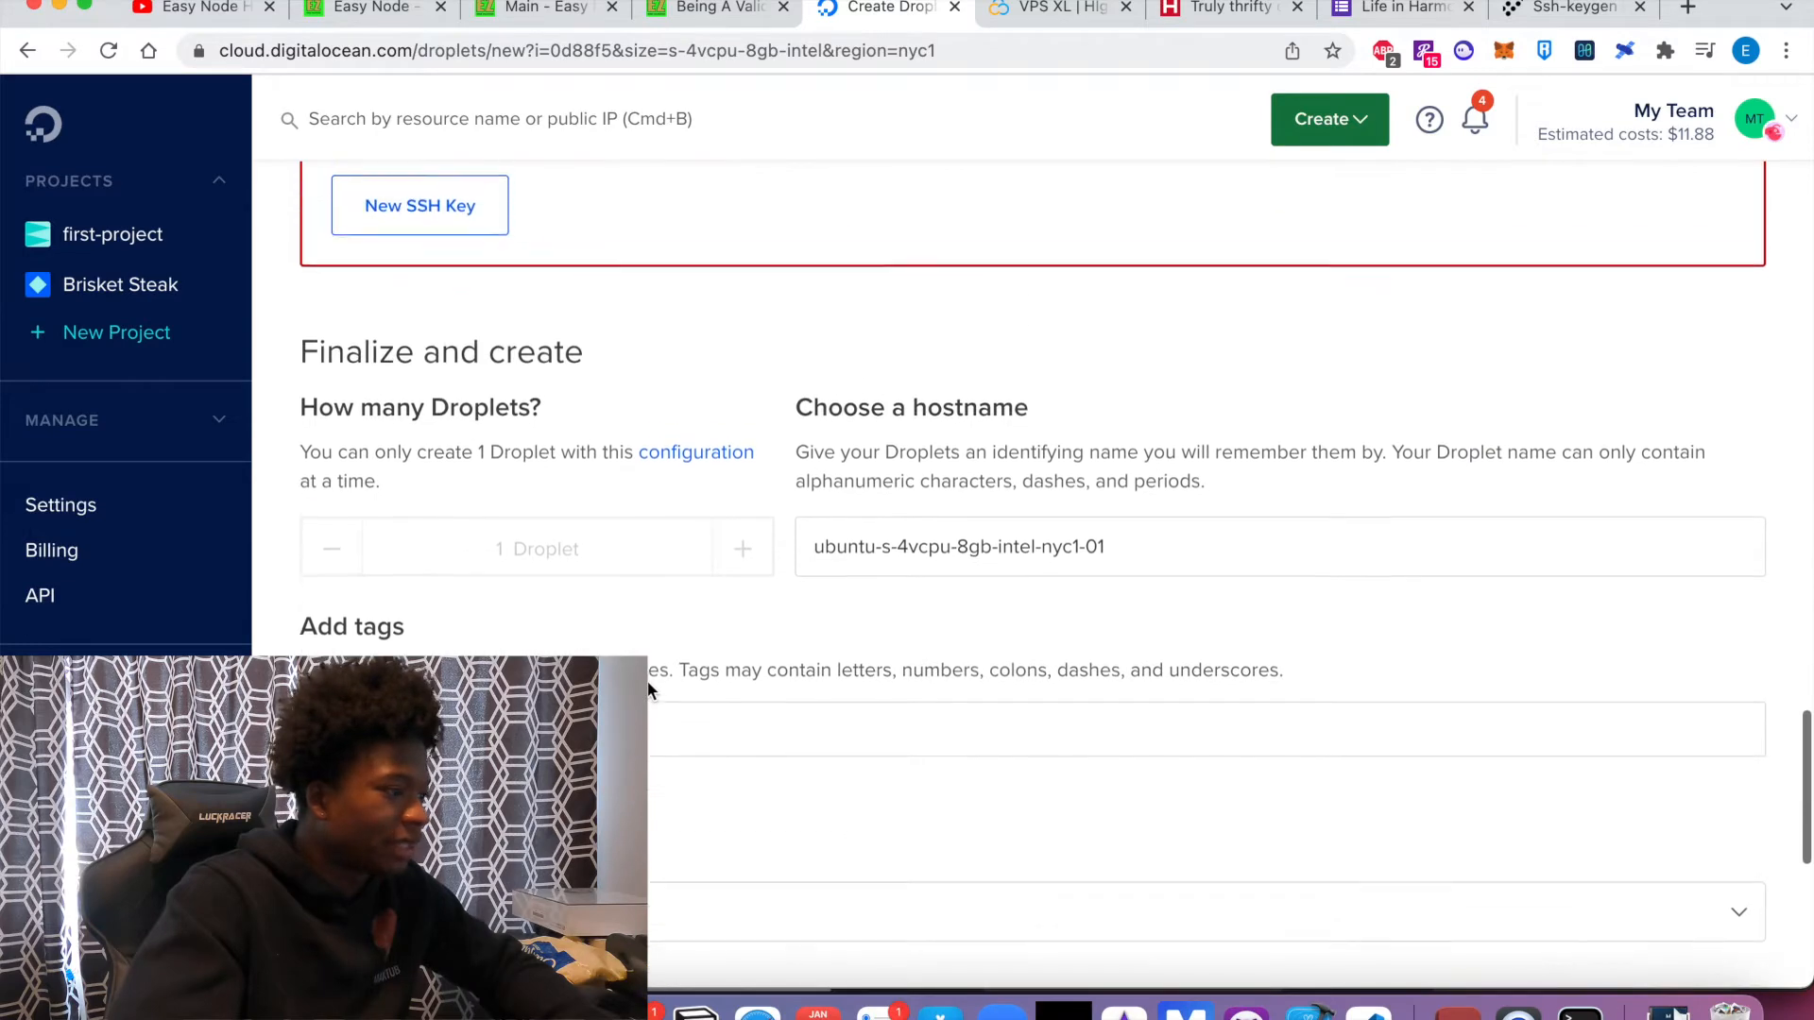
pyautogui.scroll(3)
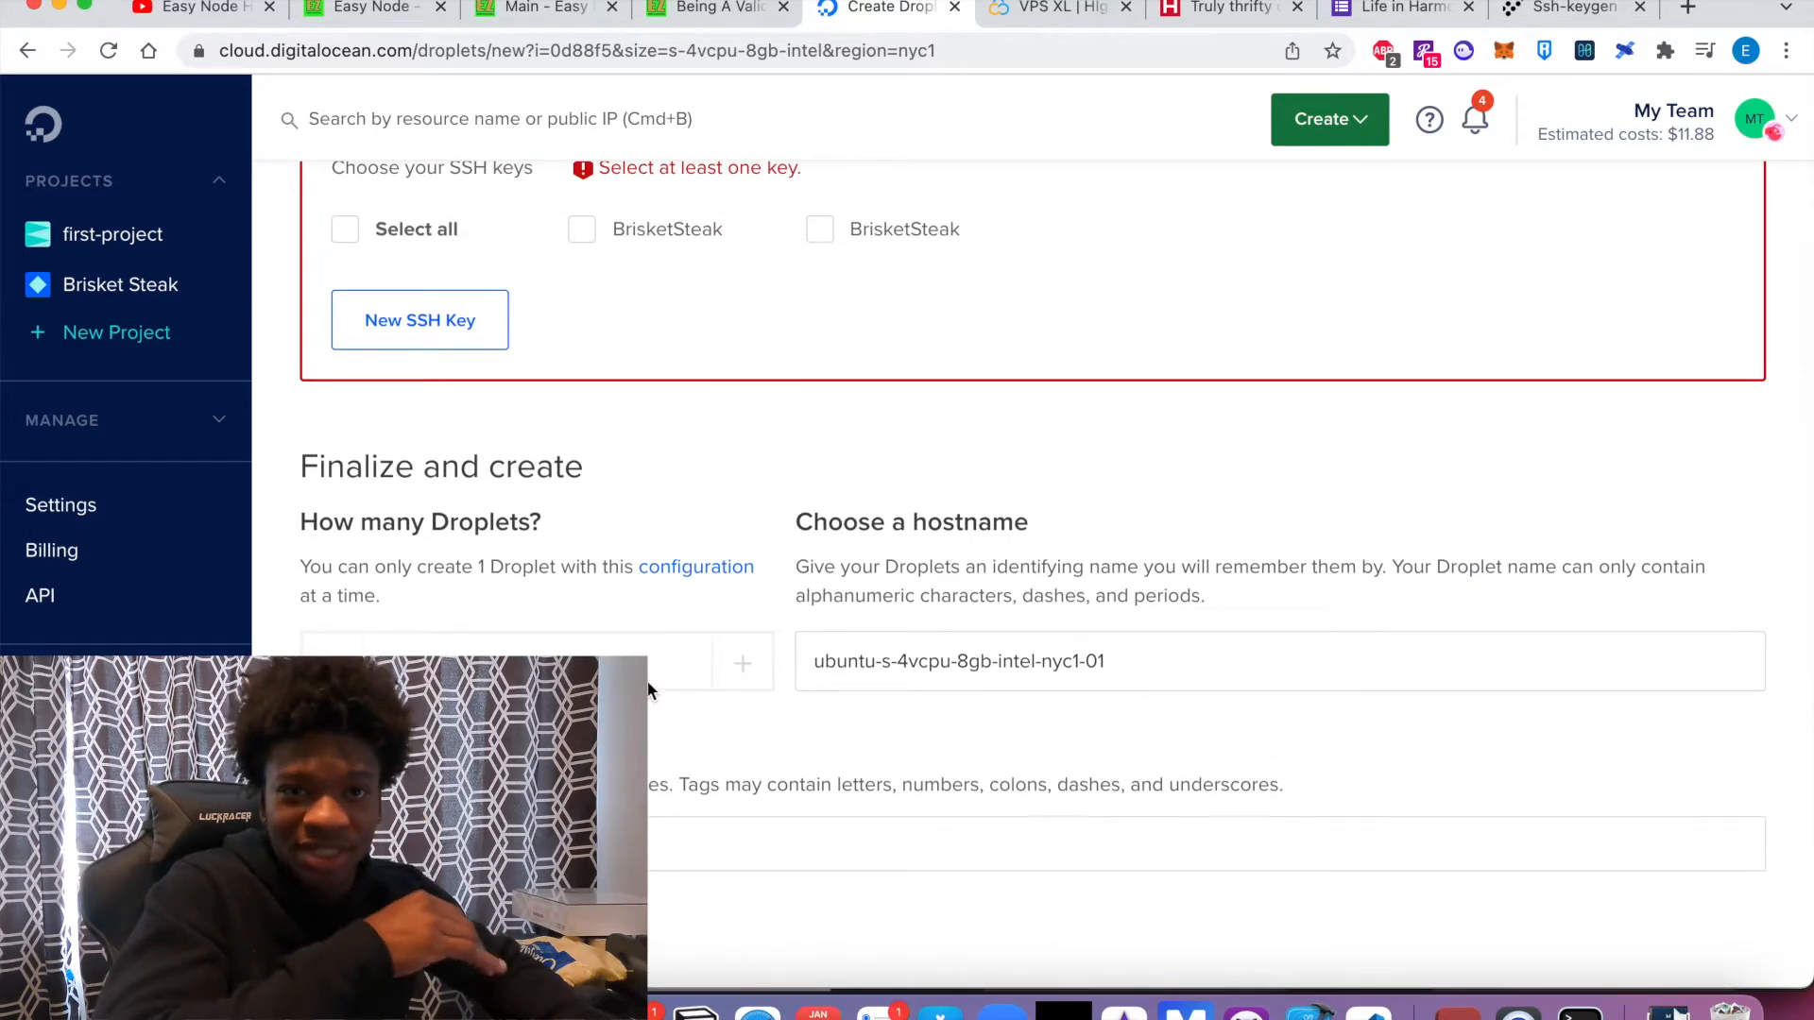
pyautogui.scroll(3)
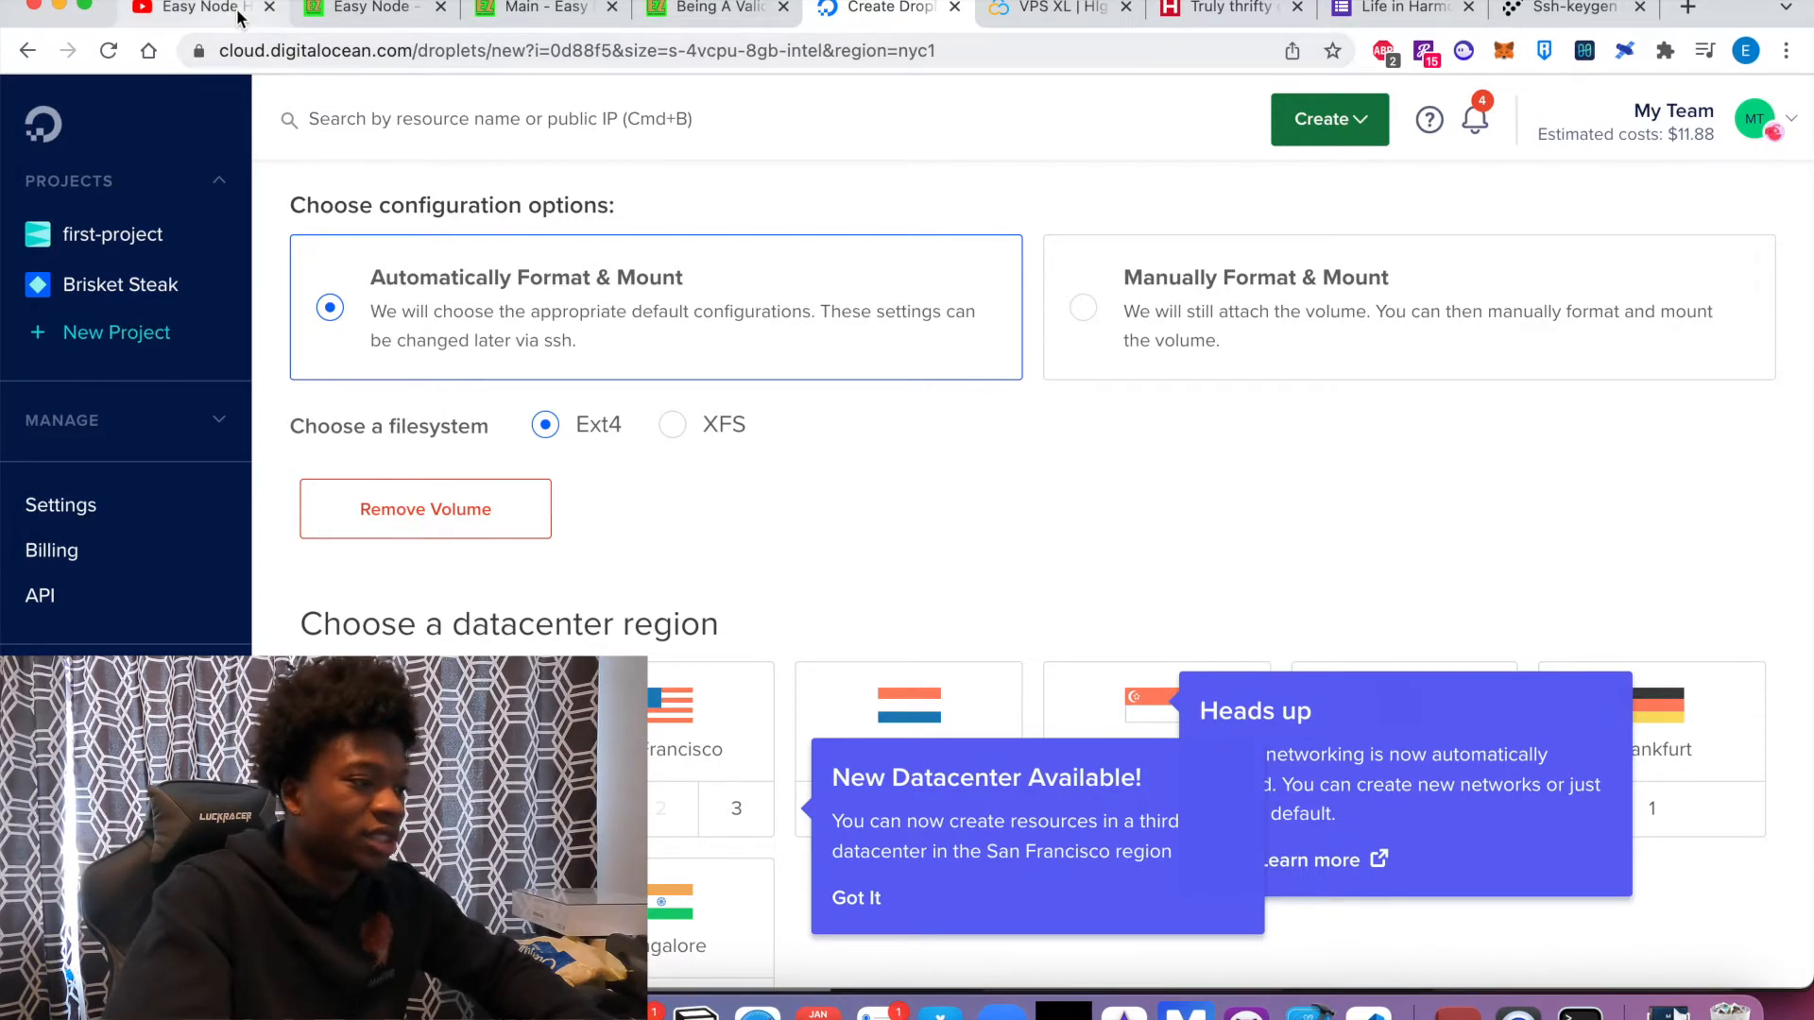
pyautogui.click(186, 10)
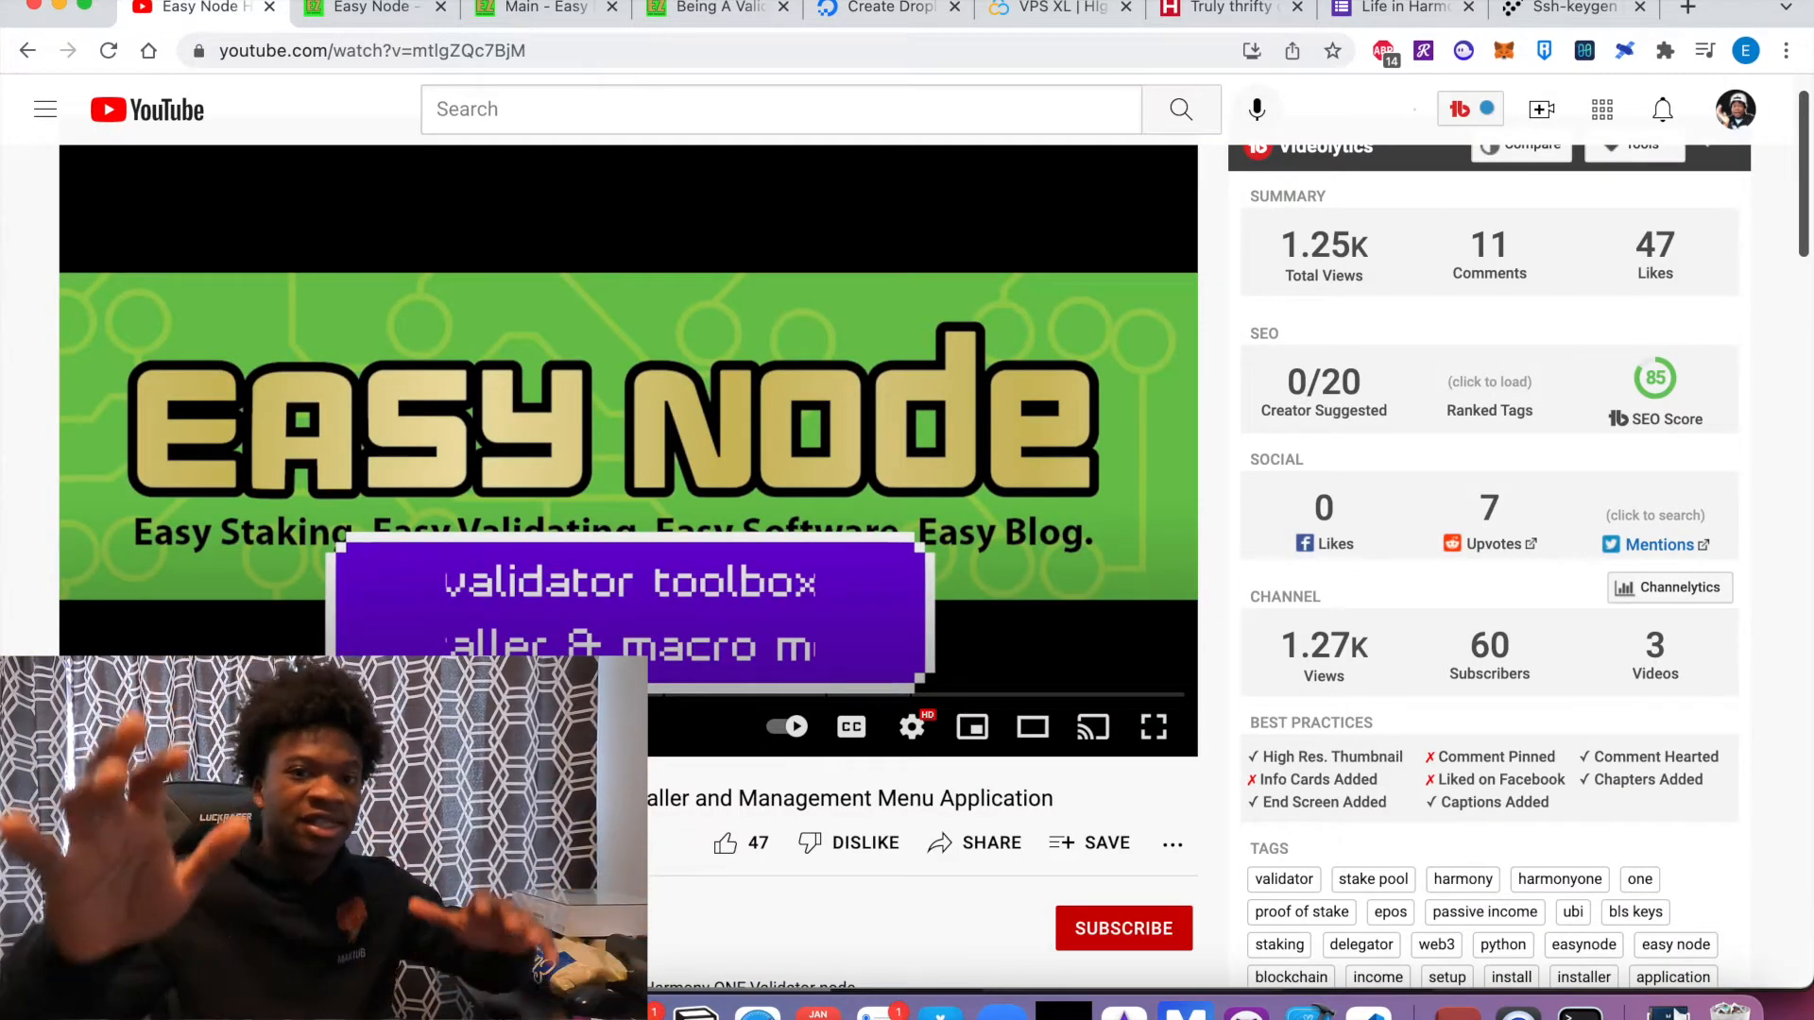
# Switch to Notion's YouTube content board showing the Harmony Validator card
pyautogui.click(886, 9)
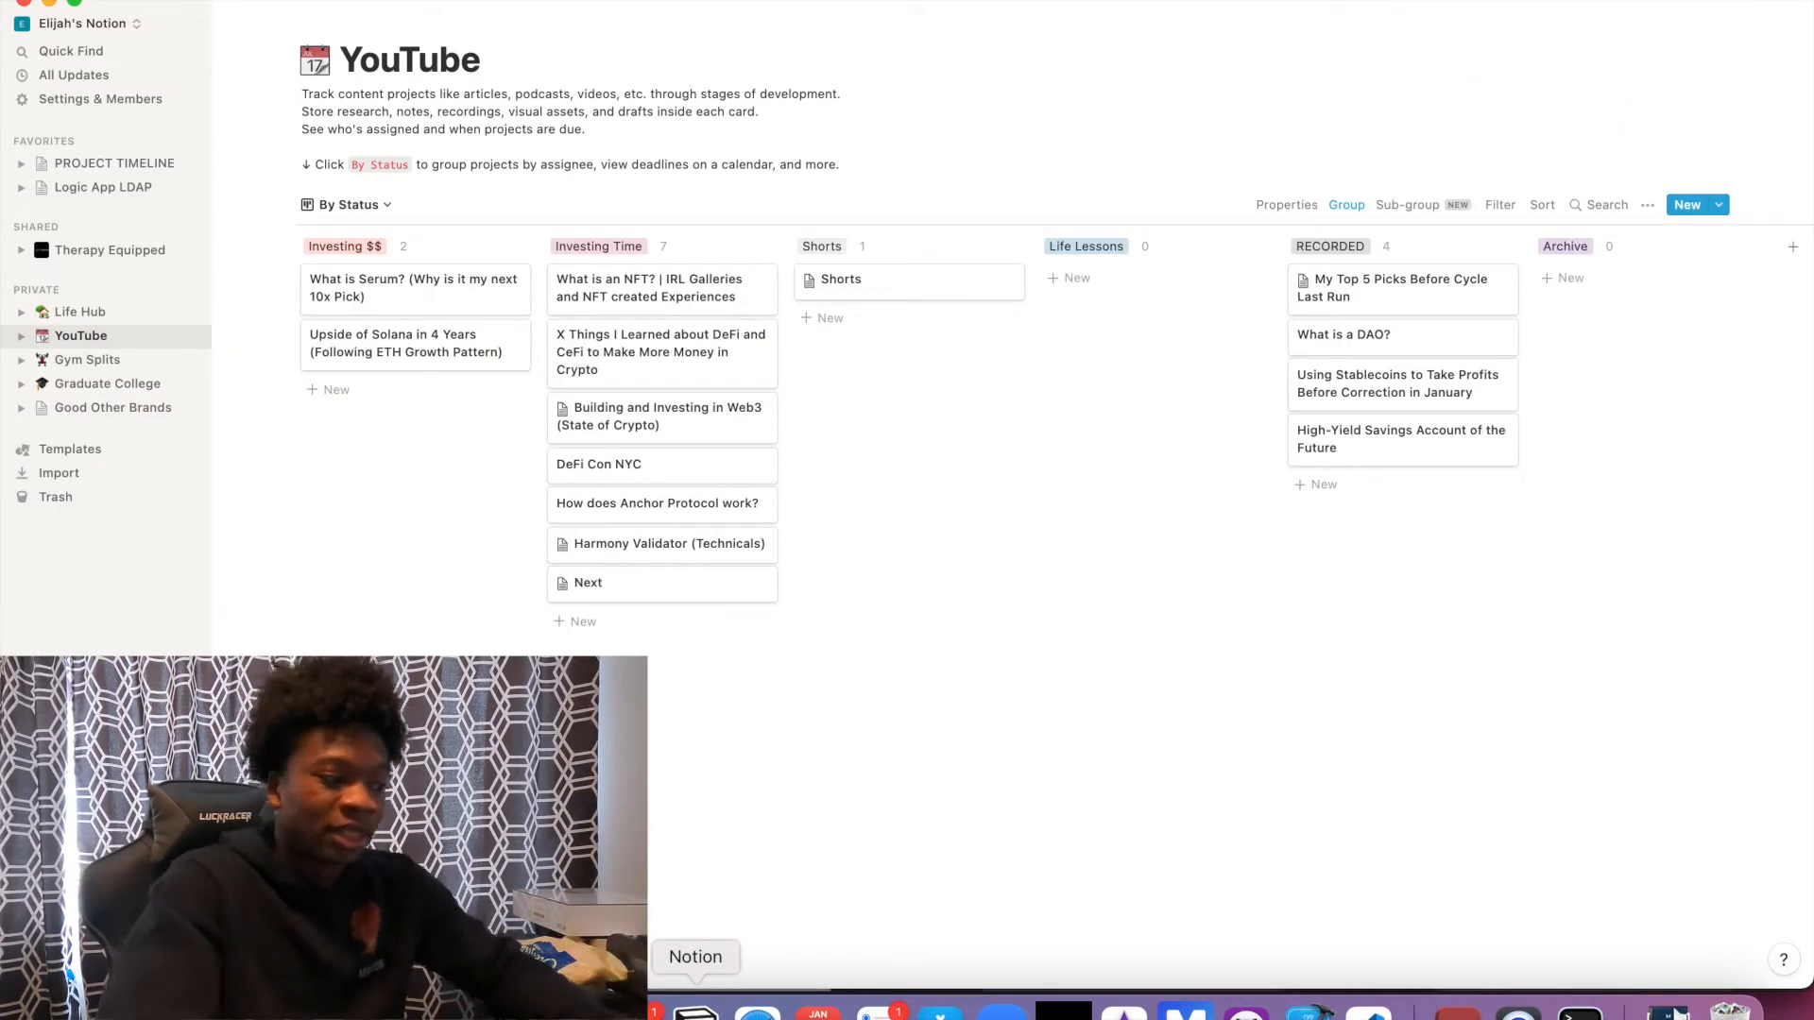
# Leave the Notion validator notes, dismiss the open-file dialog, and return to the companion guide
pyautogui.click(656, 542)
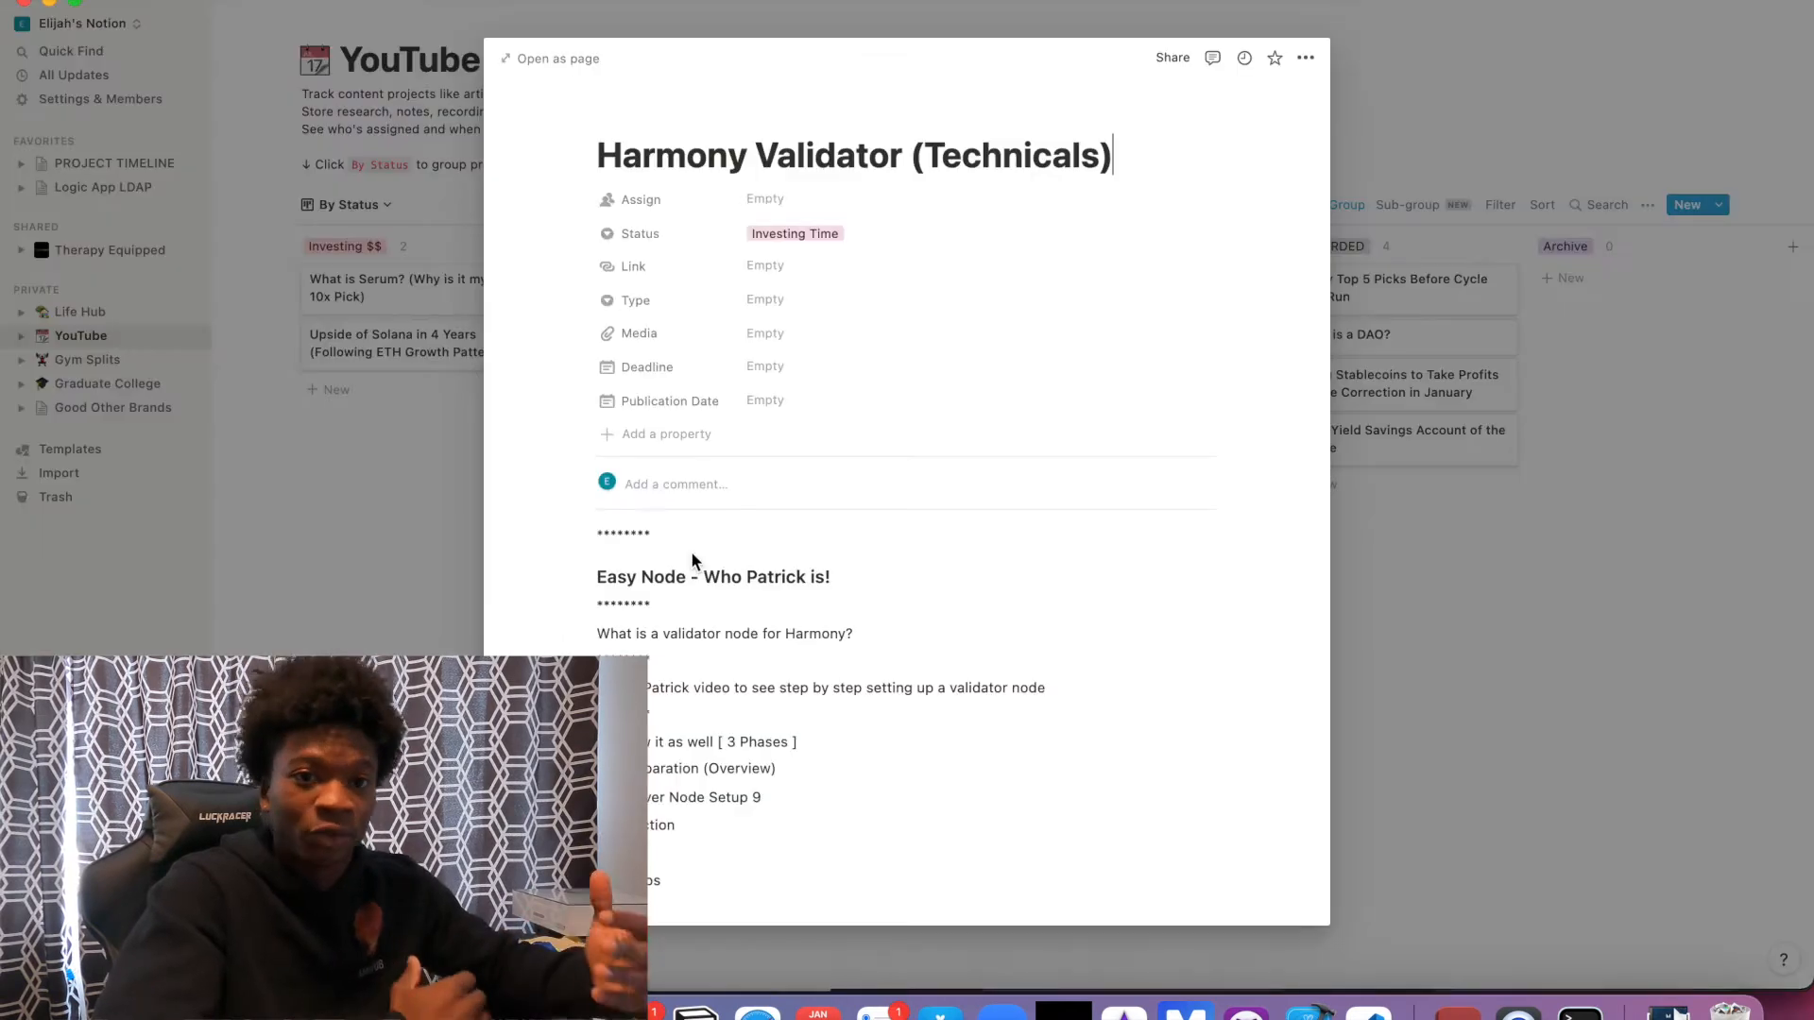
pyautogui.scroll(-3)
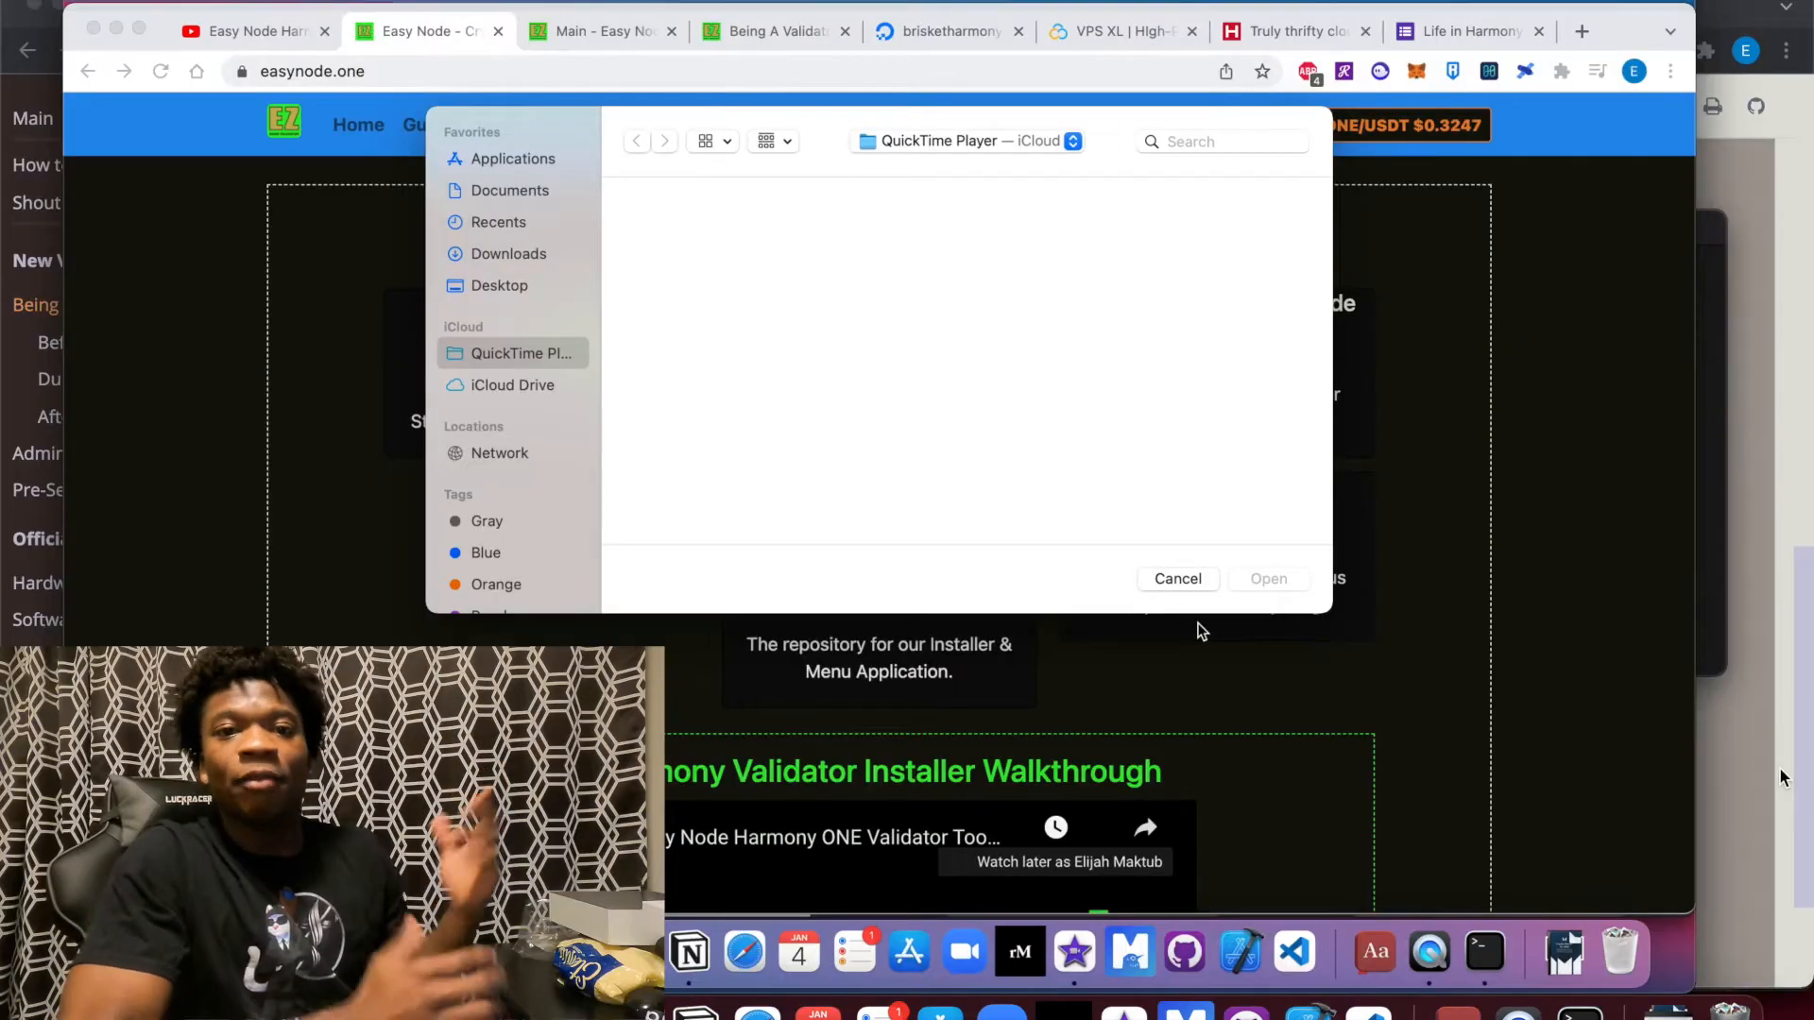
pyautogui.click(1176, 578)
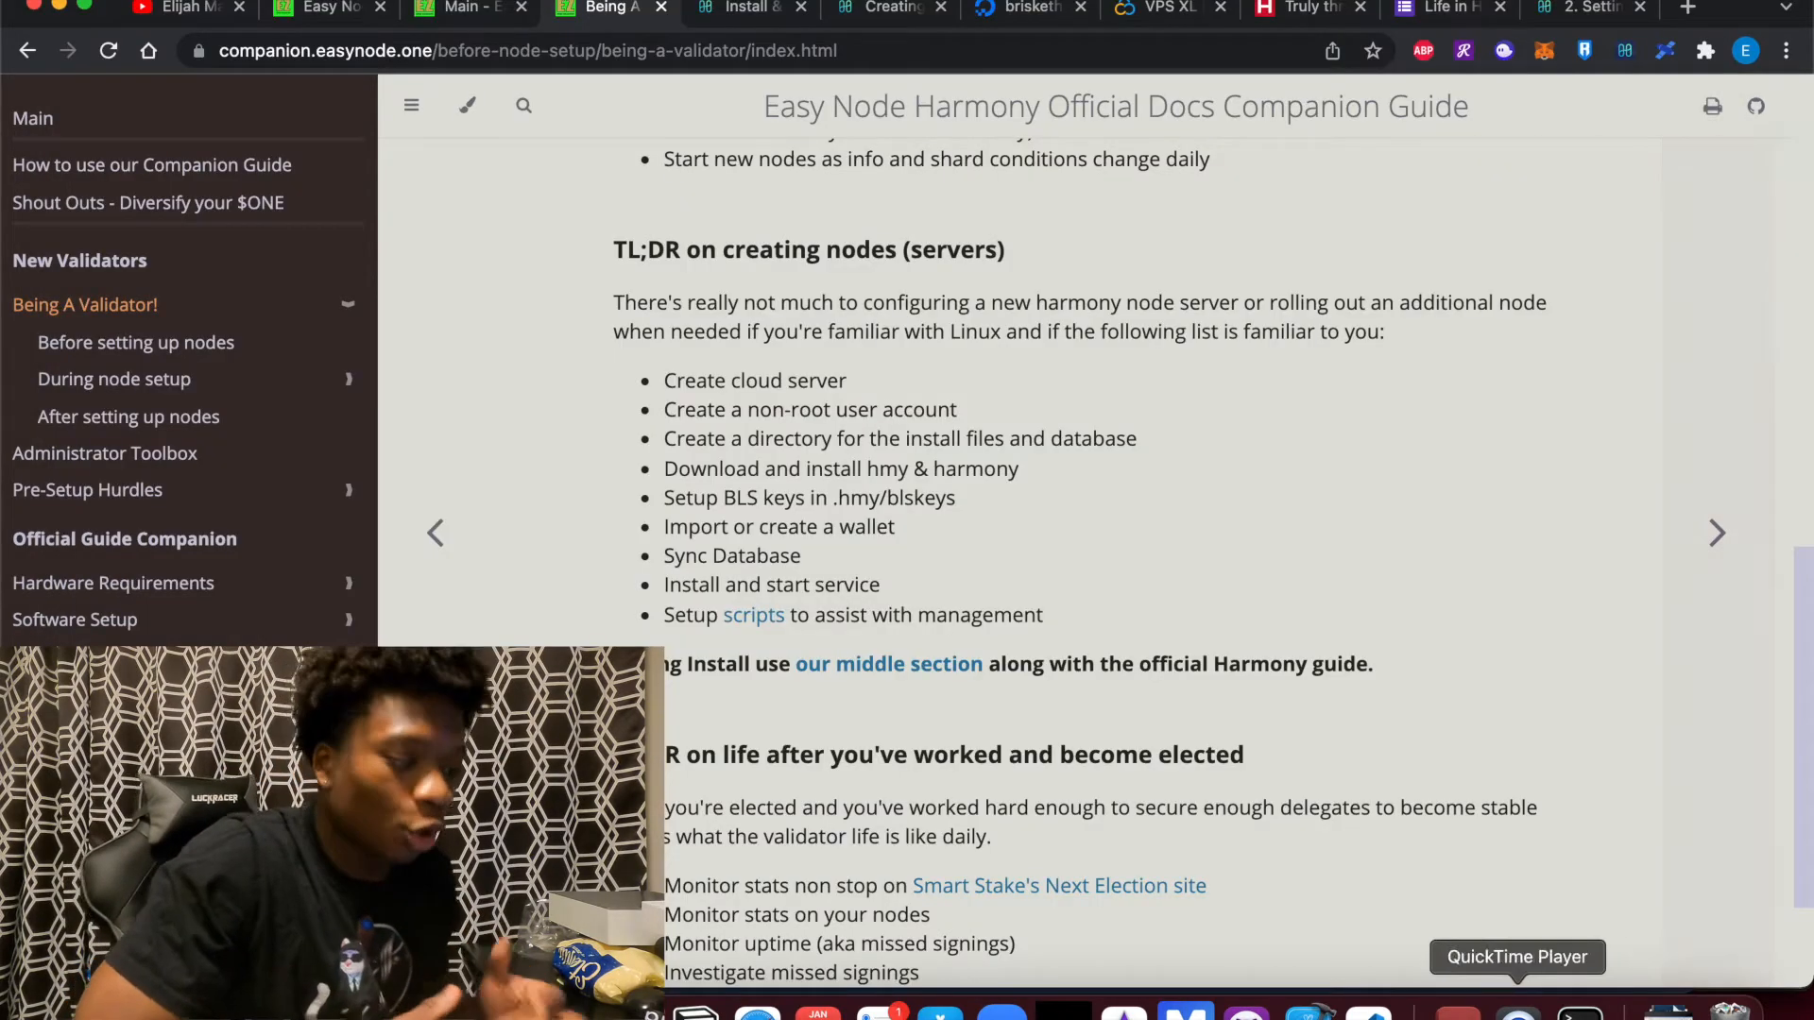
pyautogui.click(1577, 1016)
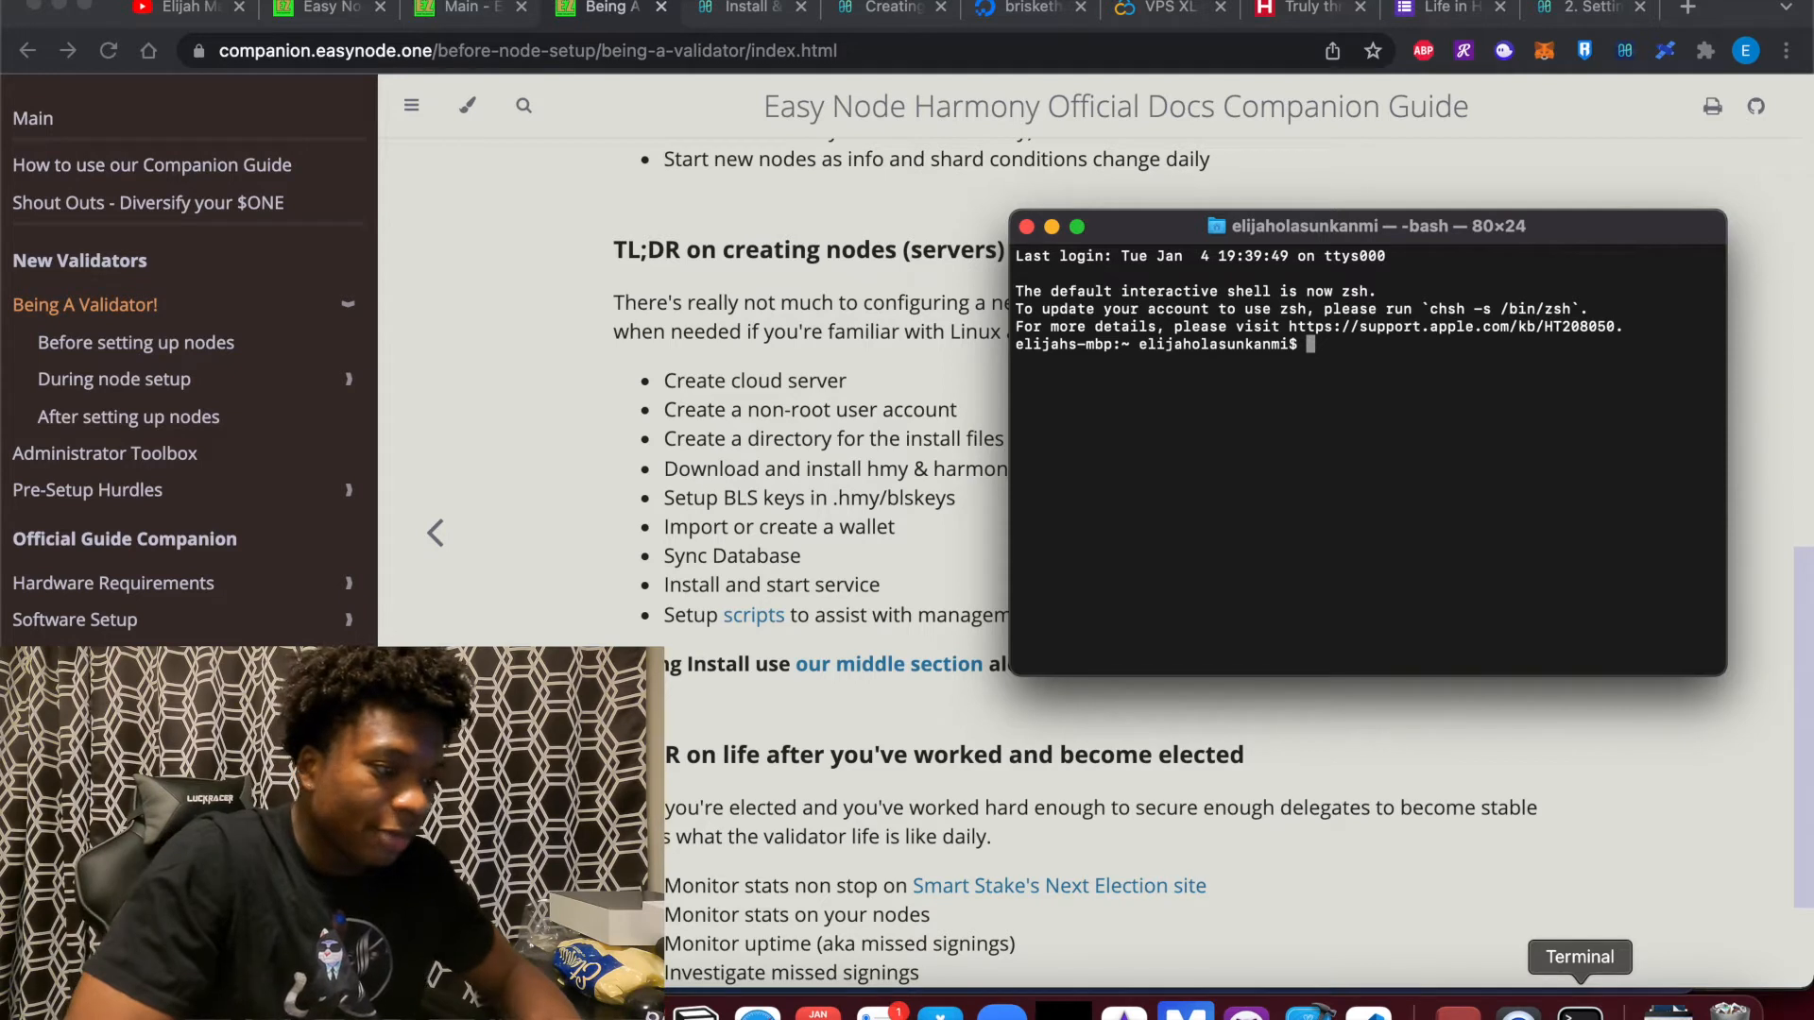
pyautogui.write('ssh root@147.182.232.147')
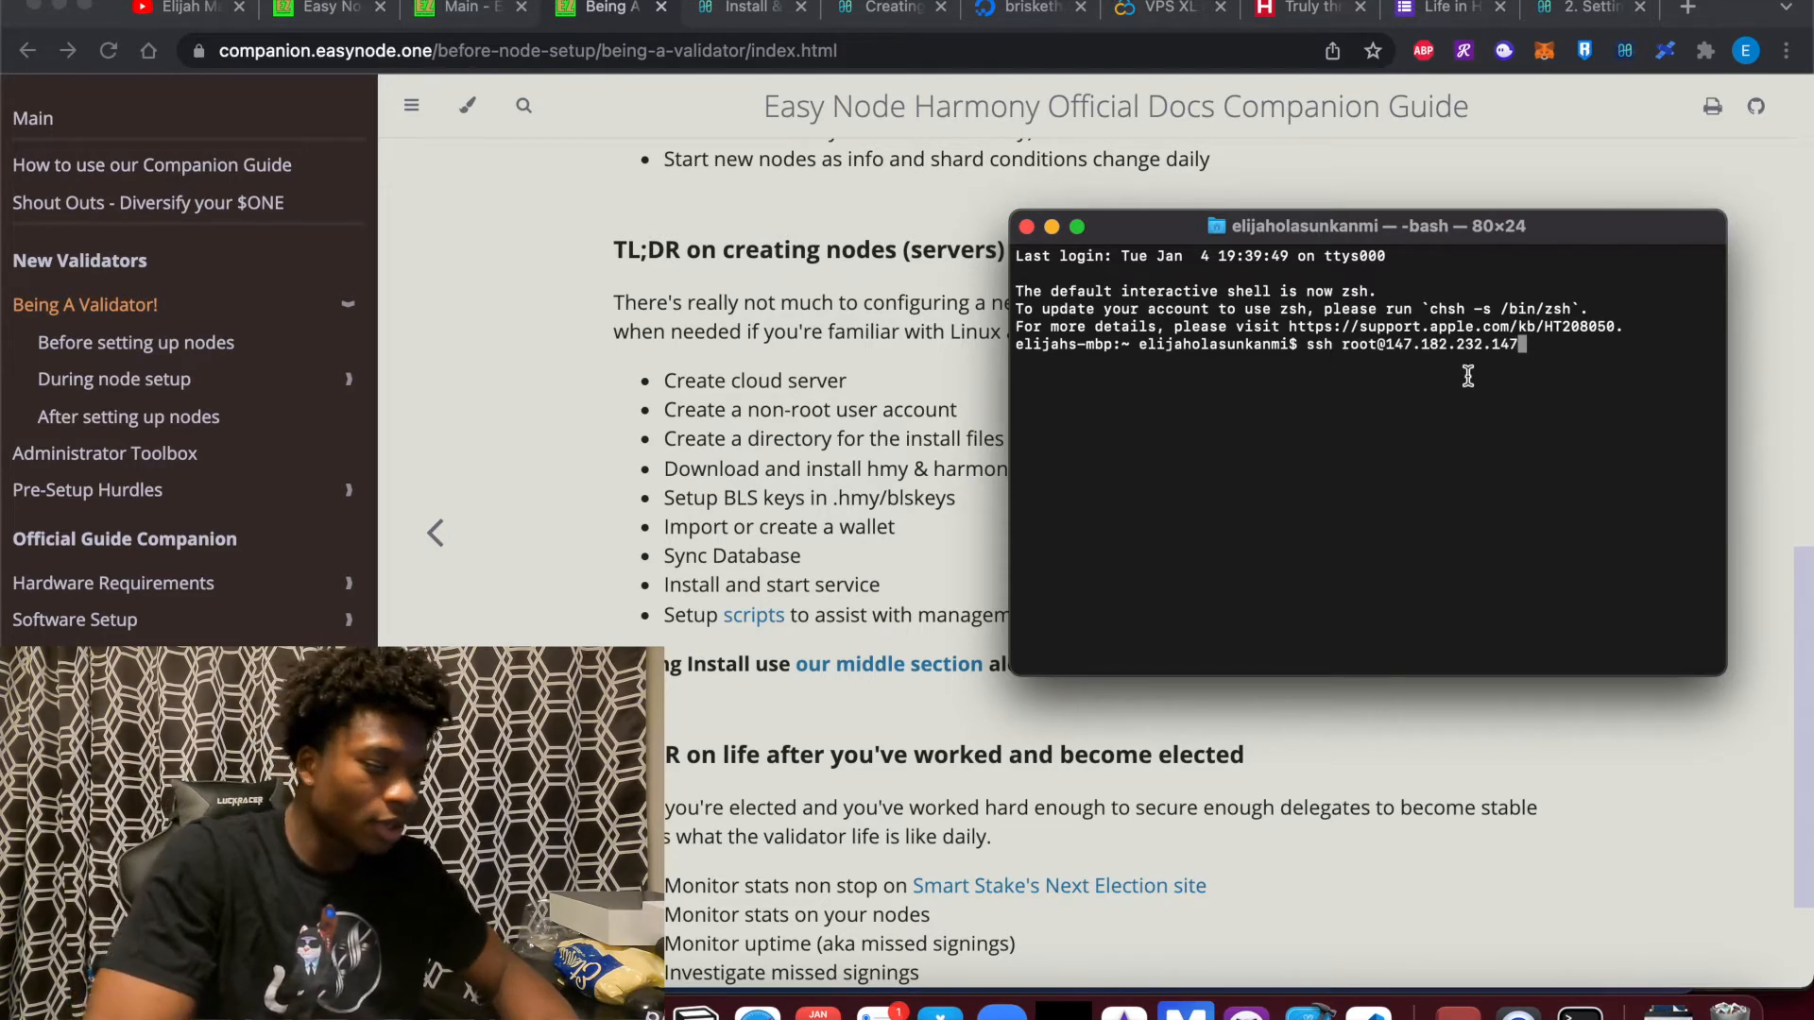
pyautogui.press('Return')
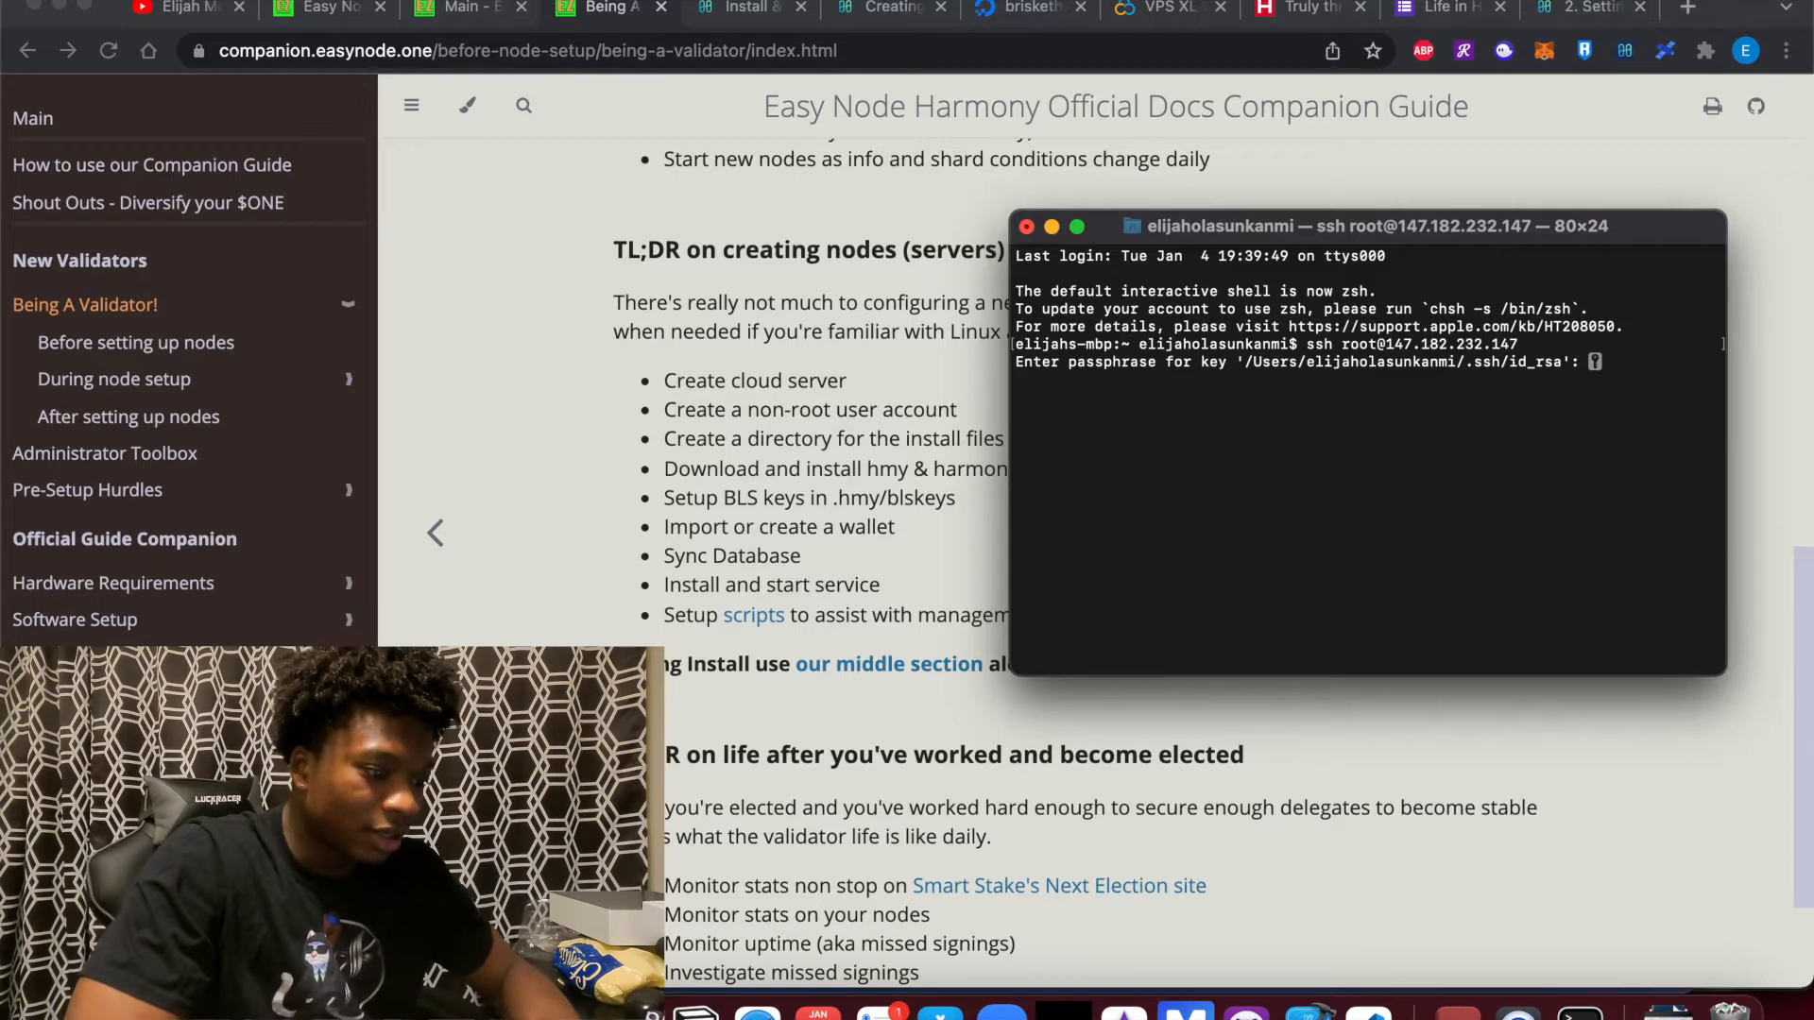
pyautogui.press('Return')
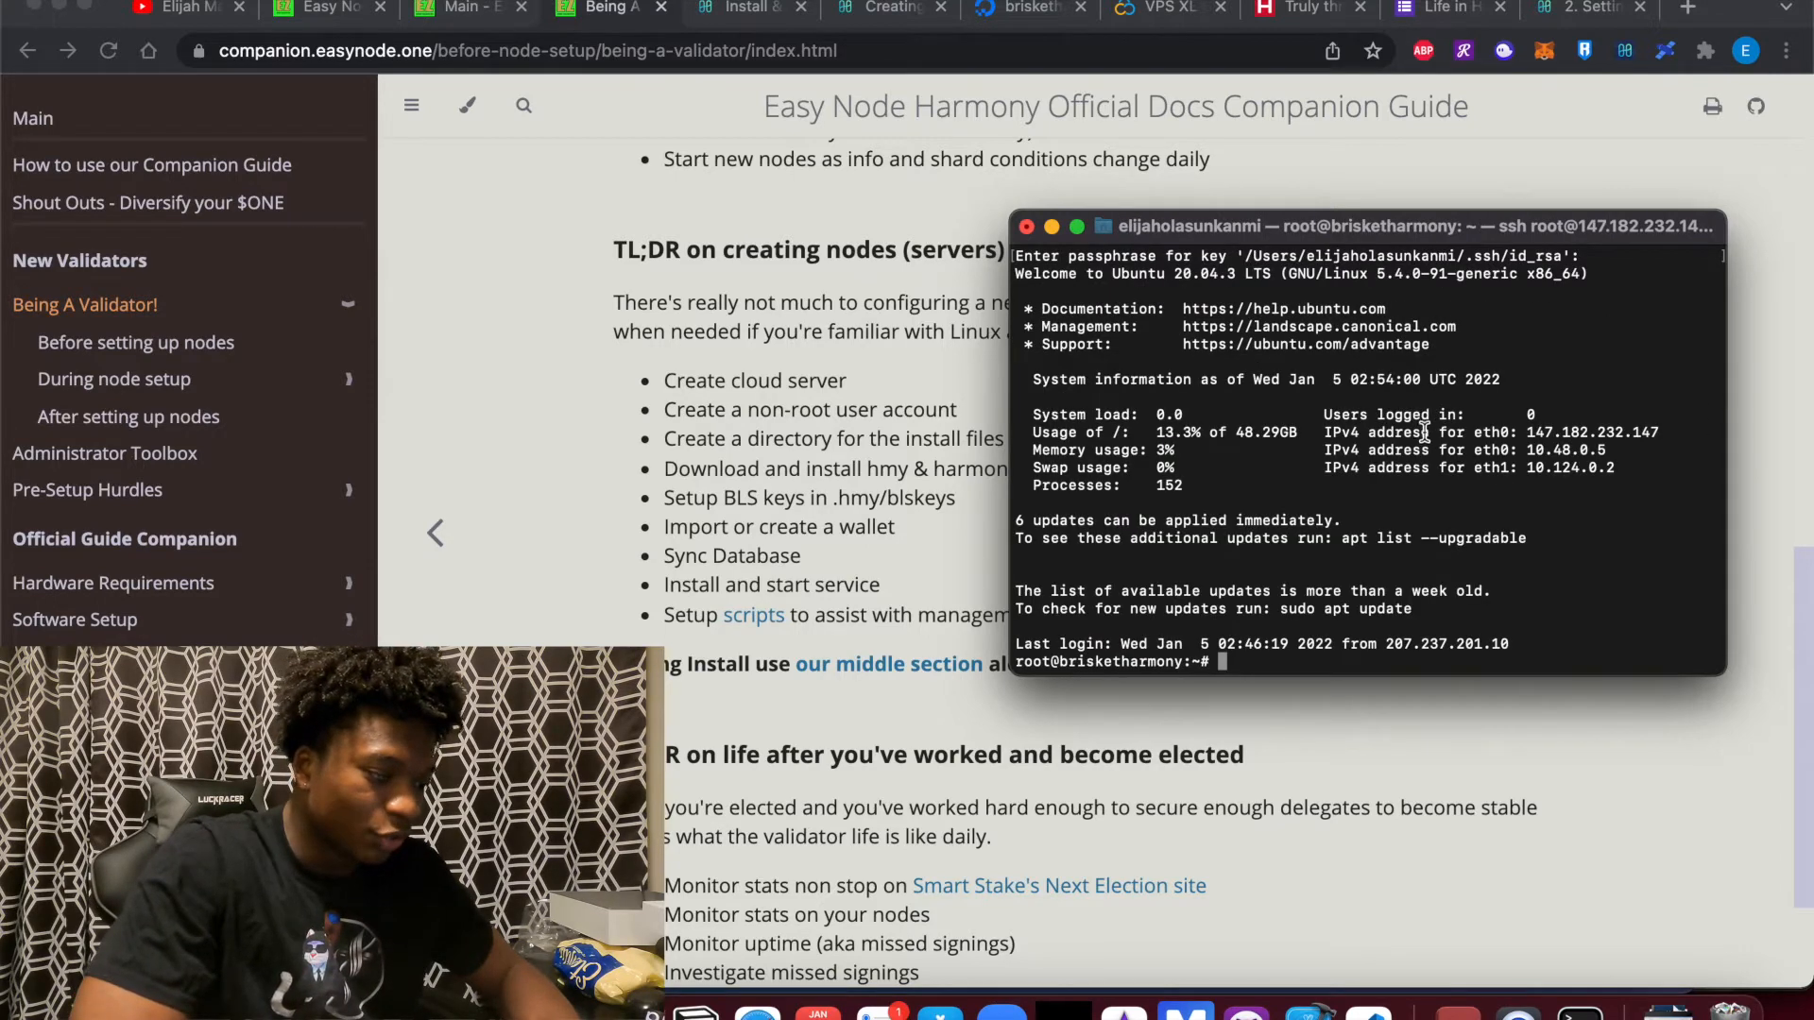
pyautogui.moveTo(1224, 620)
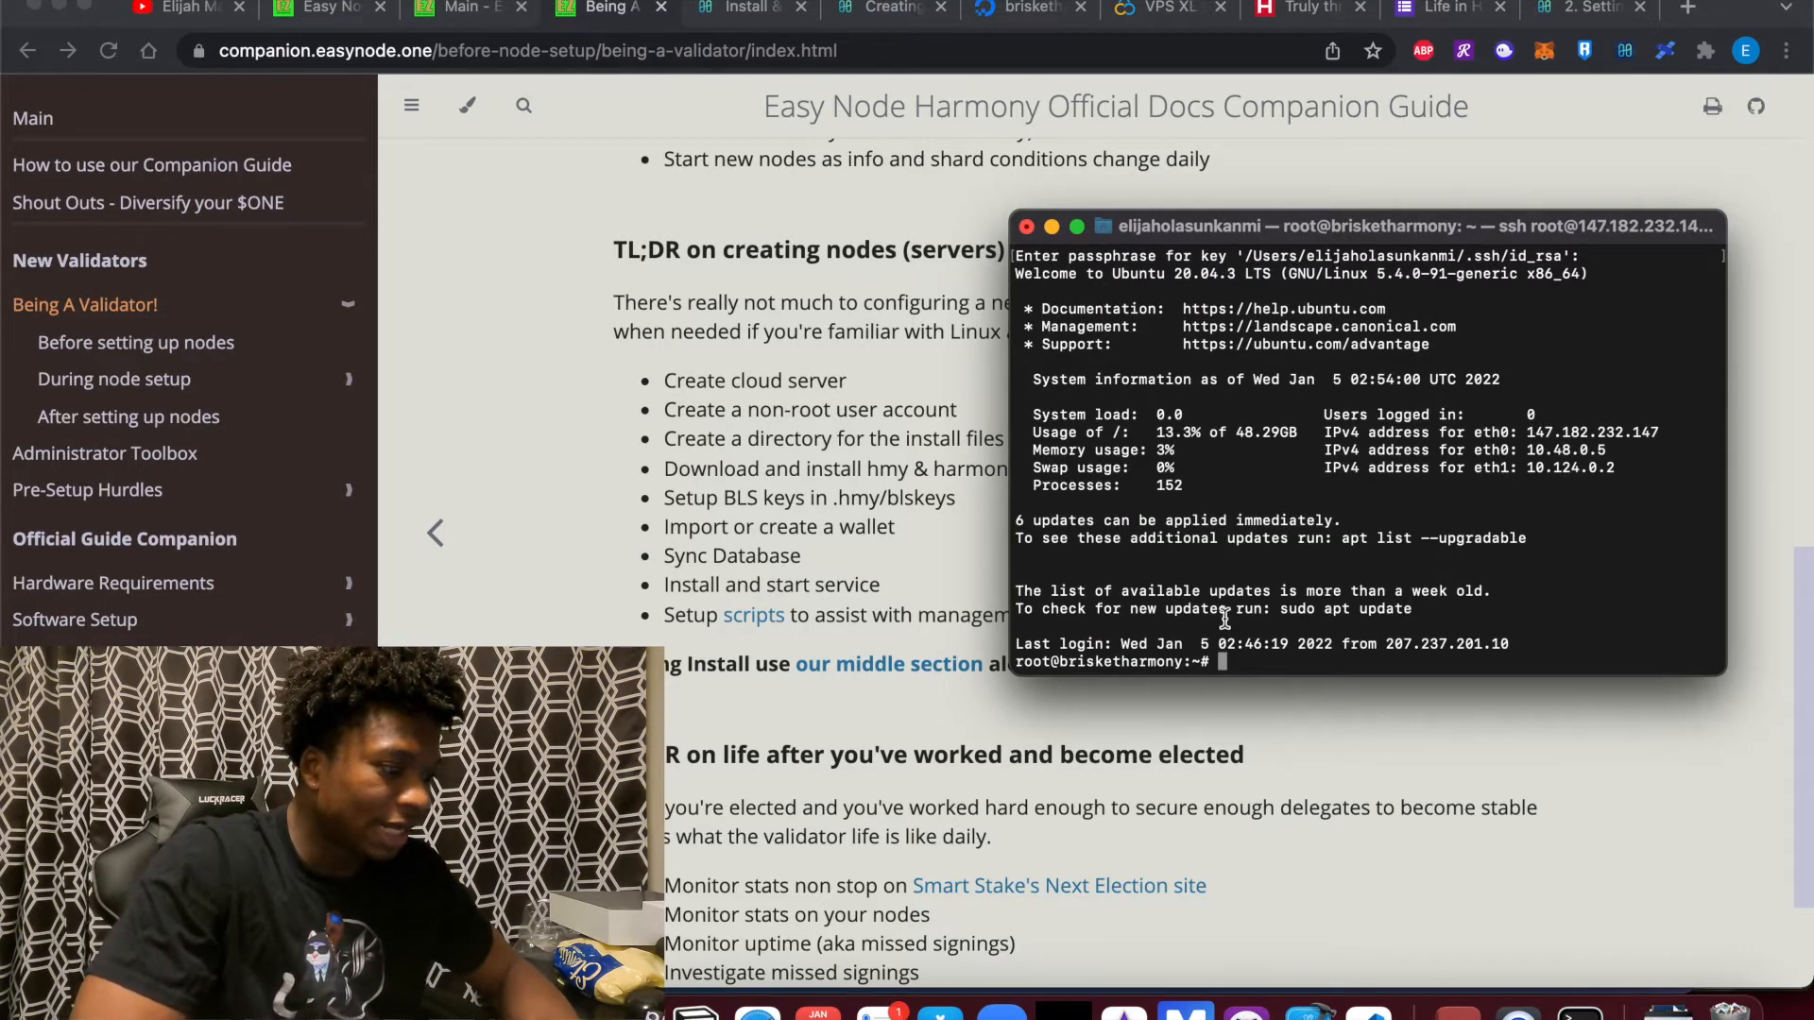
# Switch to the harmony user with su harmony
pyautogui.write('su')
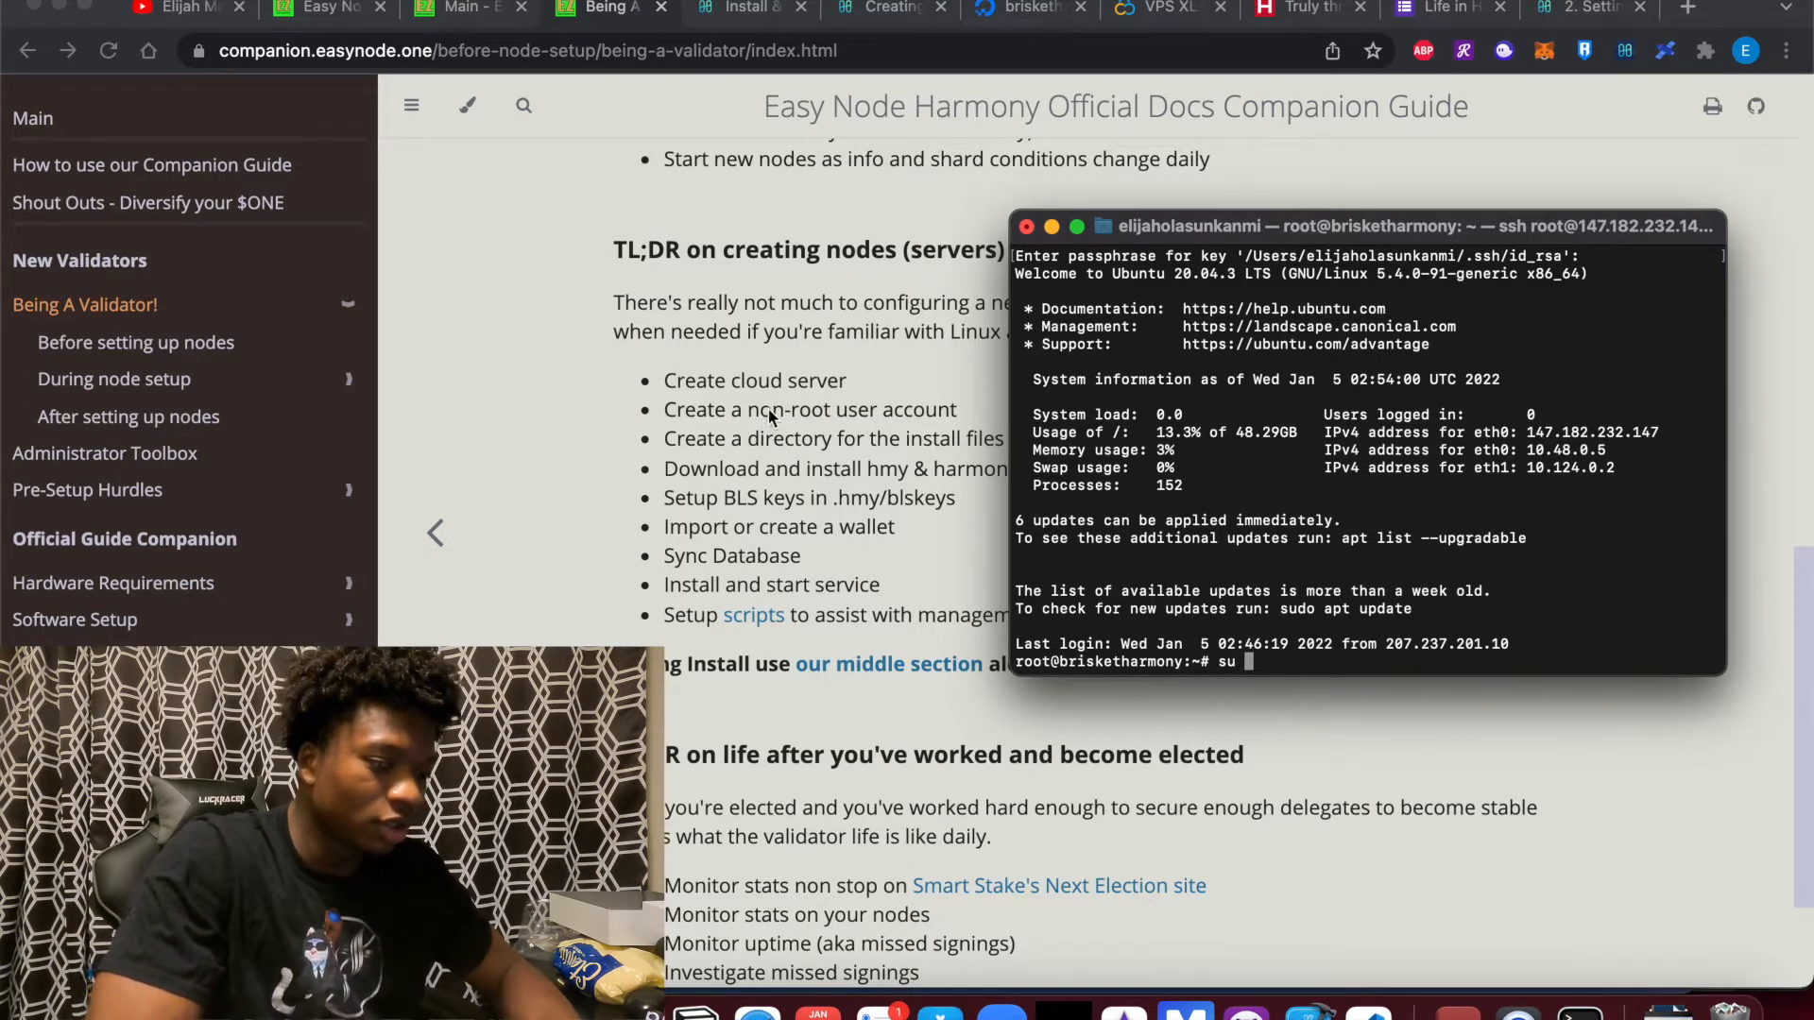
pyautogui.write('ha')
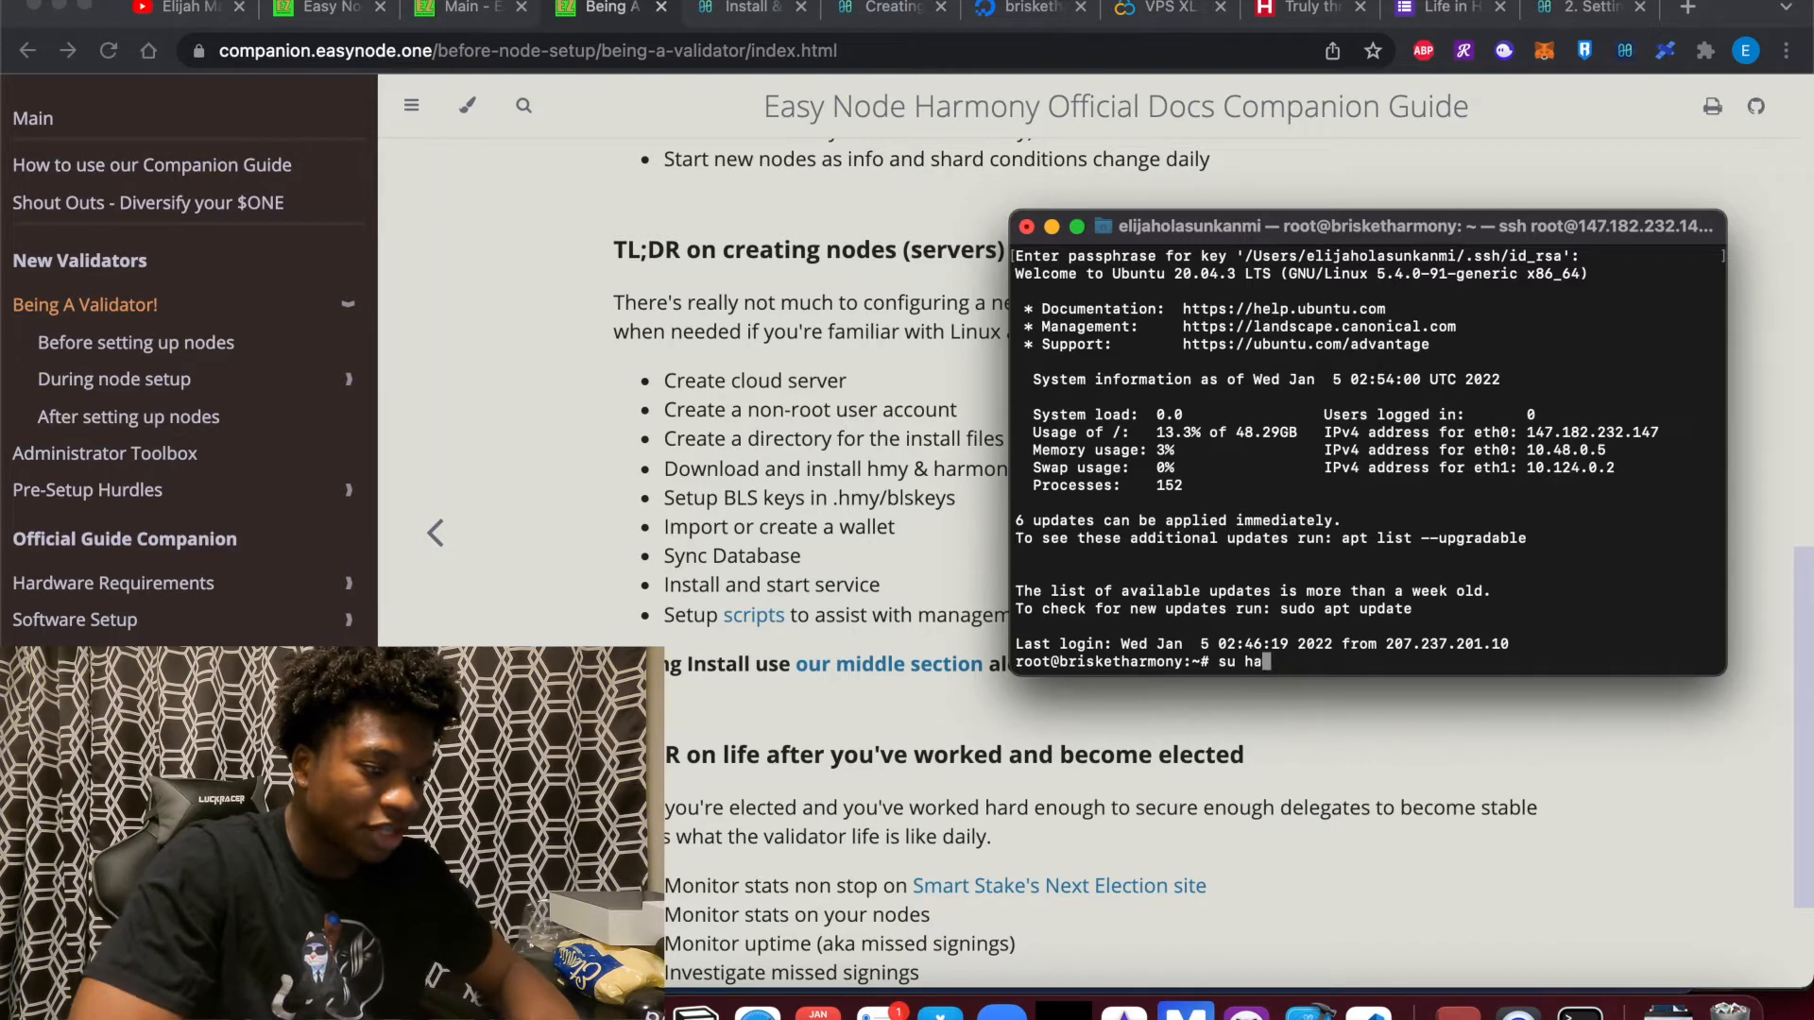
pyautogui.press('Return')
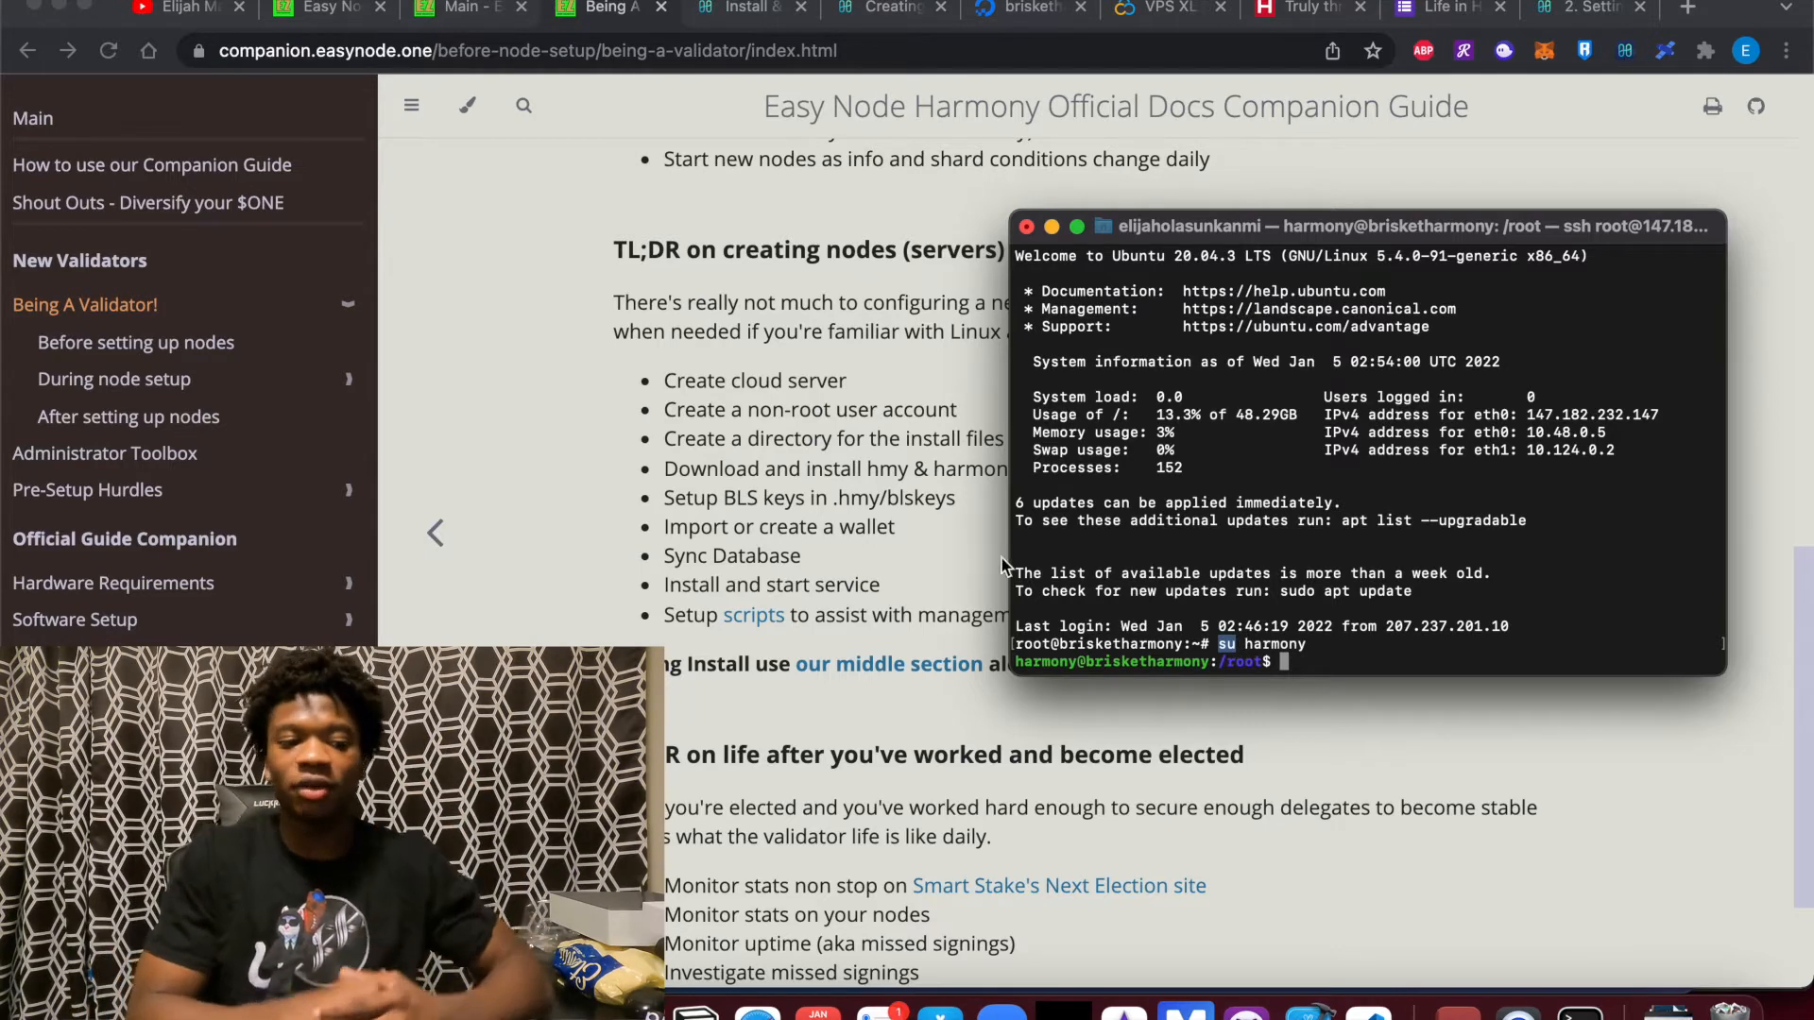
pyautogui.moveTo(937, 334)
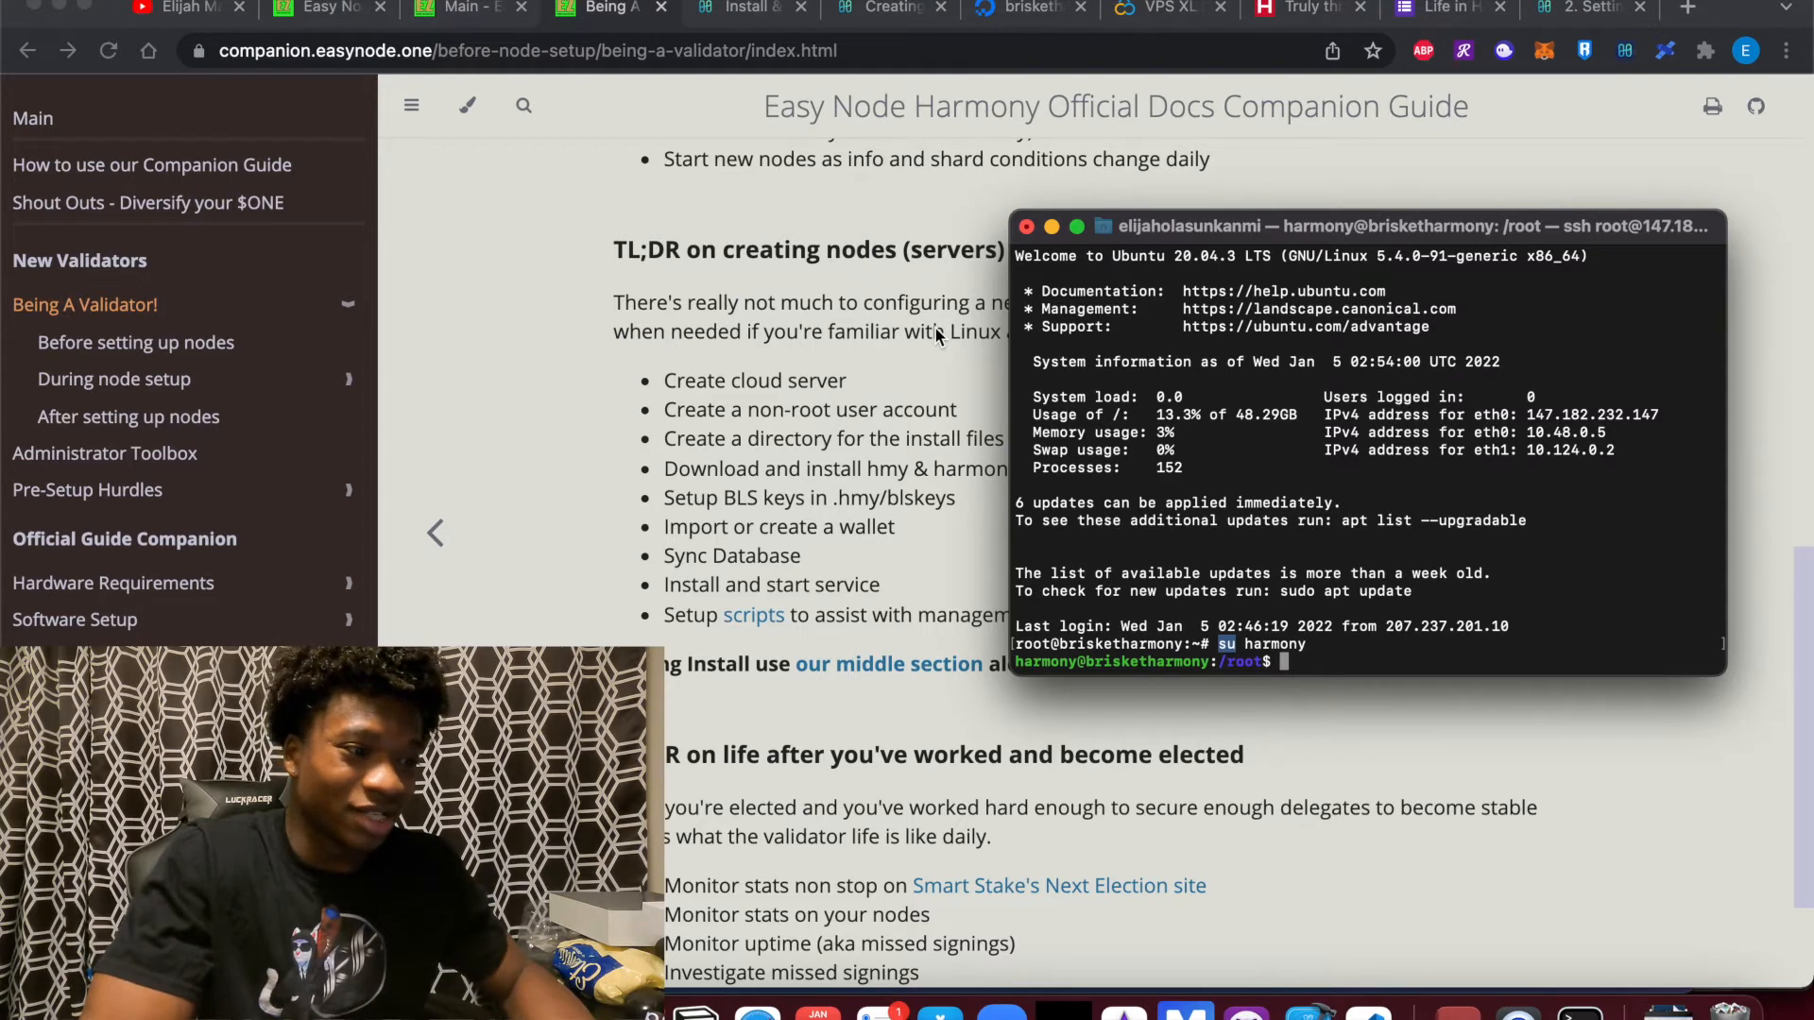
pyautogui.moveTo(775, 361)
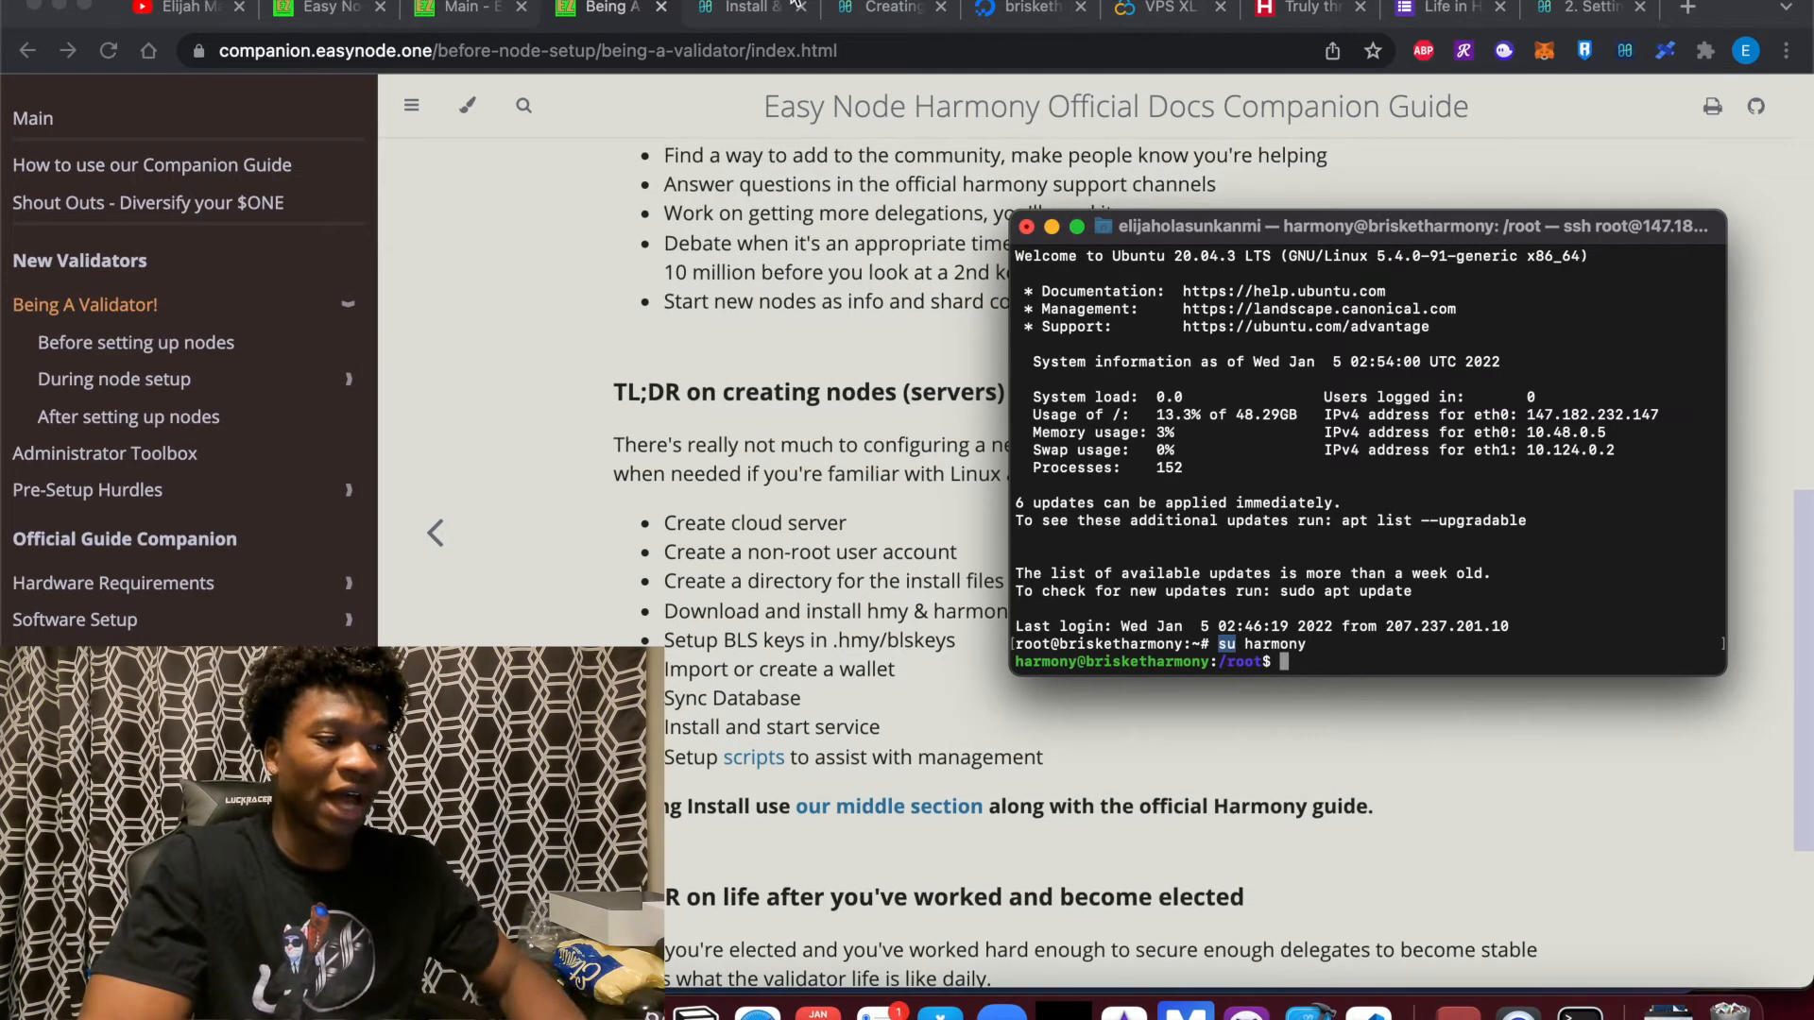
pyautogui.click(746, 9)
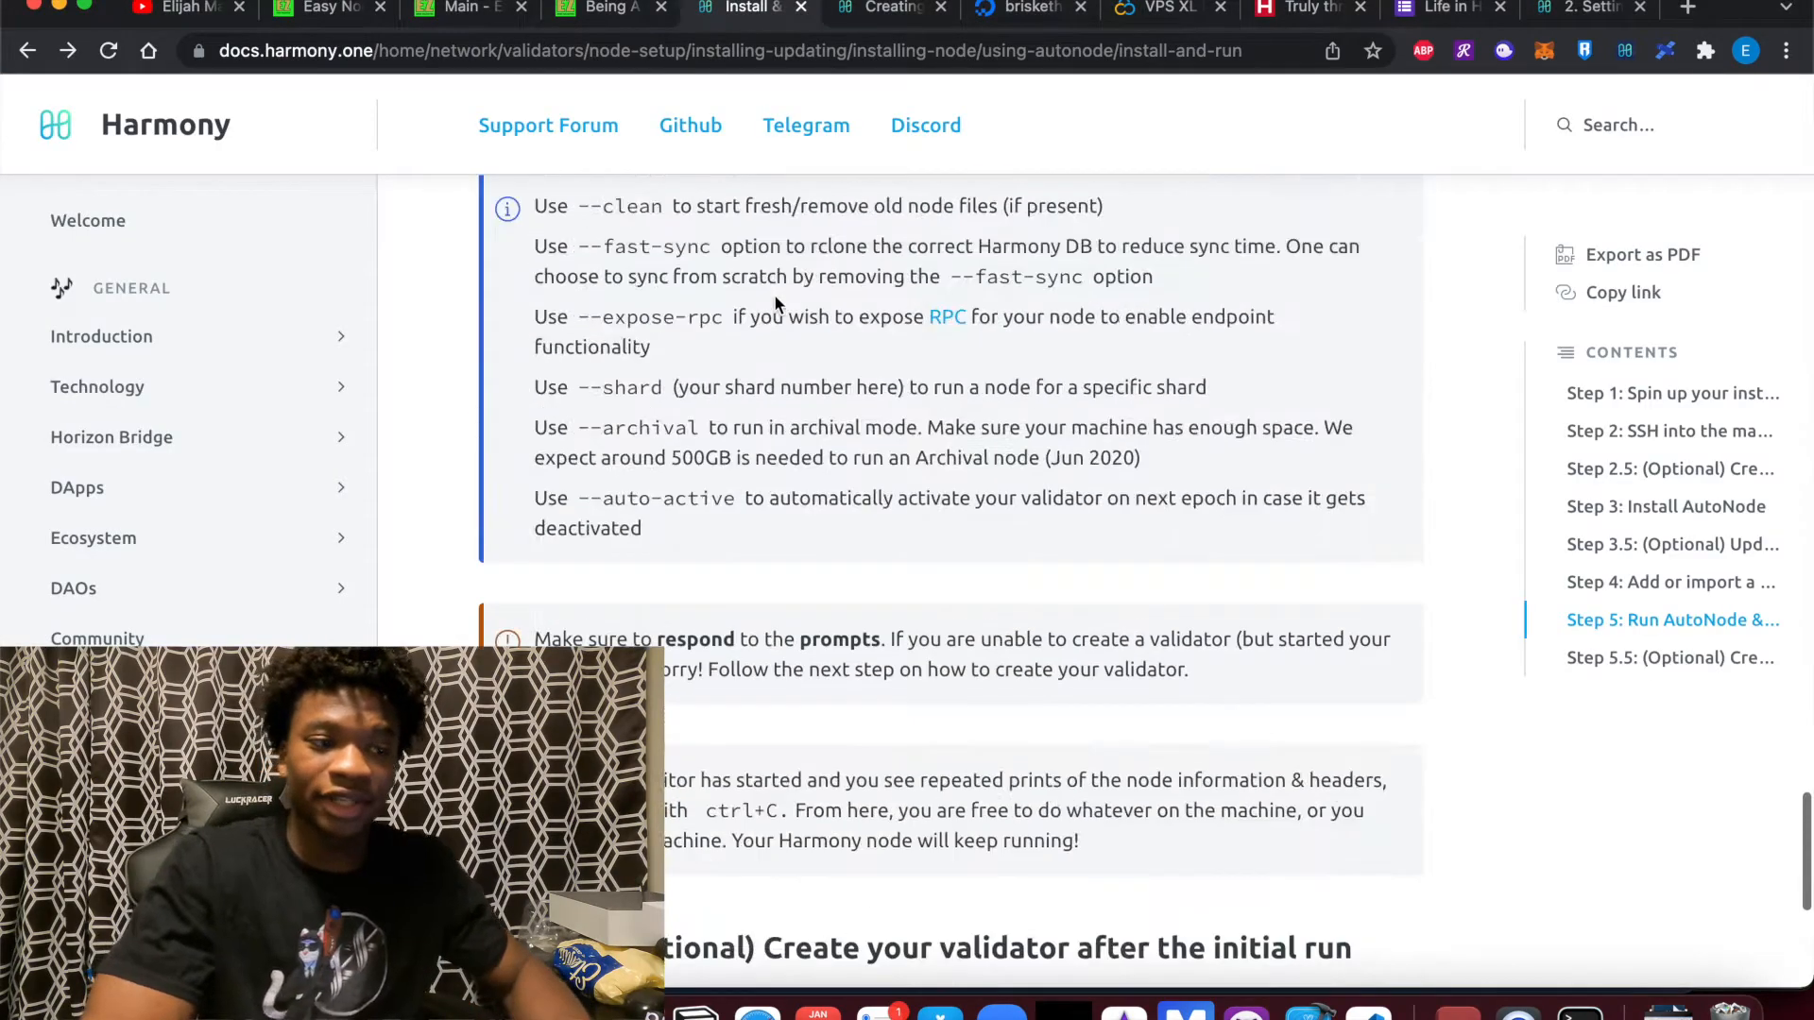
pyautogui.scroll(3)
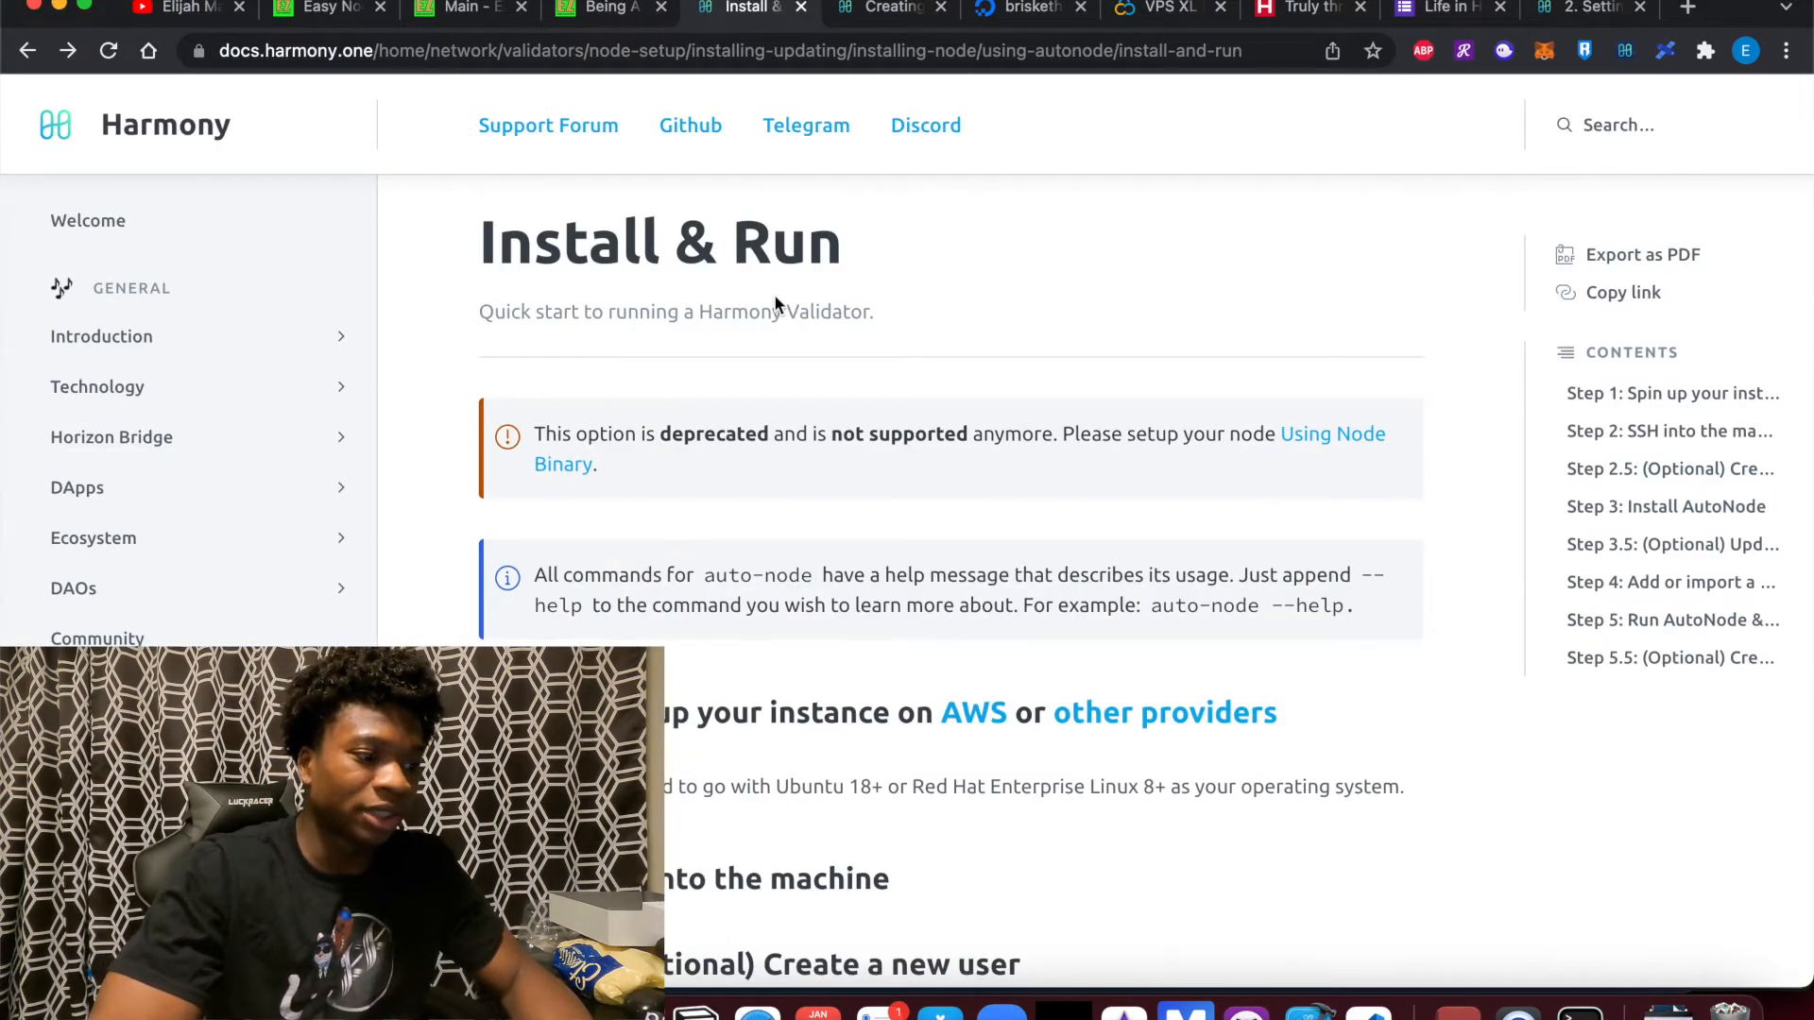
pyautogui.click(608, 8)
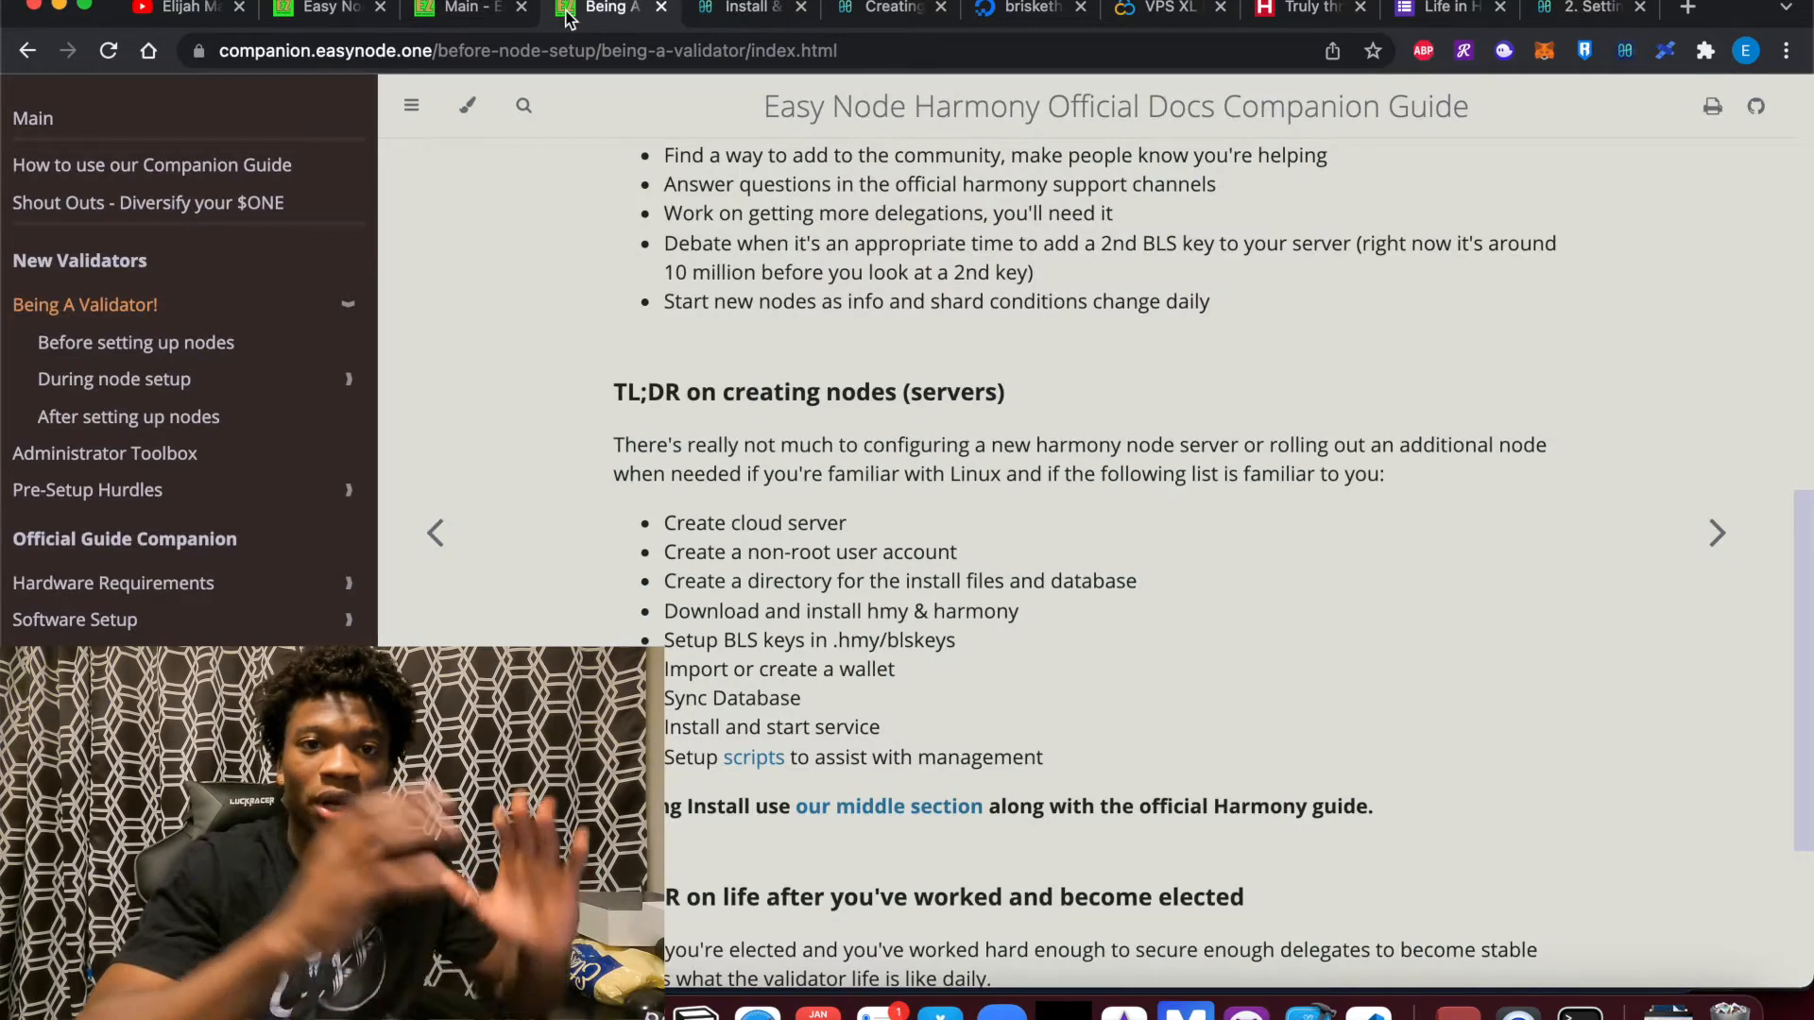
pyautogui.scroll(3)
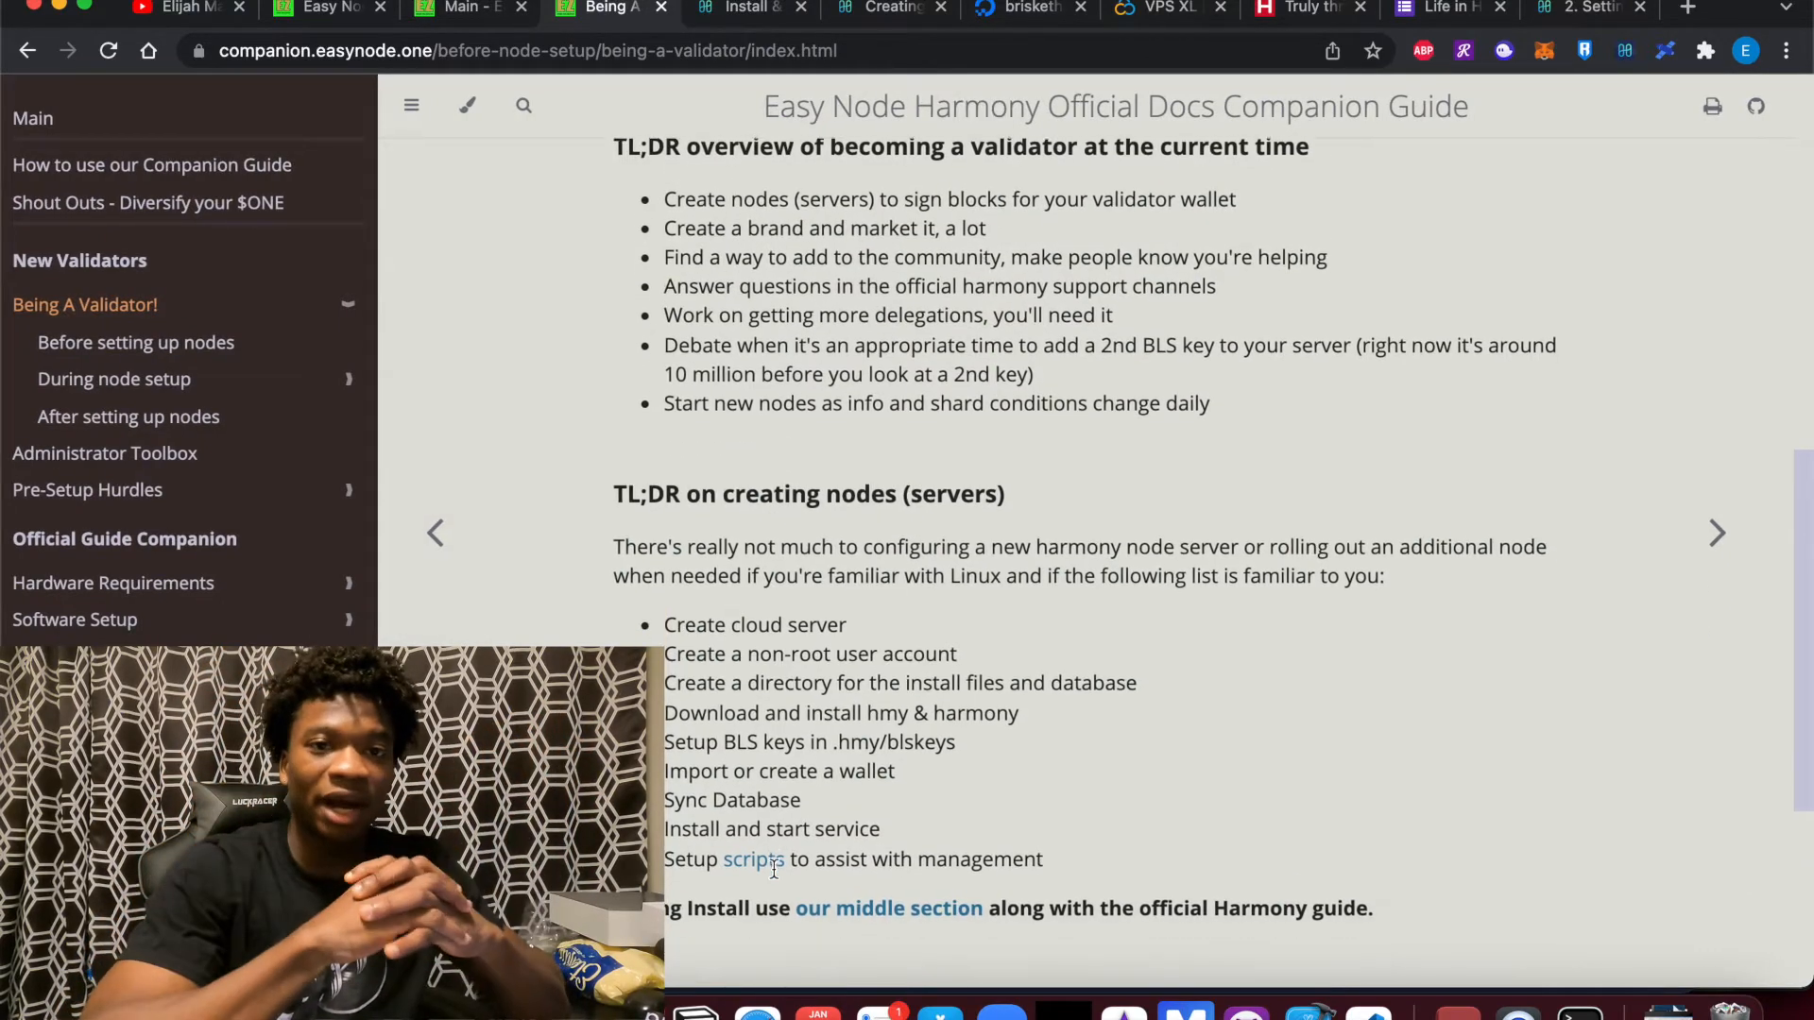
pyautogui.scroll(-3)
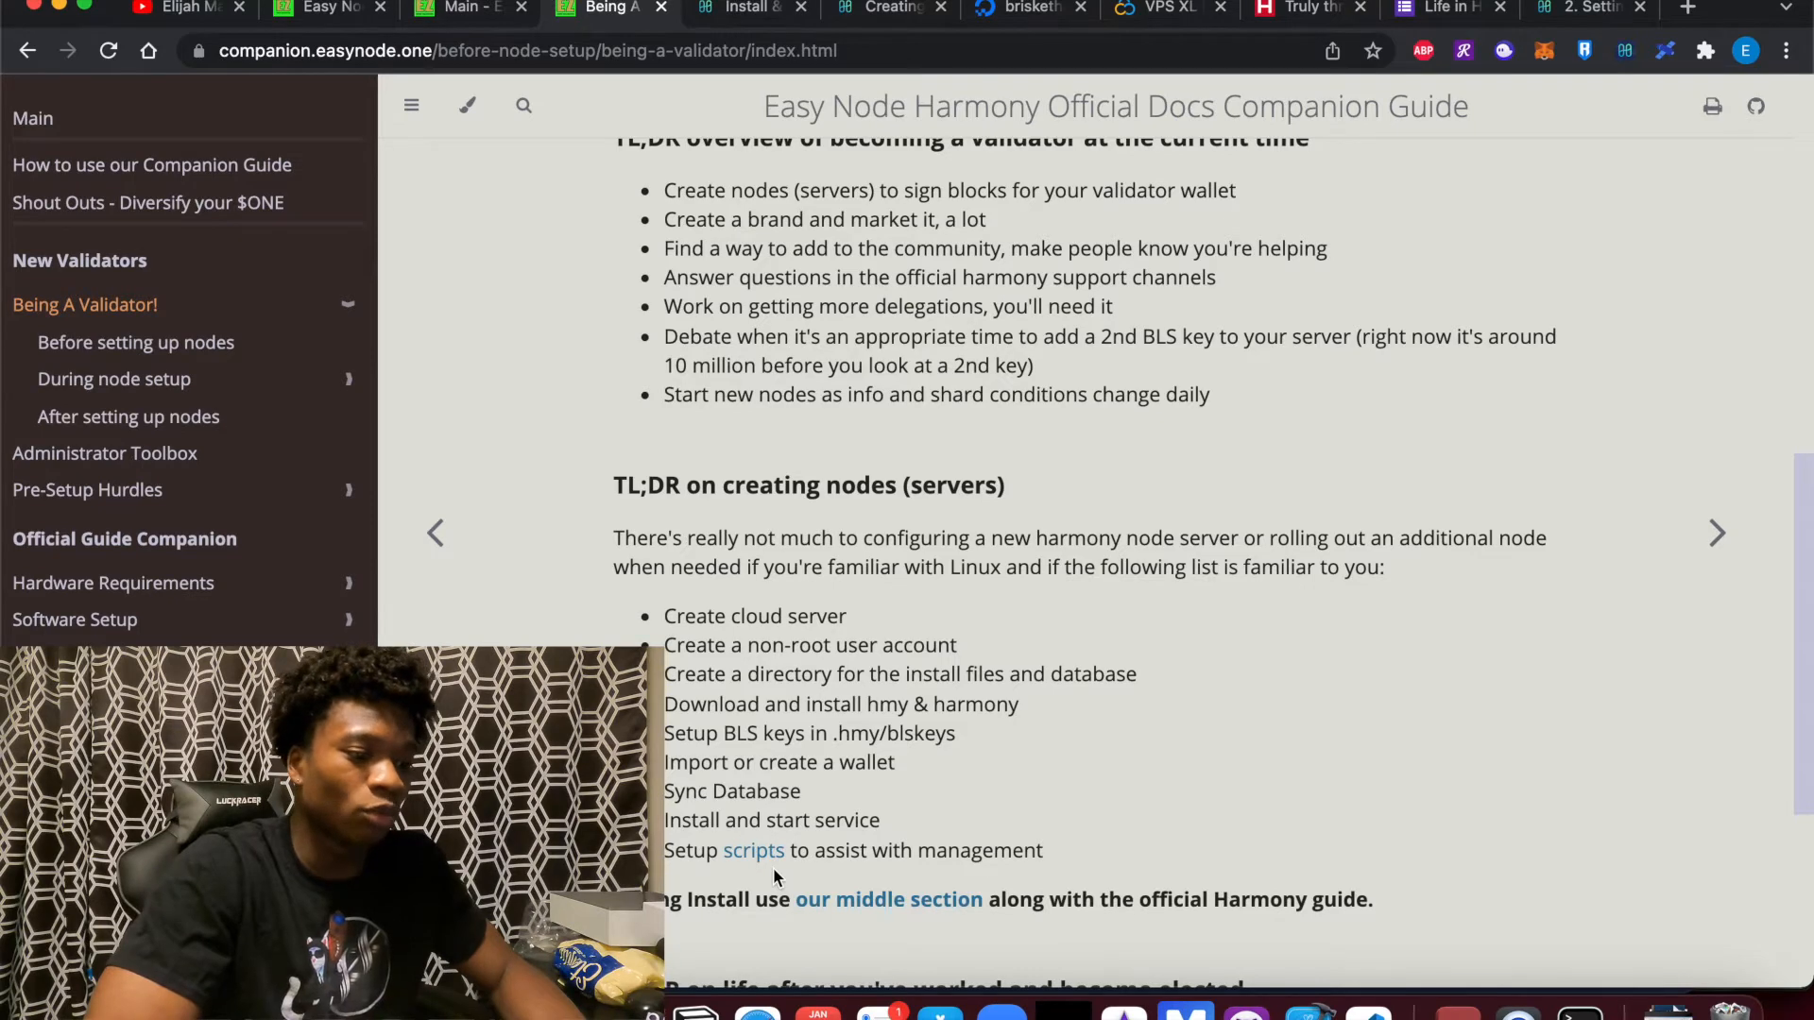
pyautogui.moveTo(1578, 1006)
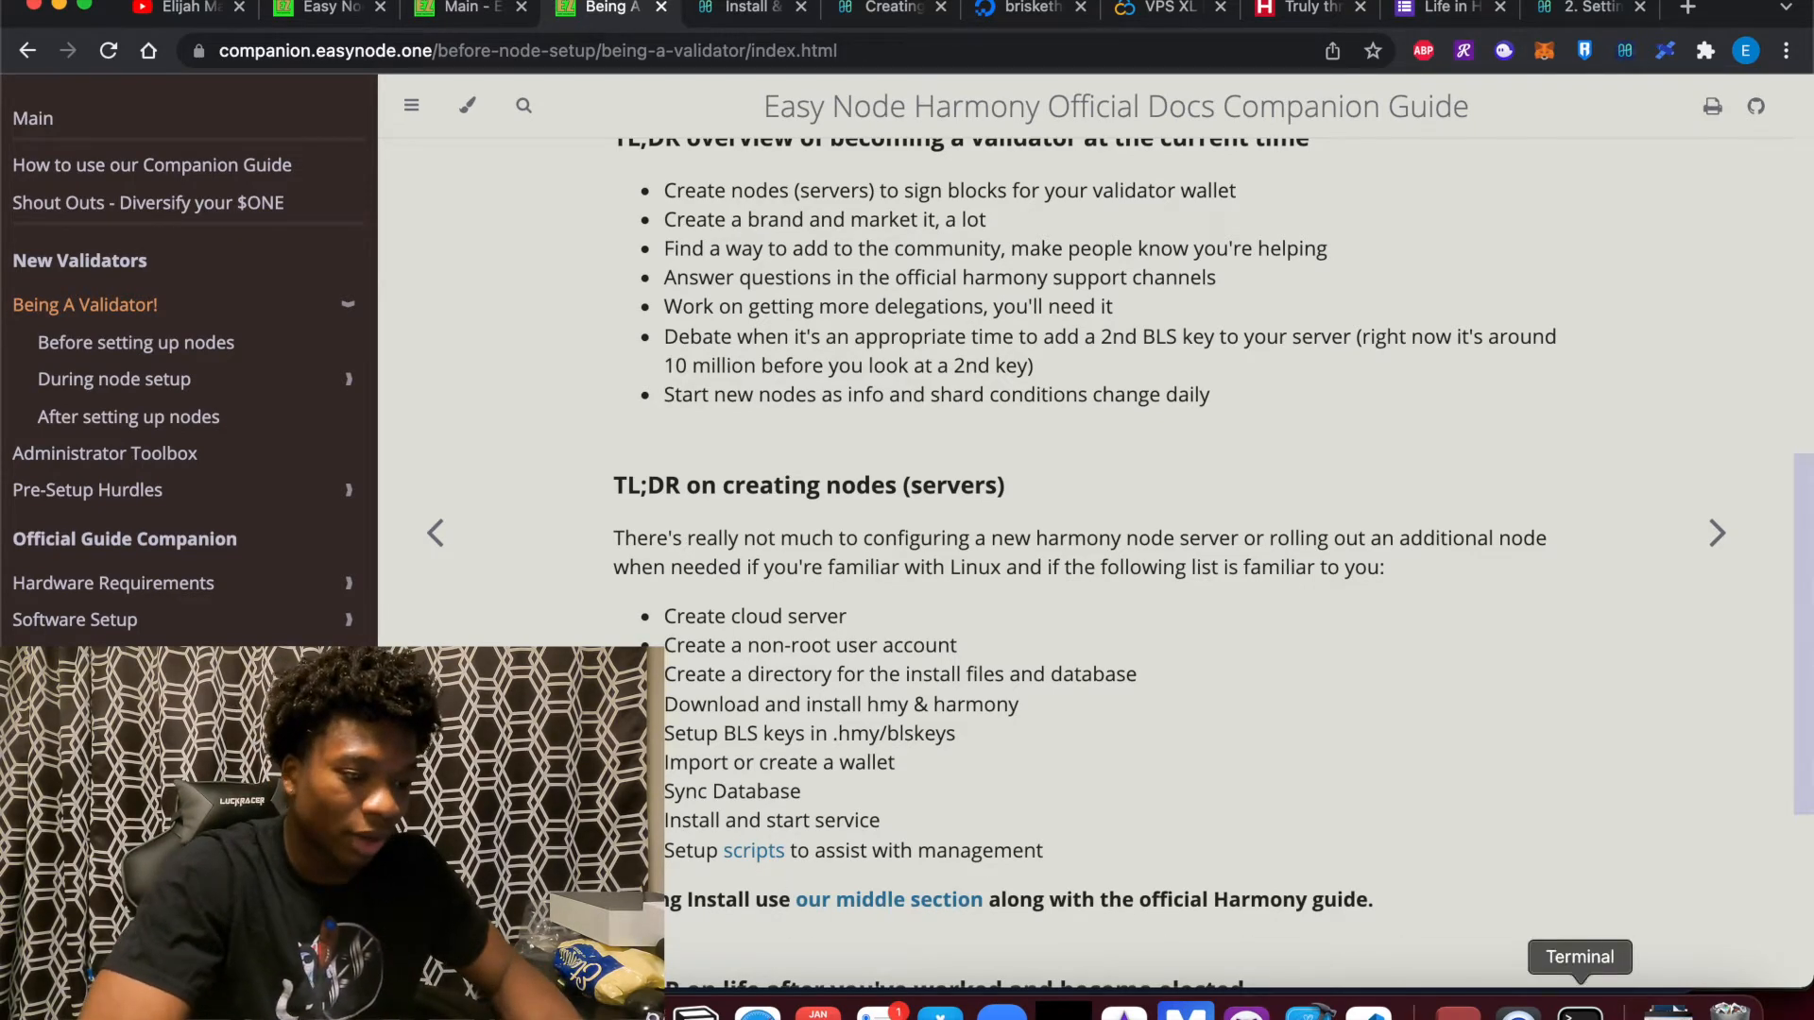
pyautogui.click(1578, 1011)
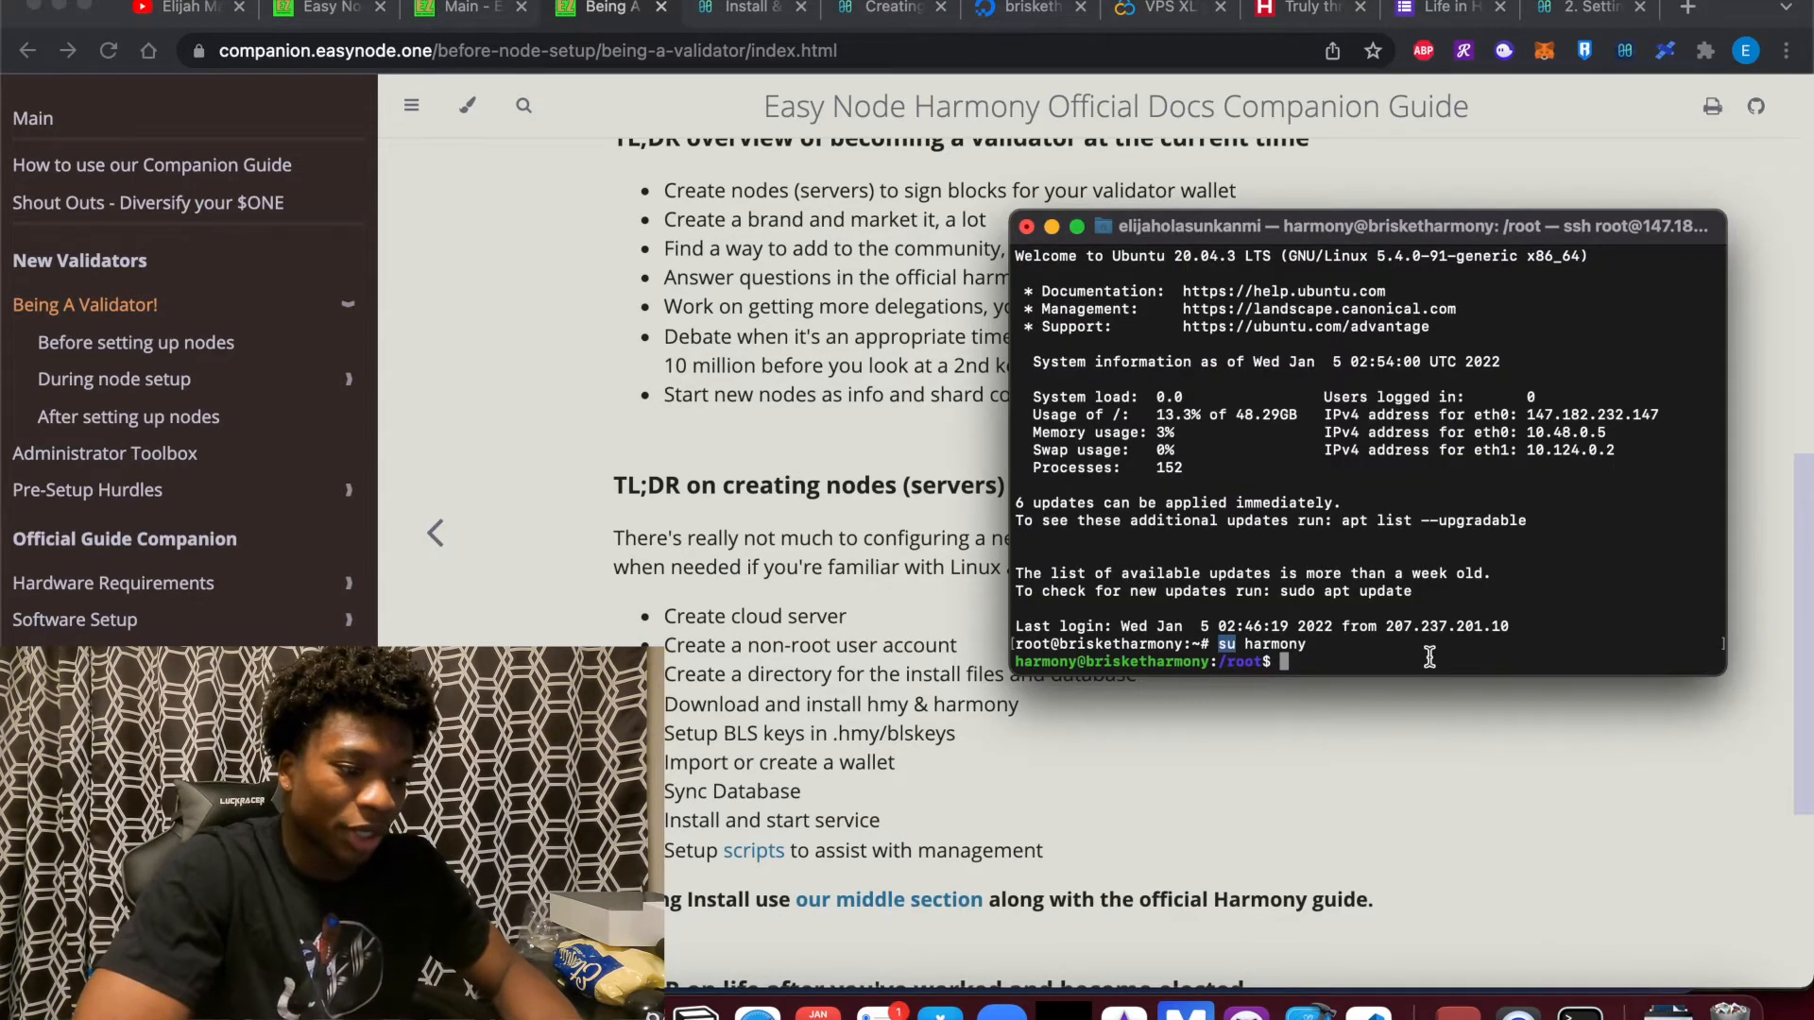
# Run python3 ~/validatortoolbox/toolbox/start.py, glancing at the easynode.one tab before executing
pyautogui.write('python3 ~/validatortoolbox/toolbox/start.py')
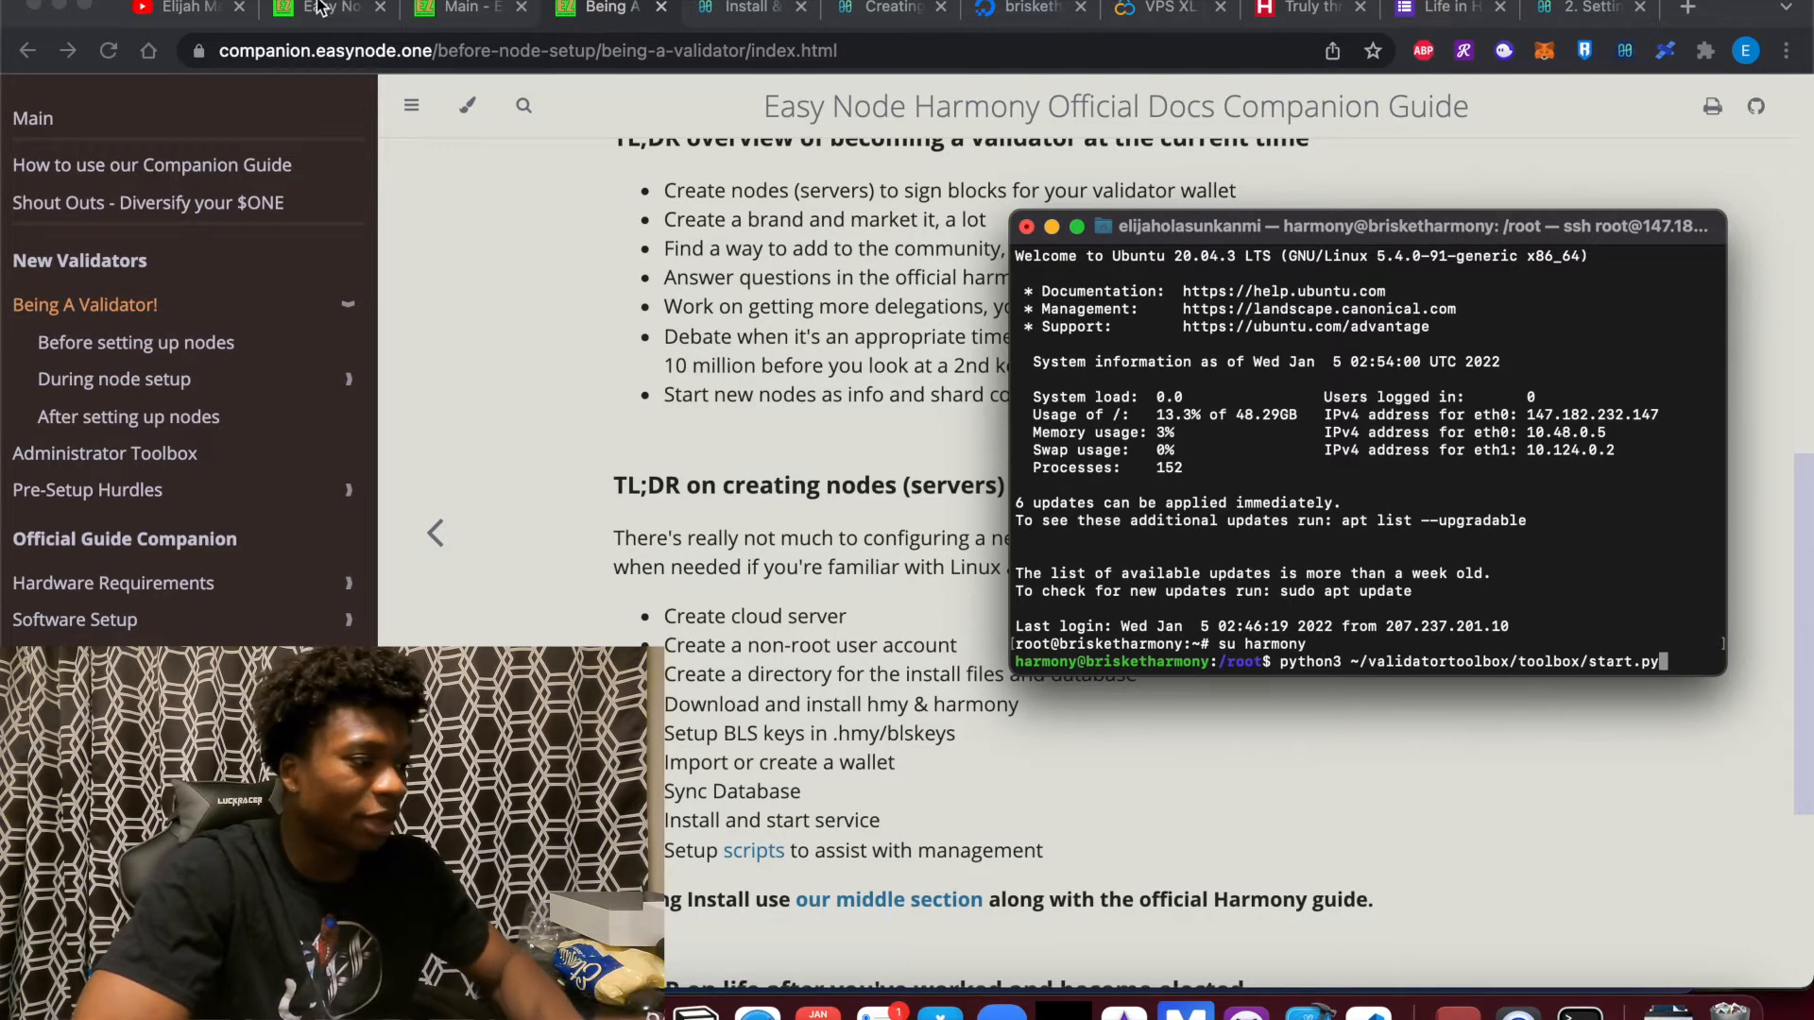
pyautogui.click(328, 9)
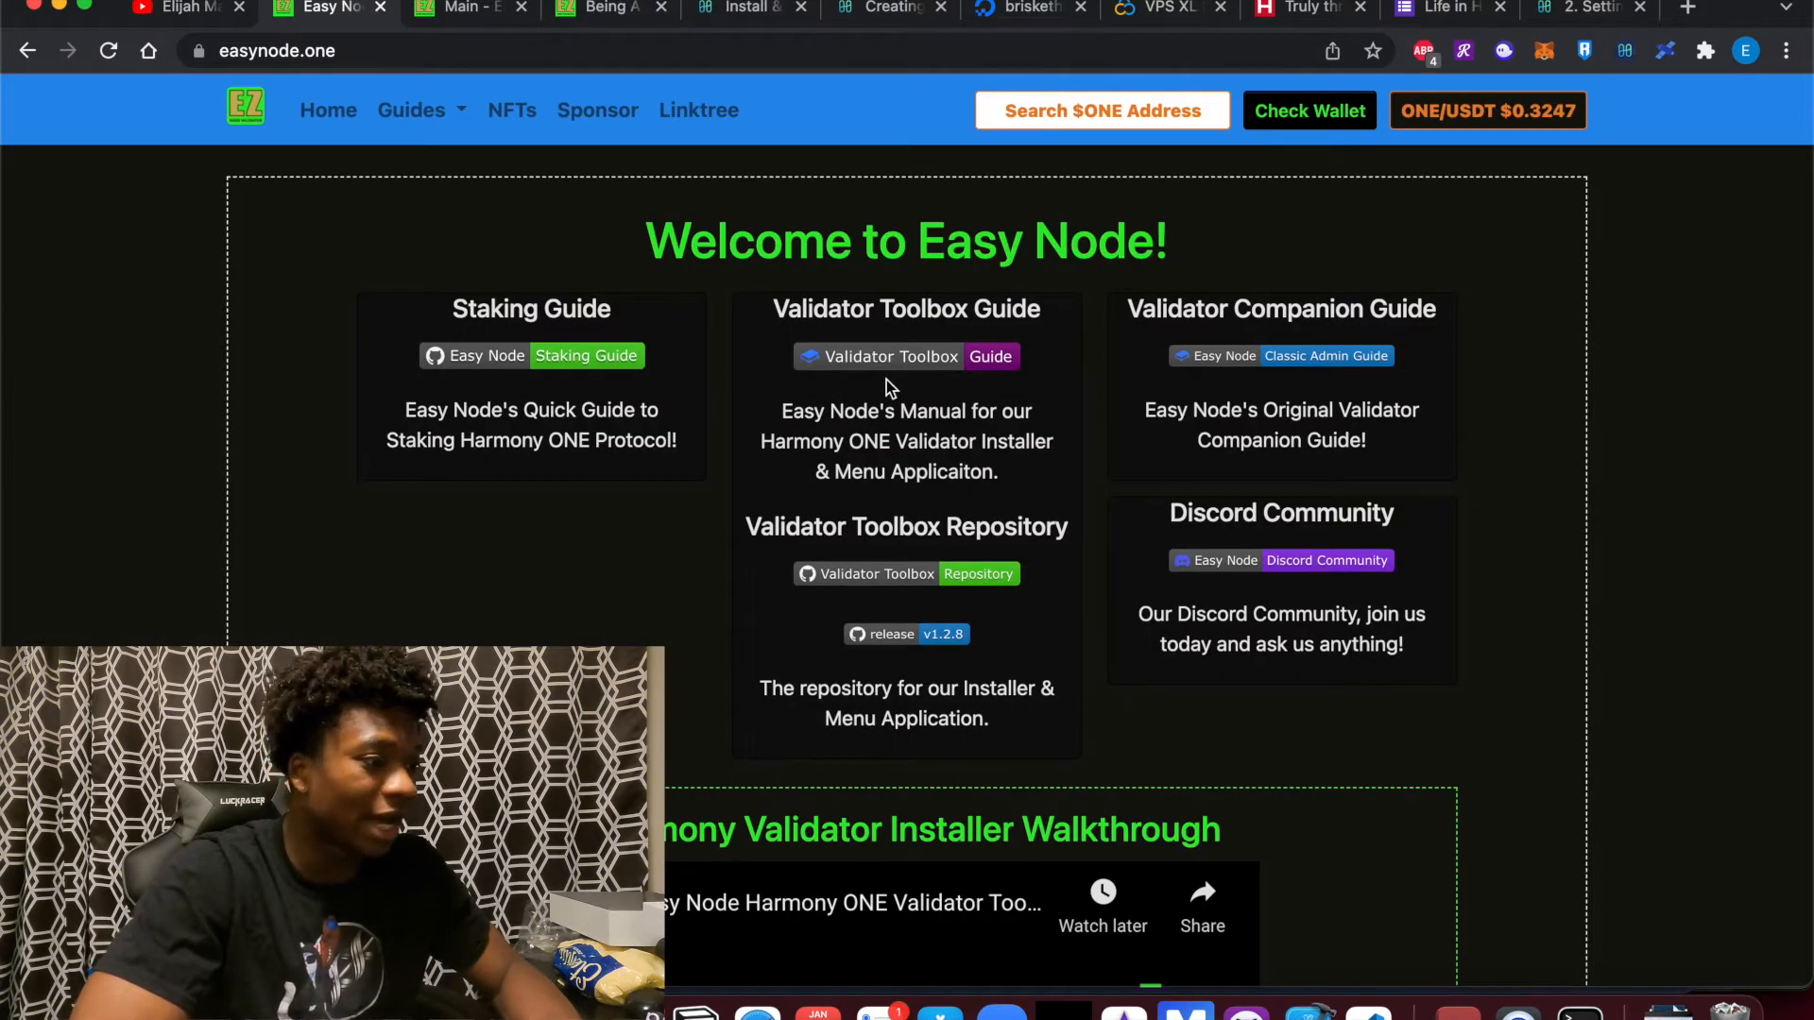
pyautogui.moveTo(1326, 274)
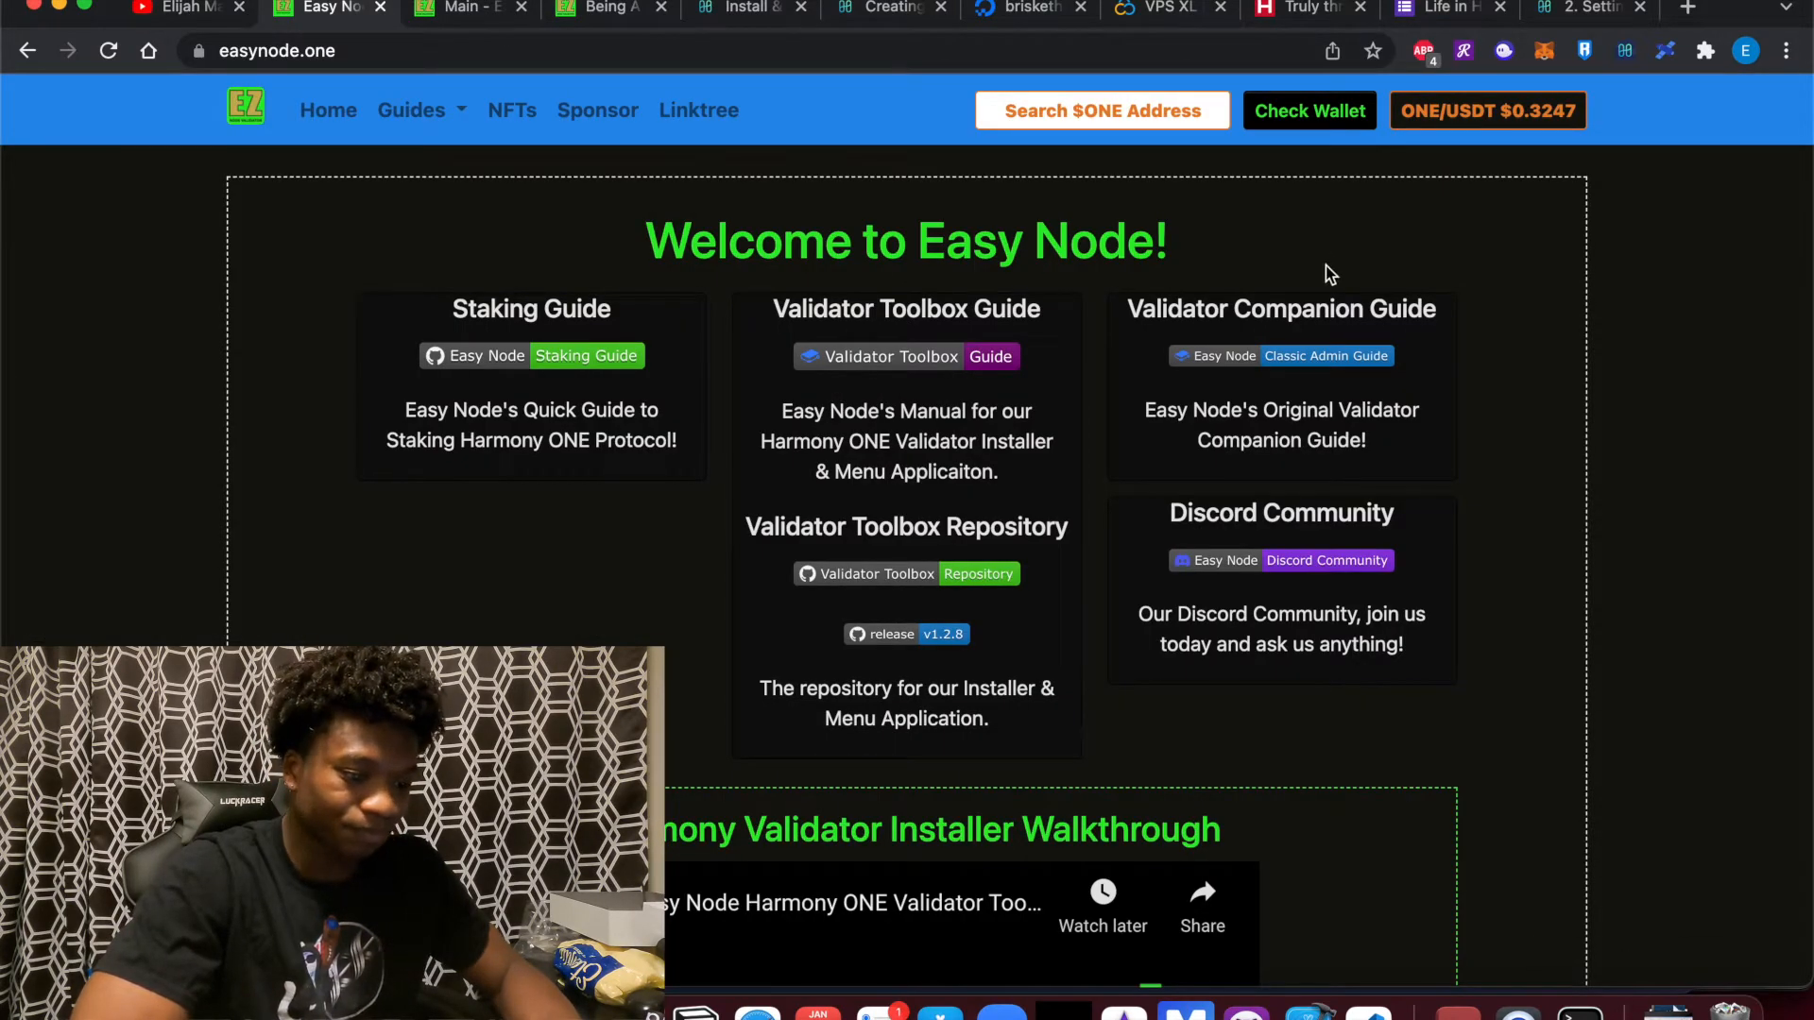
pyautogui.click(601, 9)
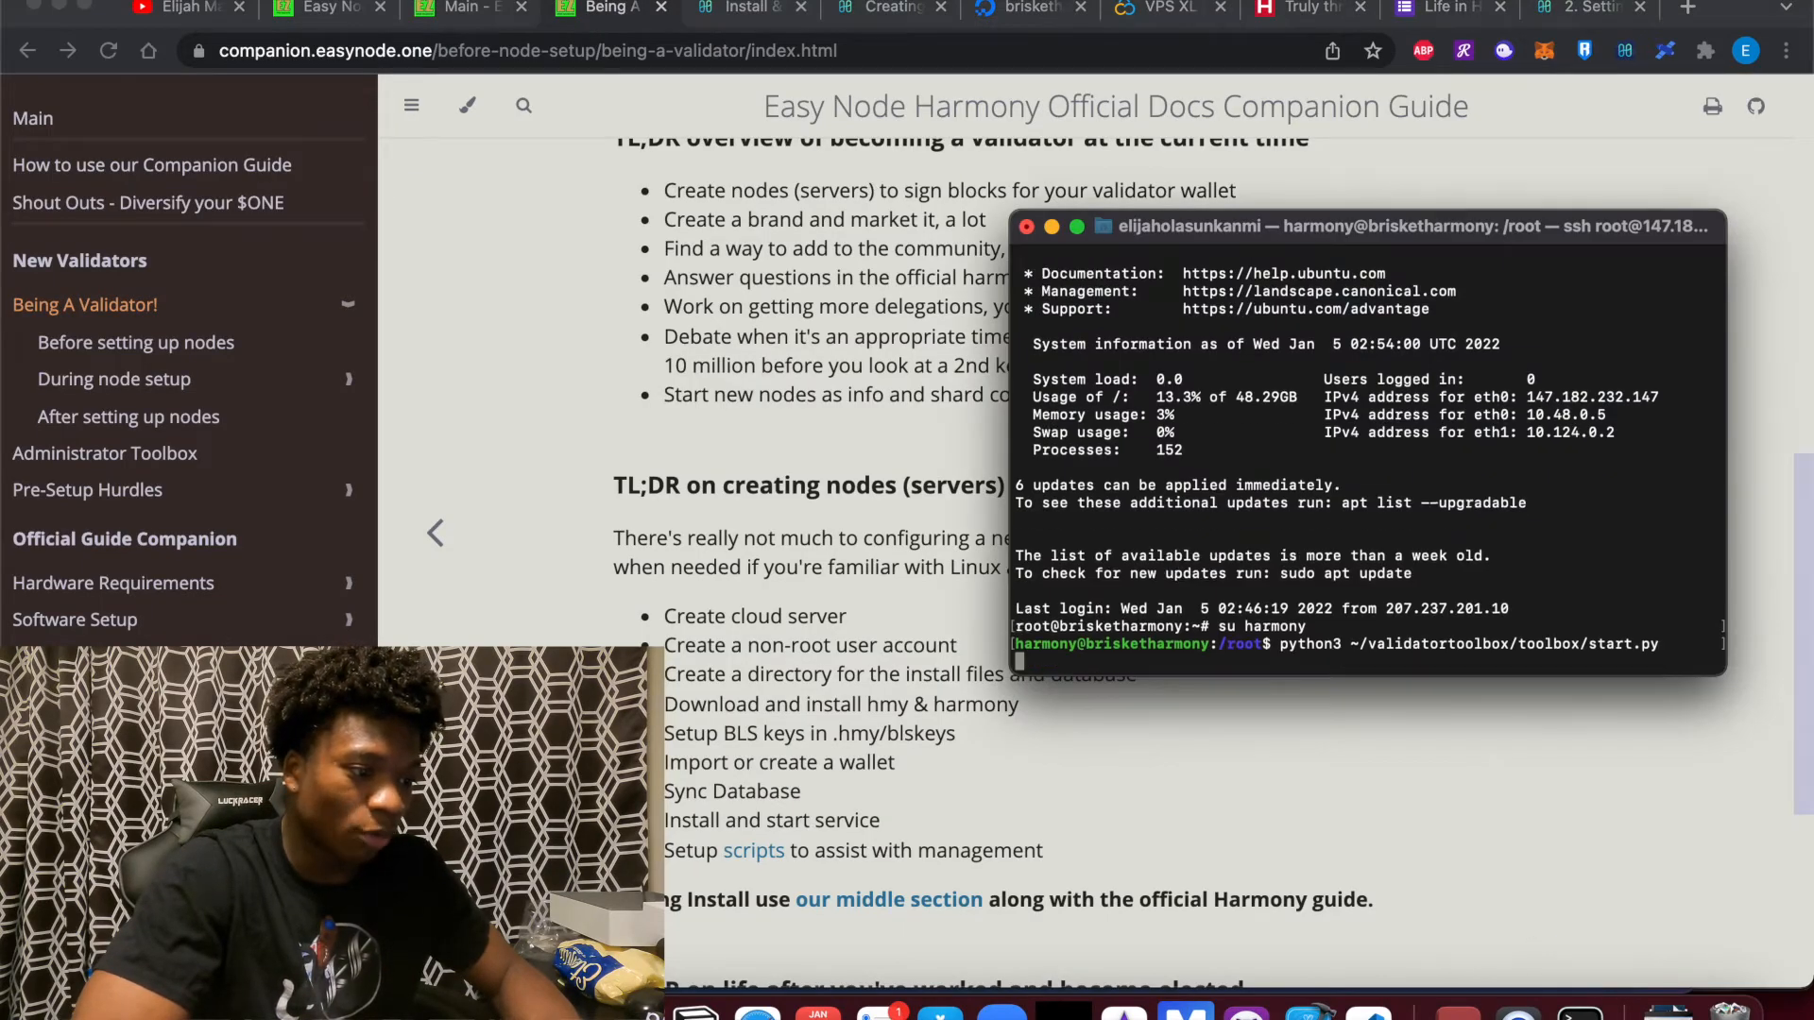
pyautogui.press('Return')
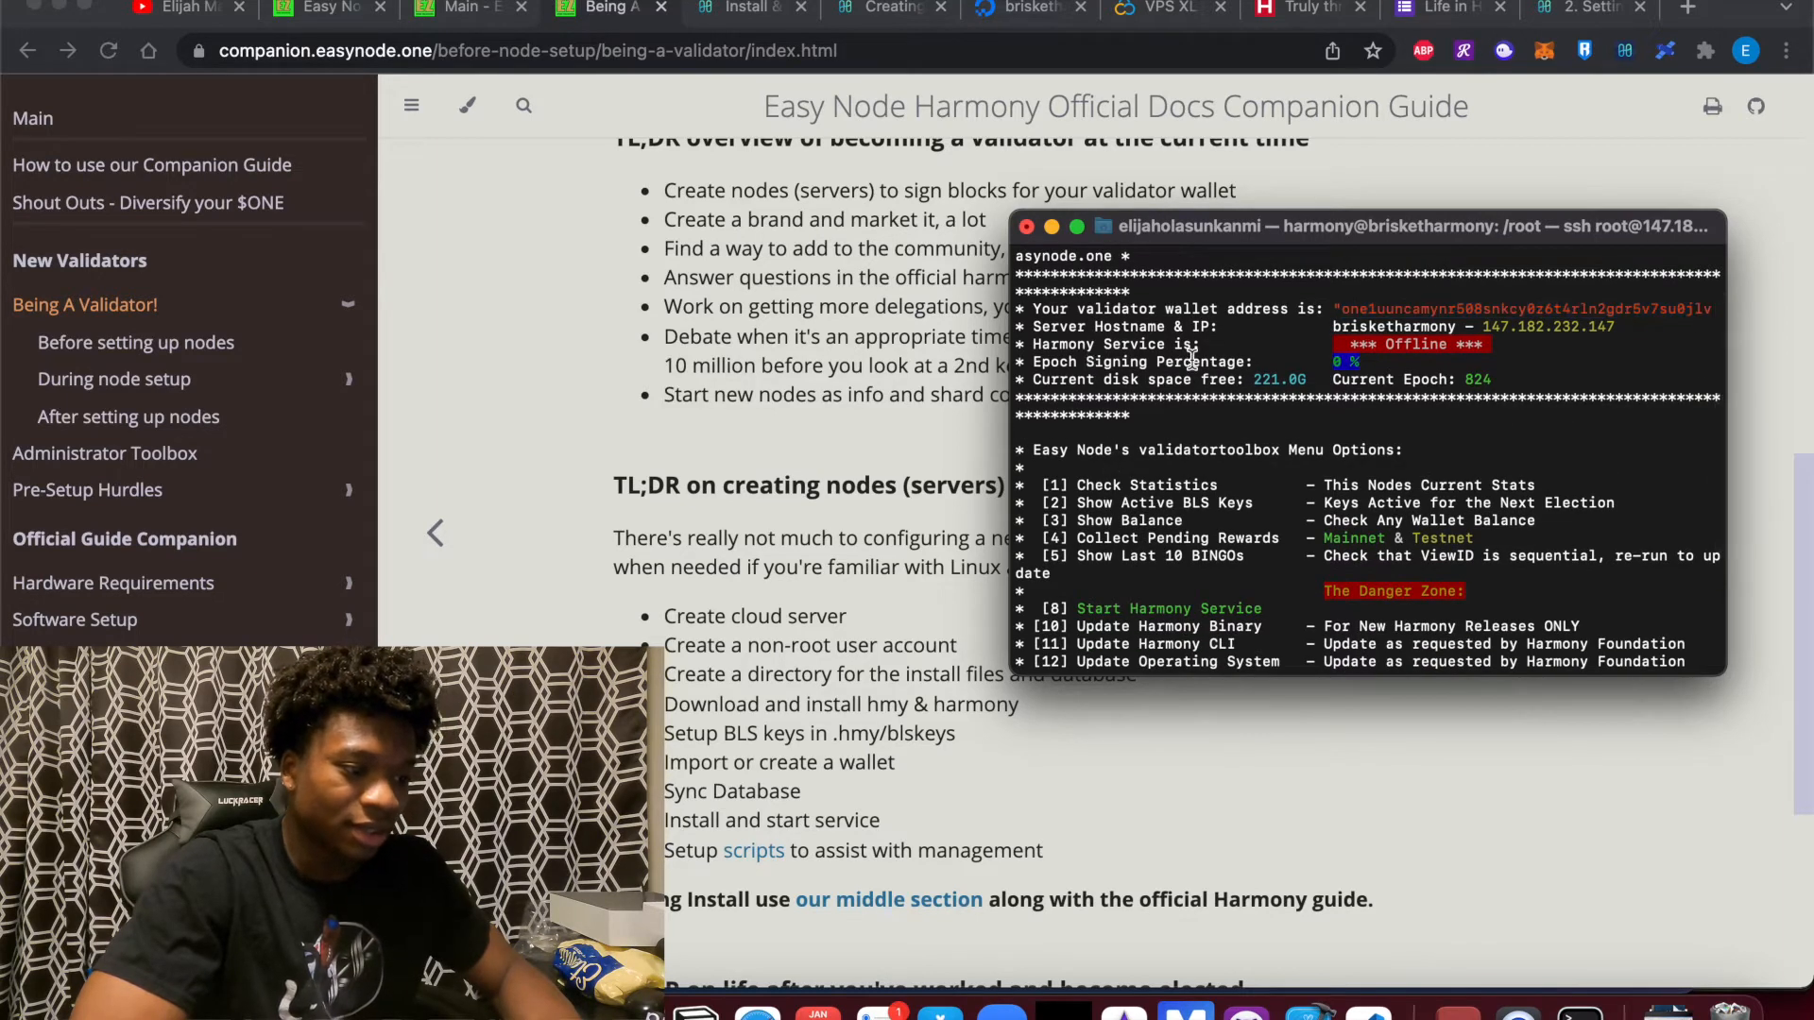
pyautogui.doubleClick(1279, 380)
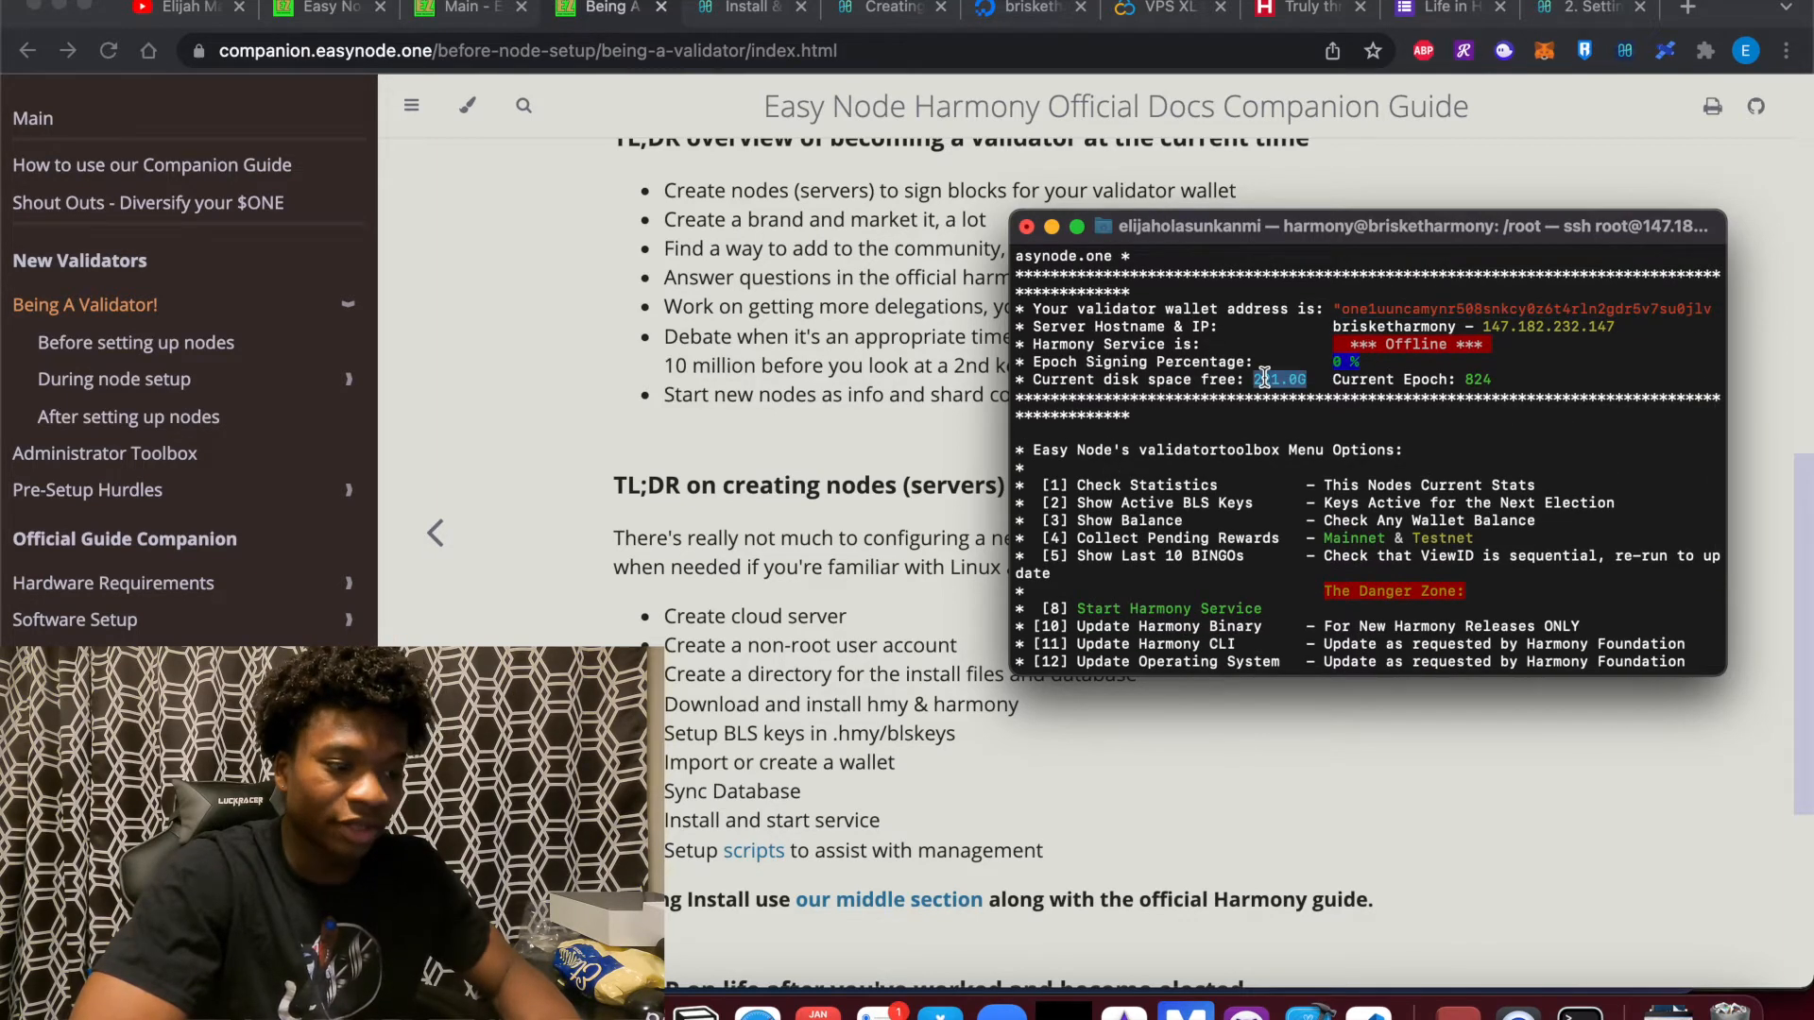
pyautogui.scroll(-3)
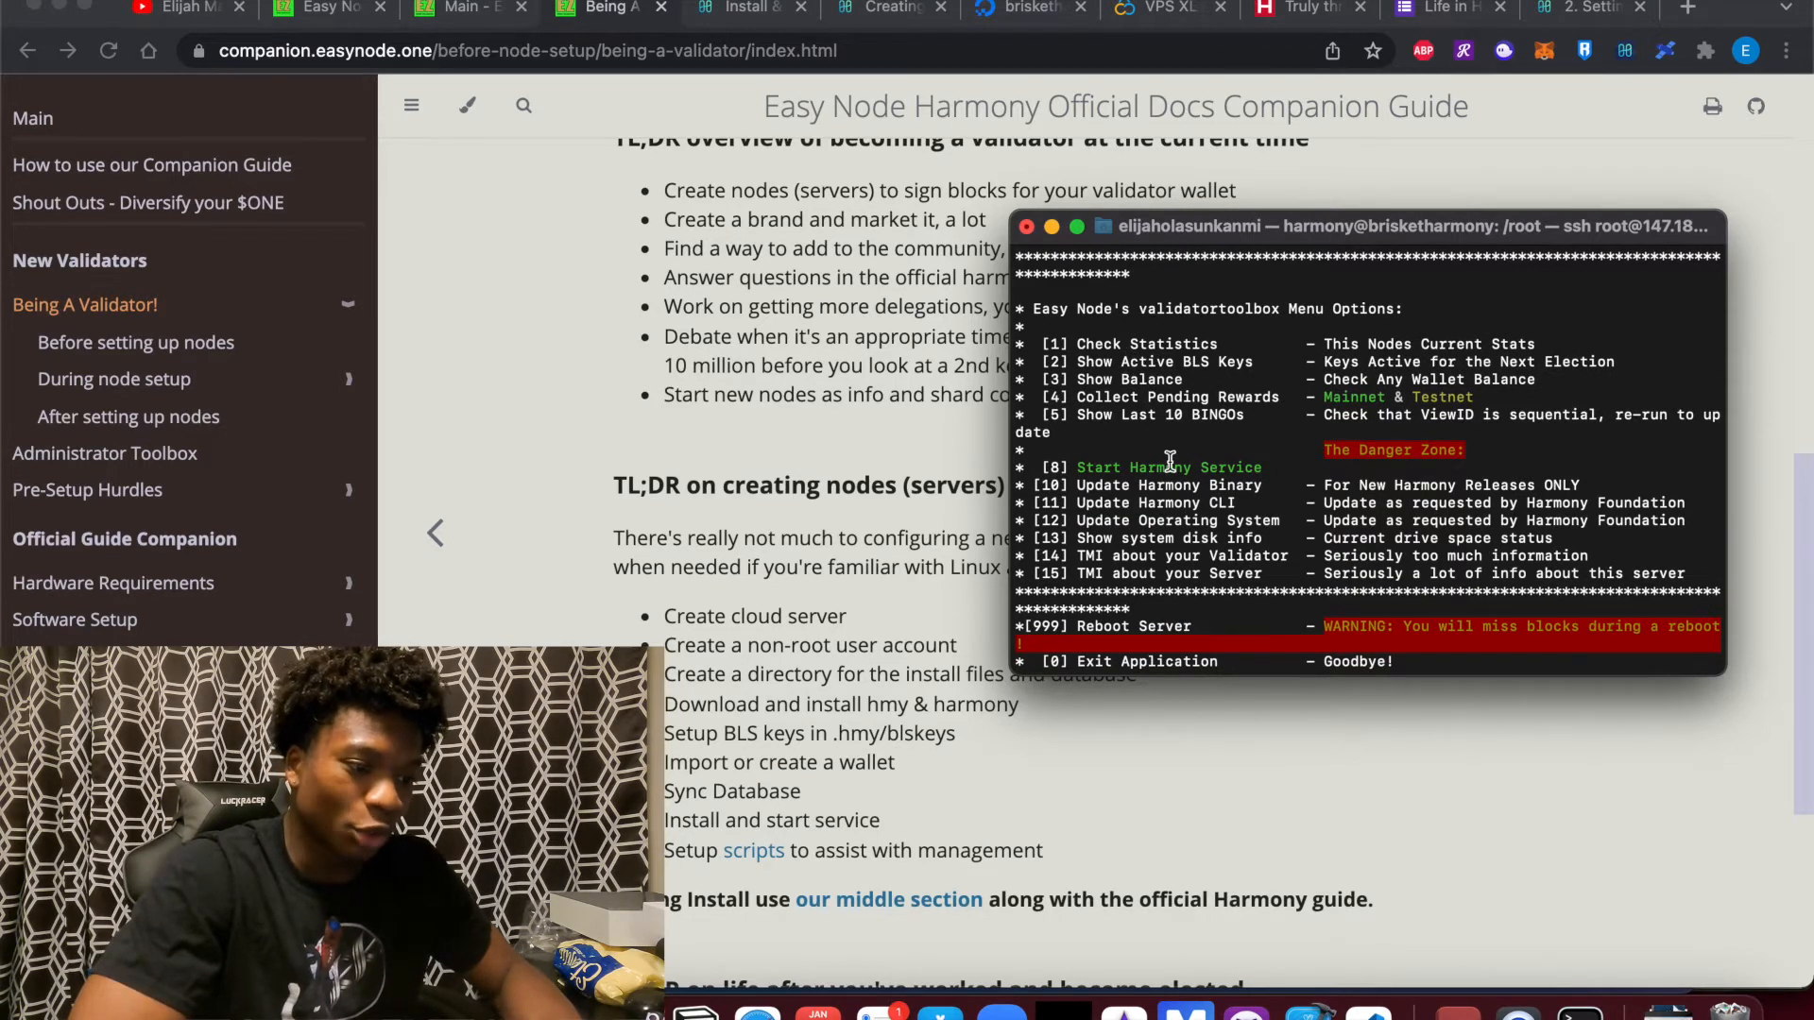
pyautogui.moveTo(1139, 454)
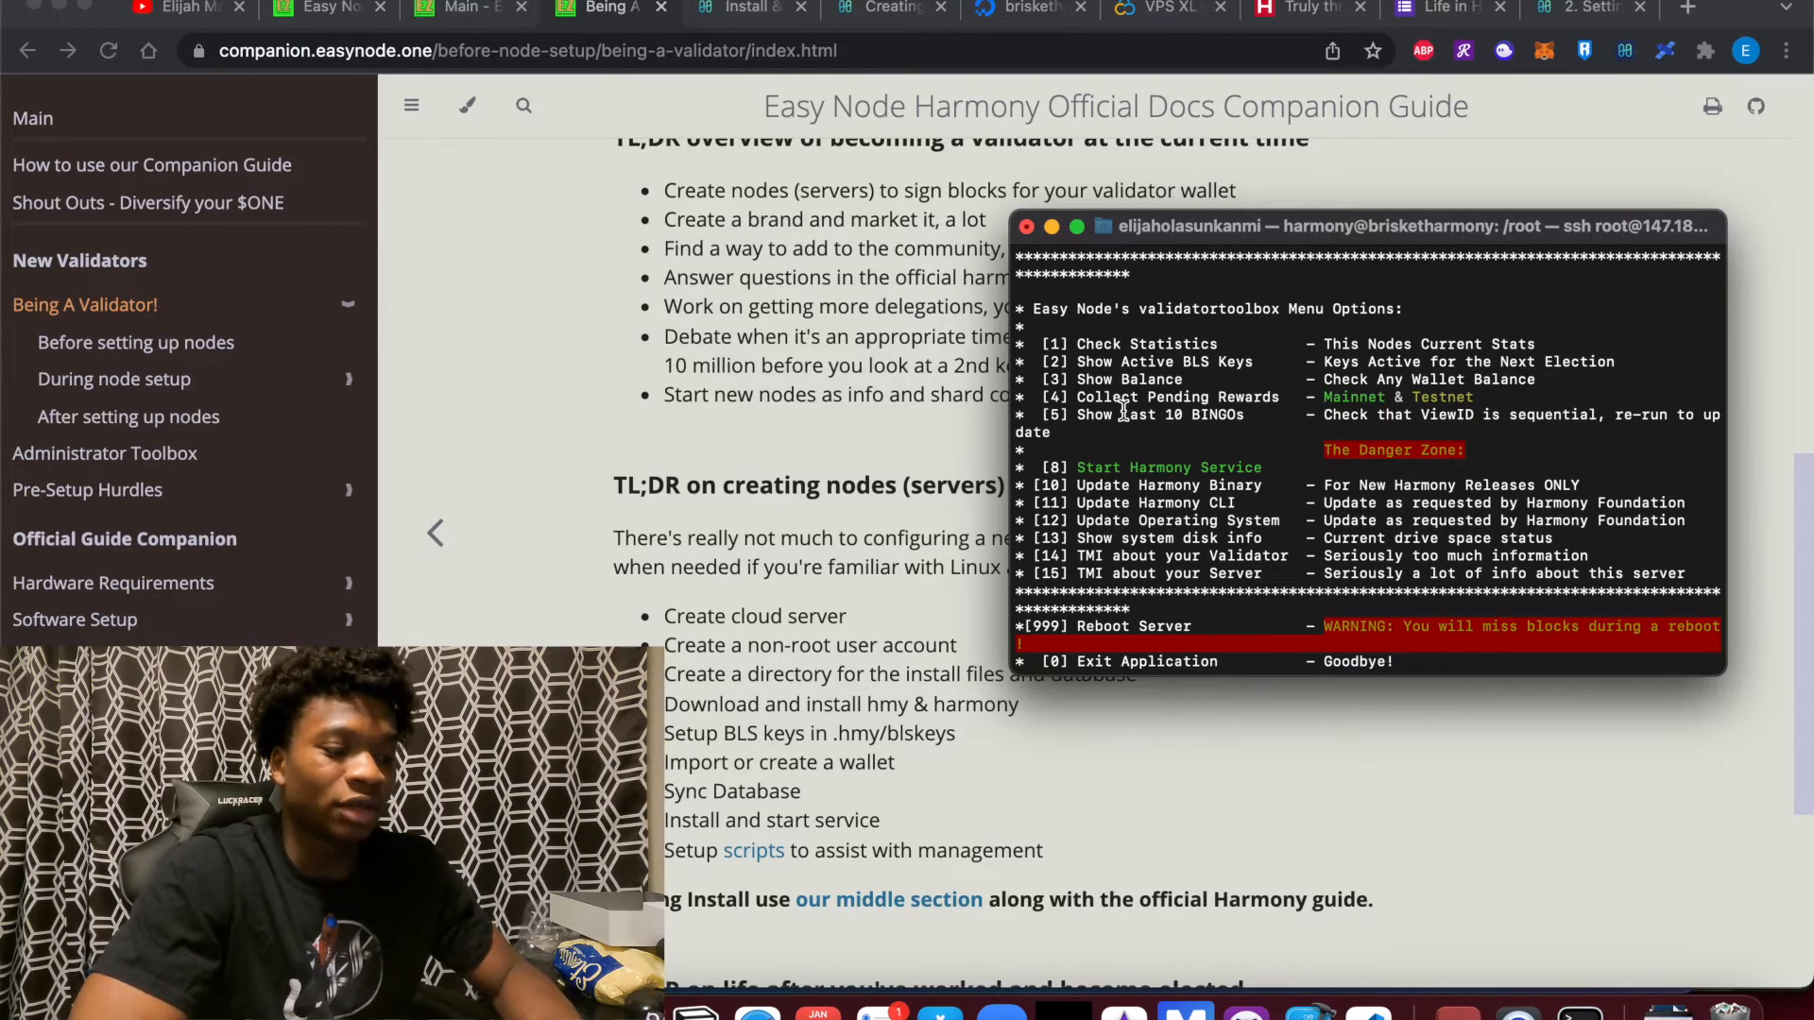
pyautogui.moveTo(1128, 402)
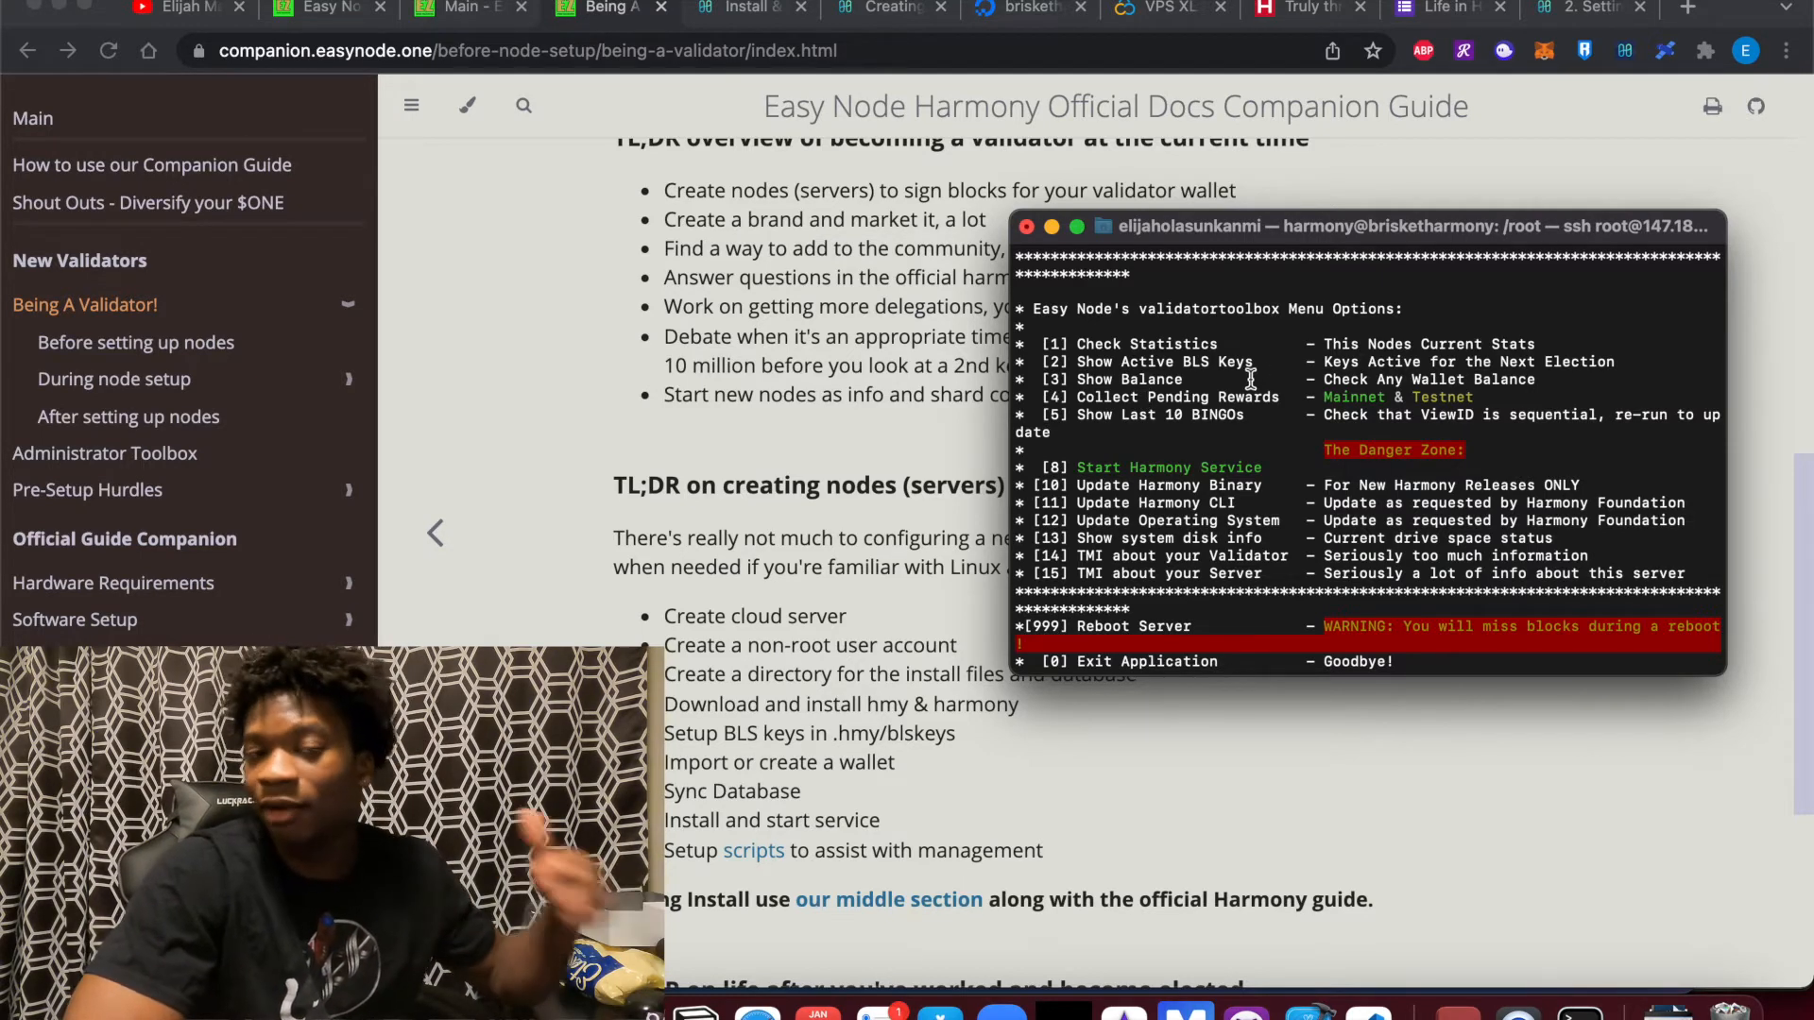
pyautogui.moveTo(1169, 399)
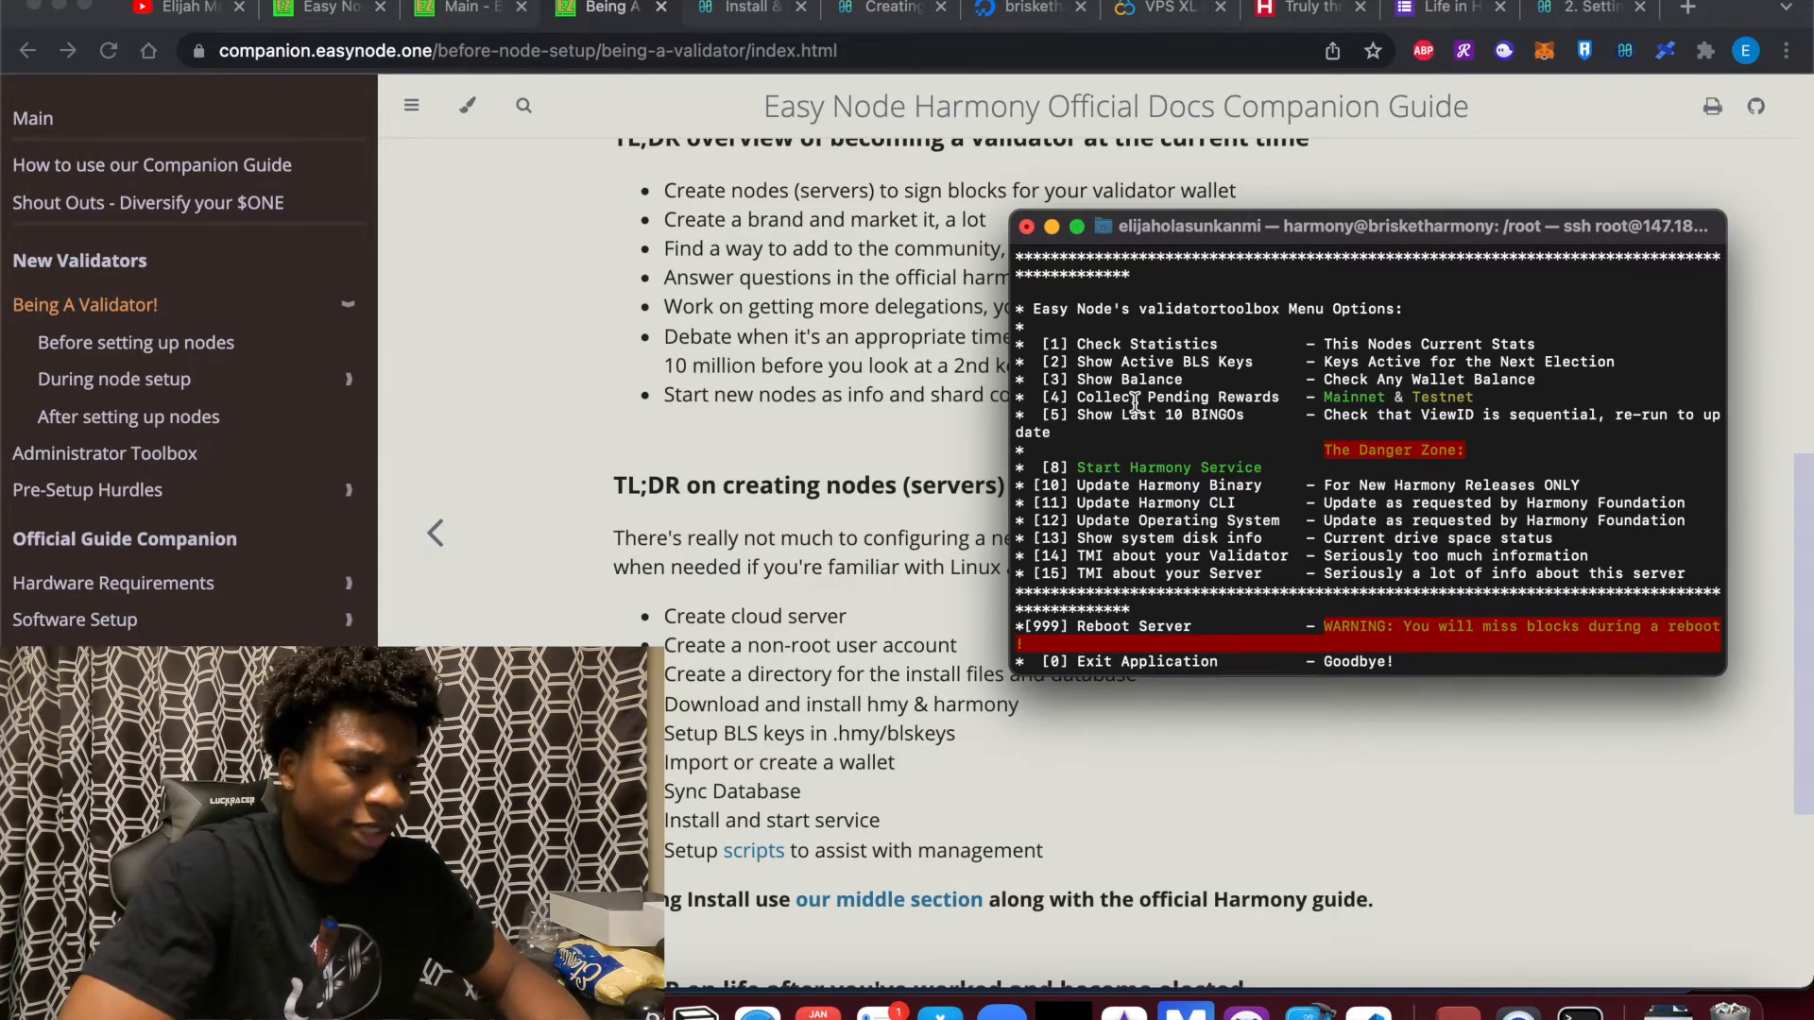
pyautogui.scroll(-3)
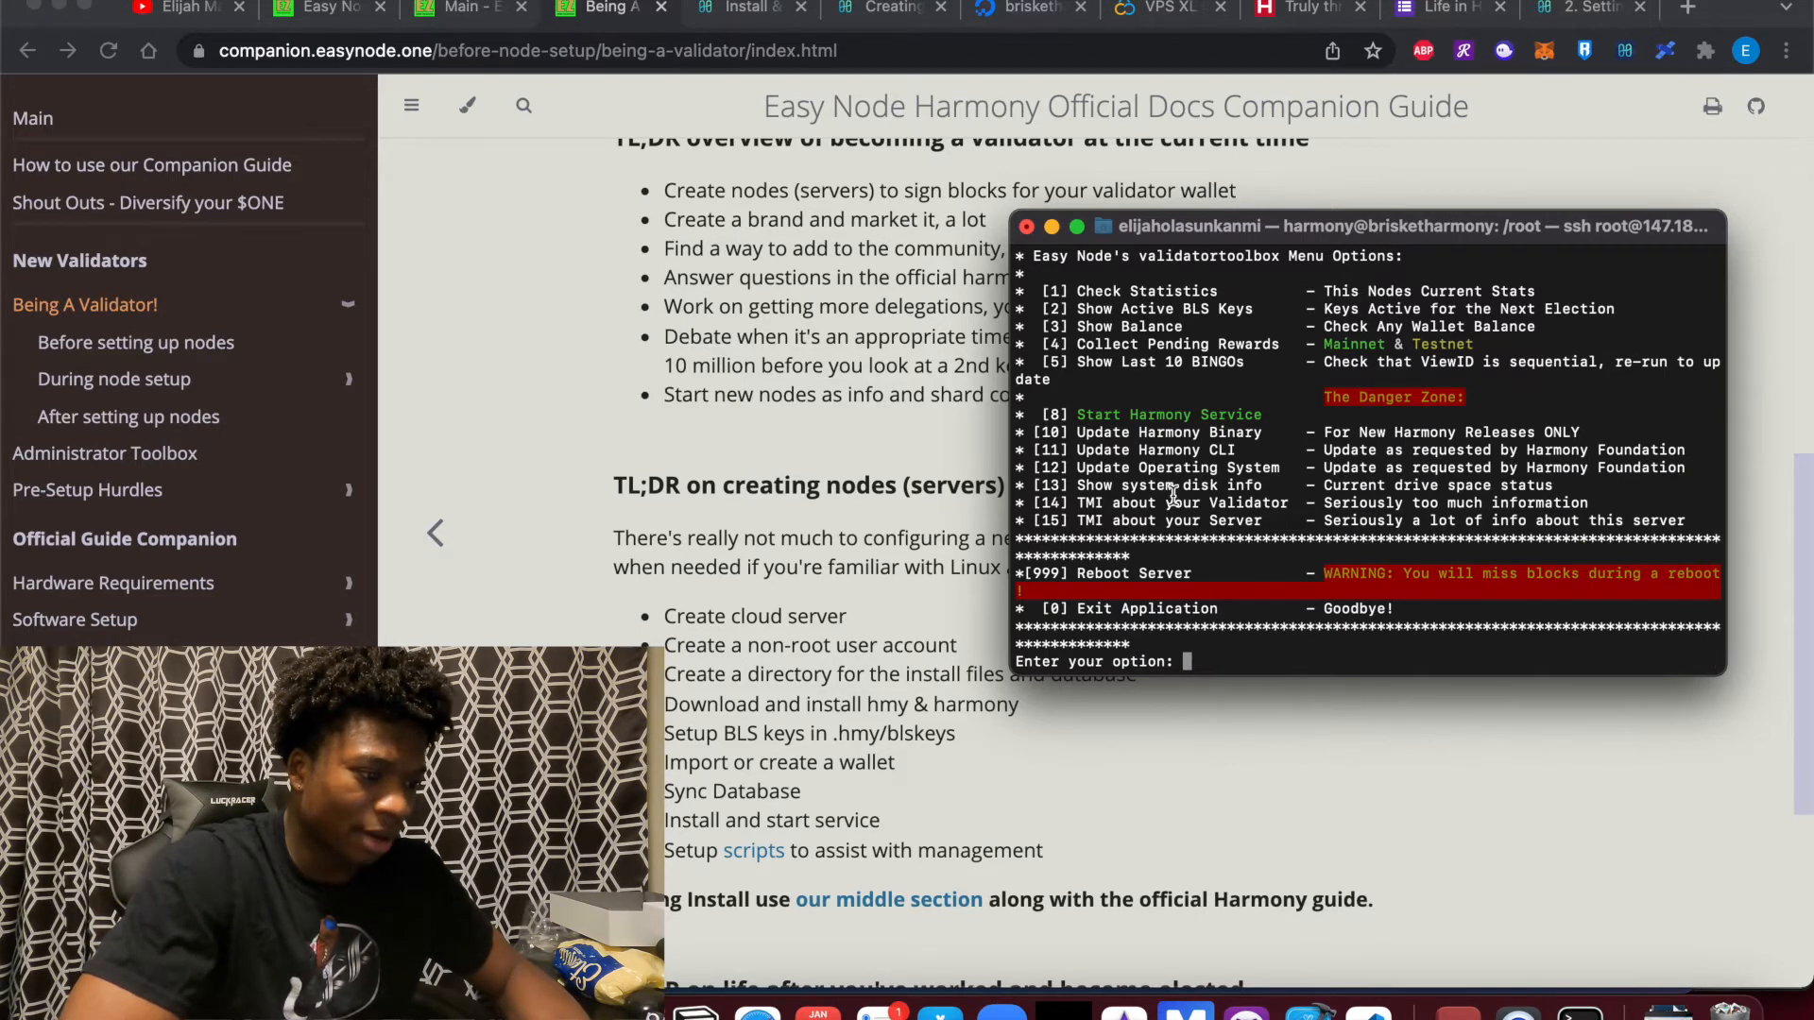
# Run toolbox option 10, confirm with yes, and return to the menu after version v7211-v4.3.1 shows
pyautogui.write('10')
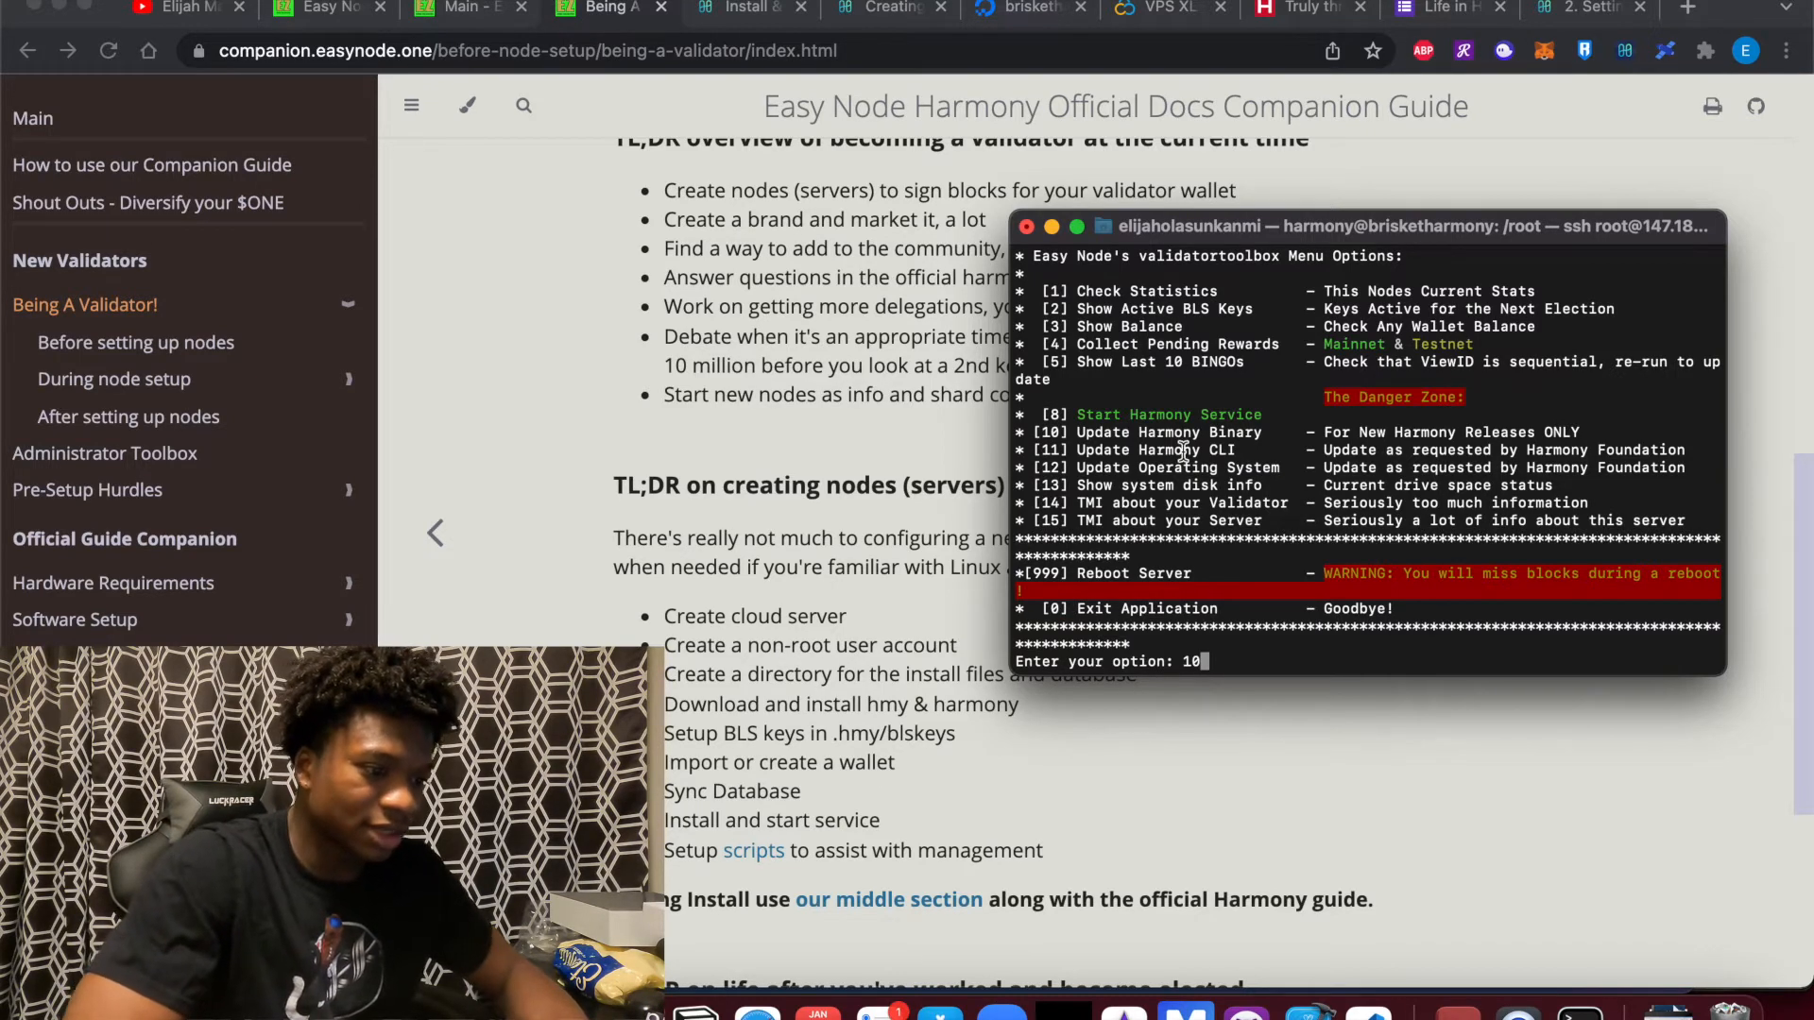
pyautogui.press('Return')
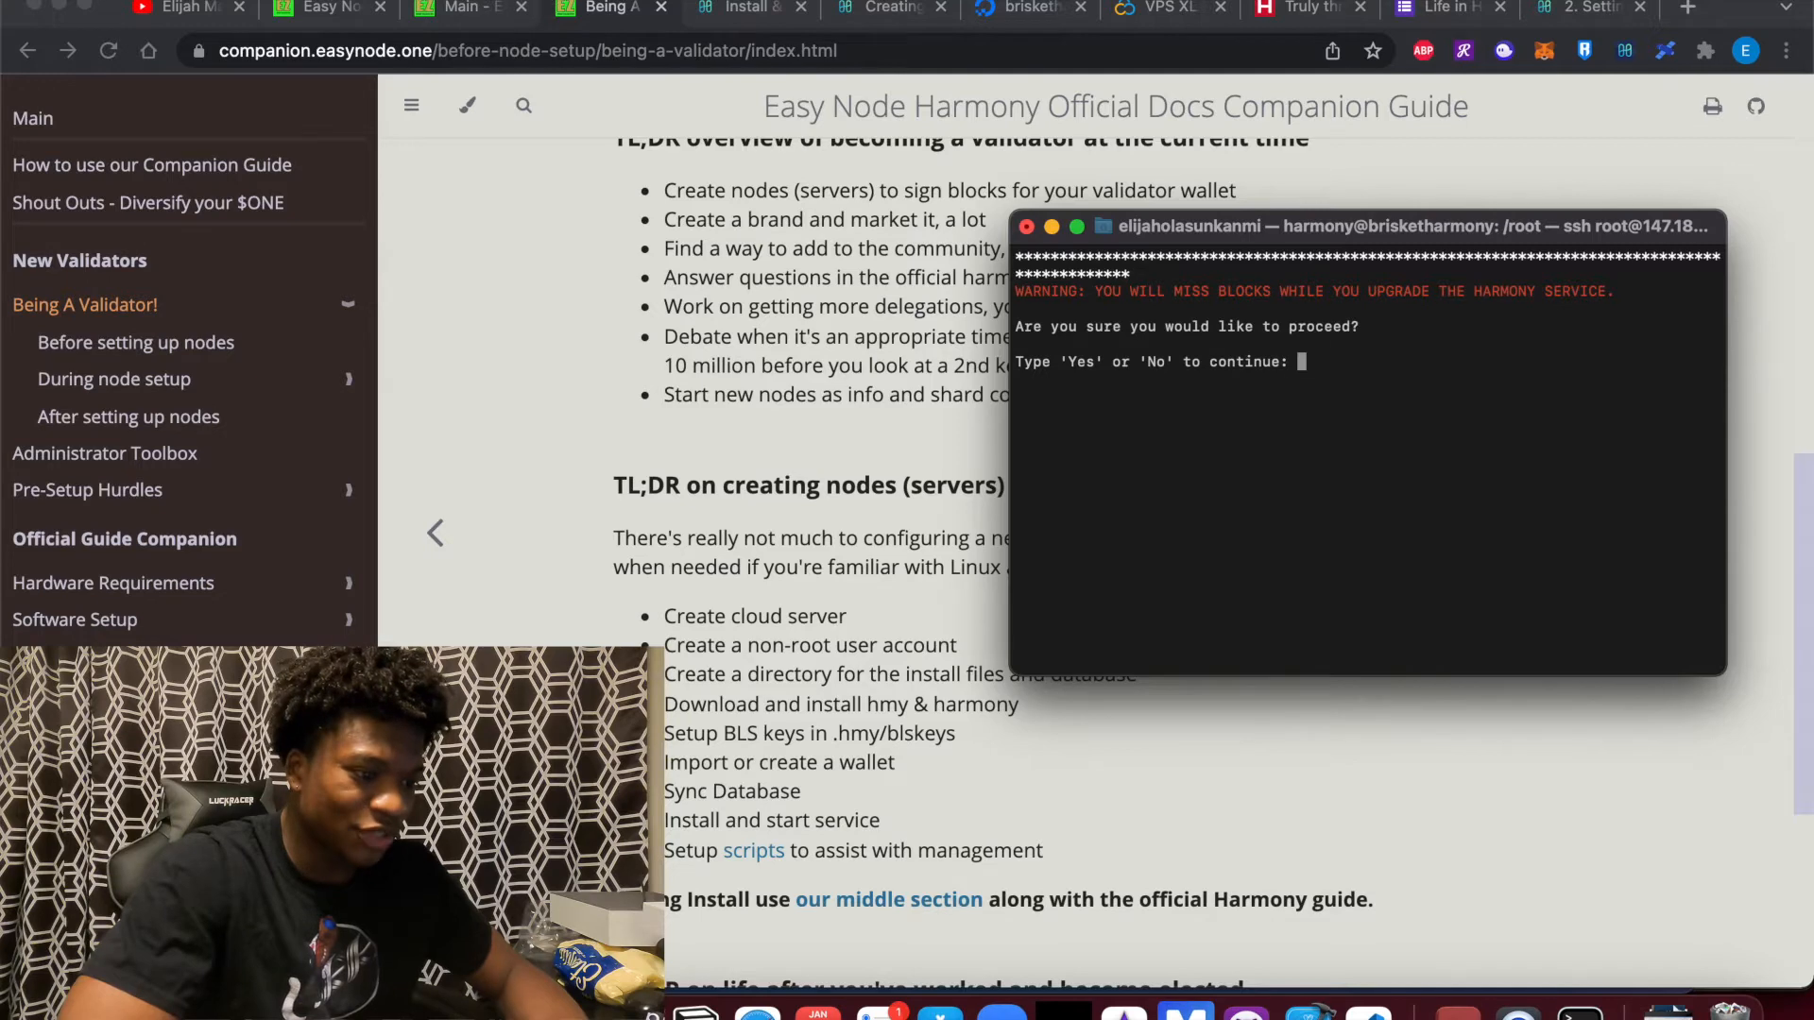
pyautogui.write('yes')
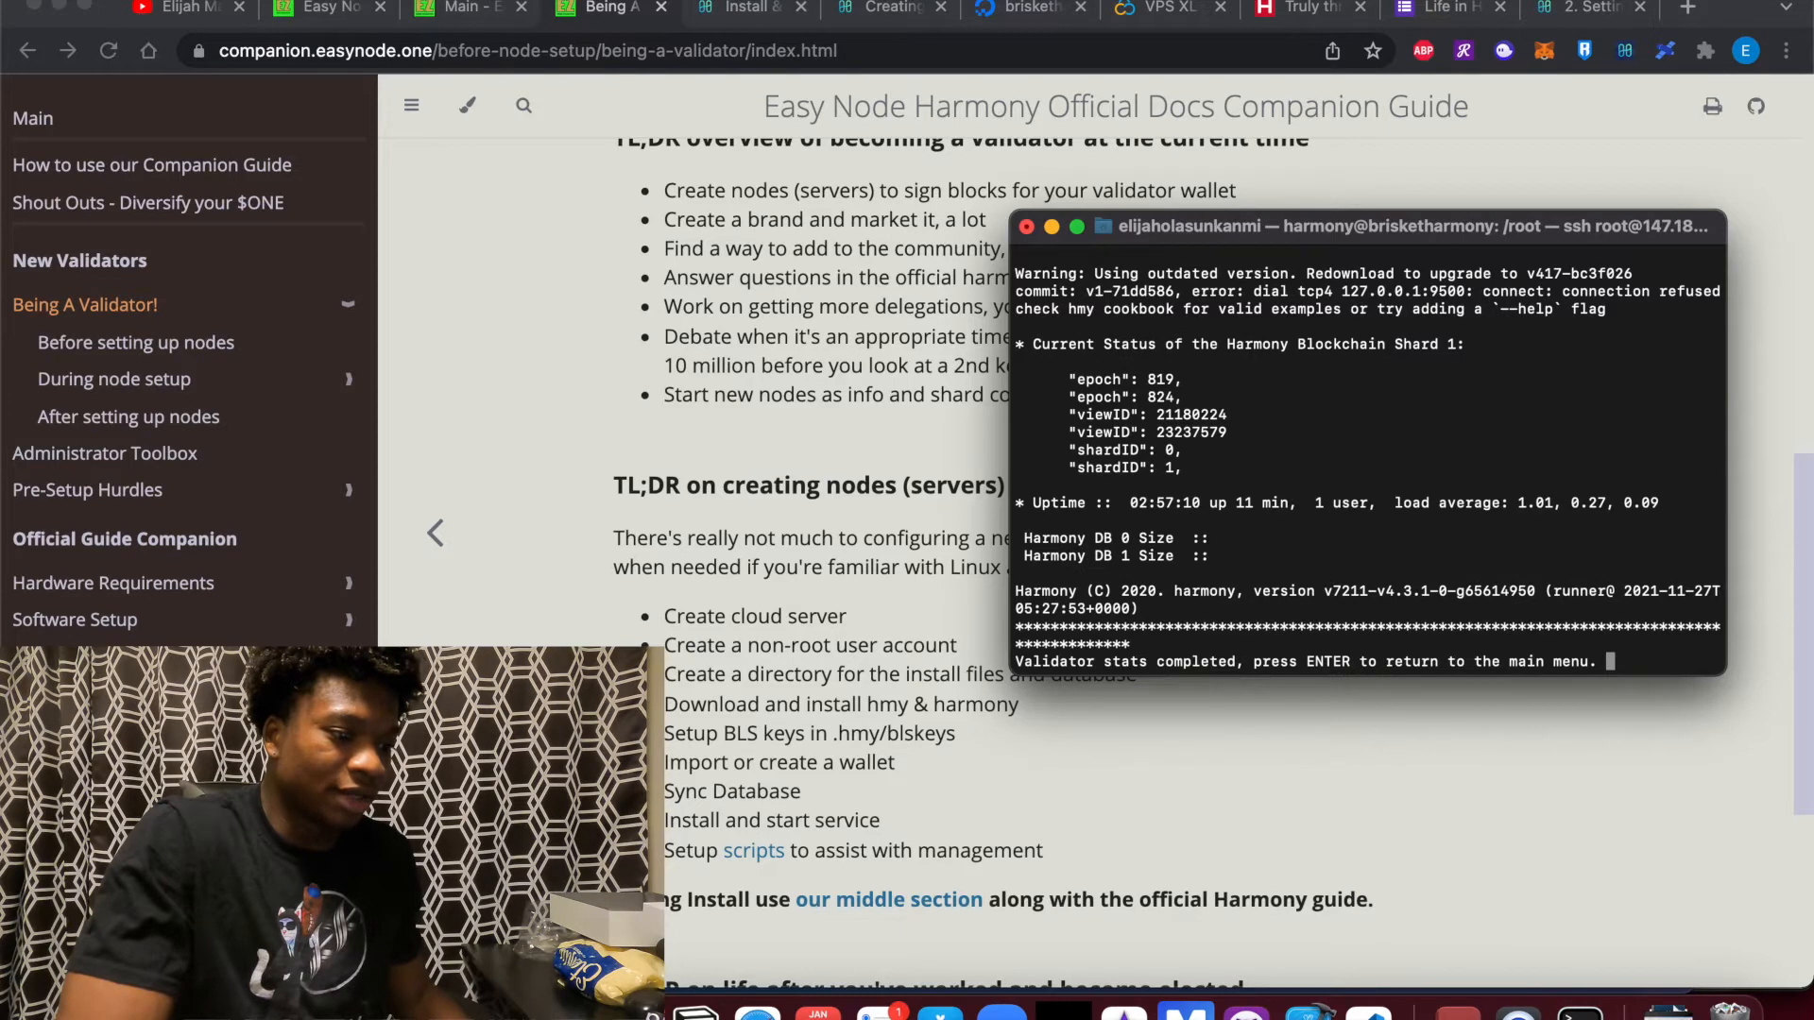
pyautogui.press('Return')
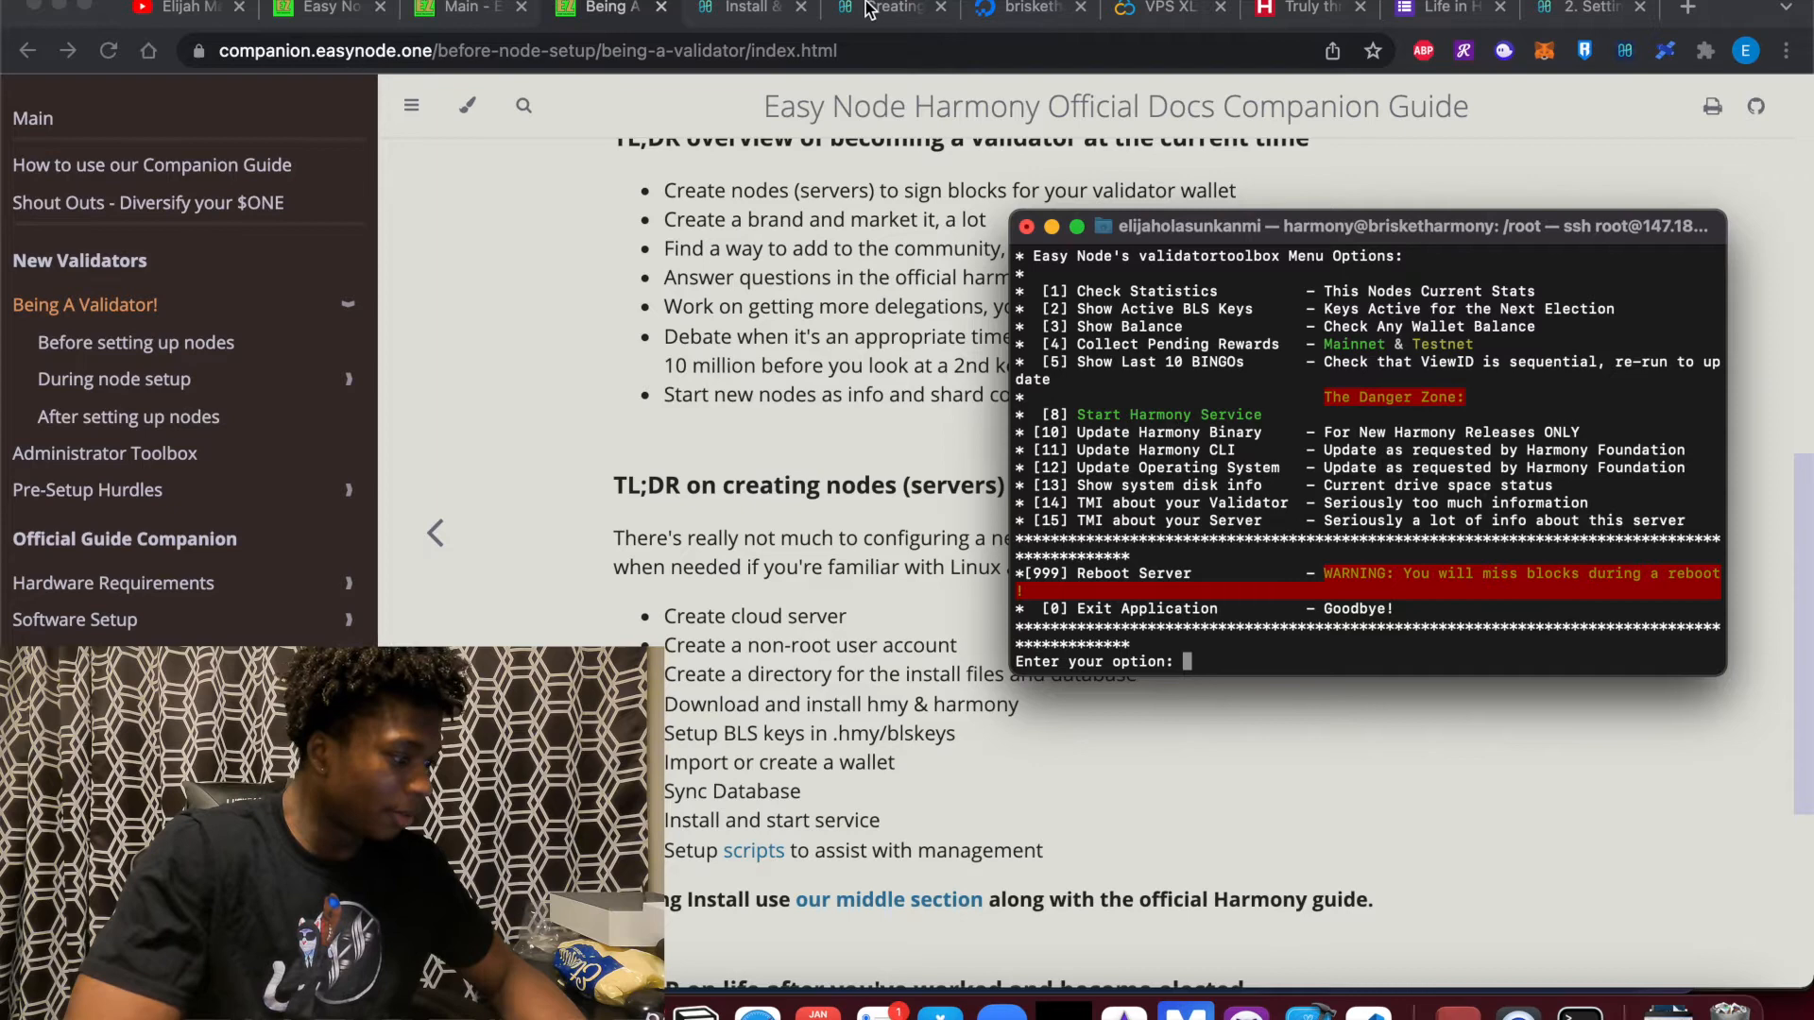
# Browse the harmony-one validatortoolbox GitHub repo from the Tools docs, then return to the guide home
pyautogui.click(747, 9)
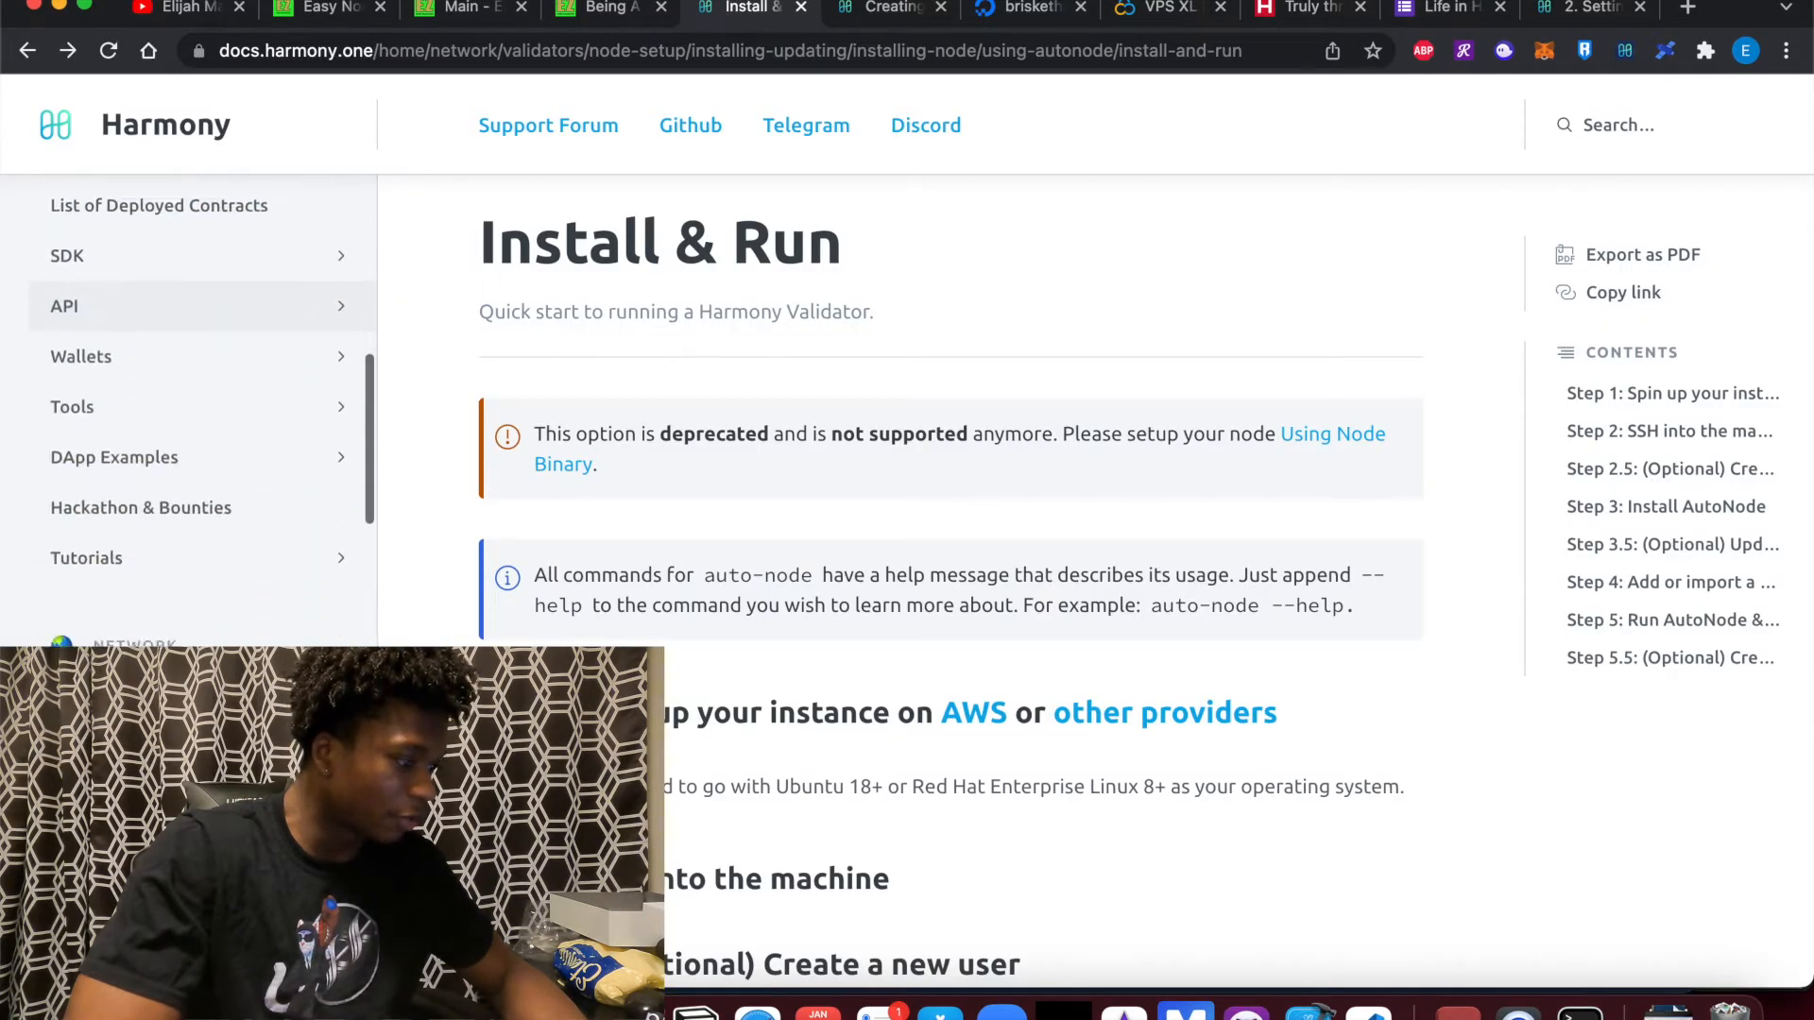
pyautogui.scroll(3)
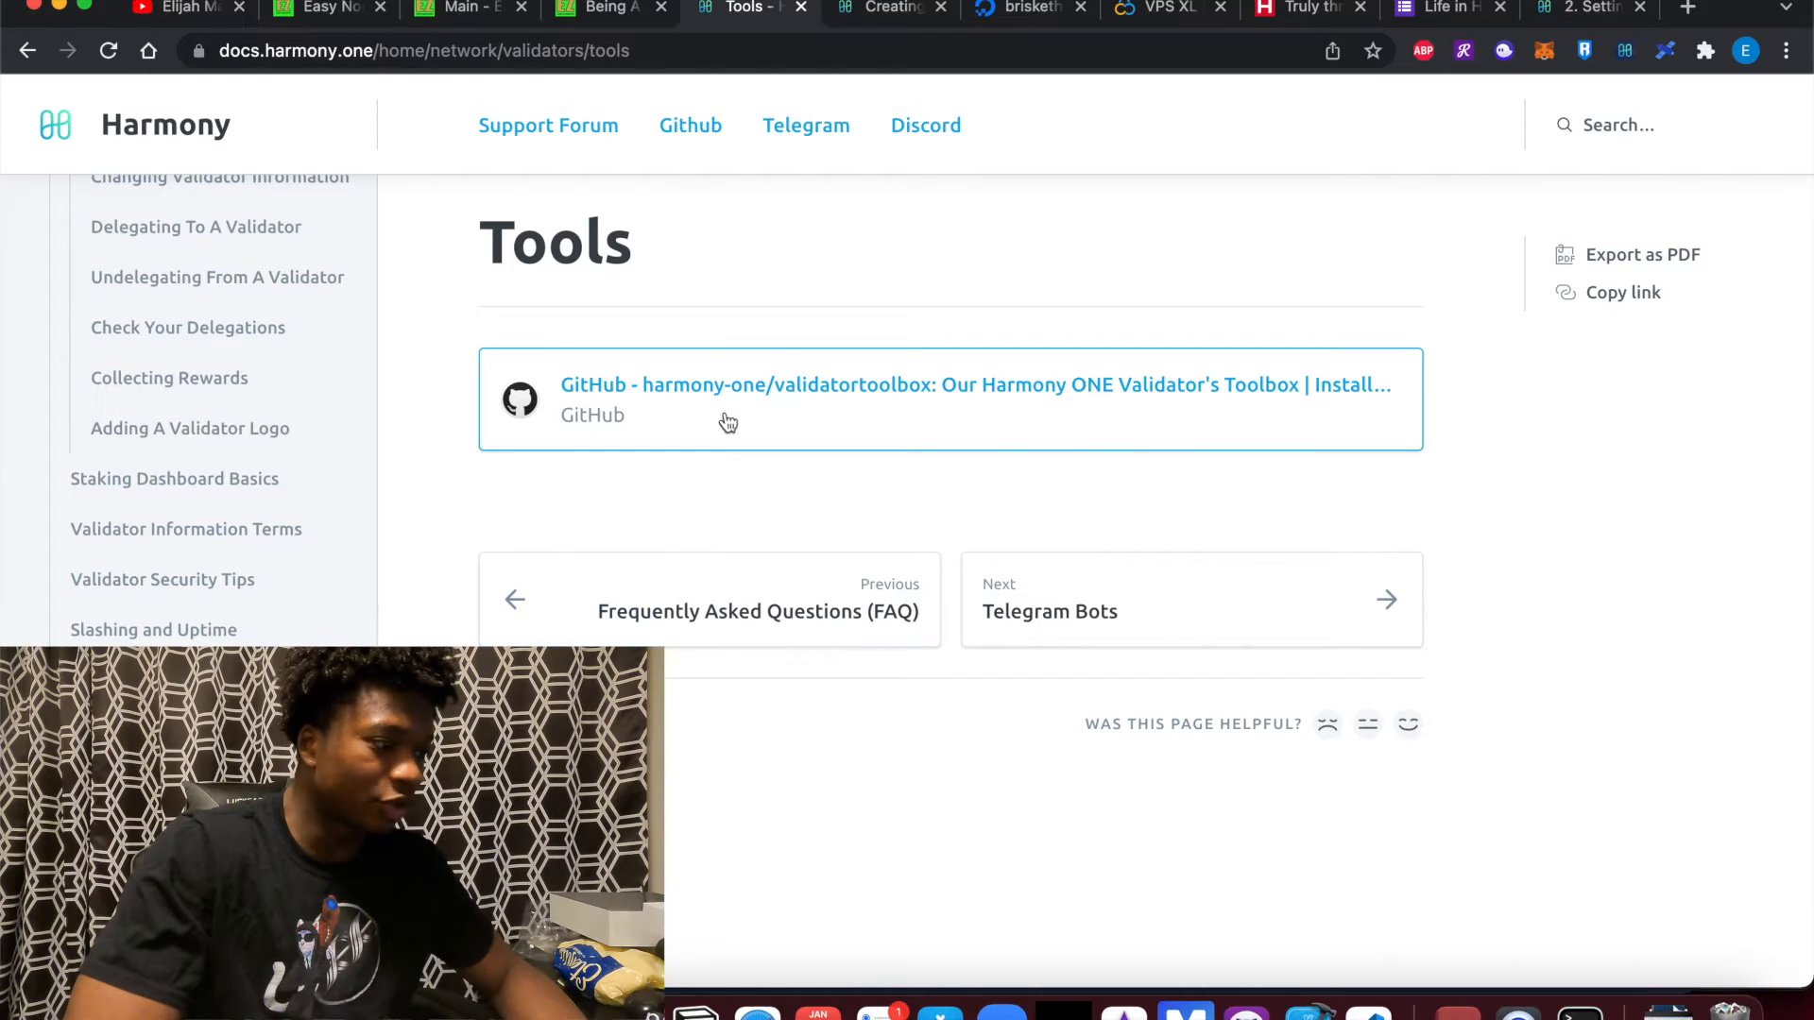
pyautogui.moveTo(785, 412)
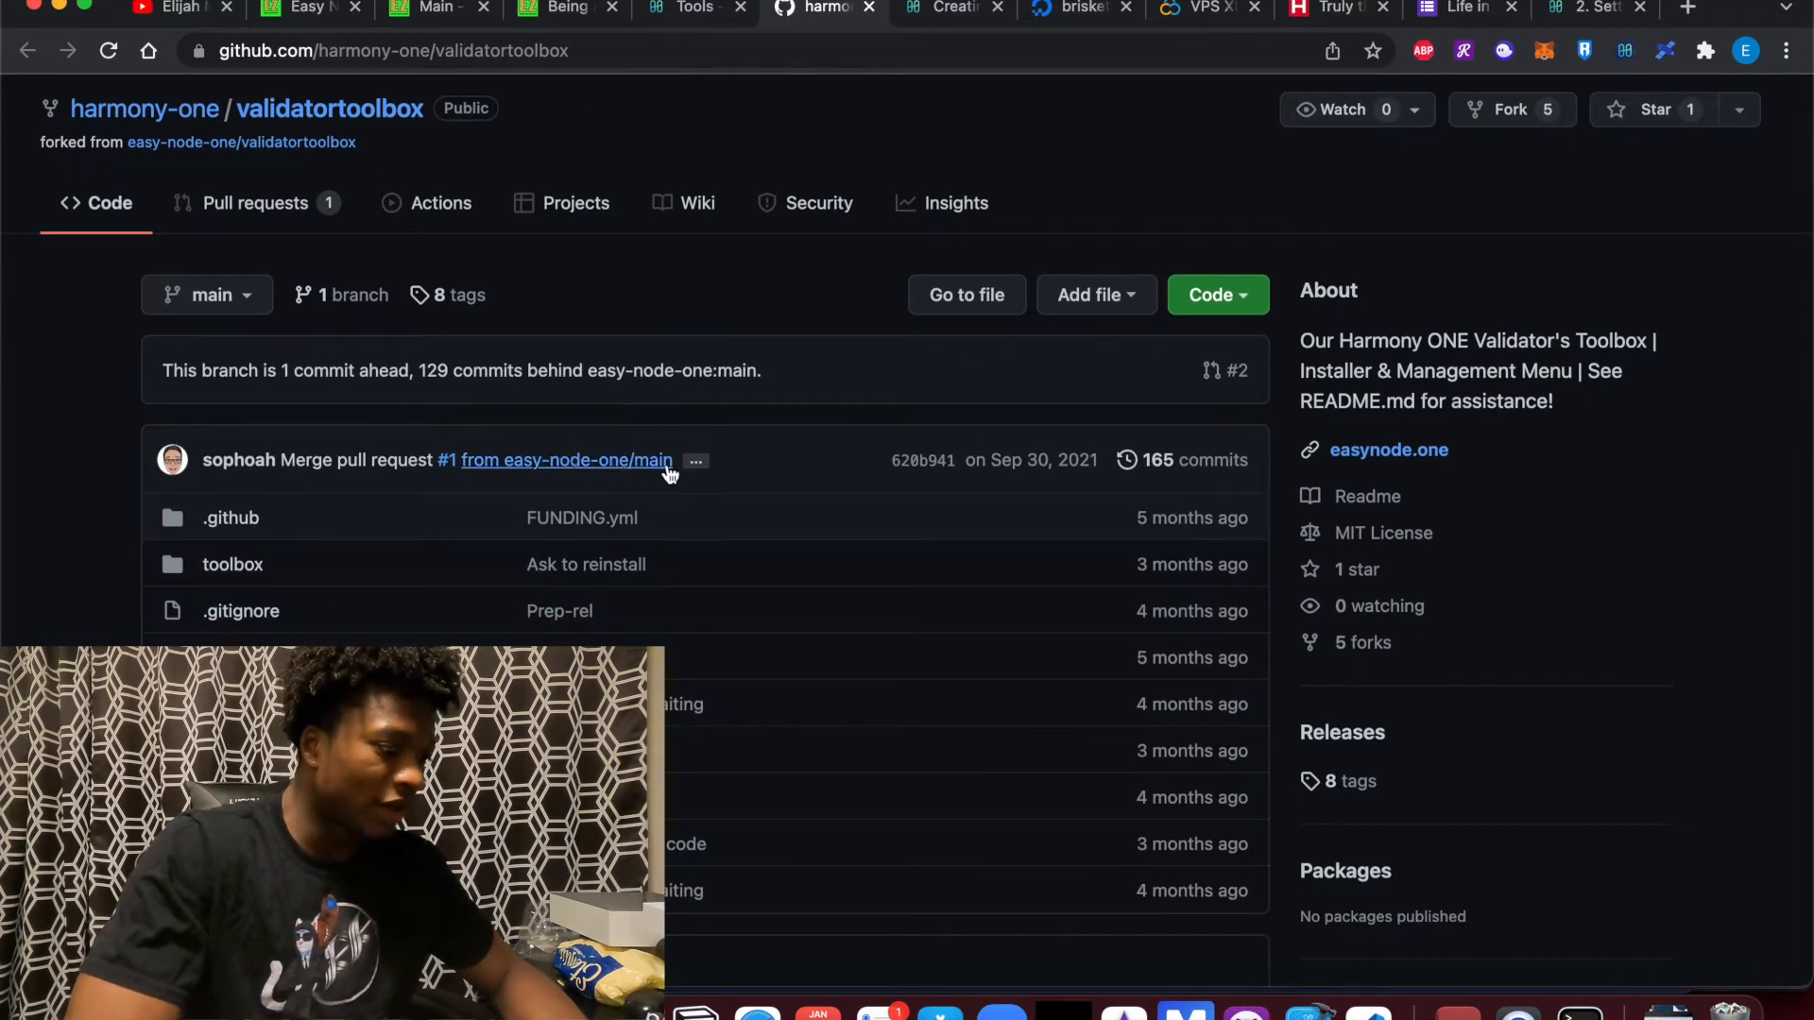
pyautogui.scroll(-3)
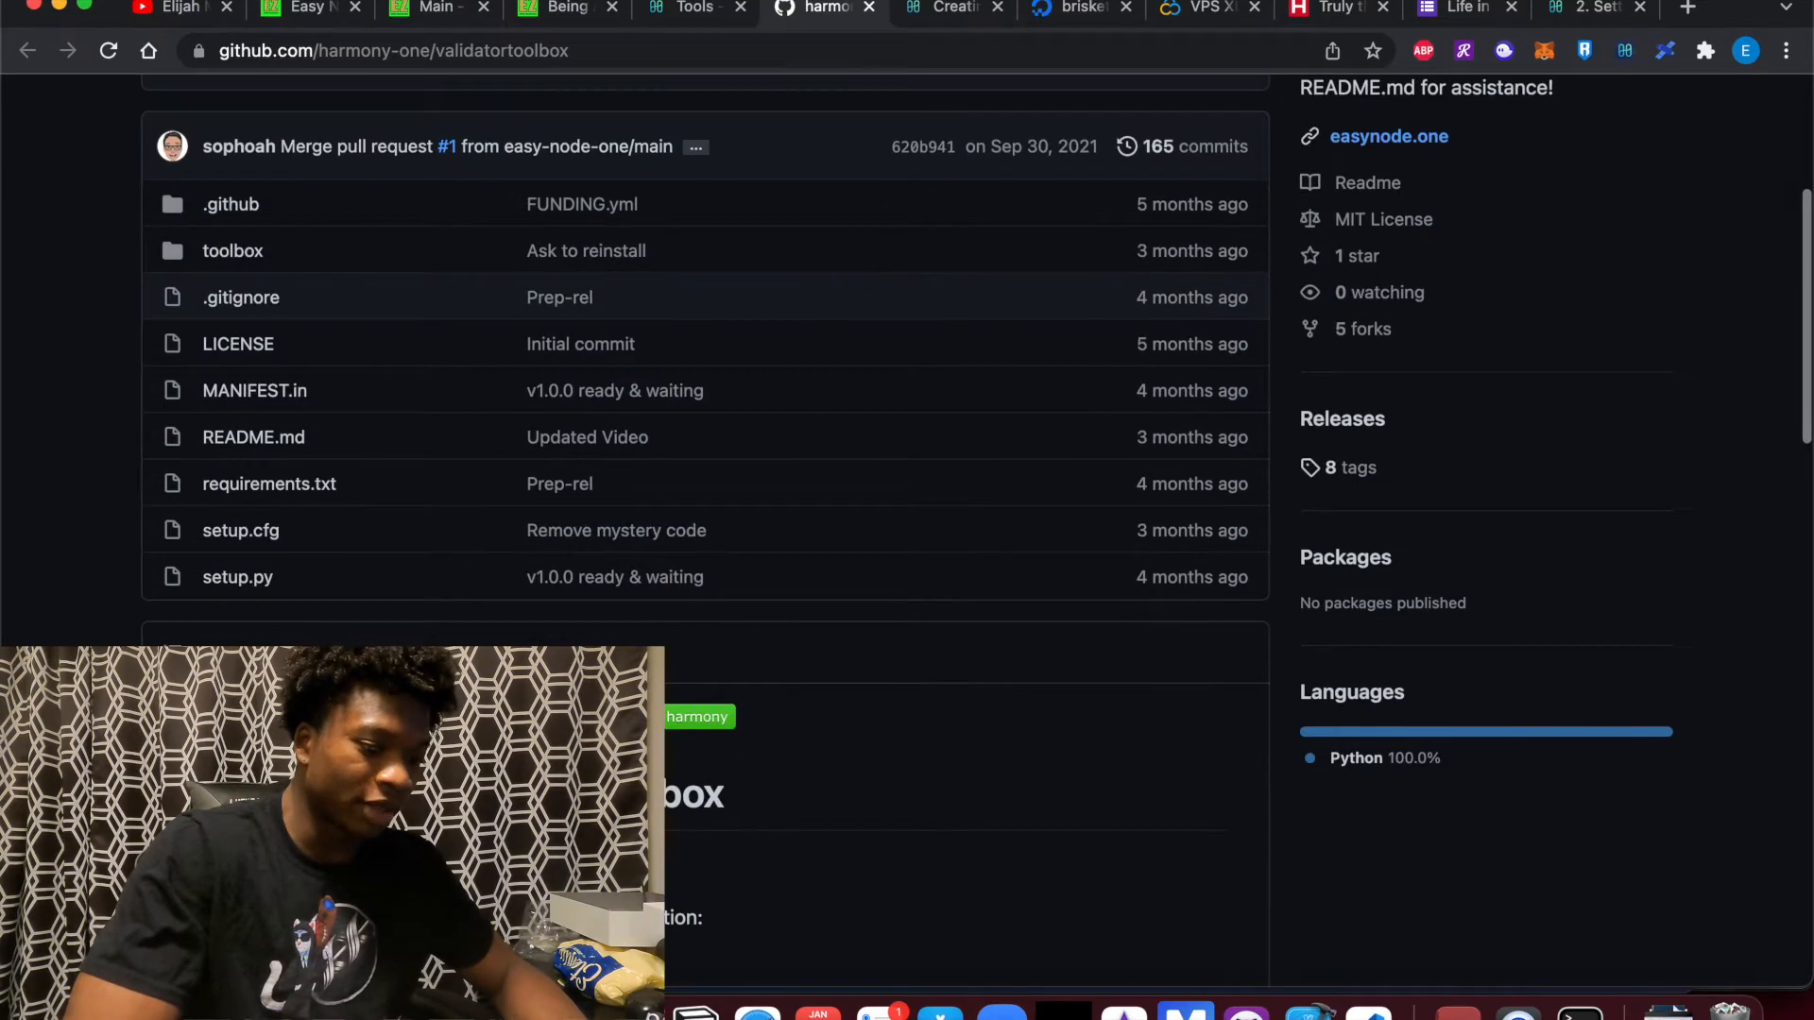
pyautogui.scroll(-3)
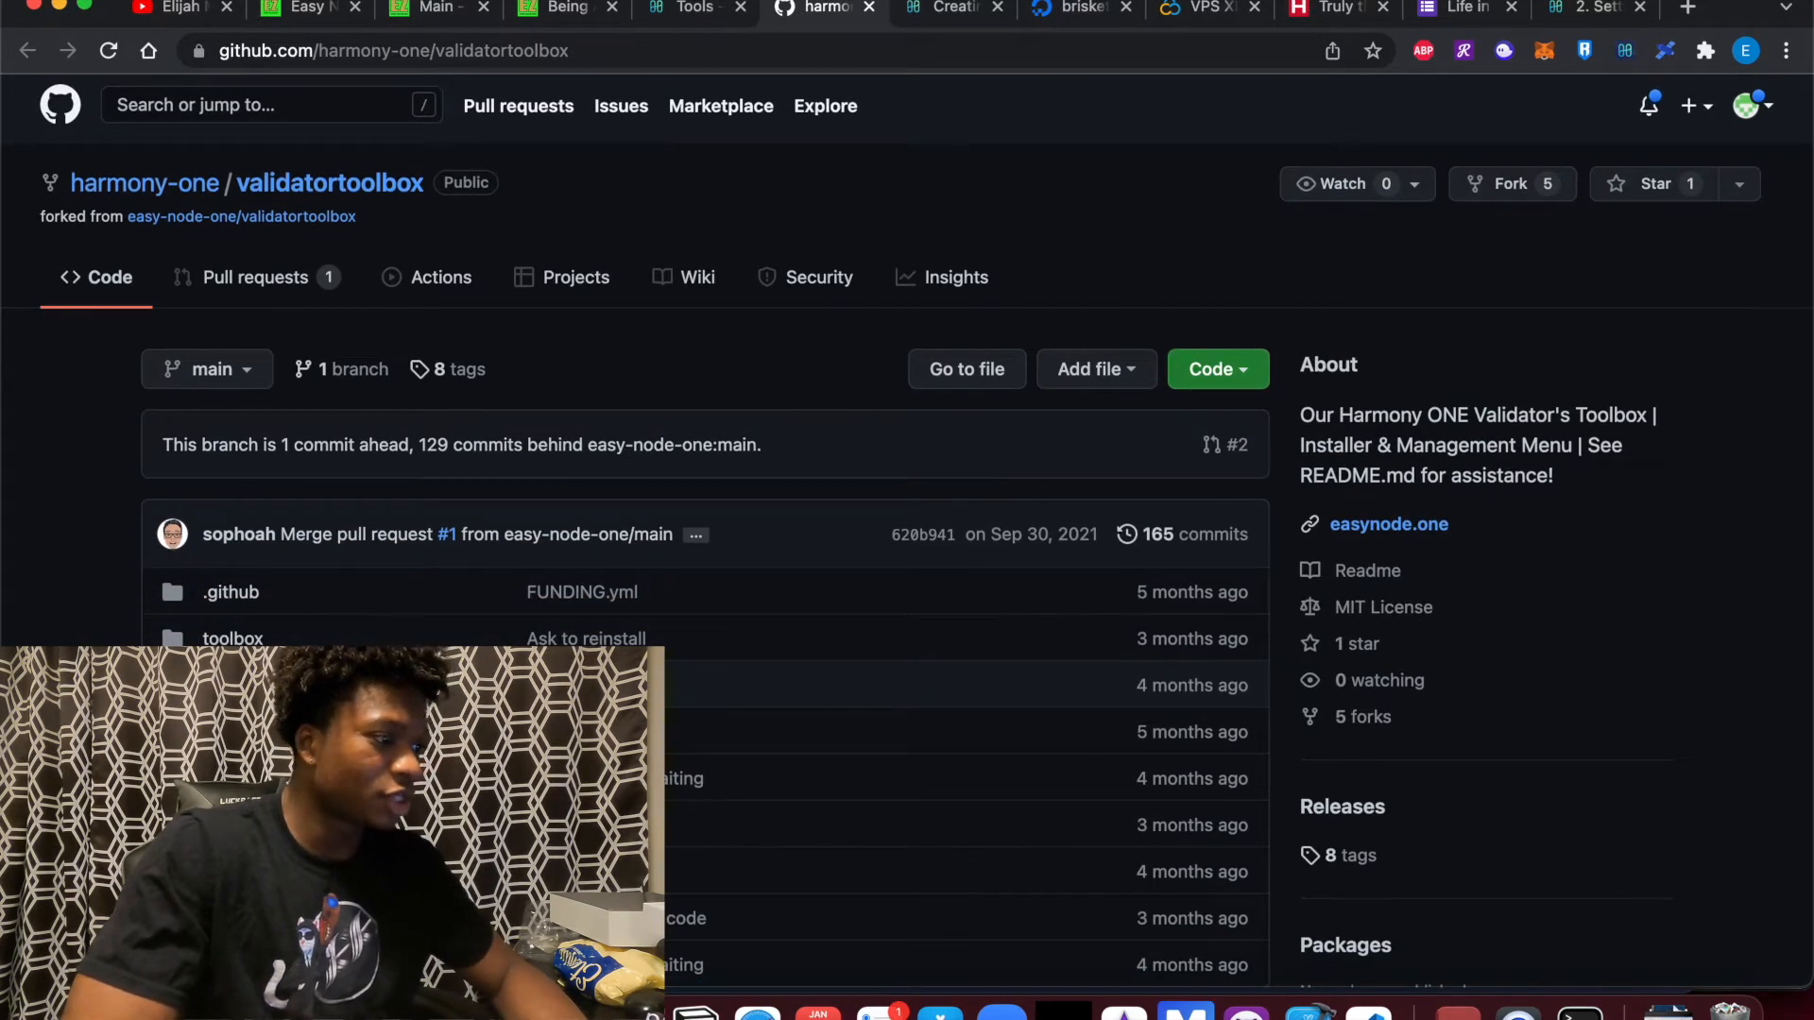
pyautogui.click(693, 8)
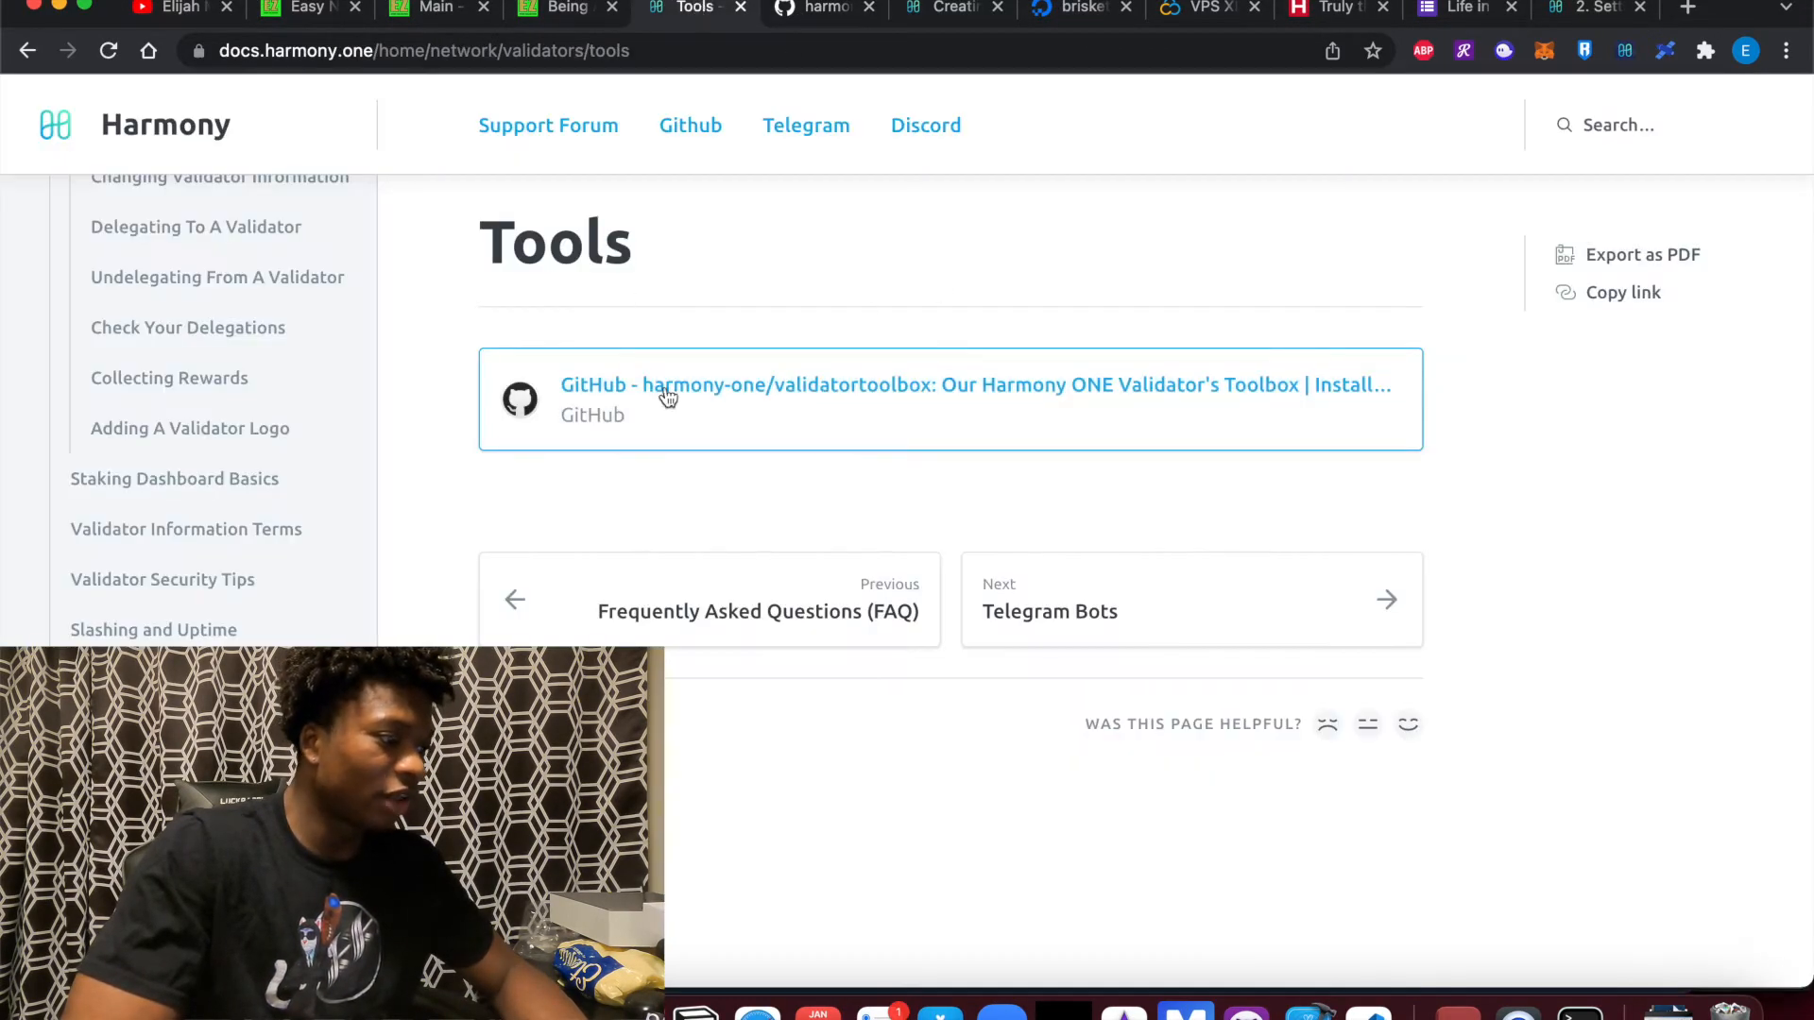
pyautogui.click(433, 10)
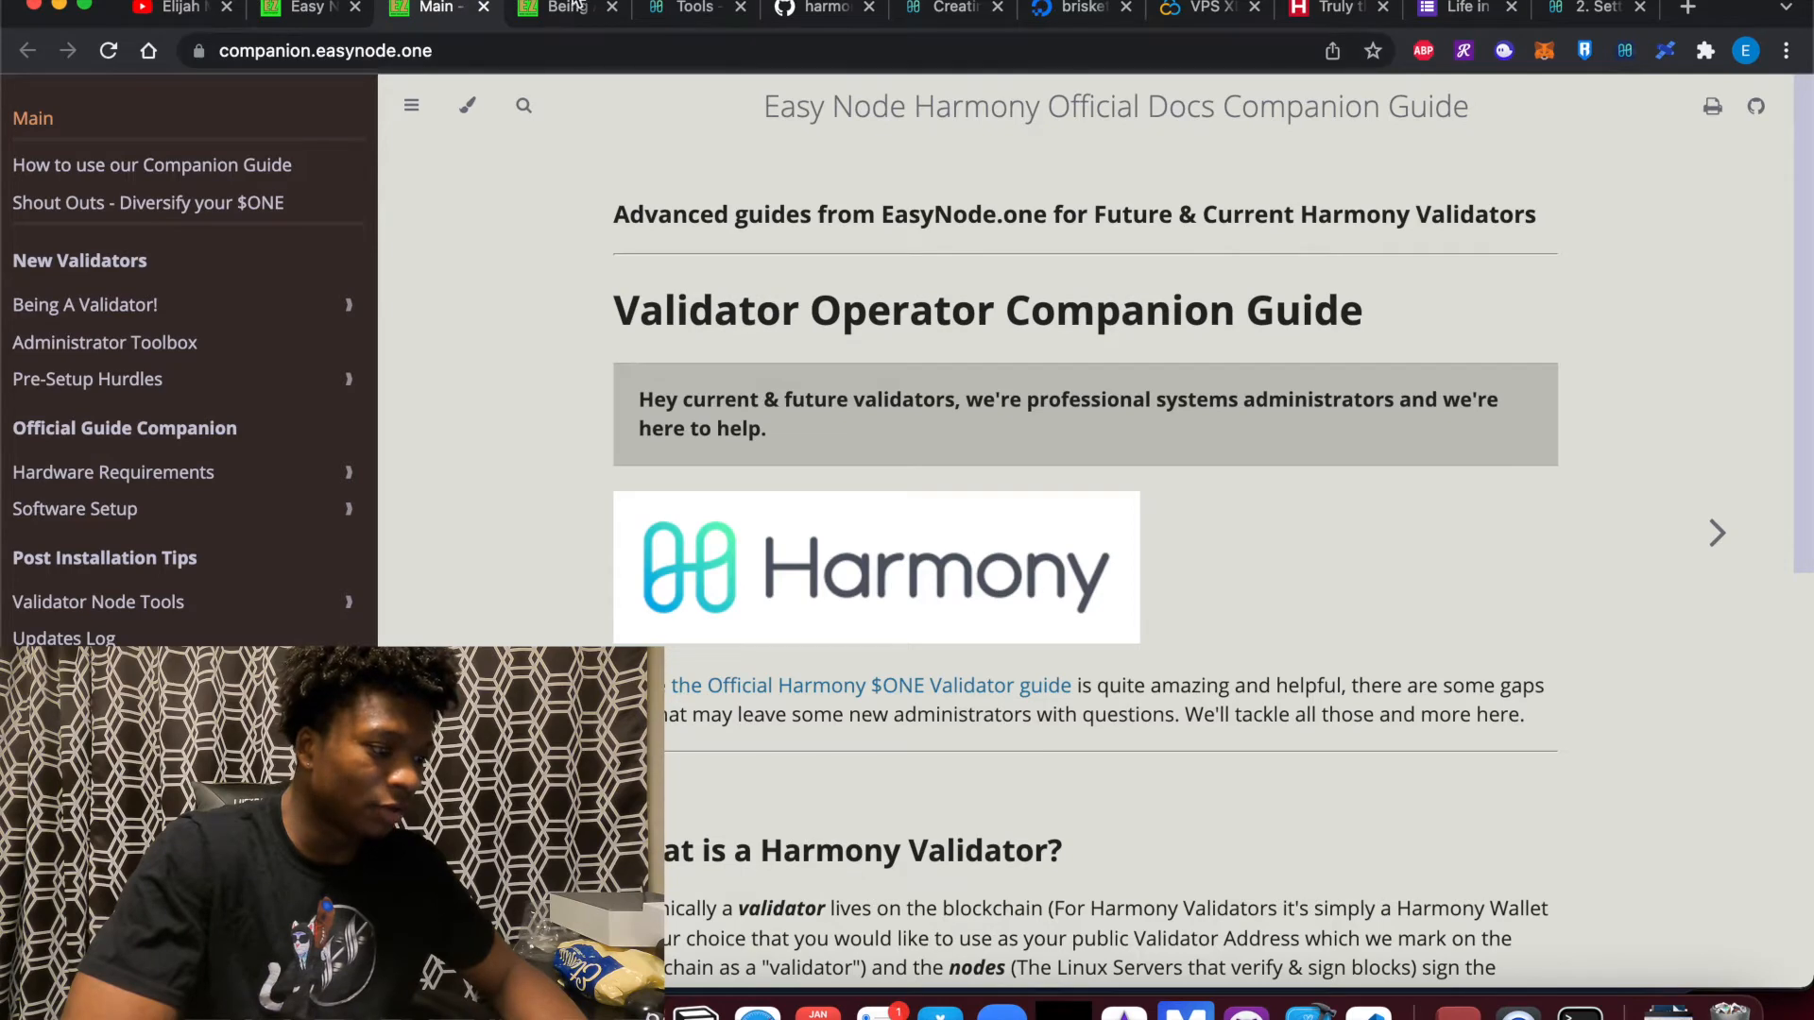
# Open the Being A Validator page and scroll down to the node-creation setup list
pyautogui.click(85, 304)
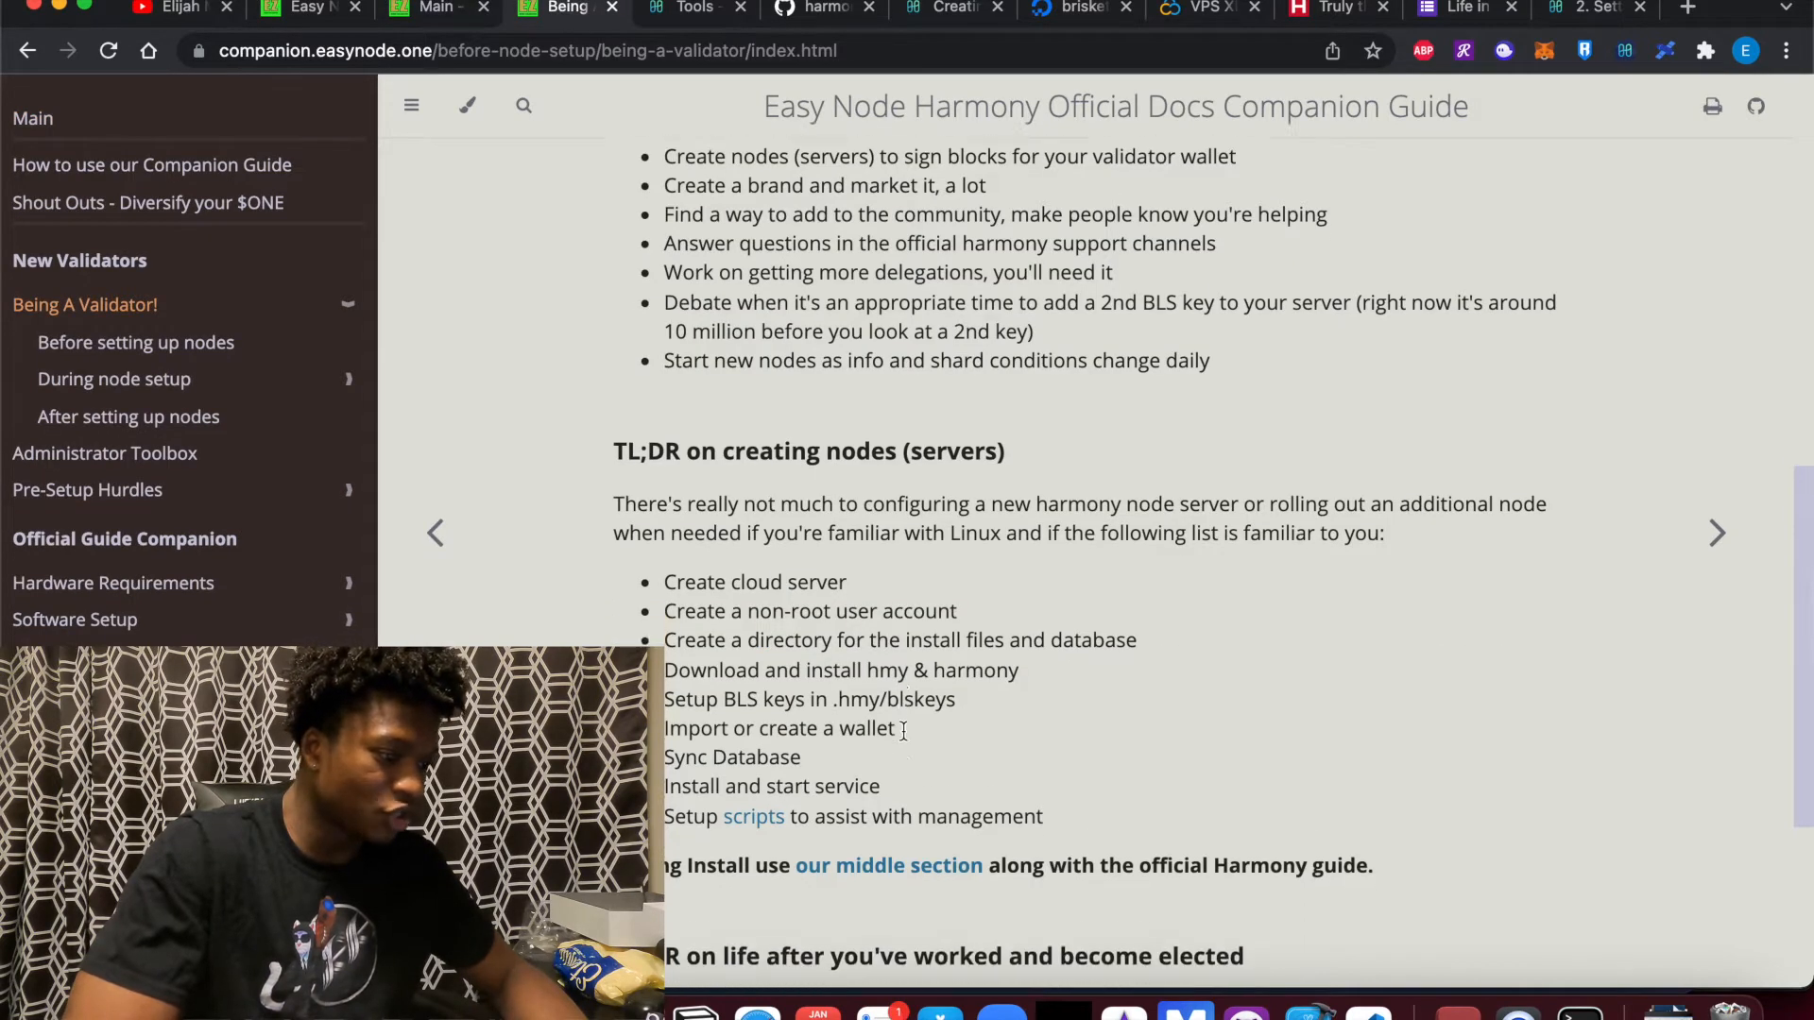
pyautogui.scroll(-3)
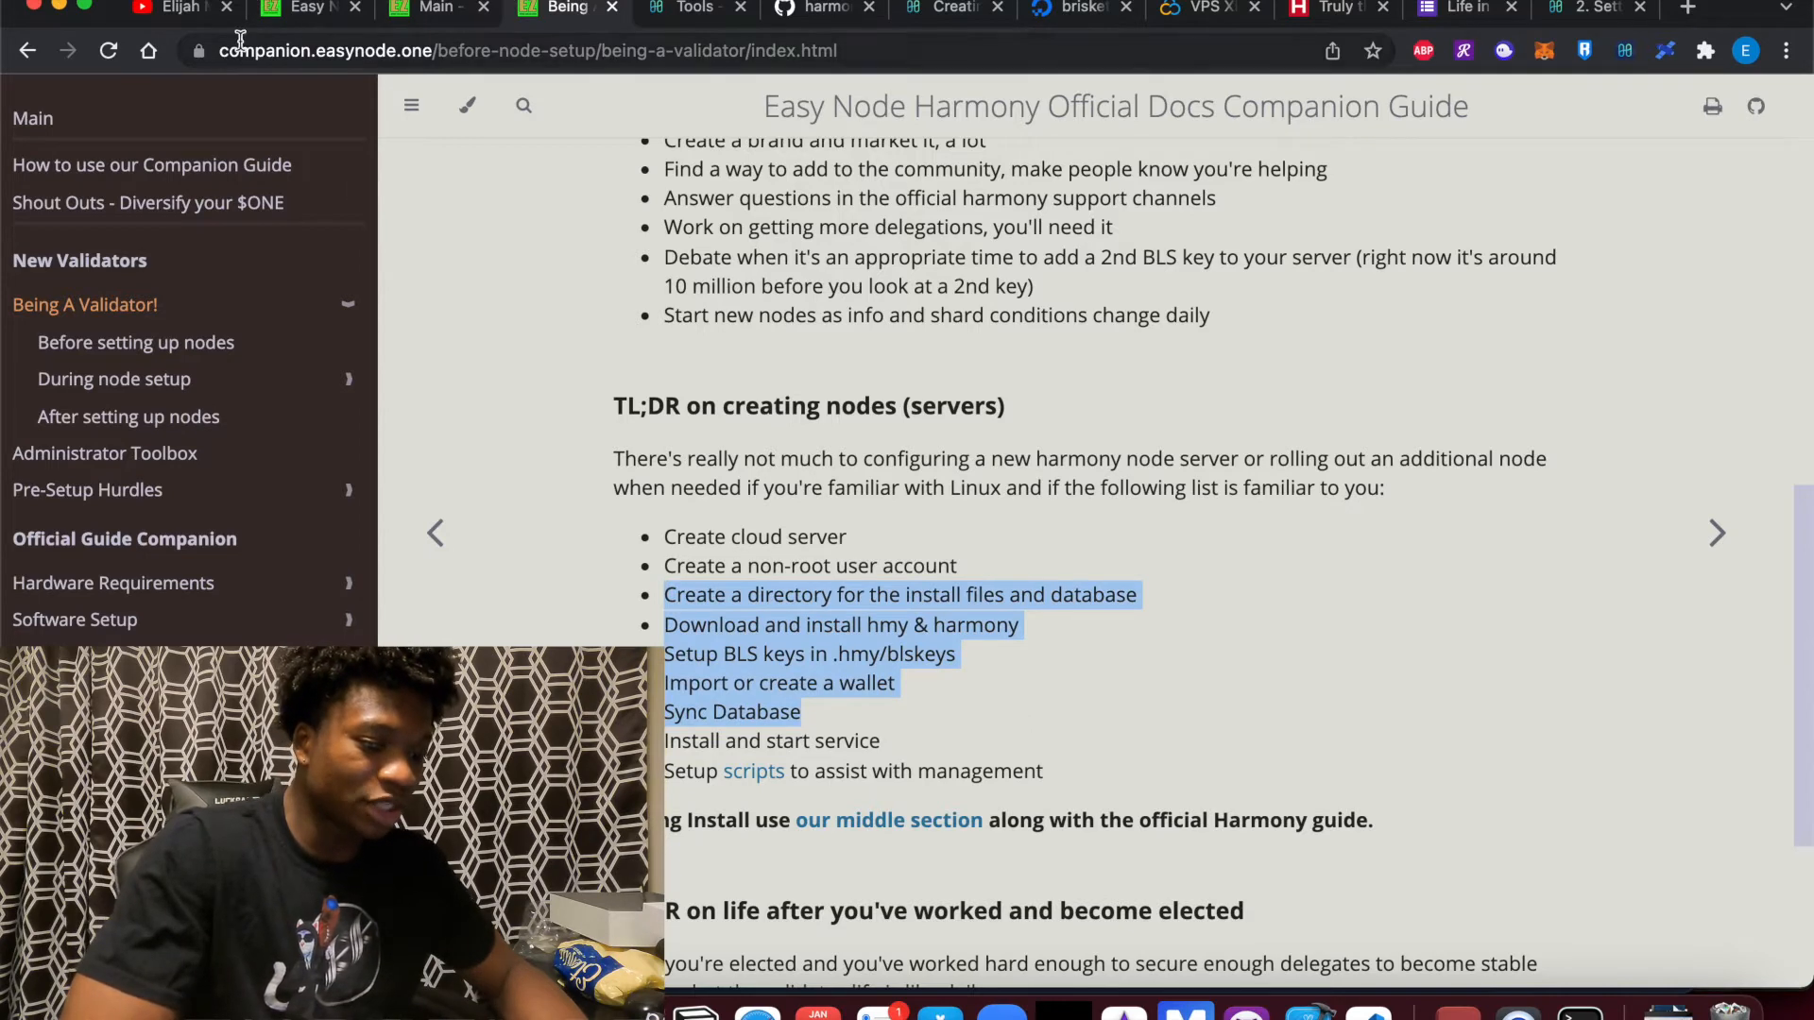
pyautogui.scroll(-3)
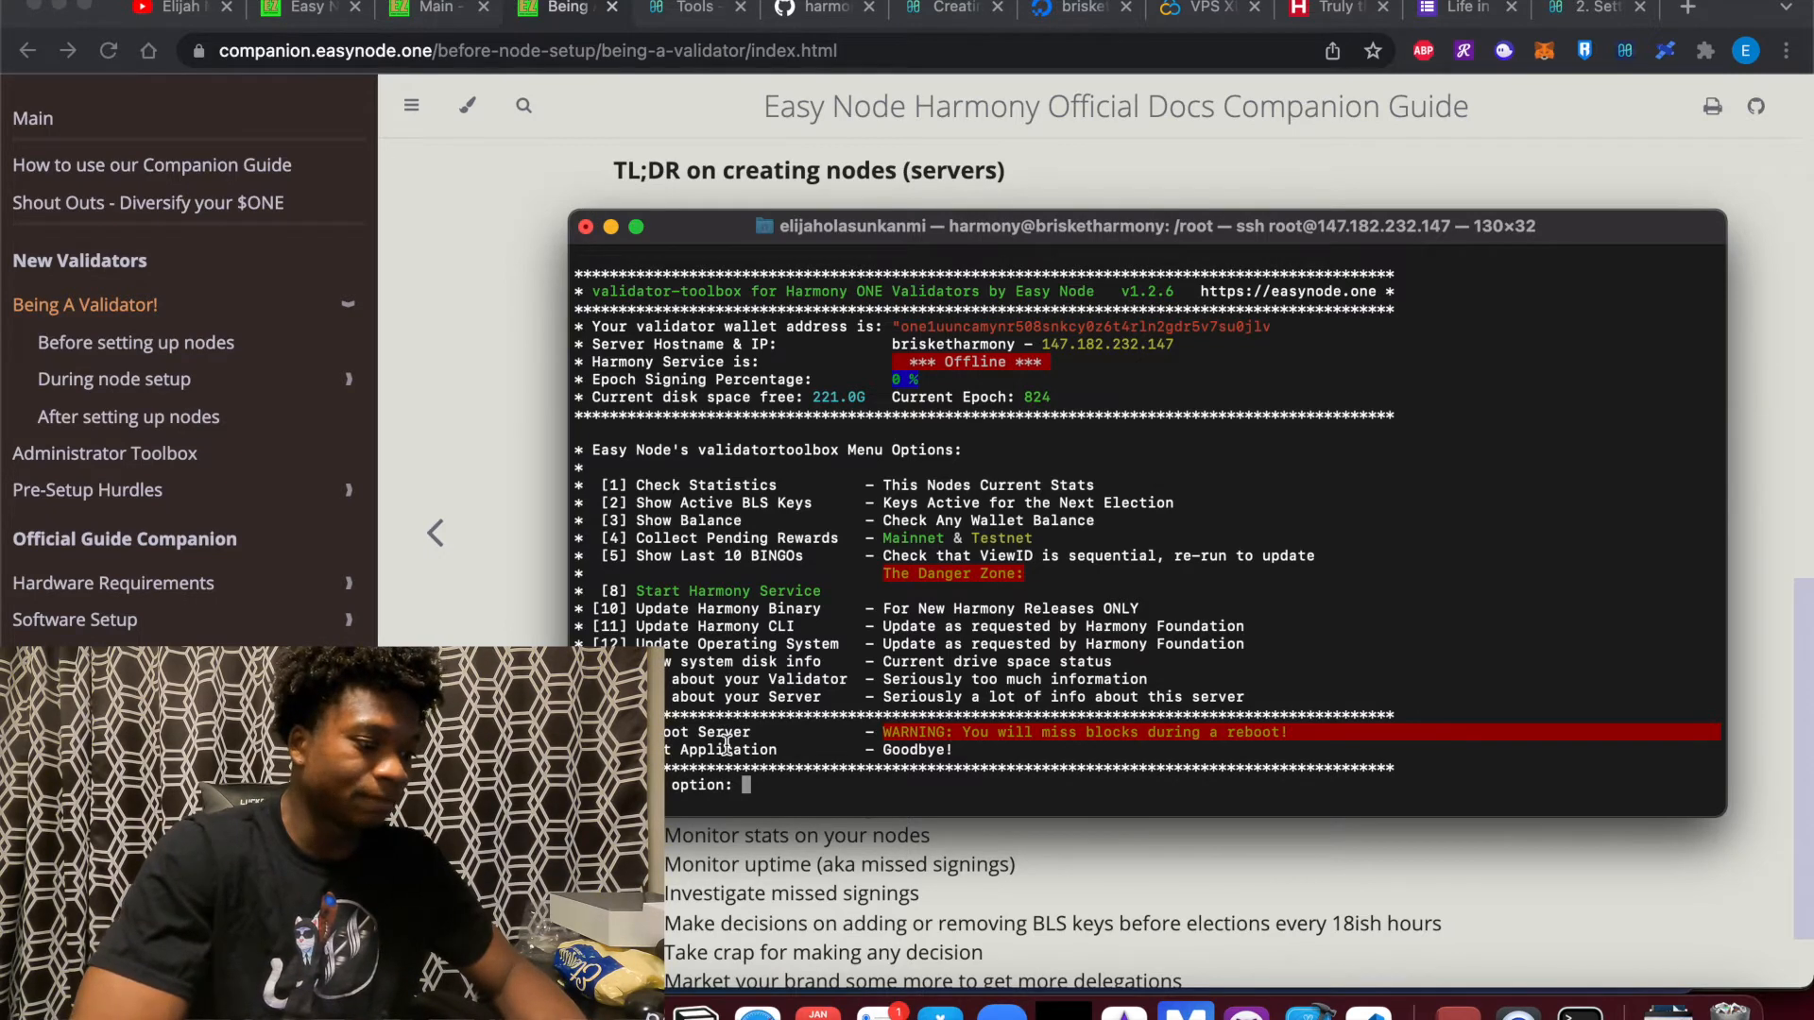
# Exit the validator toolbox with option 0 to the shell prompt, then bring Terminal forward
pyautogui.write('0')
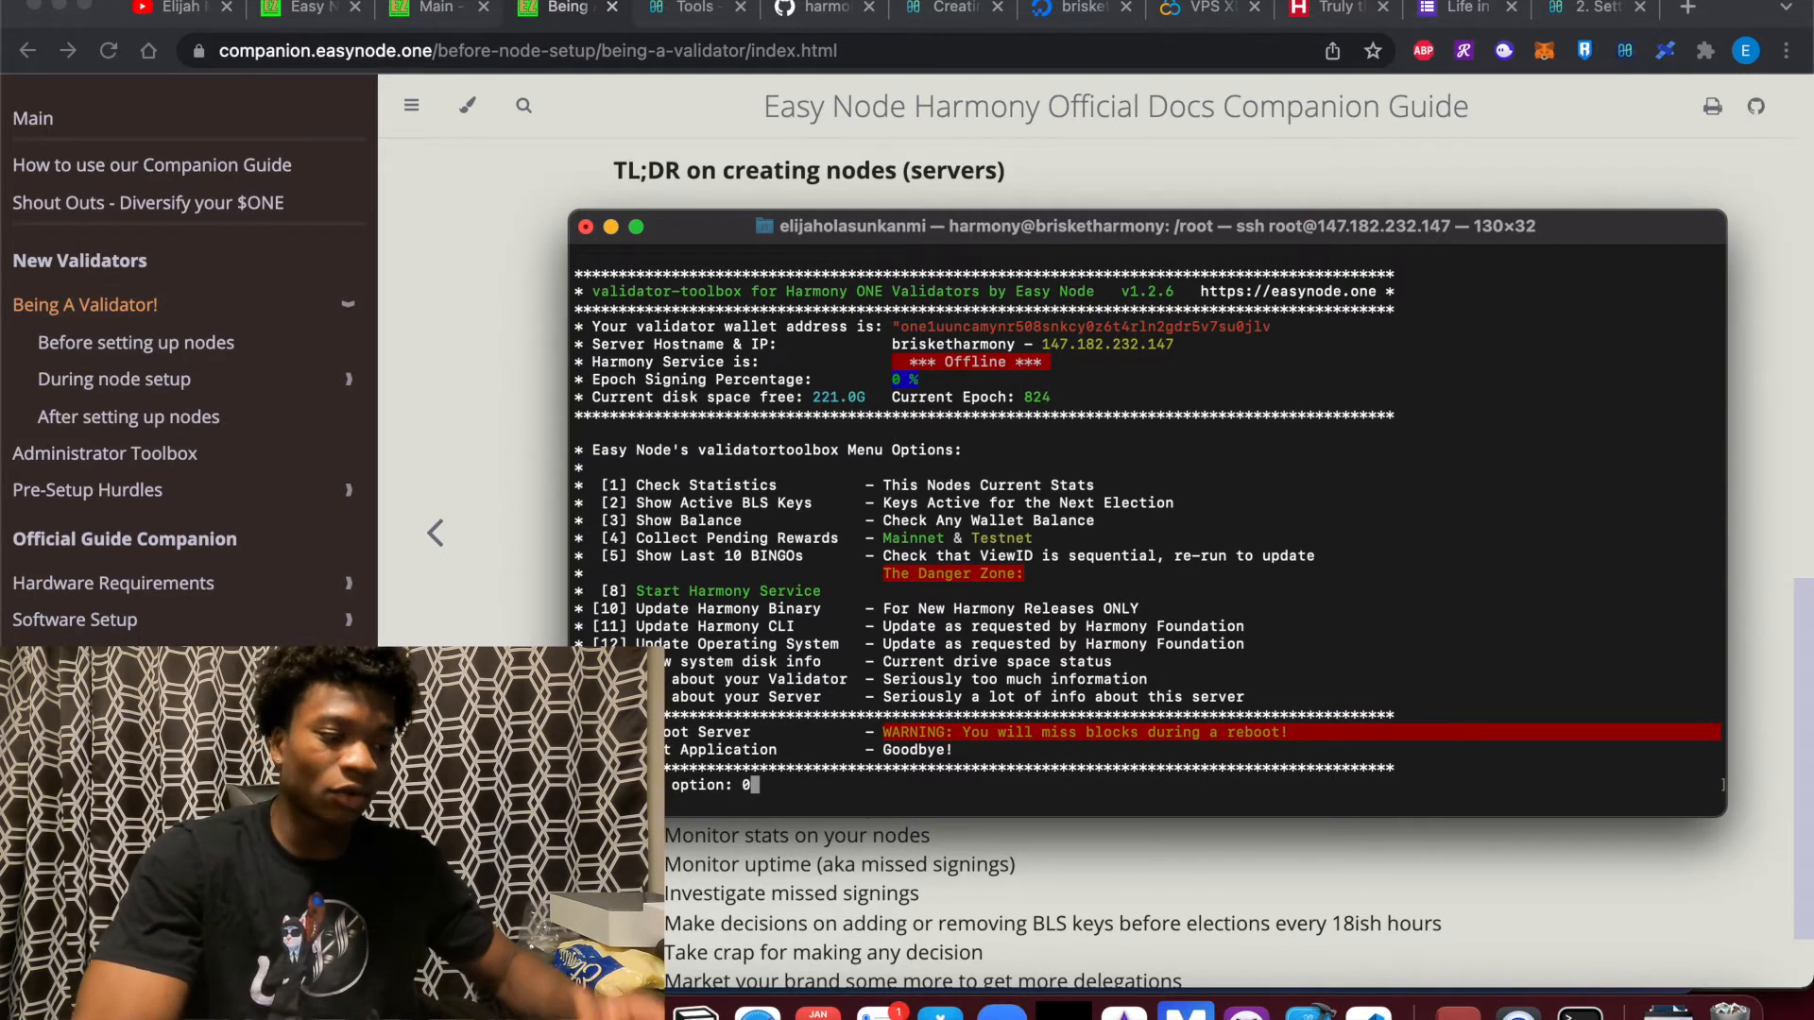
pyautogui.press('Return')
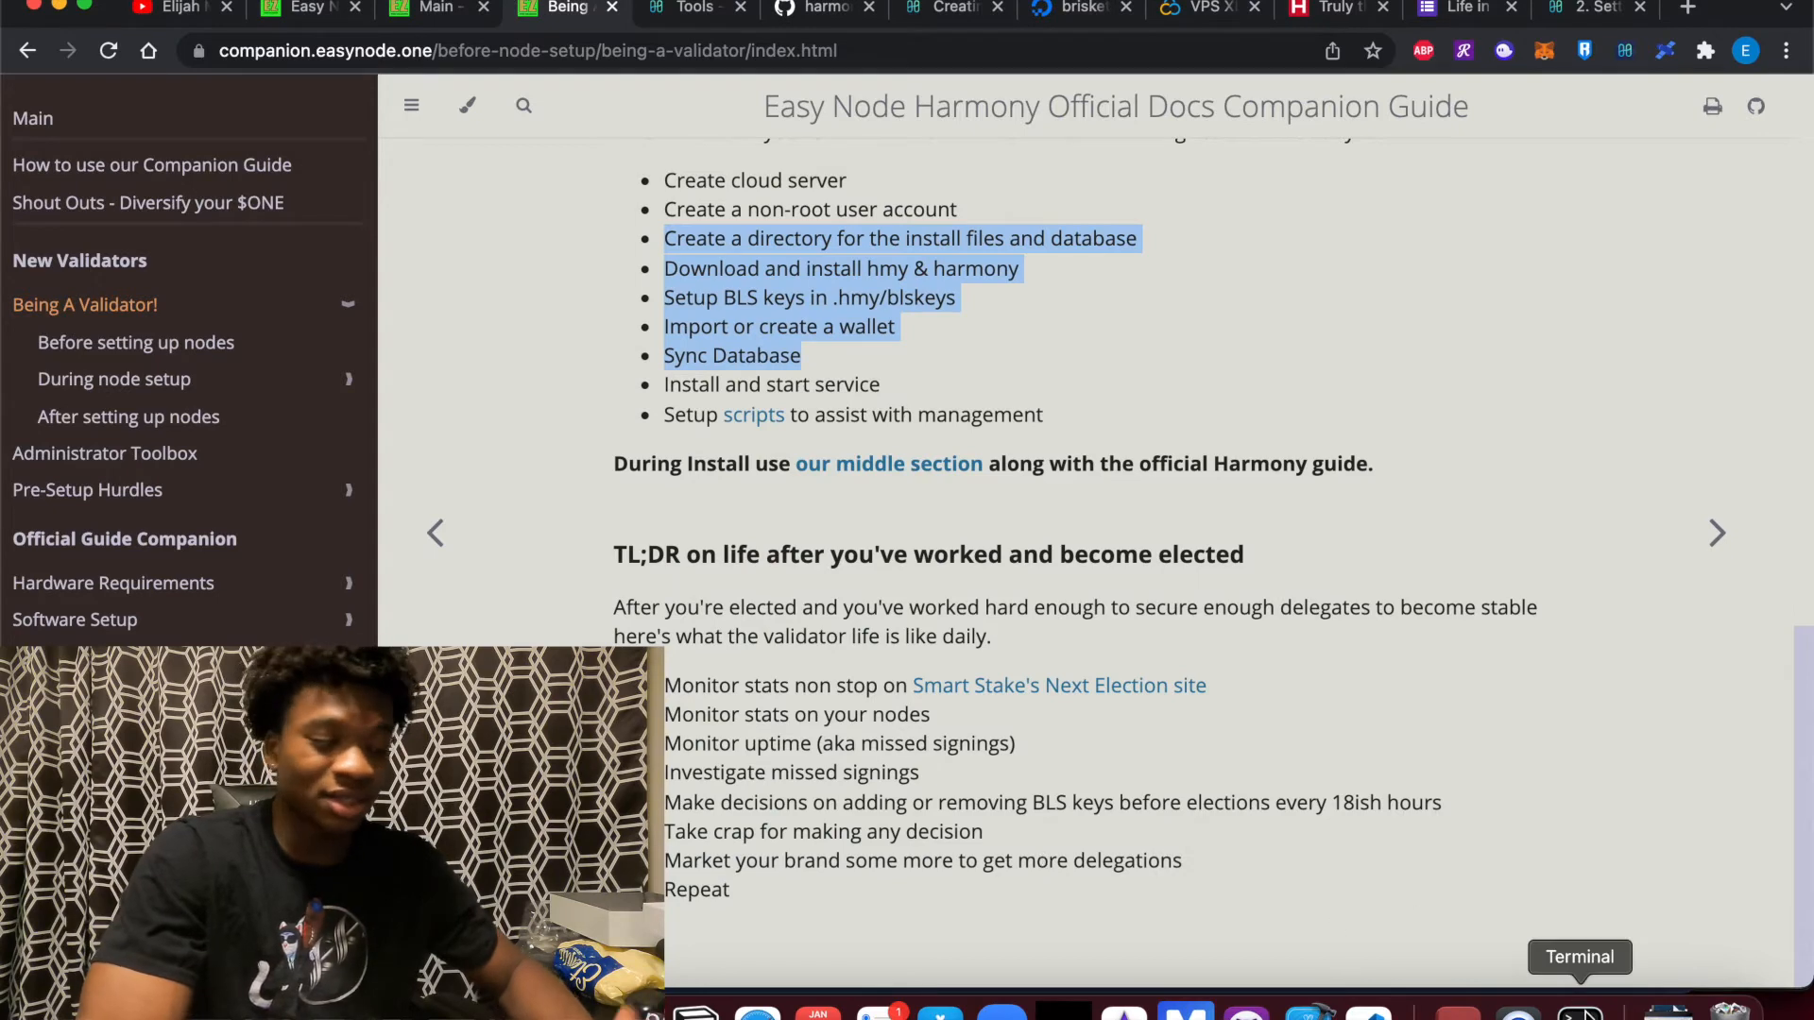
pyautogui.click(1578, 1012)
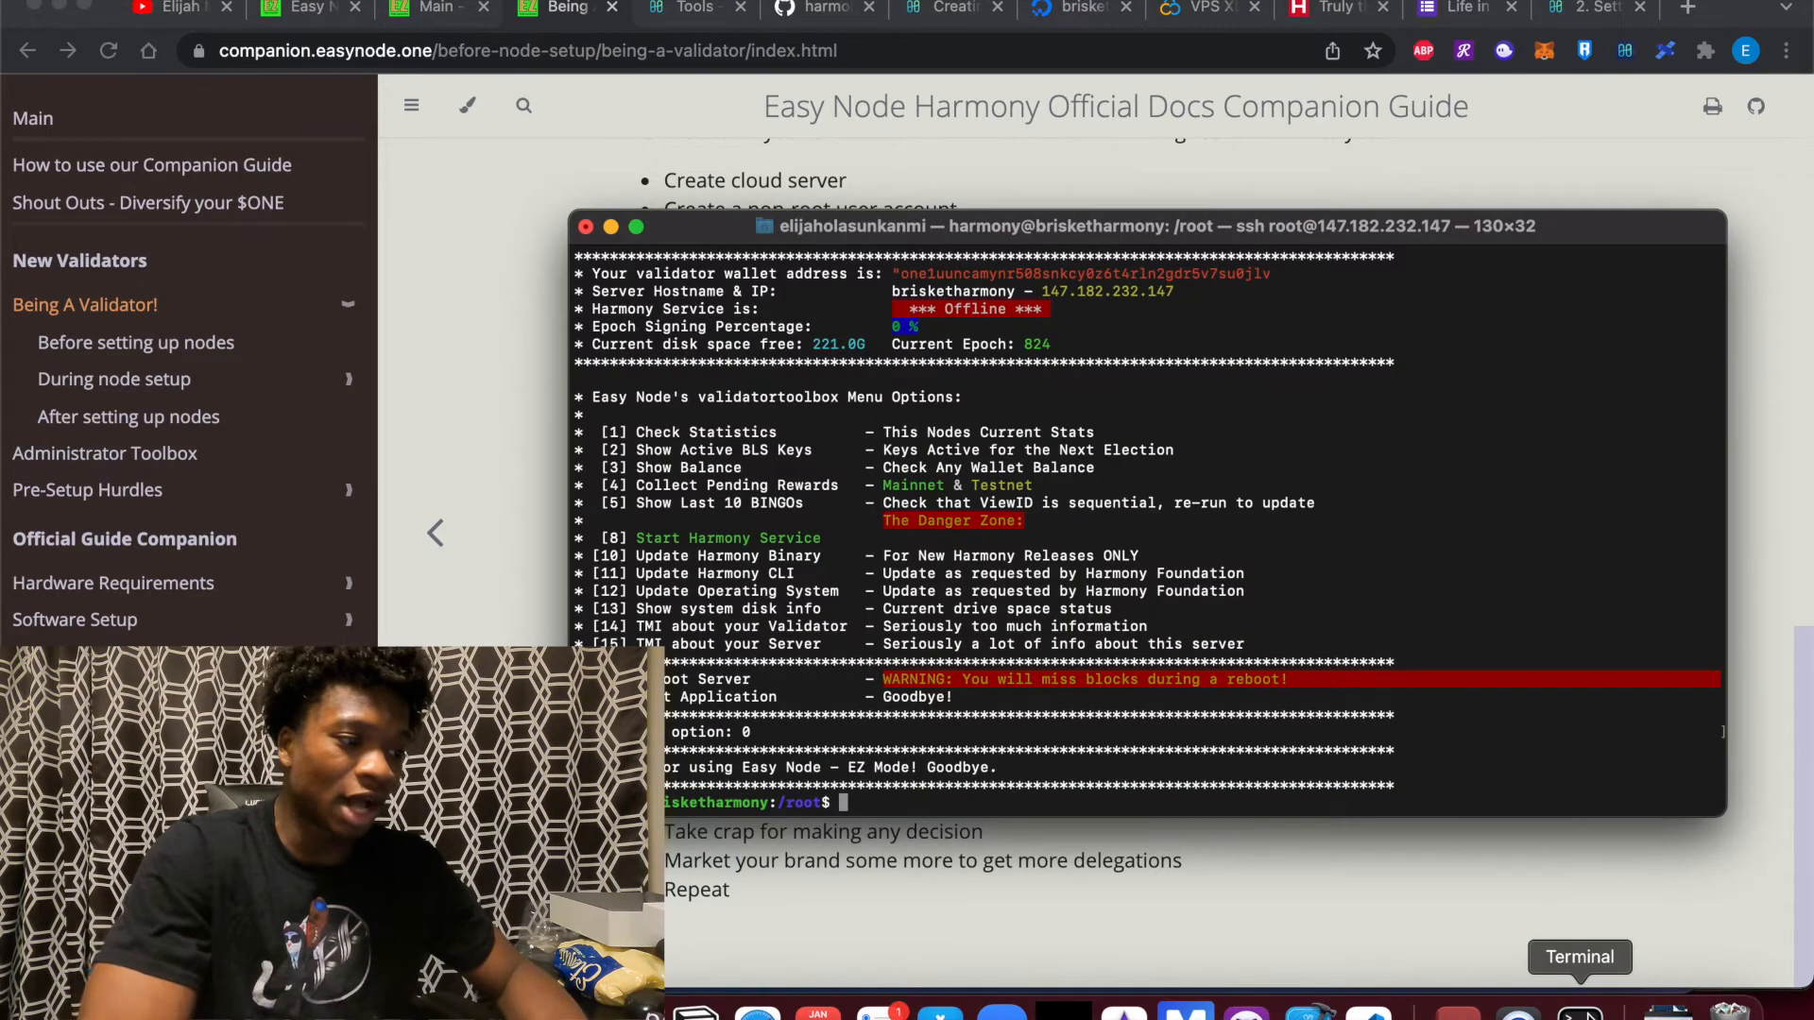
pyautogui.moveTo(1096, 897)
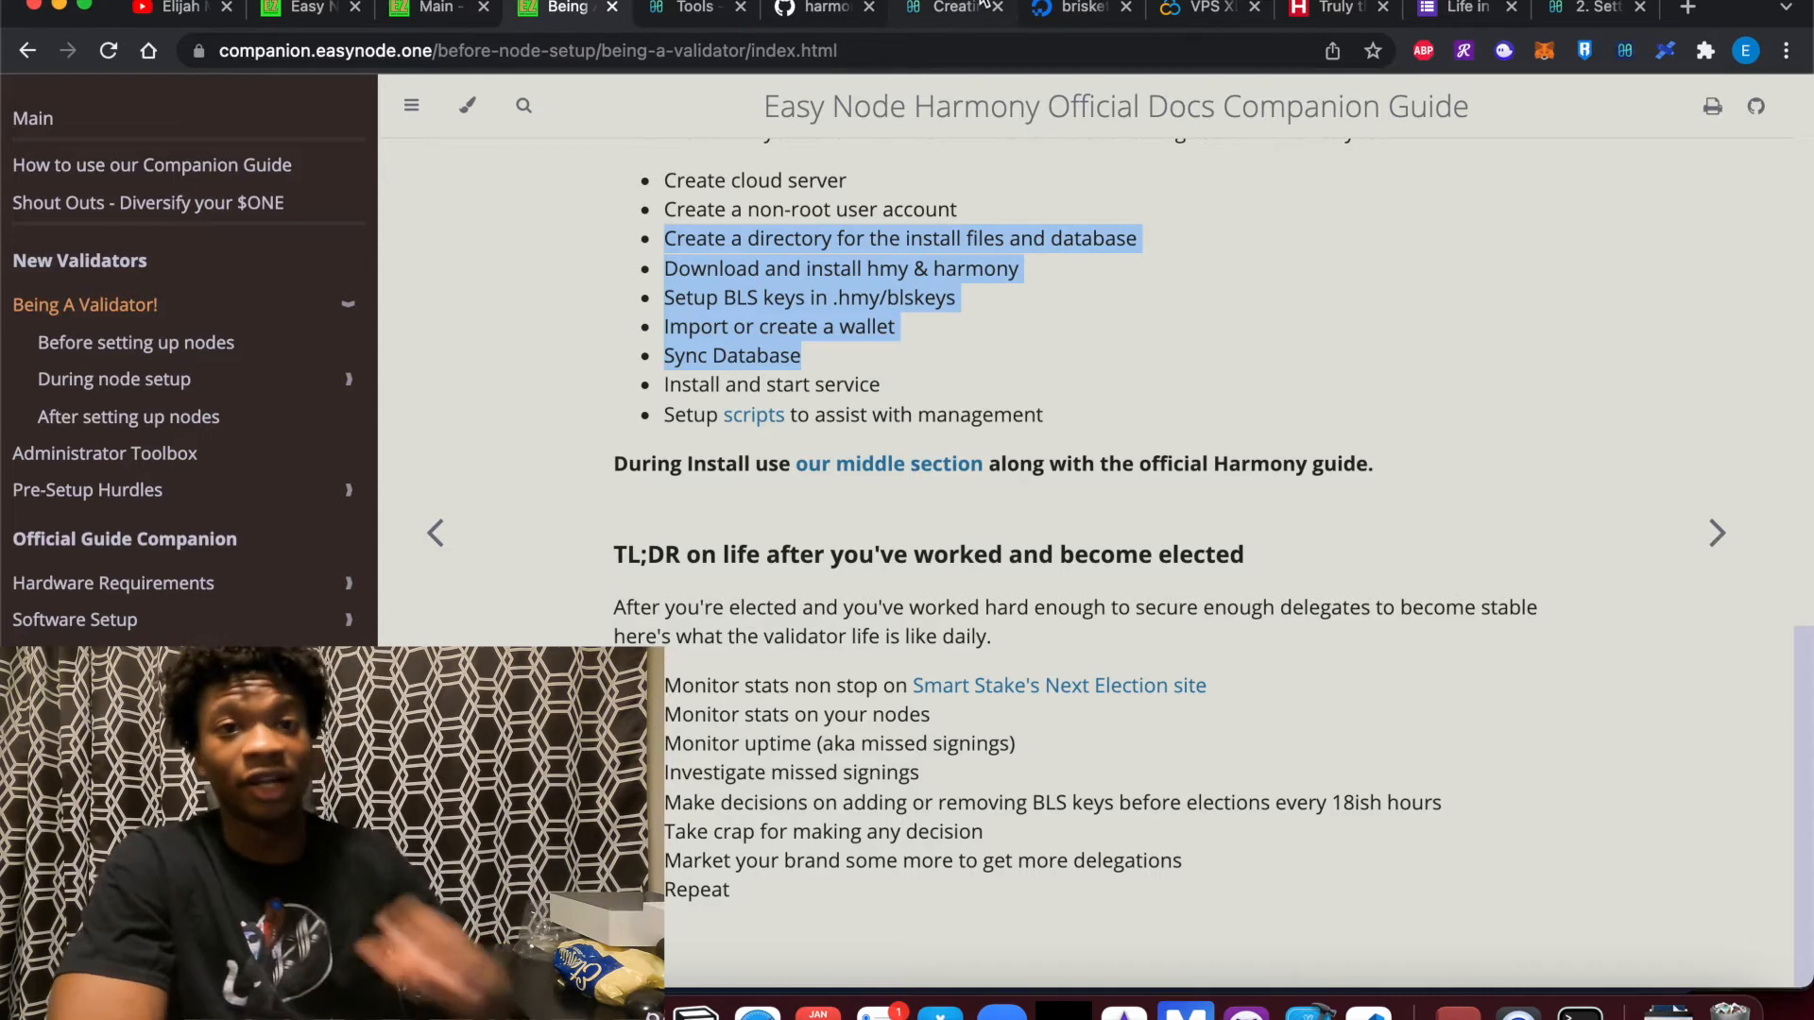
# Scroll through the Being A Validator sections again, then open a new Google tab
pyautogui.scroll(3)
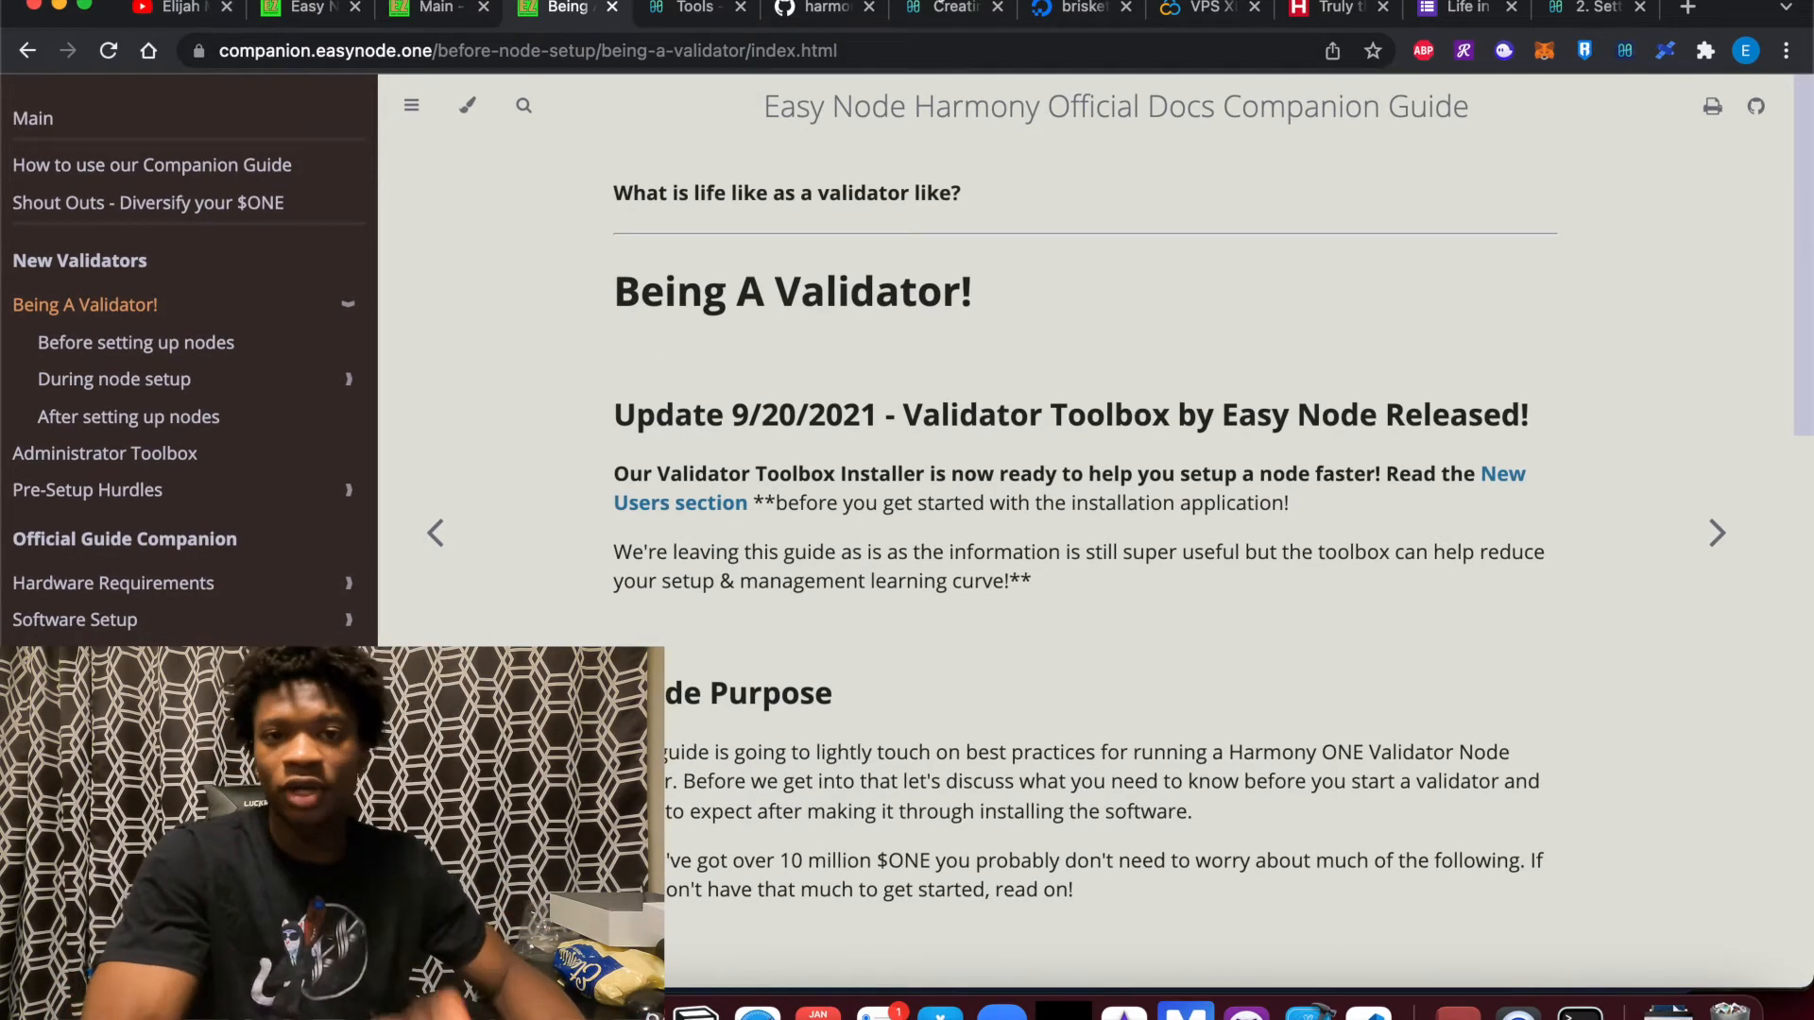
pyautogui.scroll(-3)
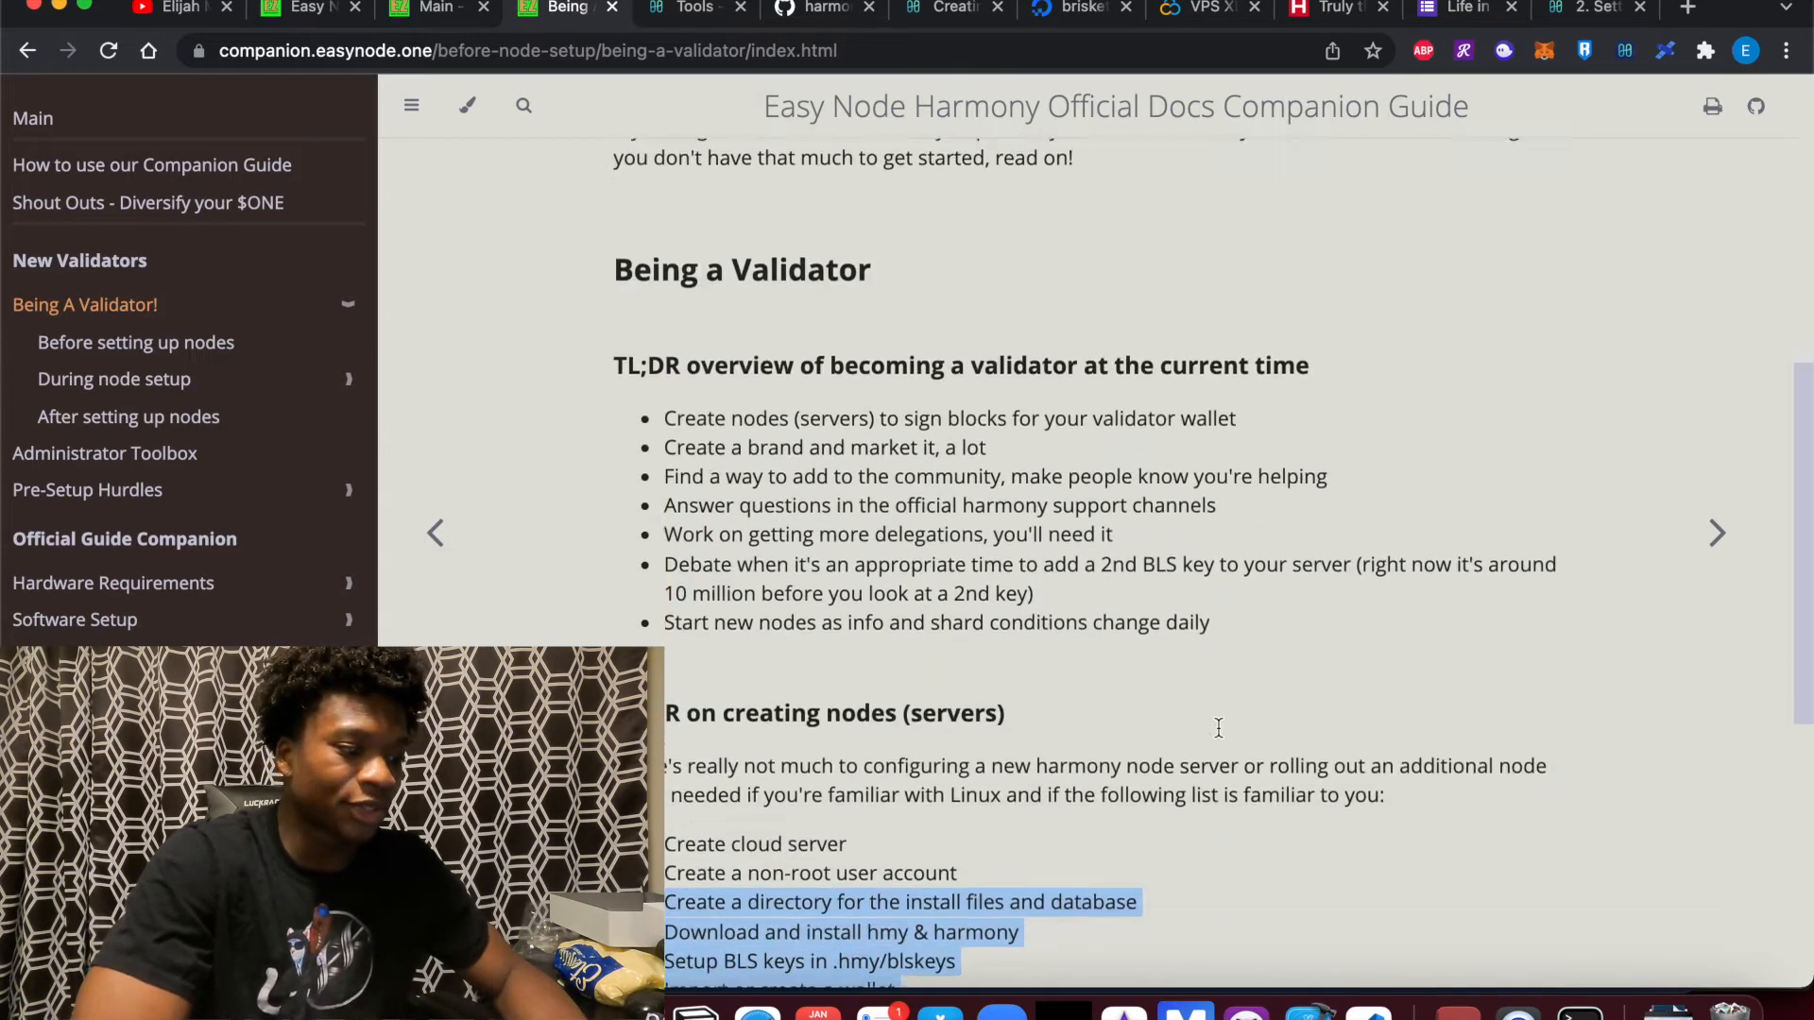
pyautogui.scroll(-3)
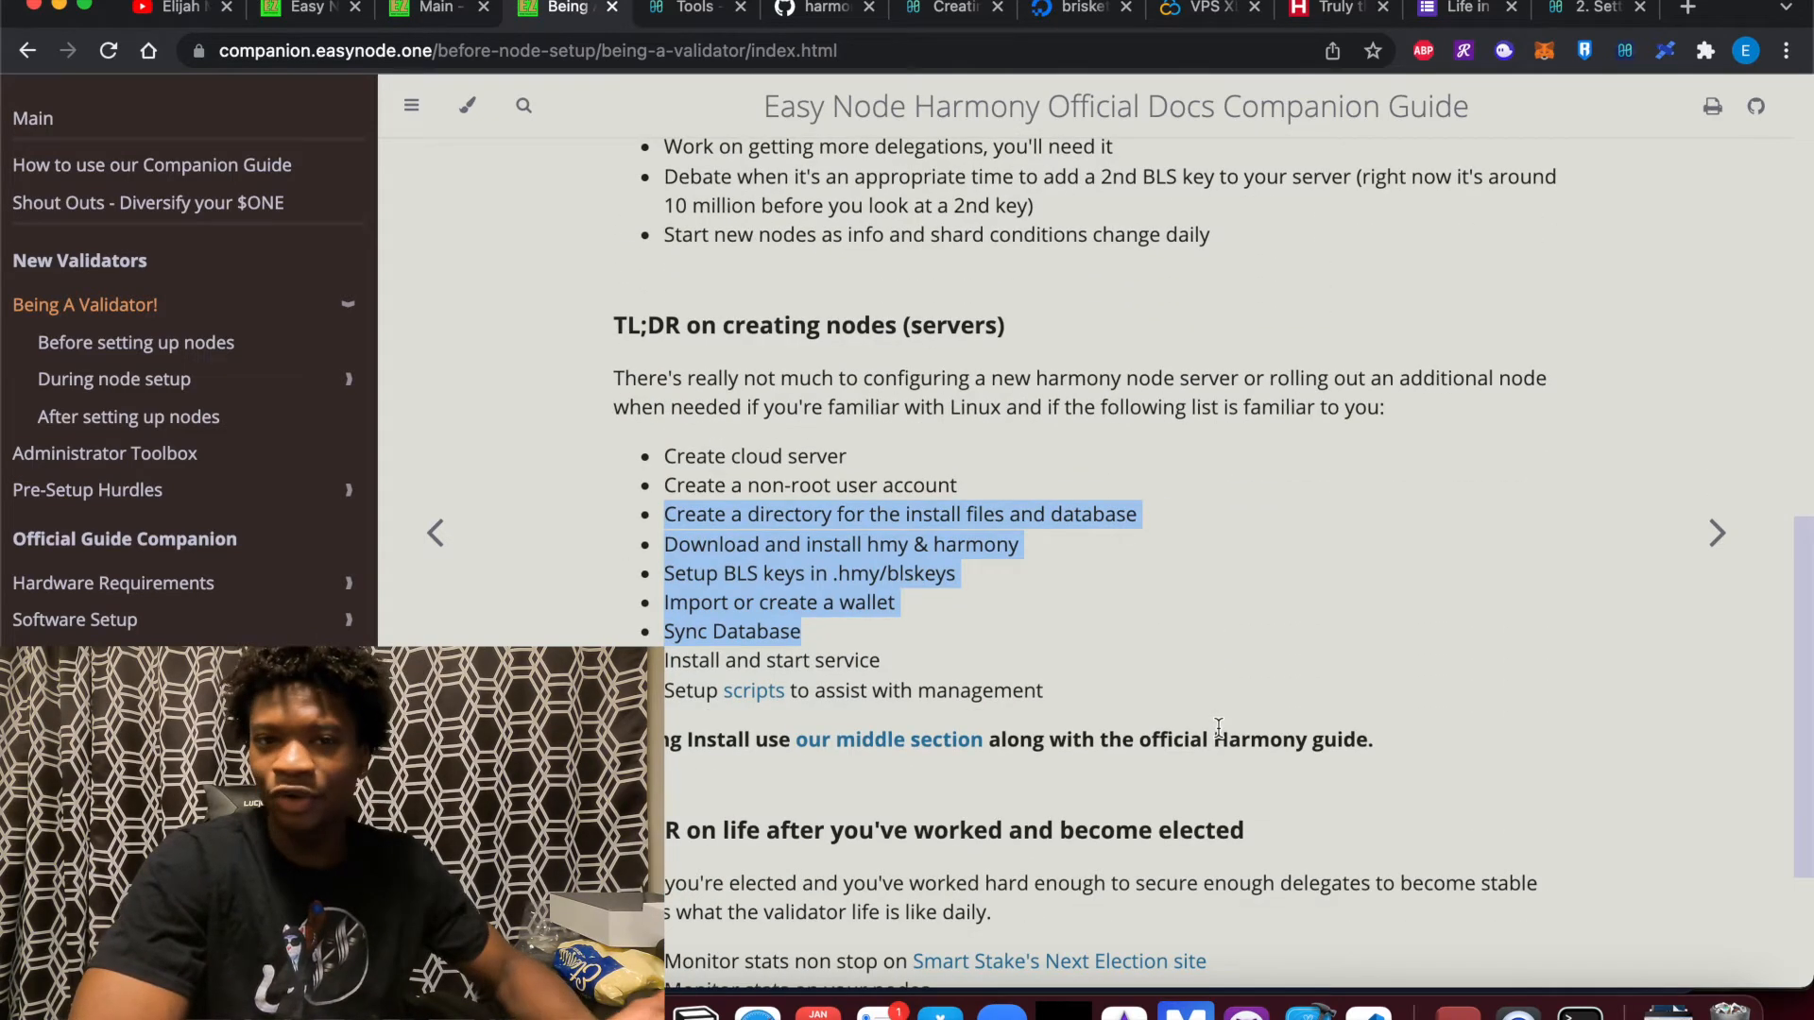
pyautogui.scroll(-3)
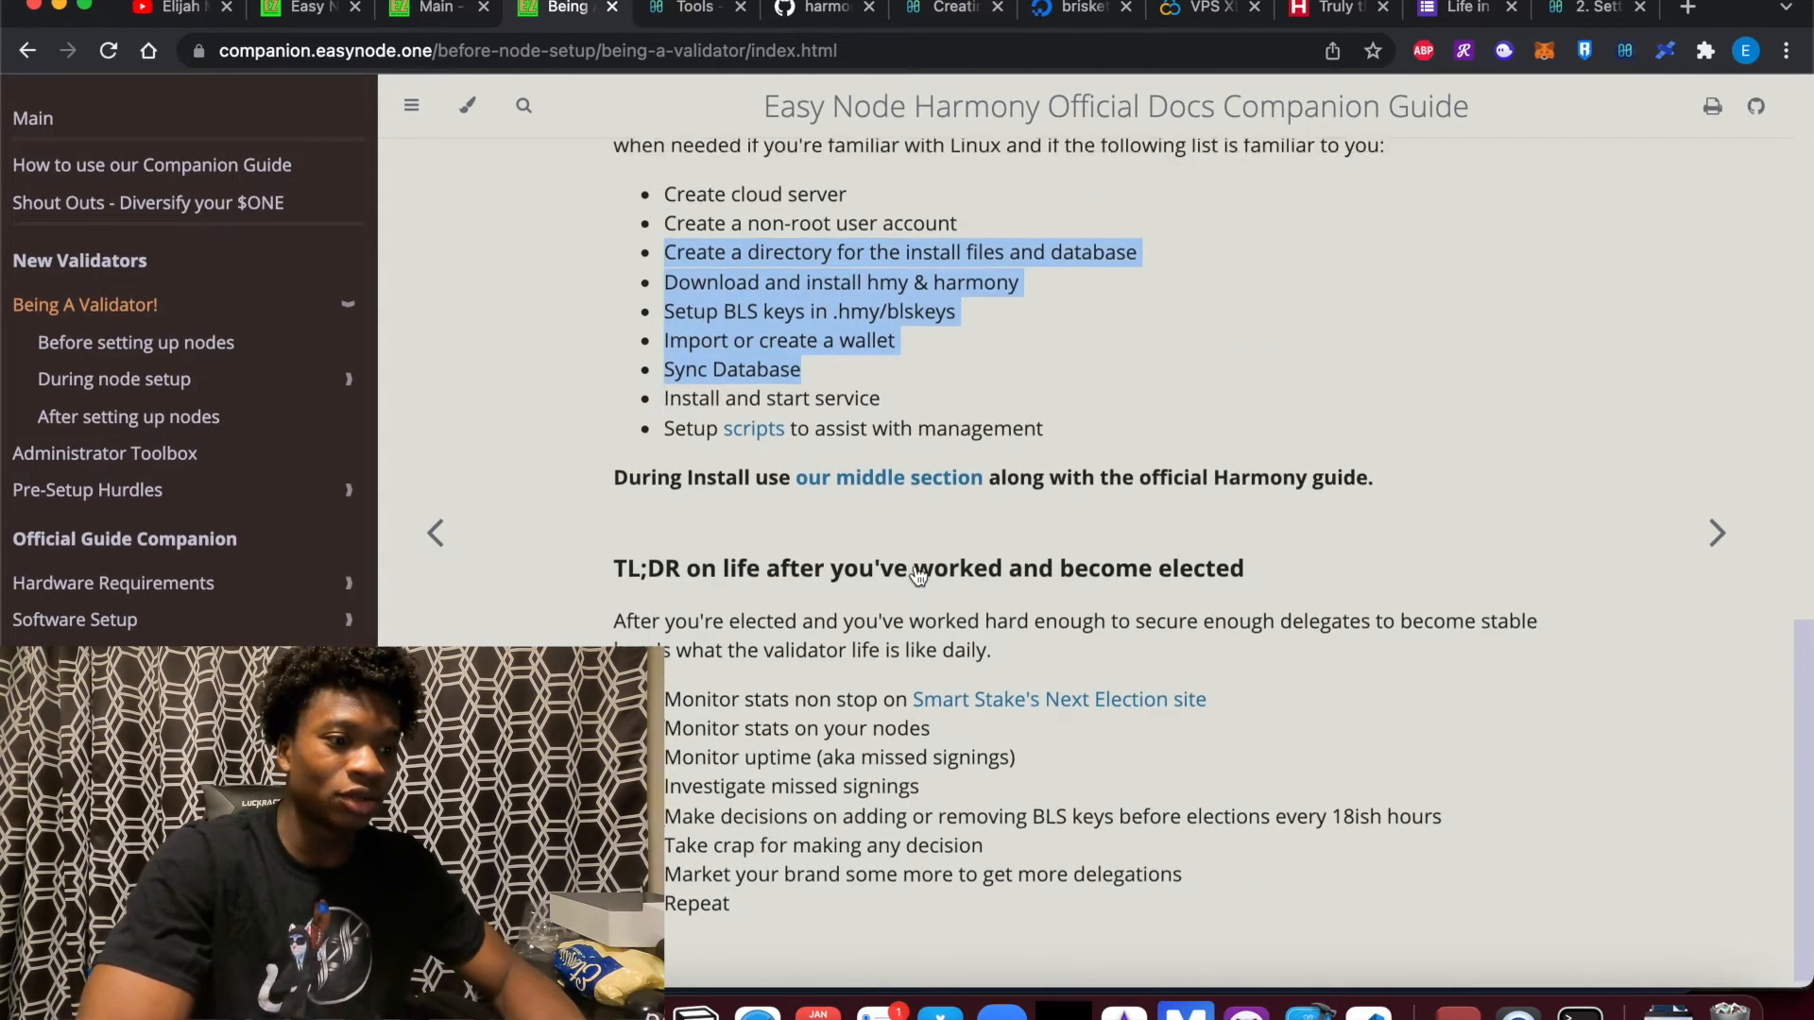
pyautogui.scroll(3)
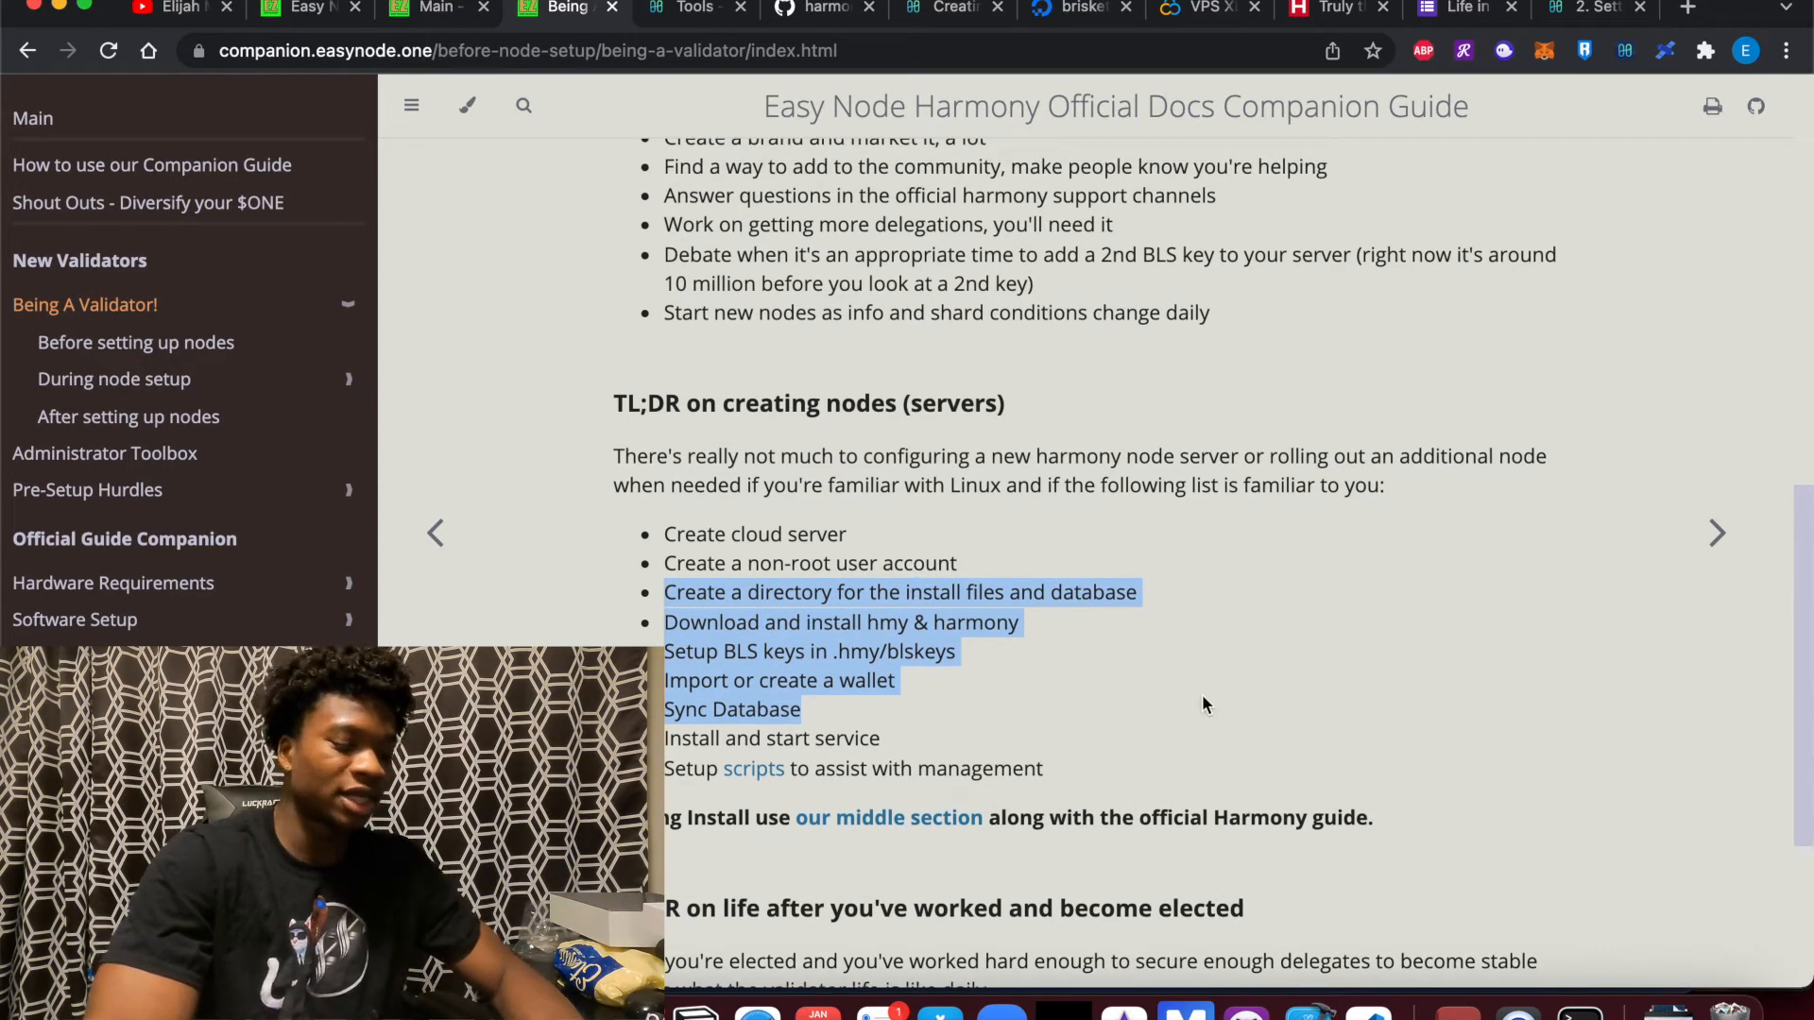
pyautogui.click(1686, 9)
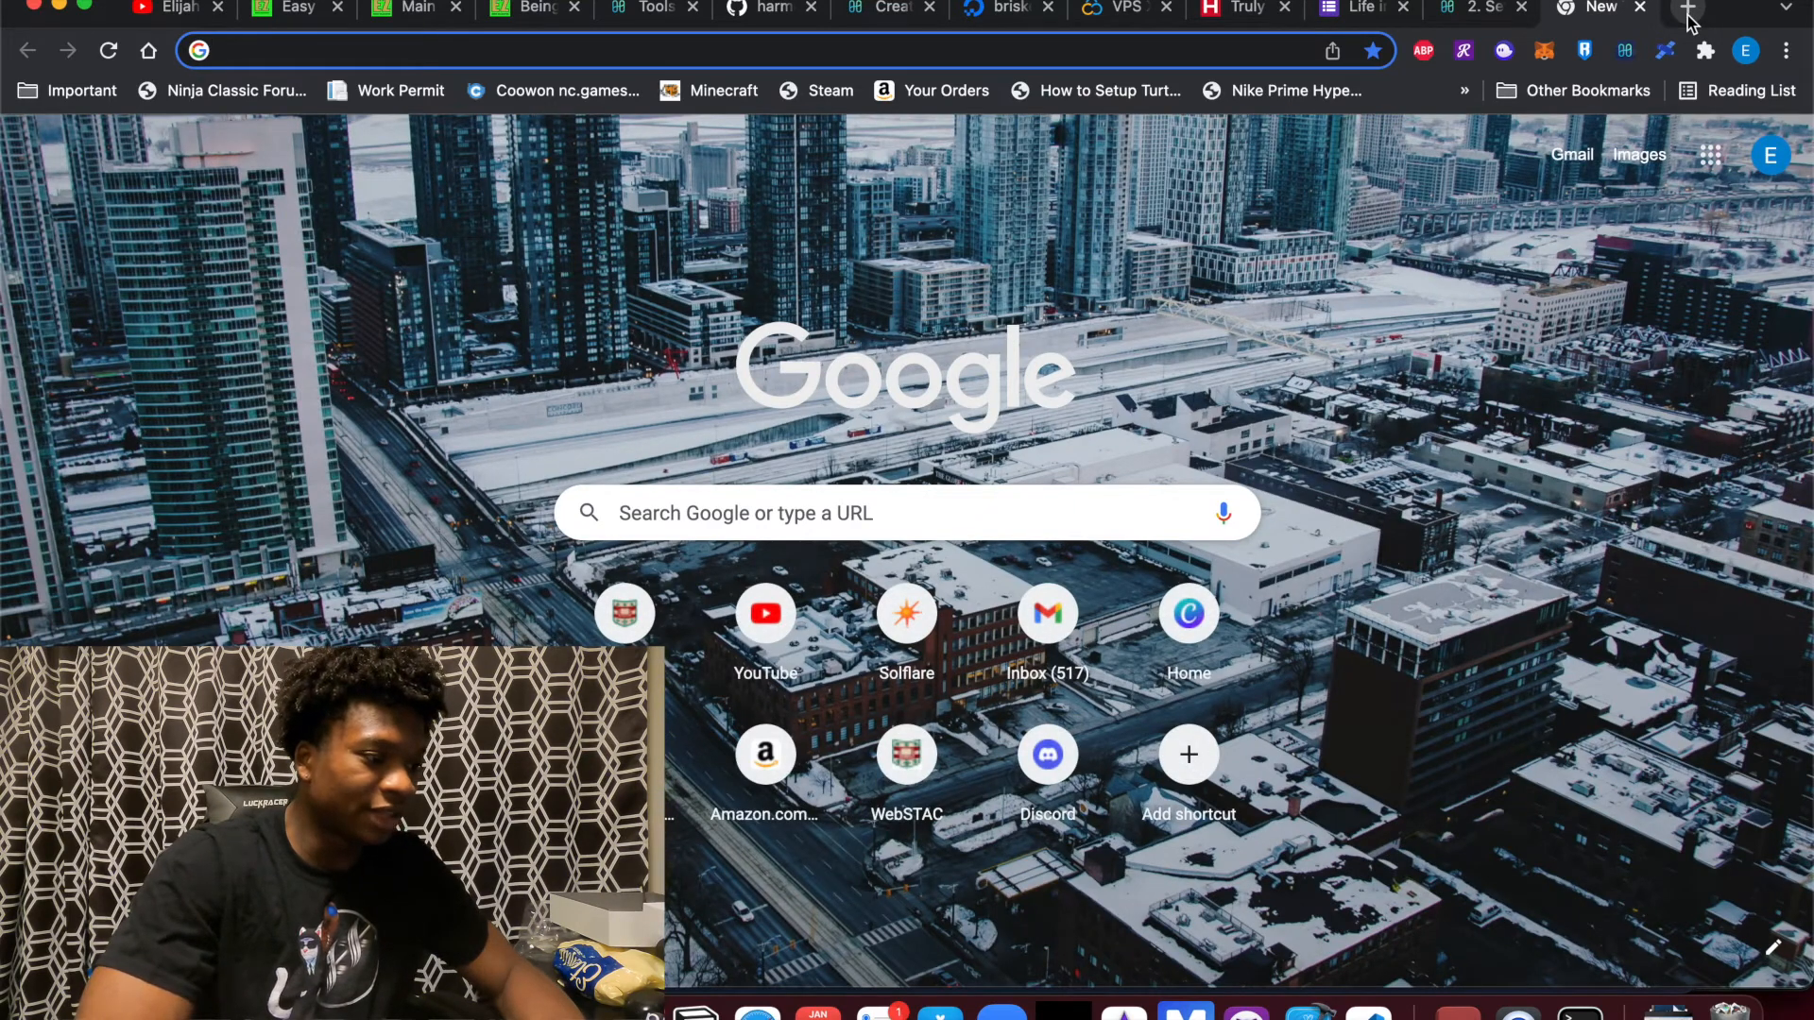
# Type 'harmony setup bls keys', then scroll the not-elected validator's stake and delegation history
pyautogui.write('harmony setup bls keys')
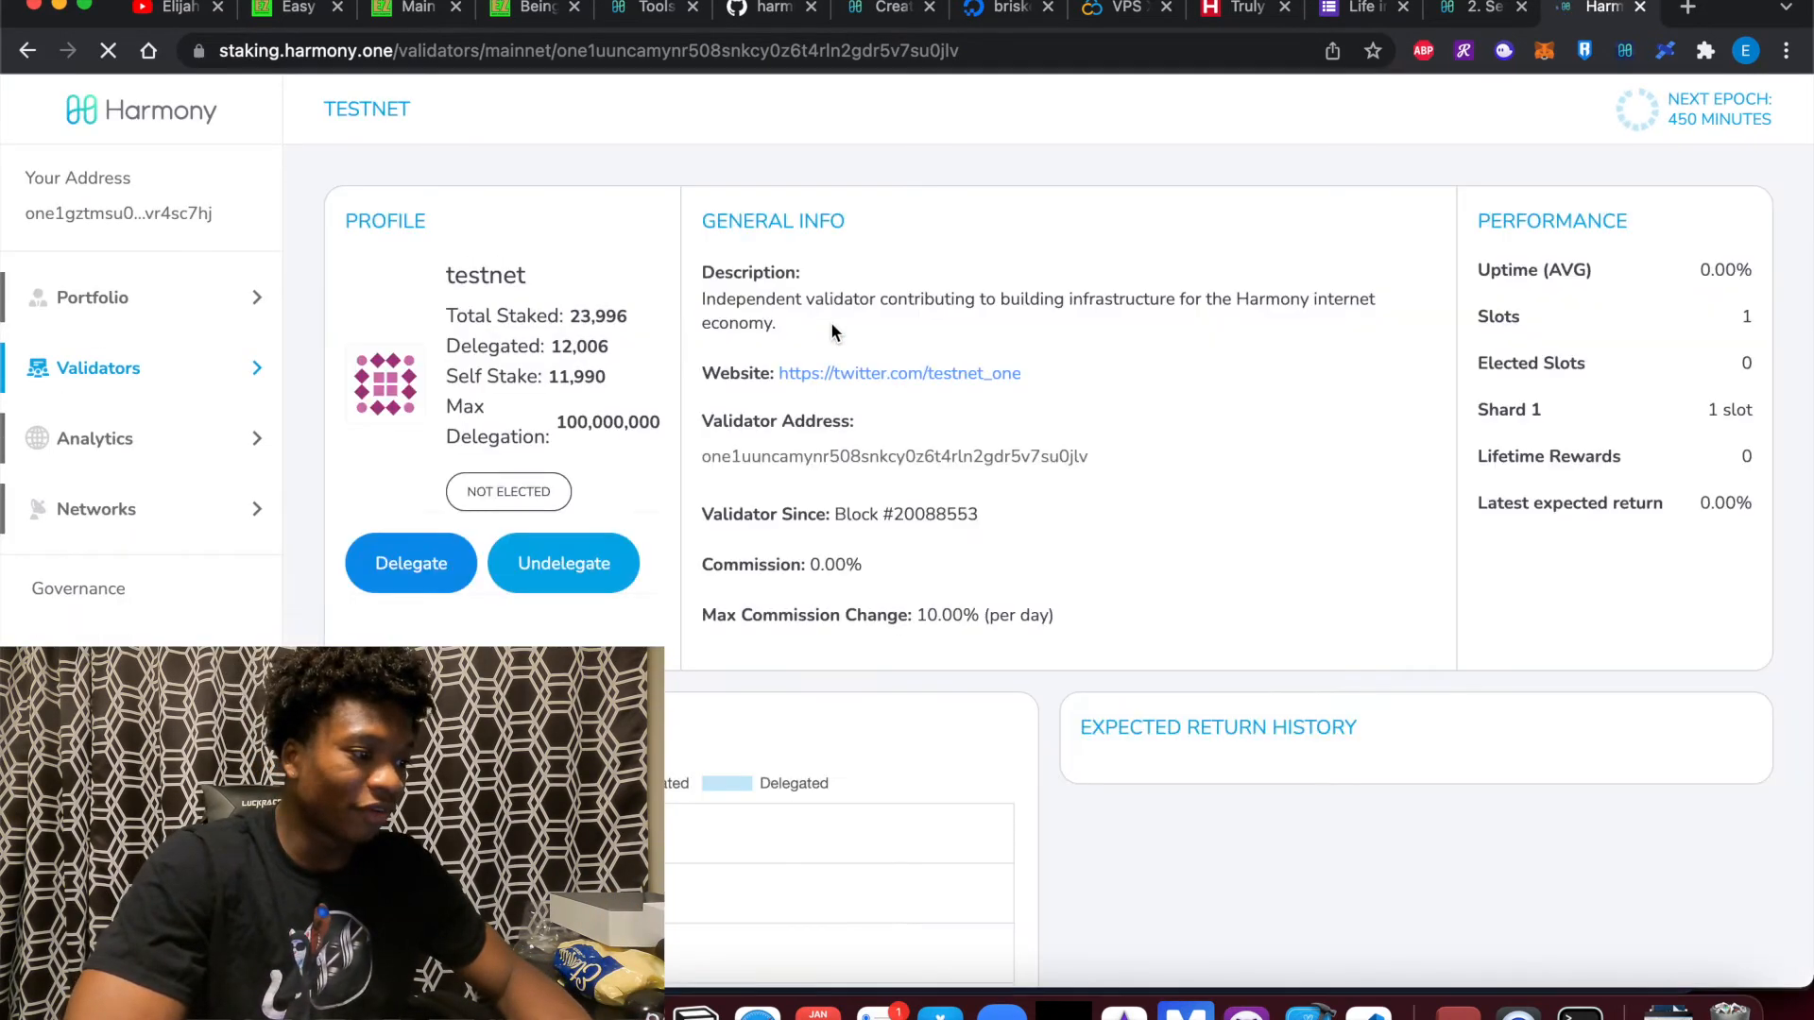
pyautogui.moveTo(908, 702)
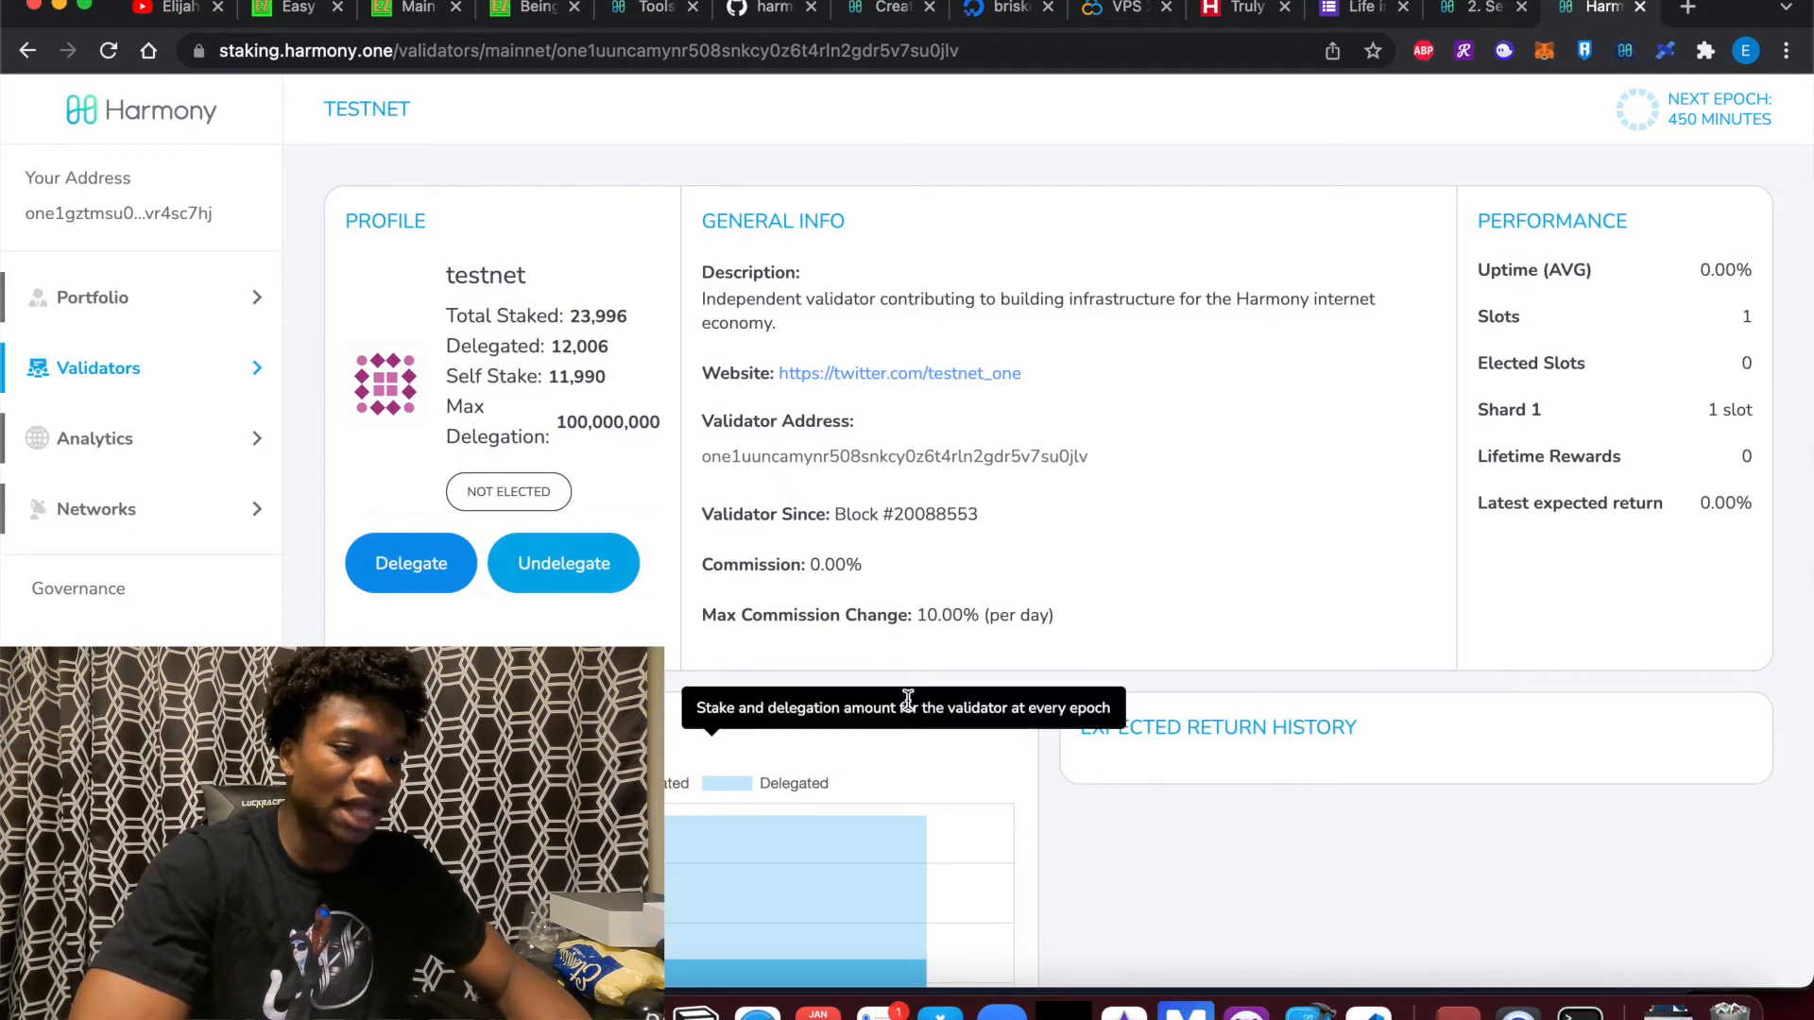
pyautogui.scroll(-3)
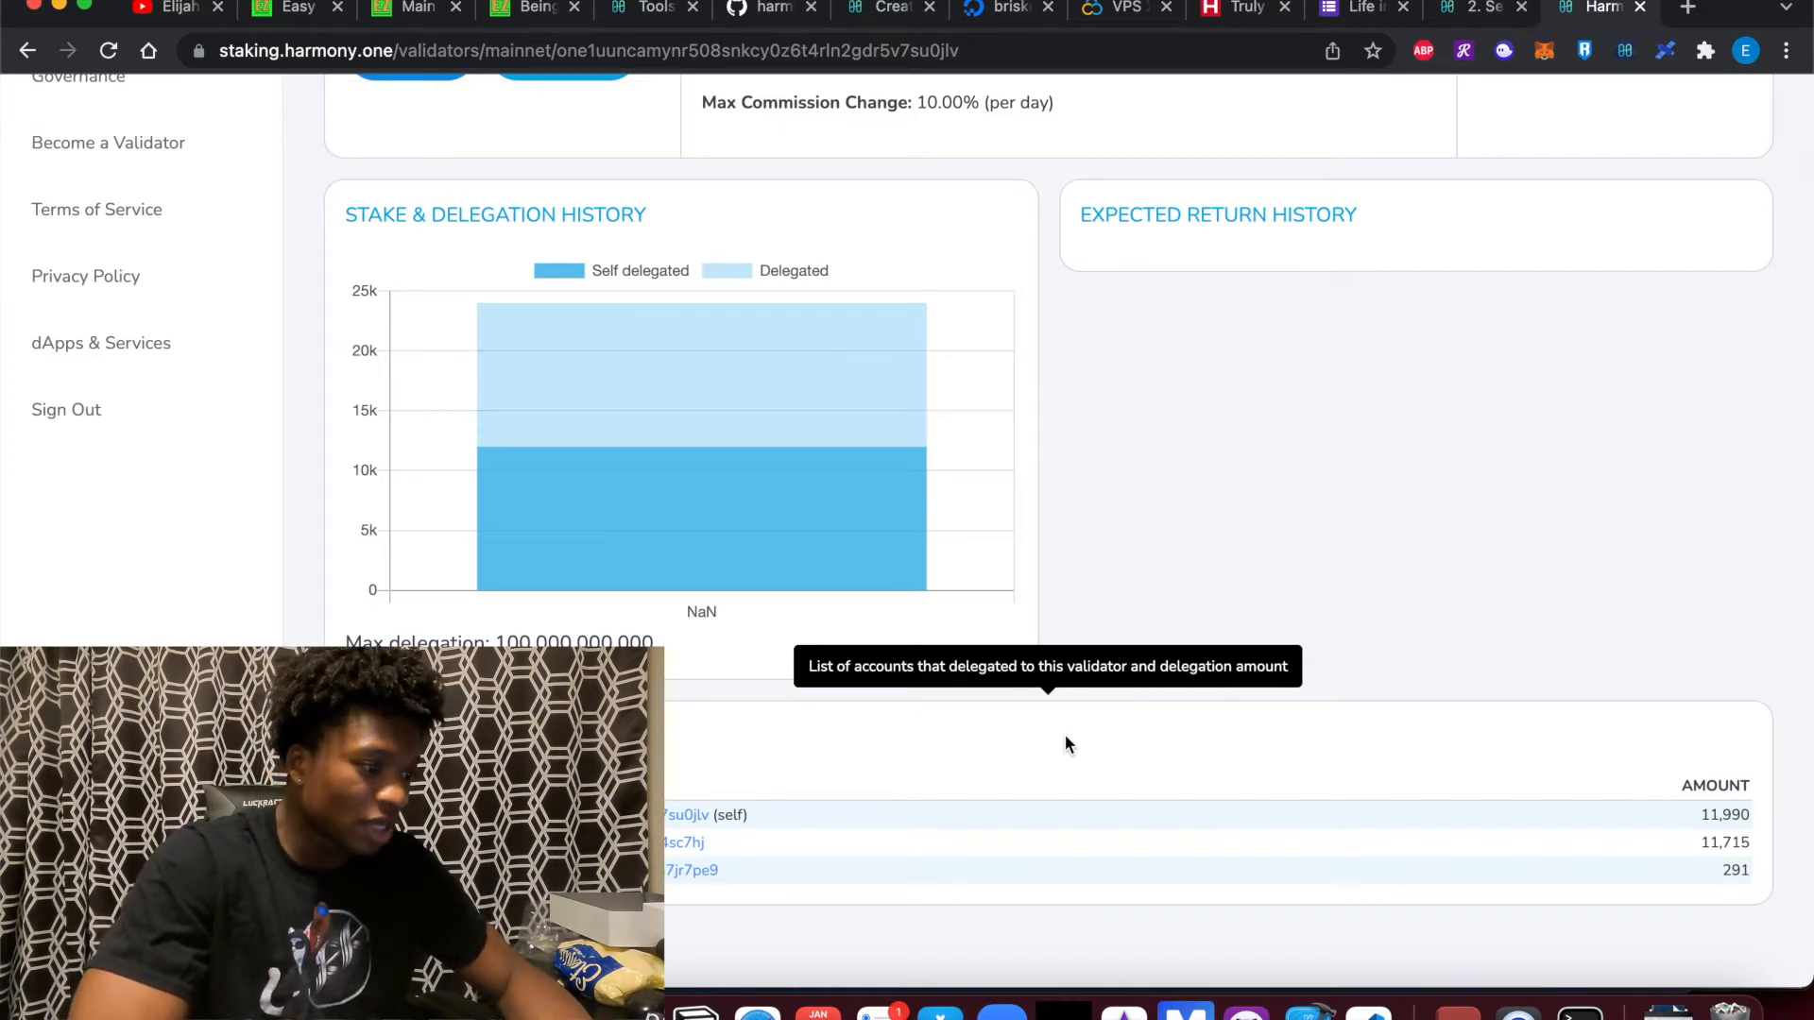
pyautogui.moveTo(1322, 665)
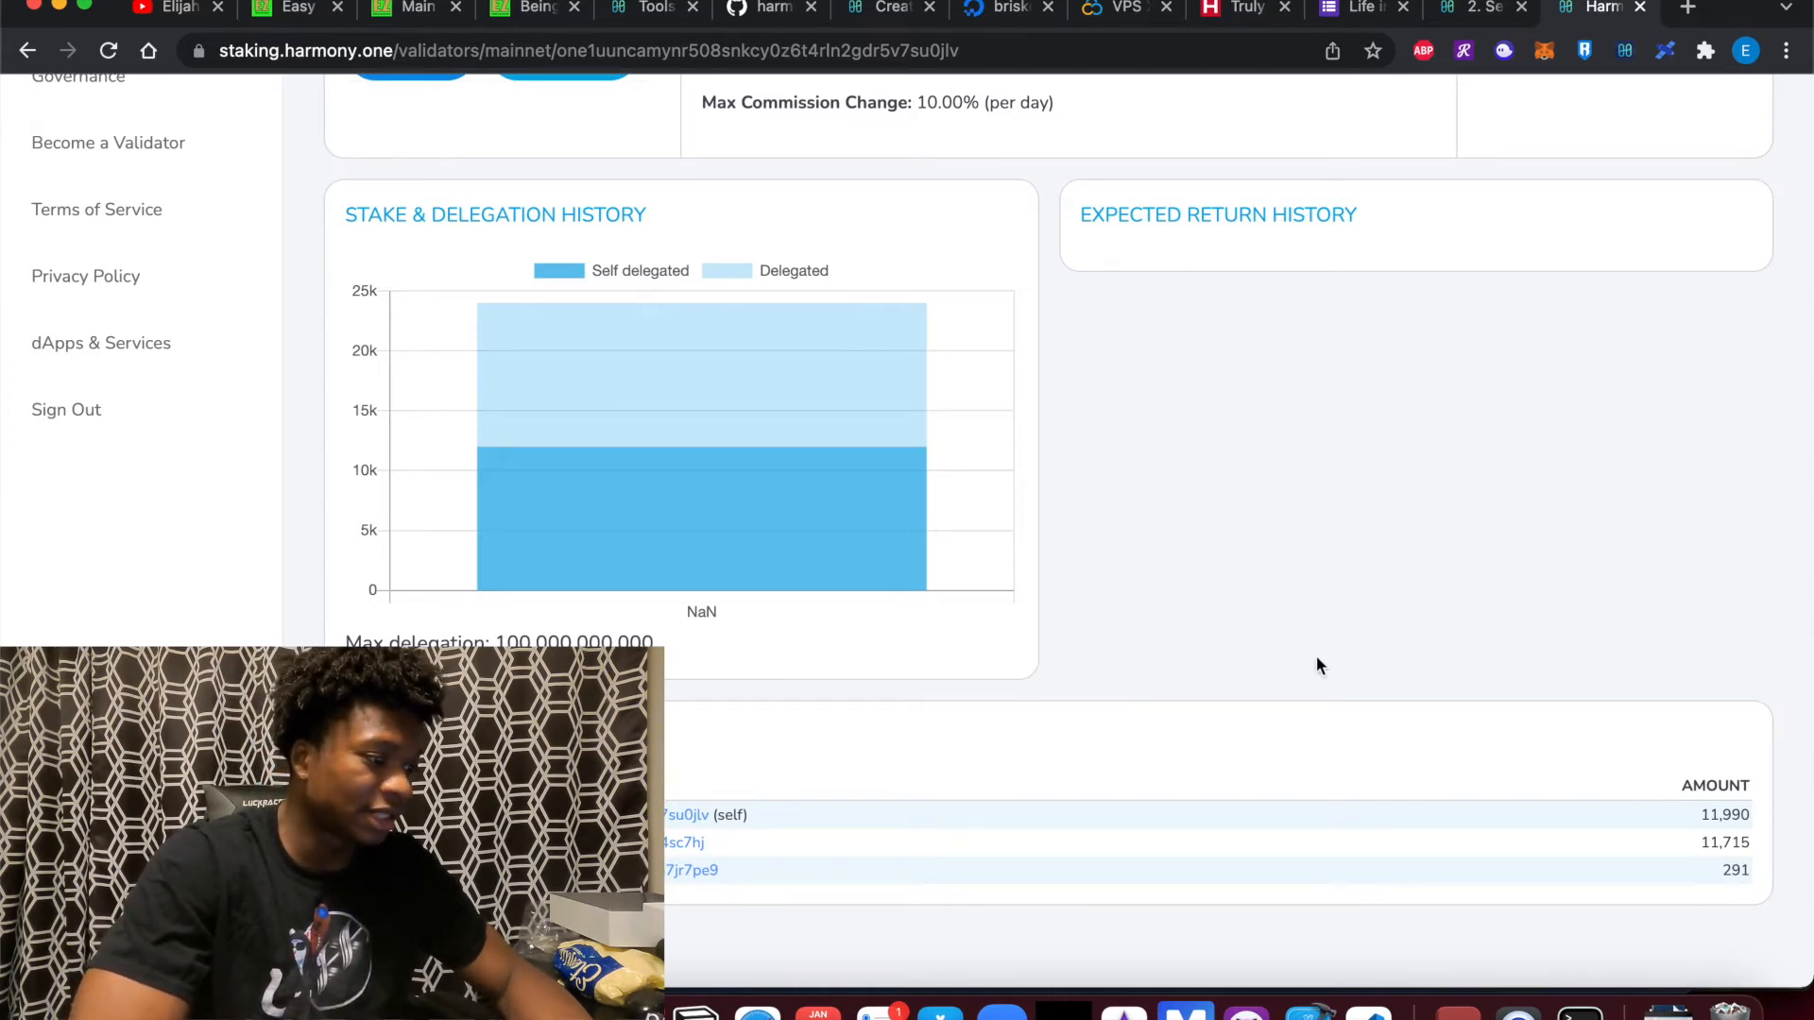
pyautogui.scroll(3)
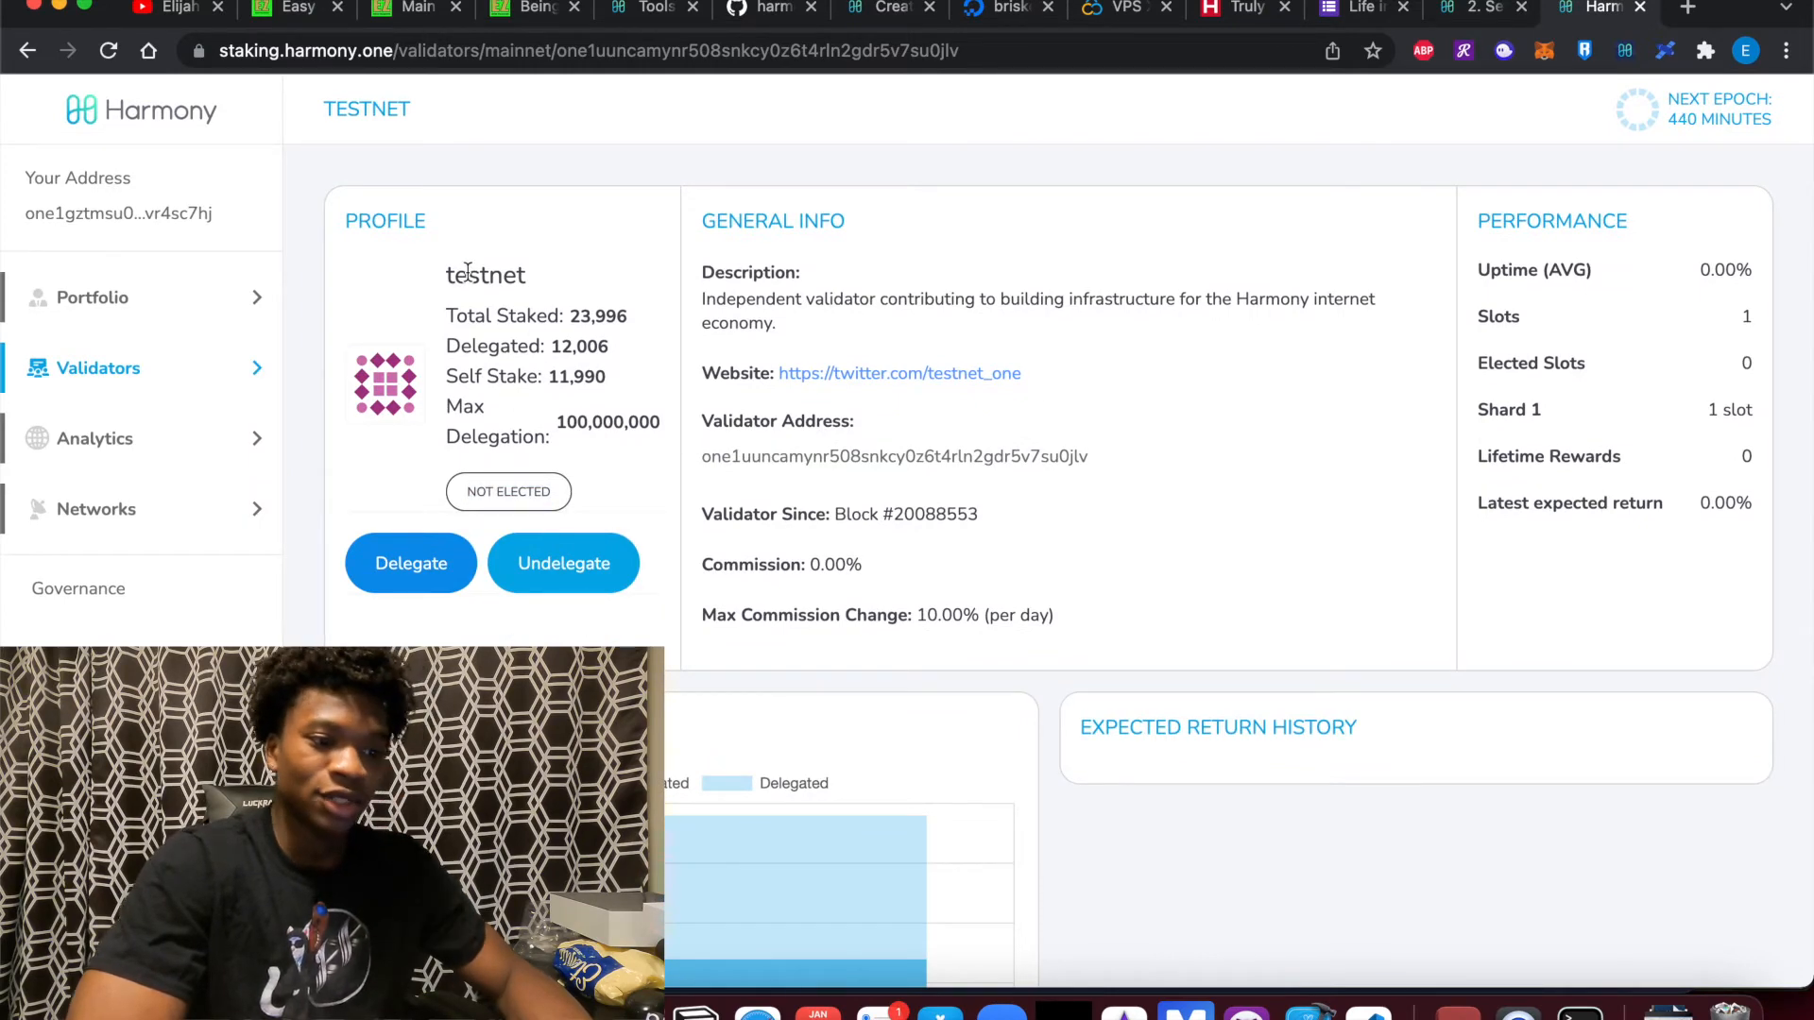
pyautogui.scroll(-3)
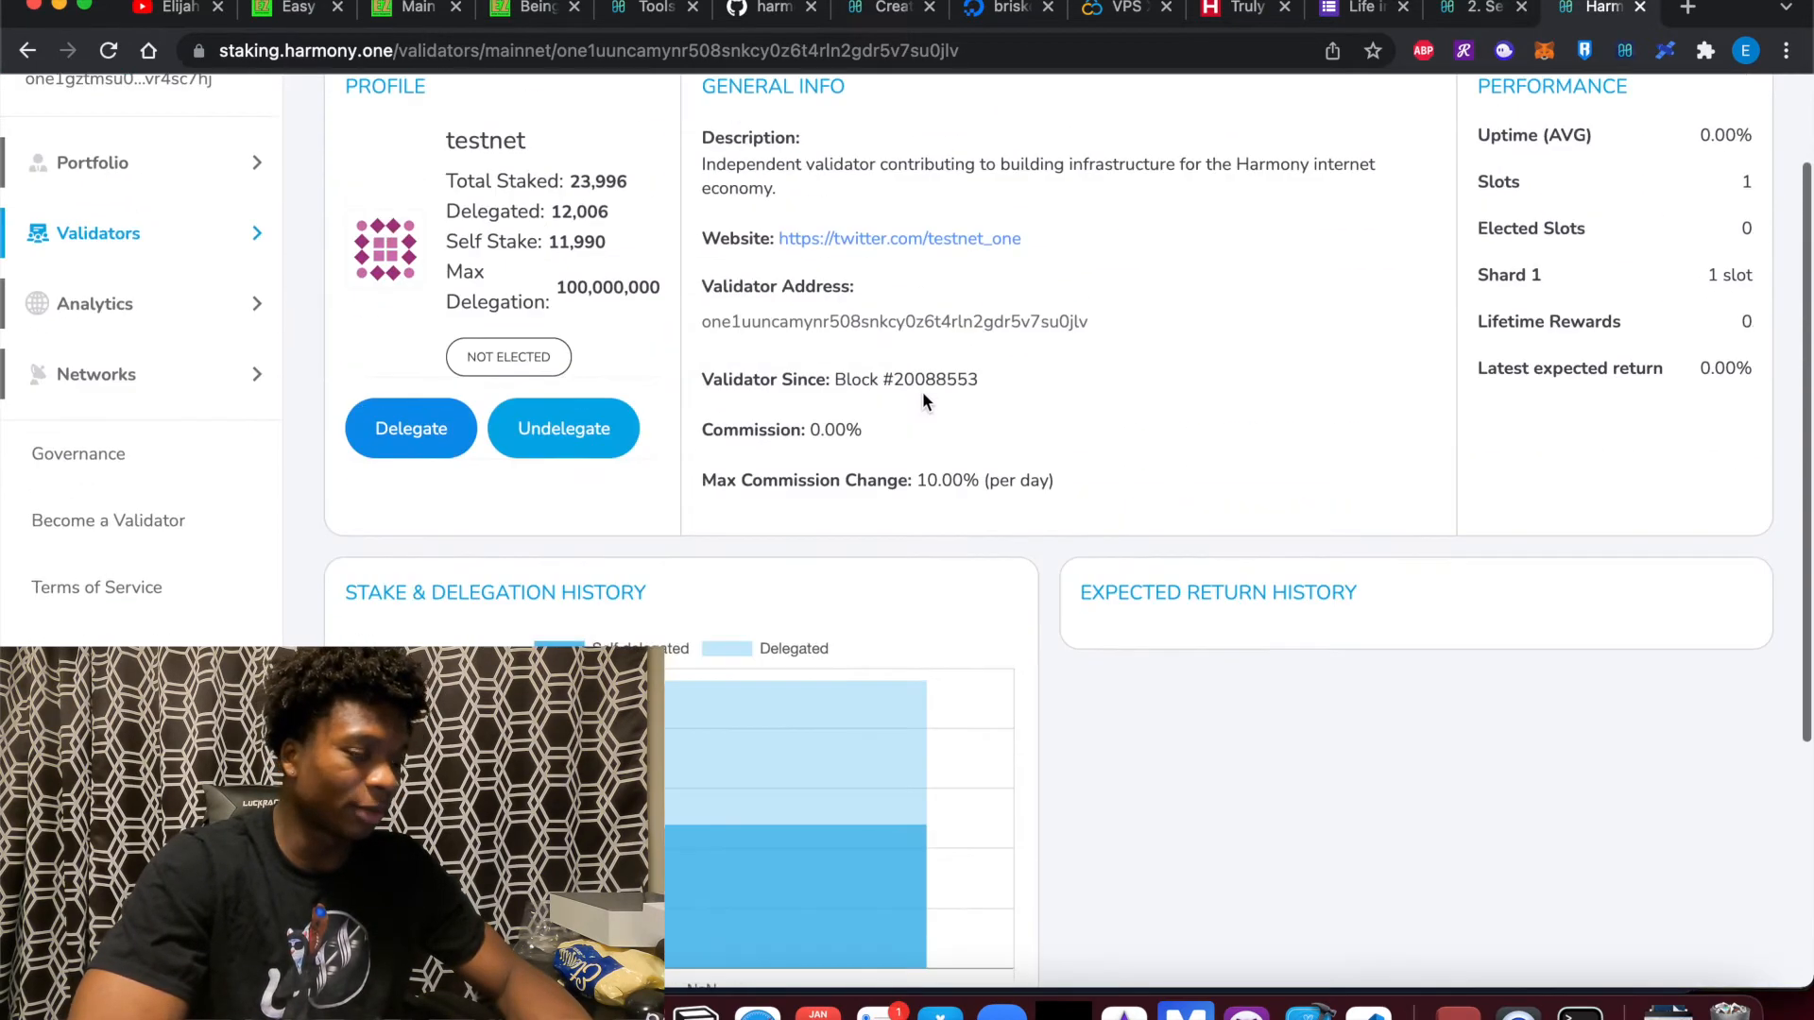
pyautogui.scroll(-3)
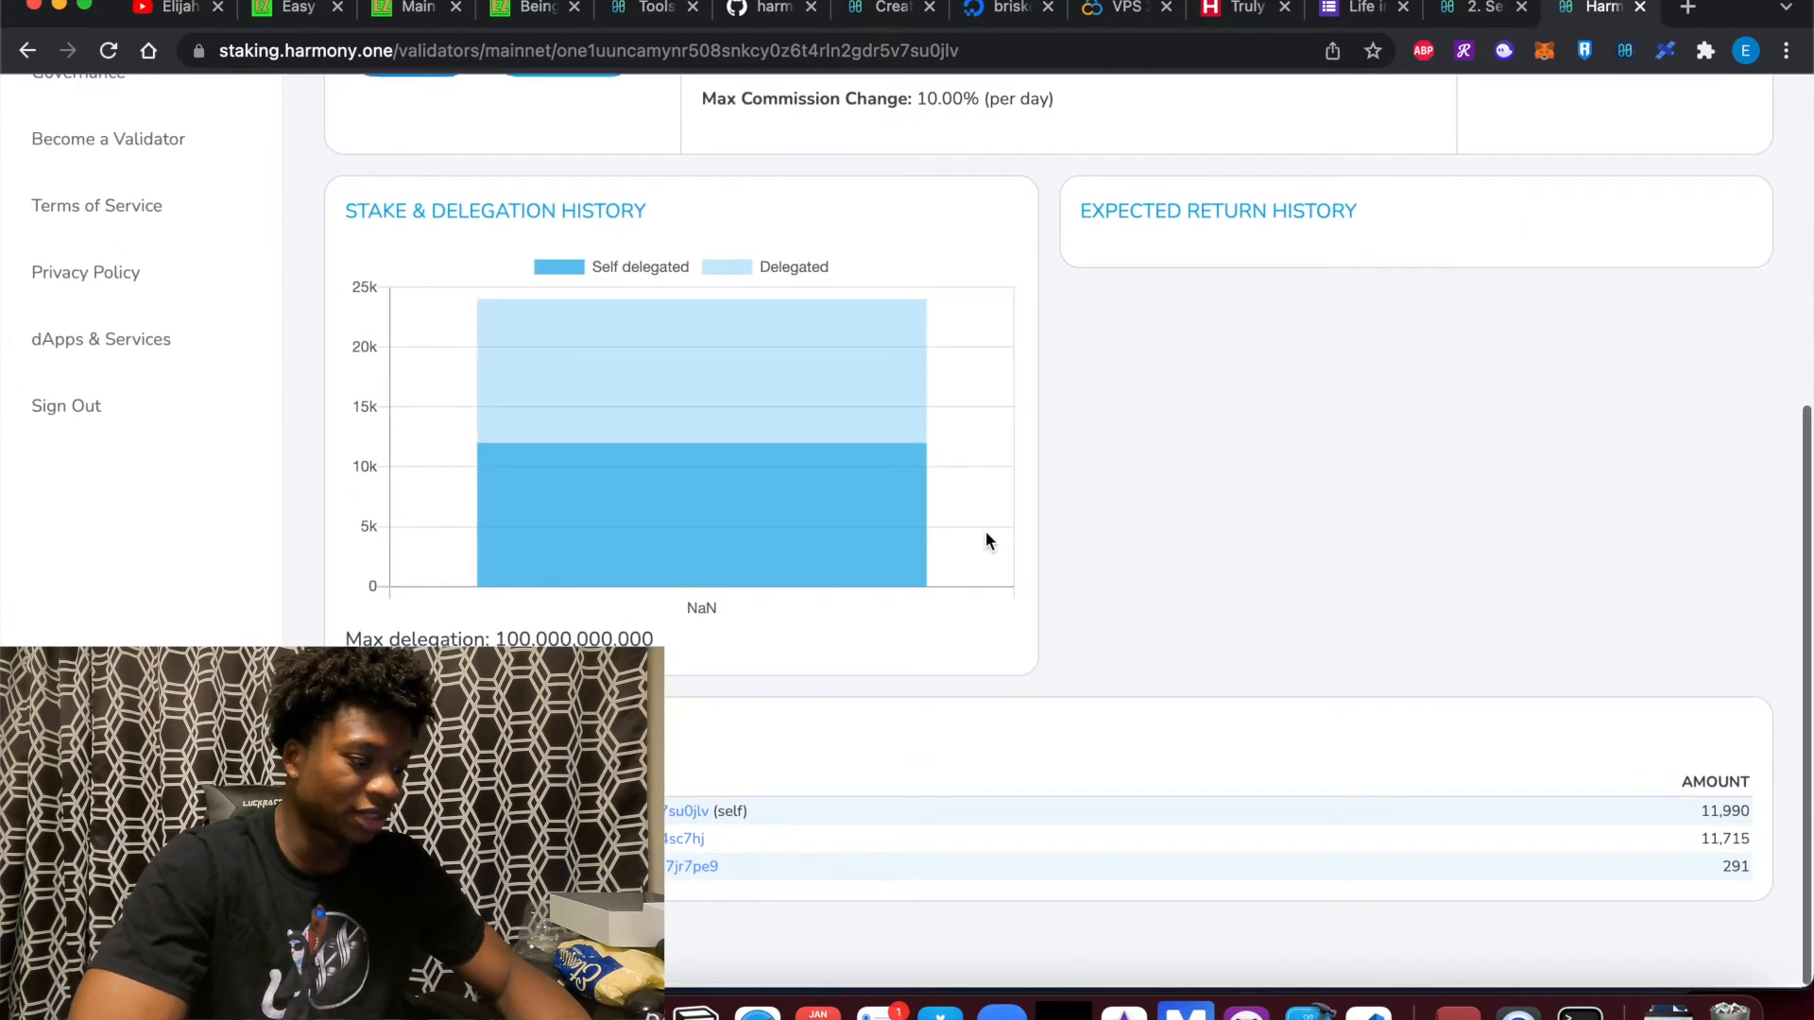
pyautogui.scroll(3)
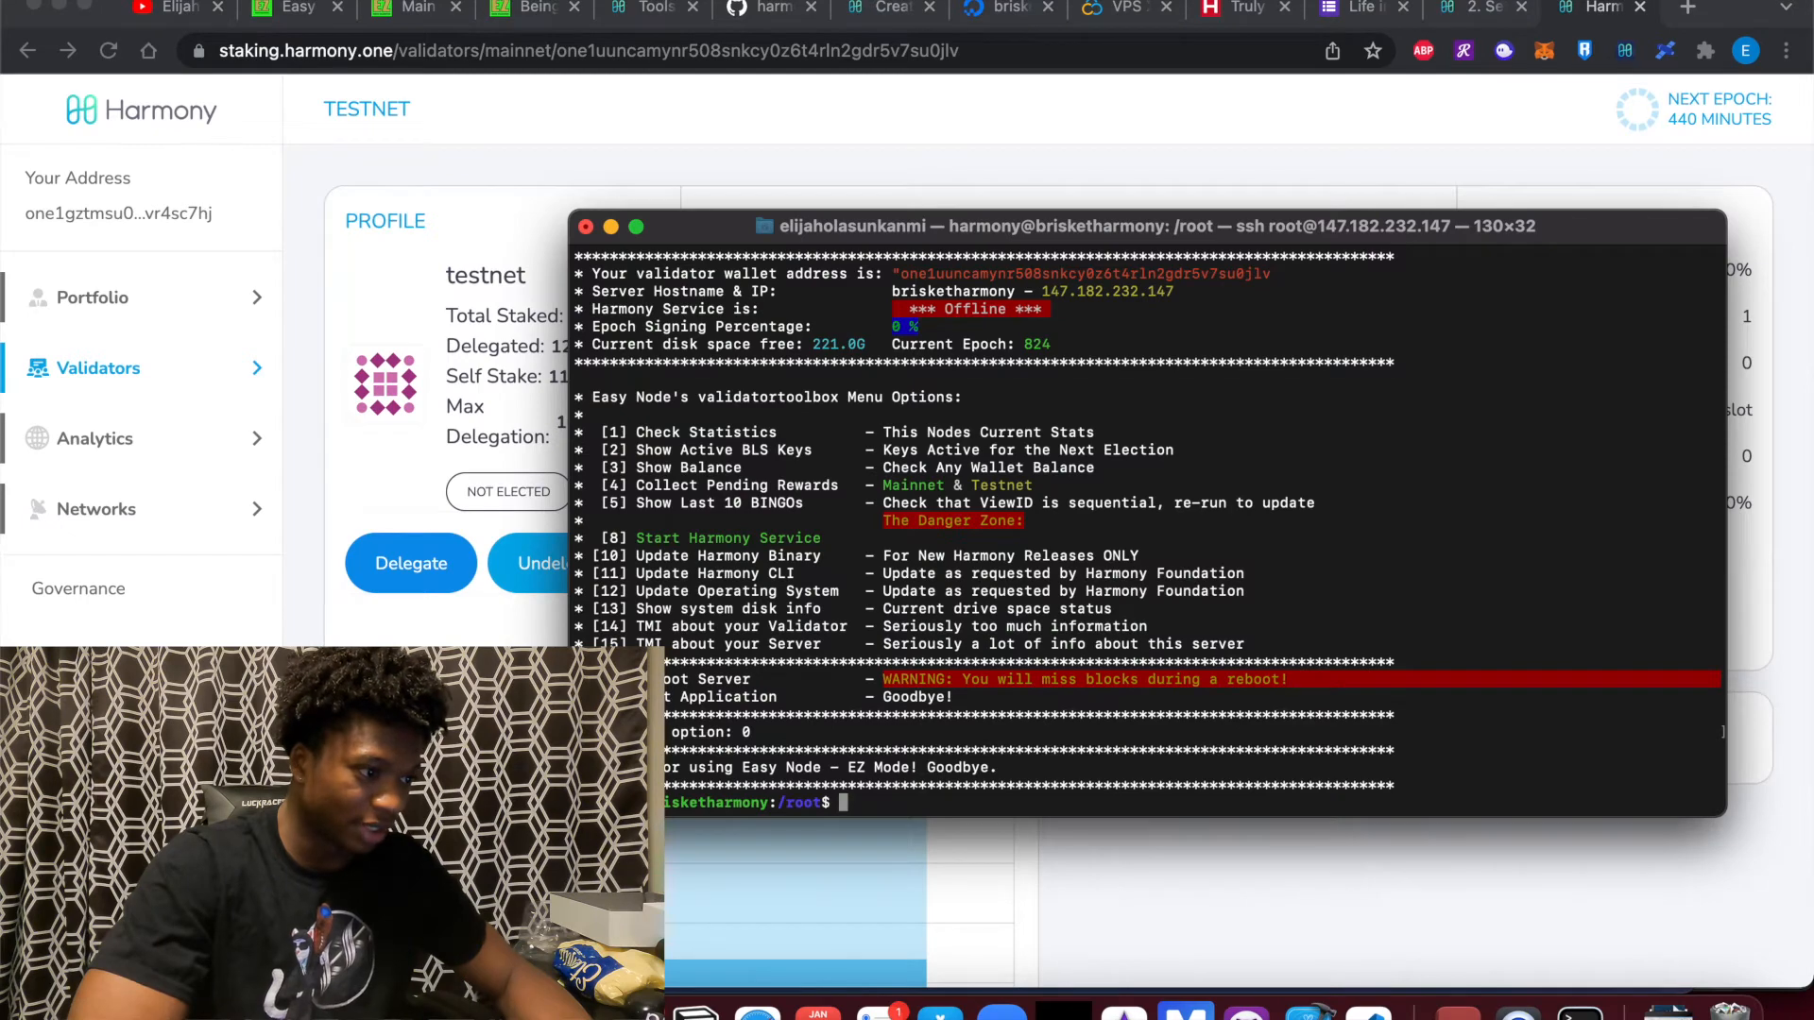
# Review the Life in Harmony survey's summary of typical and hectic validator days, then refocus Terminal
pyautogui.click(1359, 9)
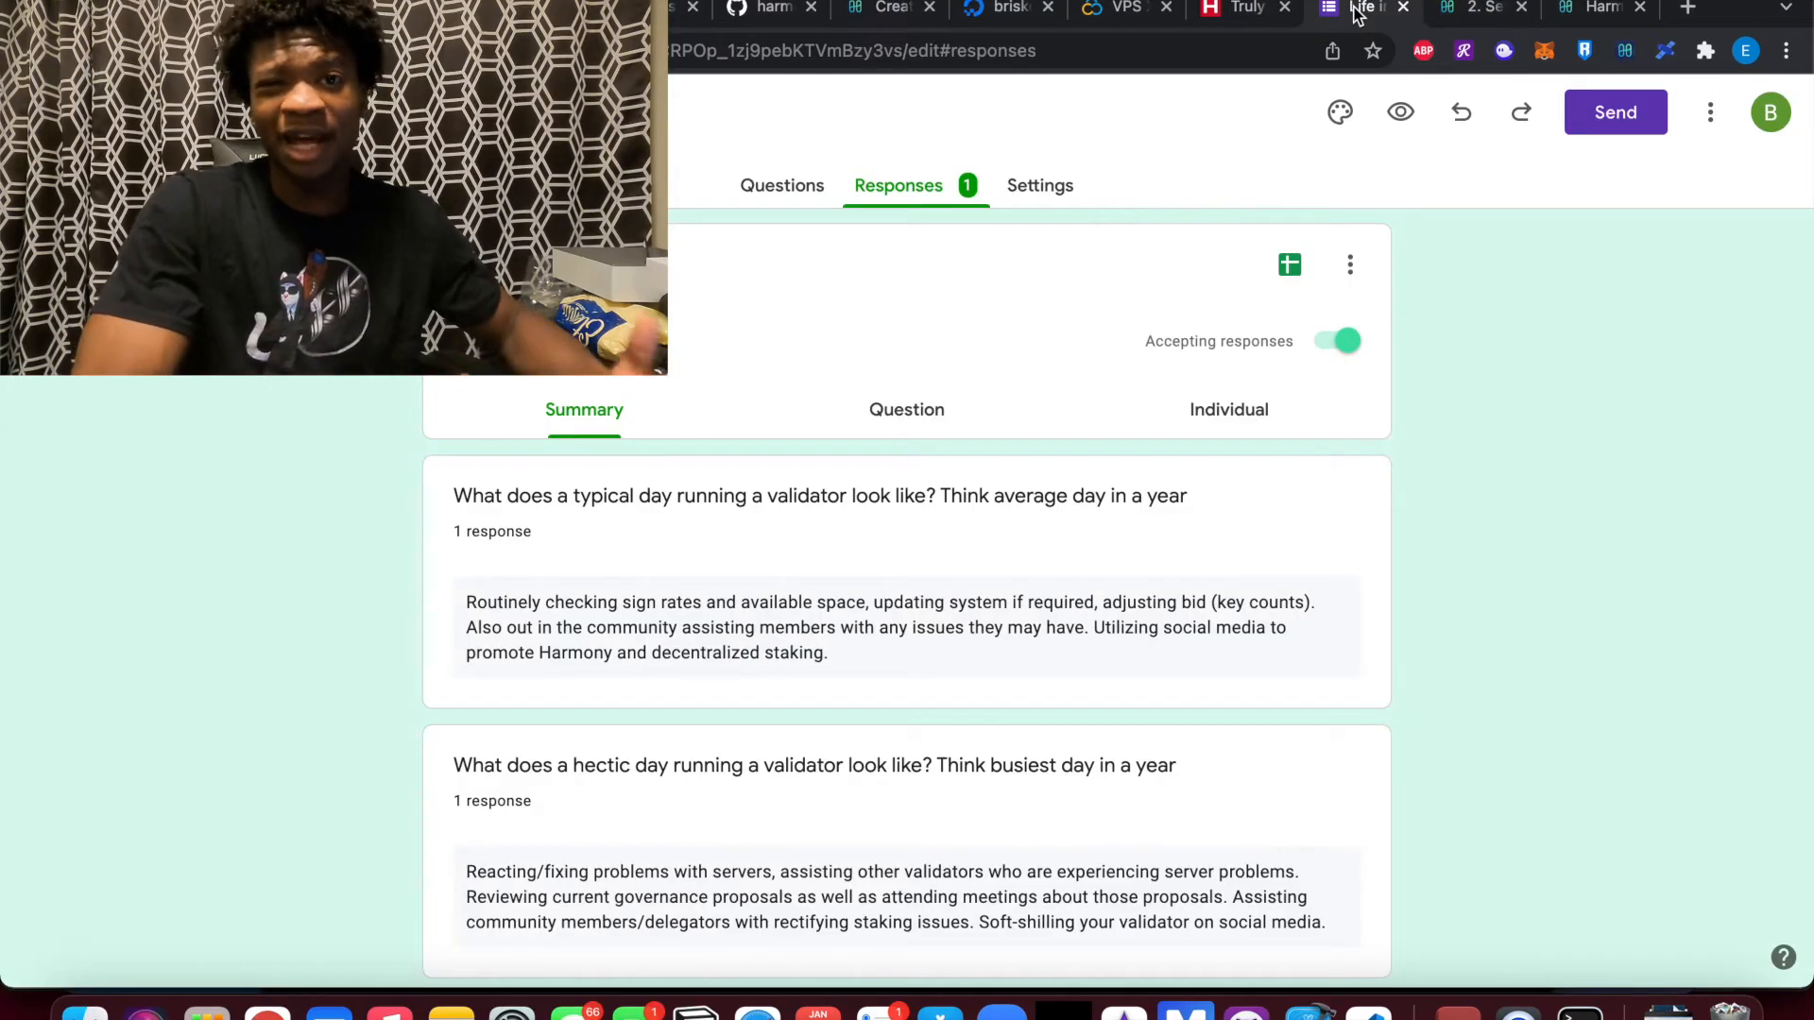
pyautogui.scroll(-3)
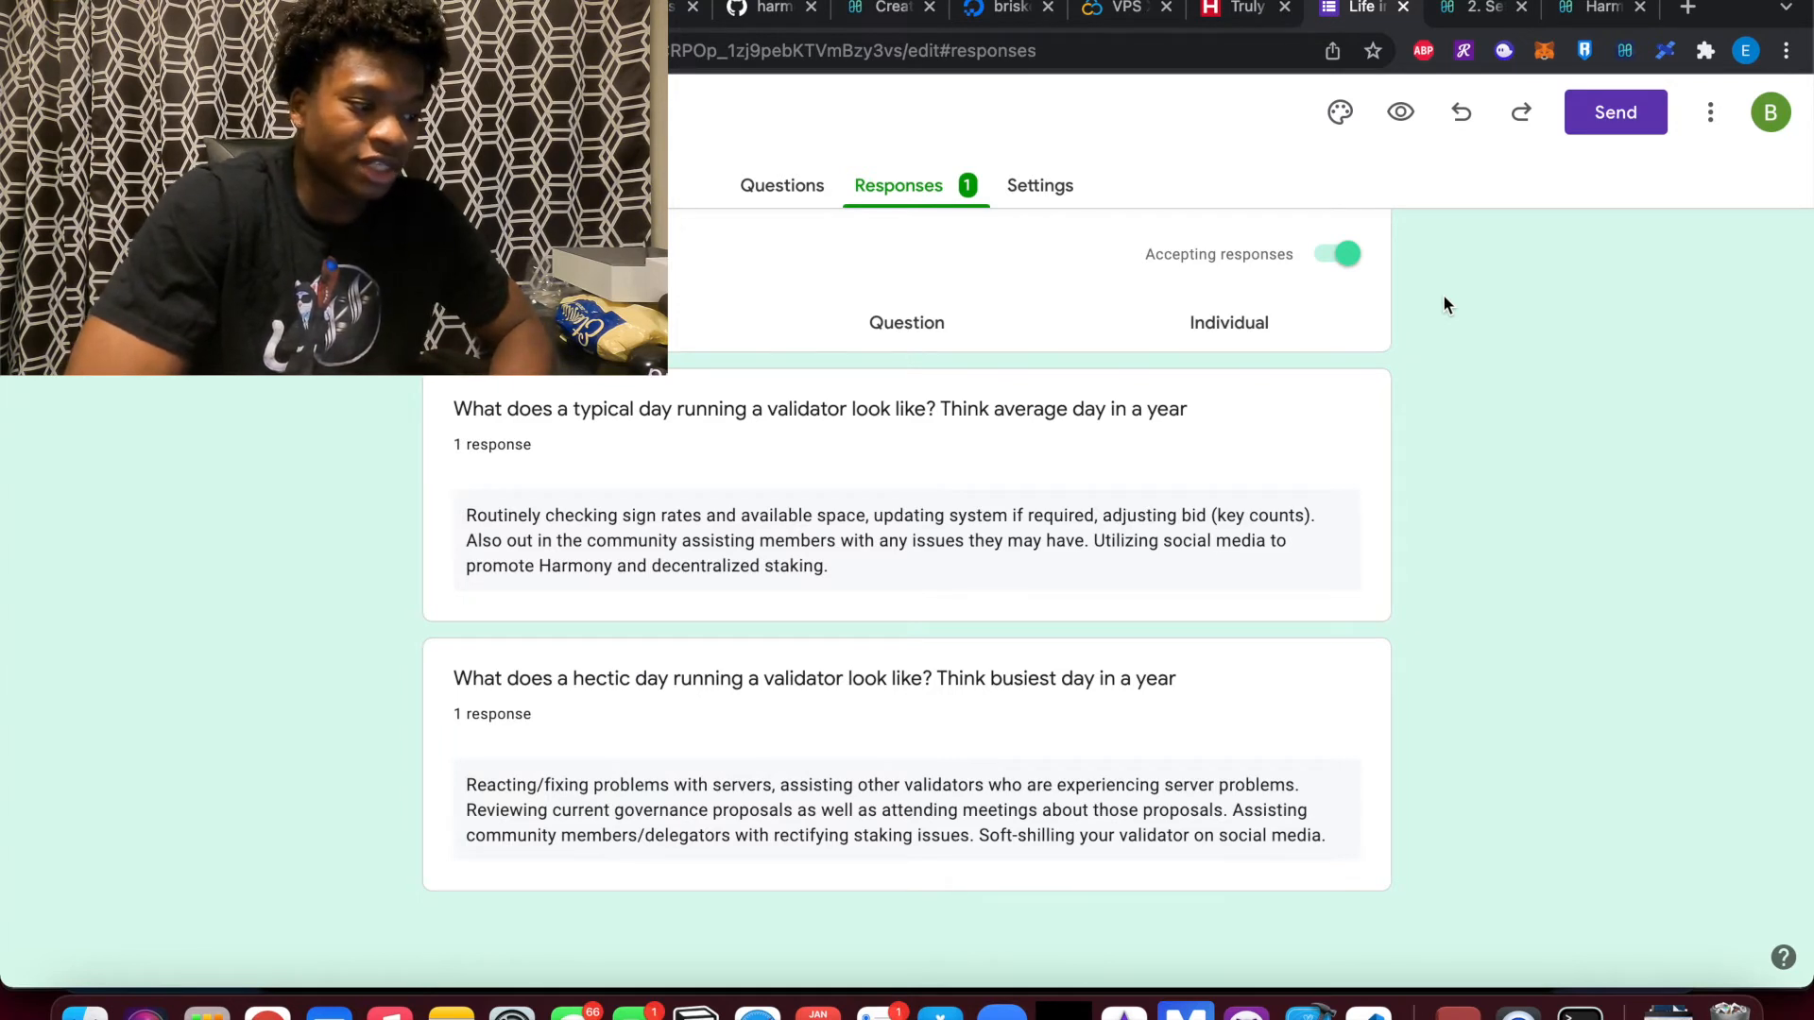
pyautogui.moveTo(633, 533)
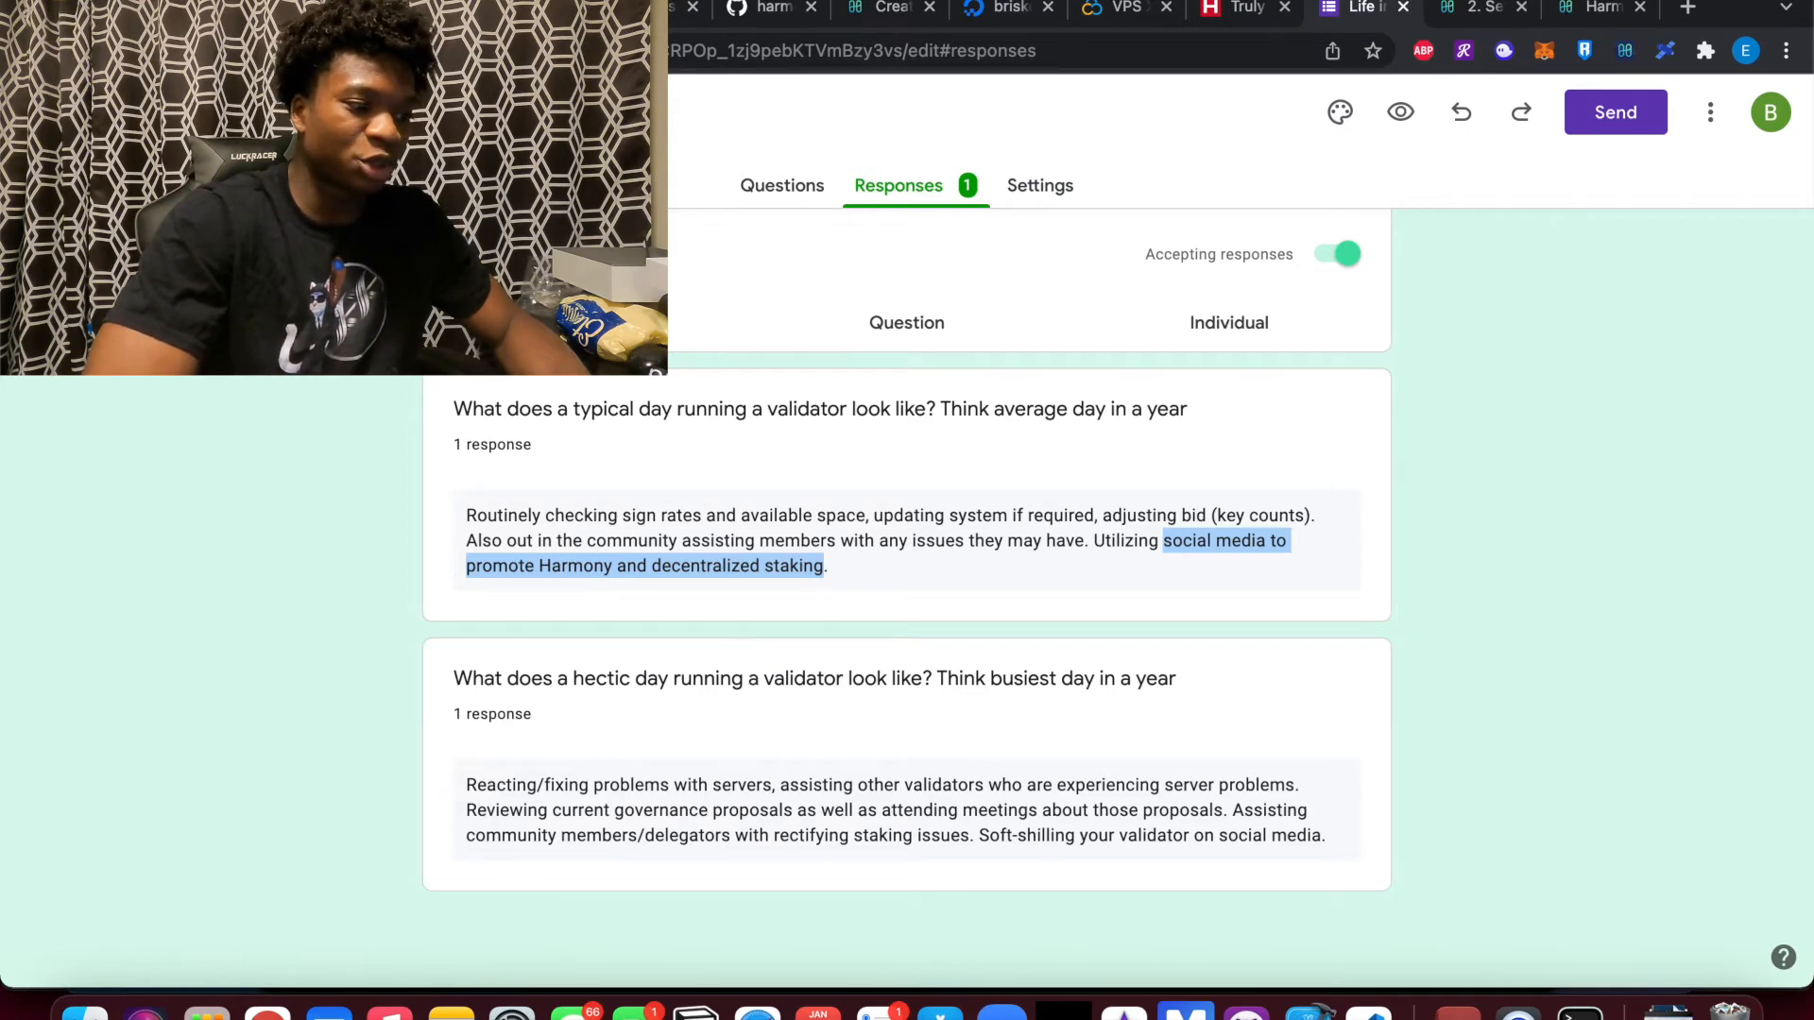
pyautogui.click(1577, 1013)
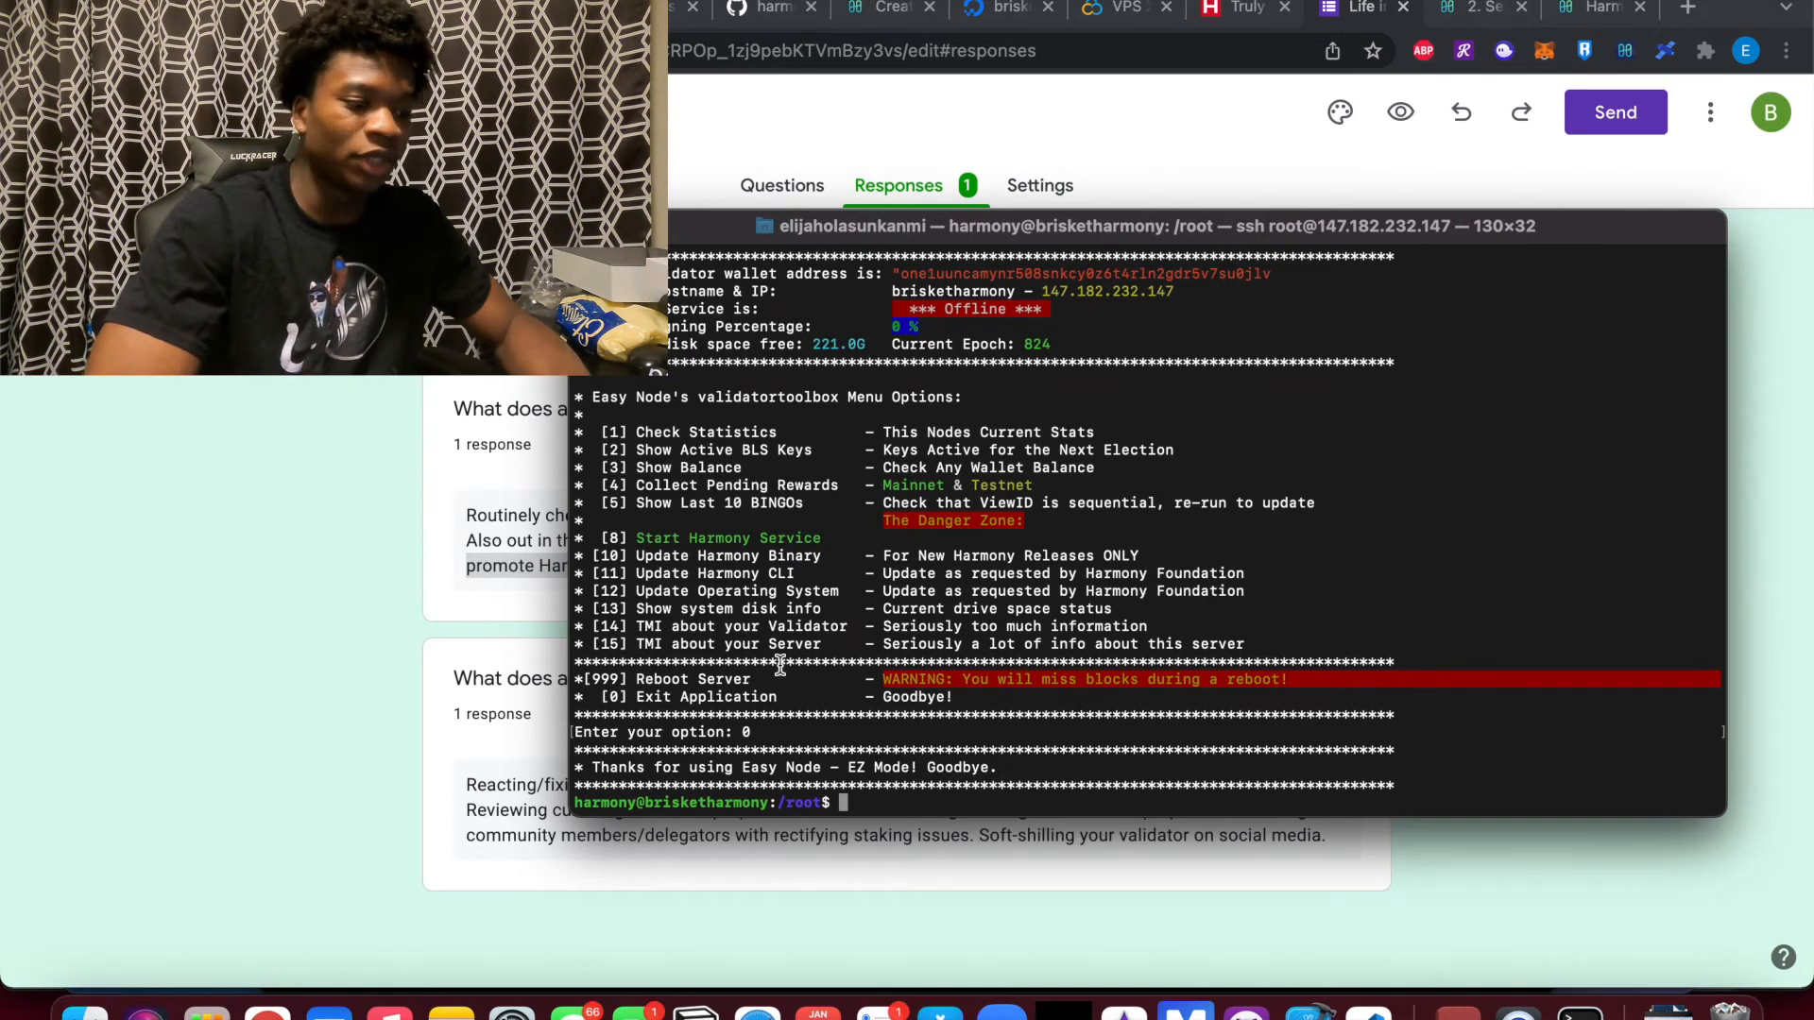
pyautogui.moveTo(1356, 700)
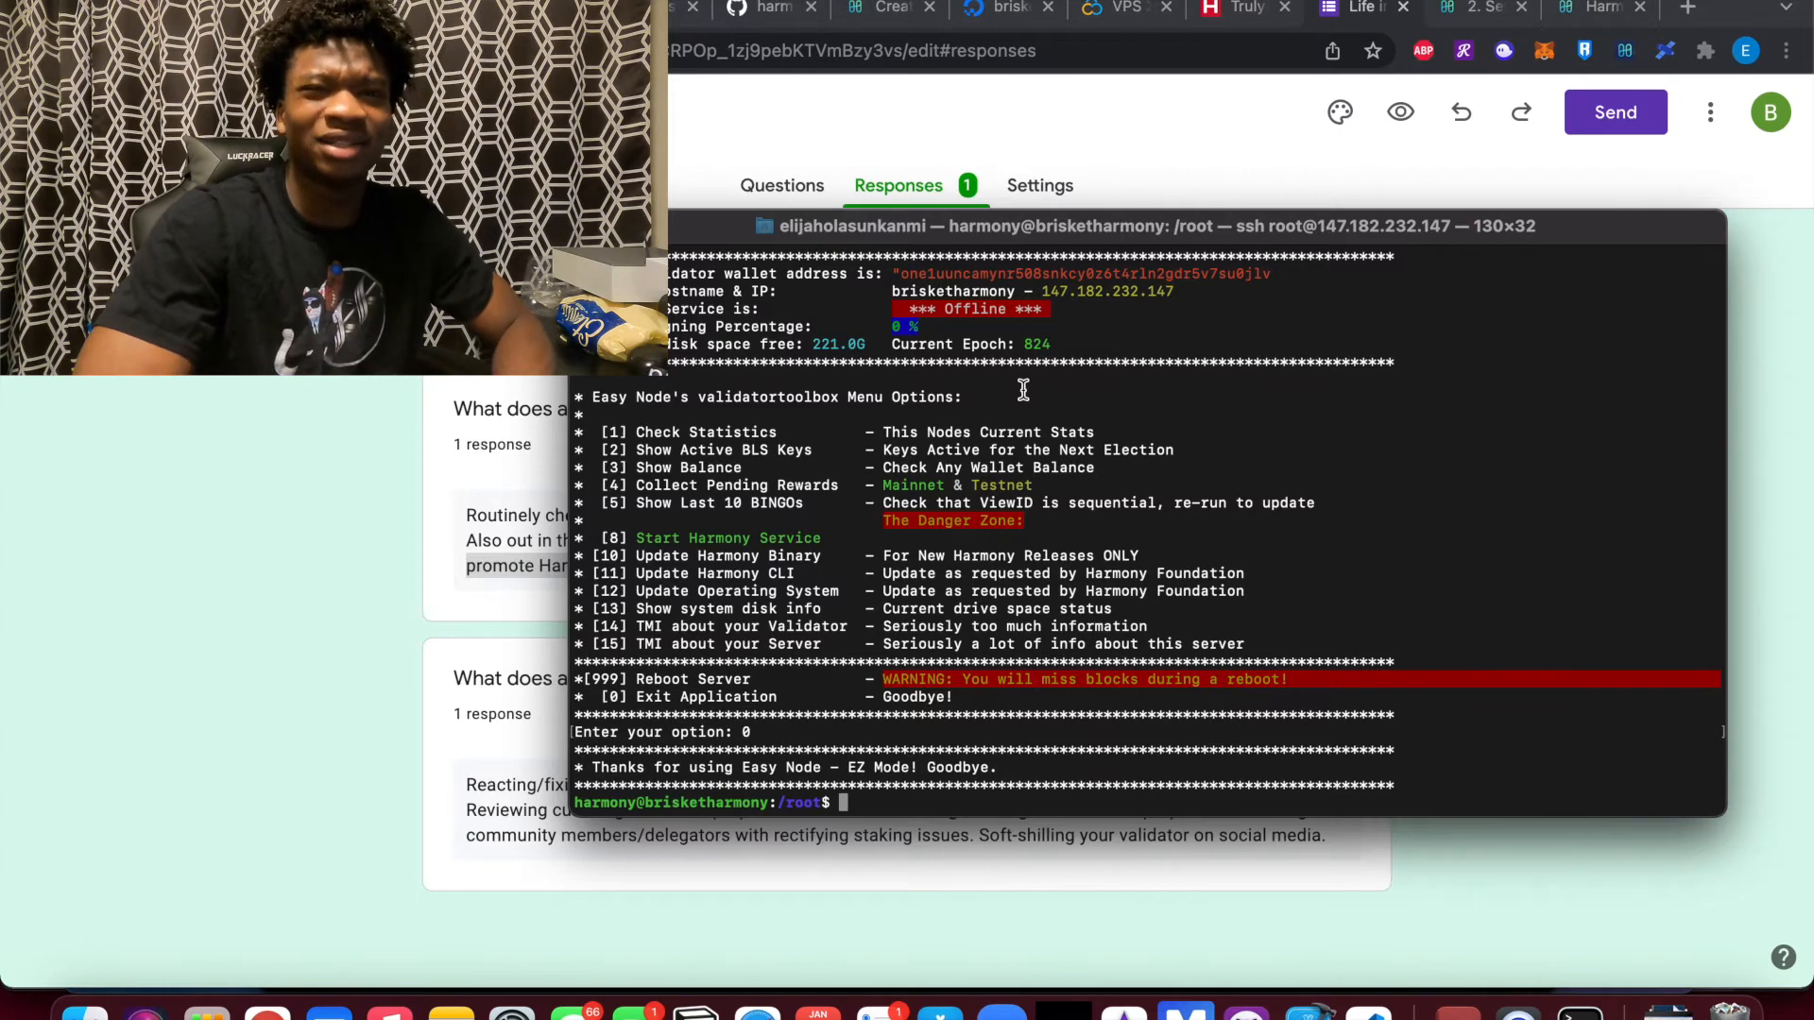
pyautogui.moveTo(694, 1006)
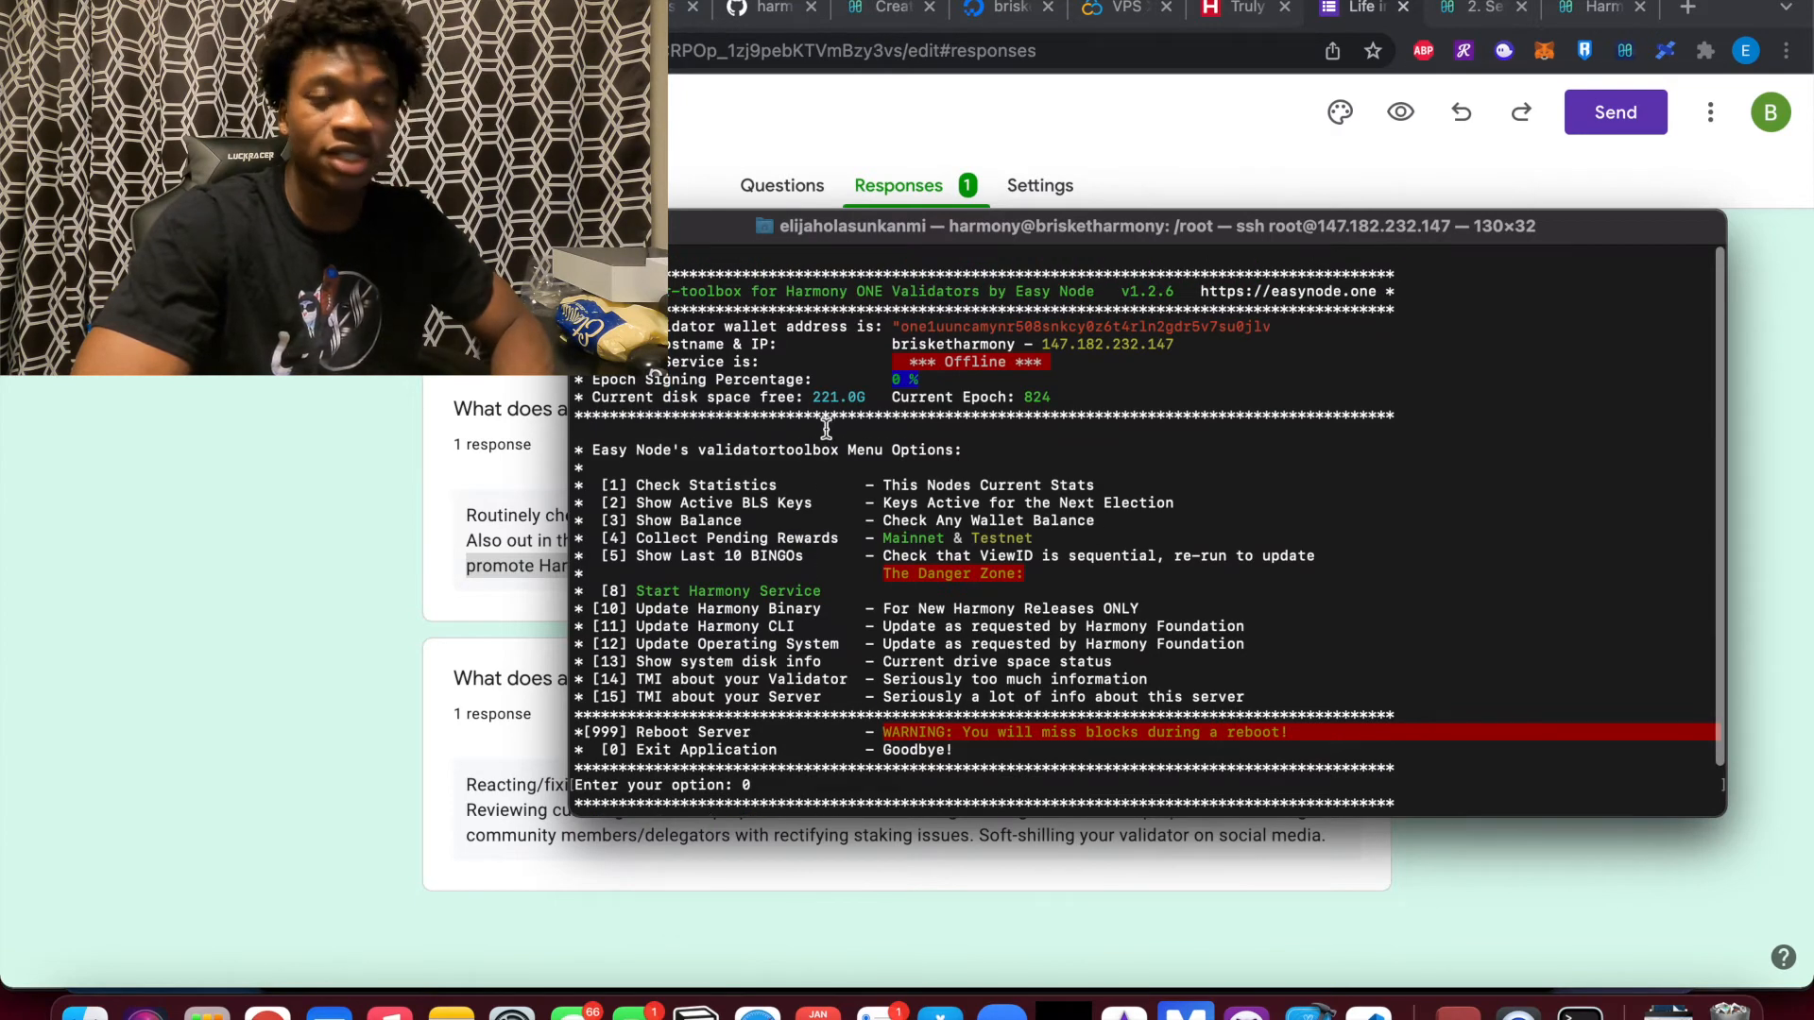
# Highlight the 221.0G free disk space, then view the brisketharmony DigitalOcean droplet page
pyautogui.doubleClick(839, 397)
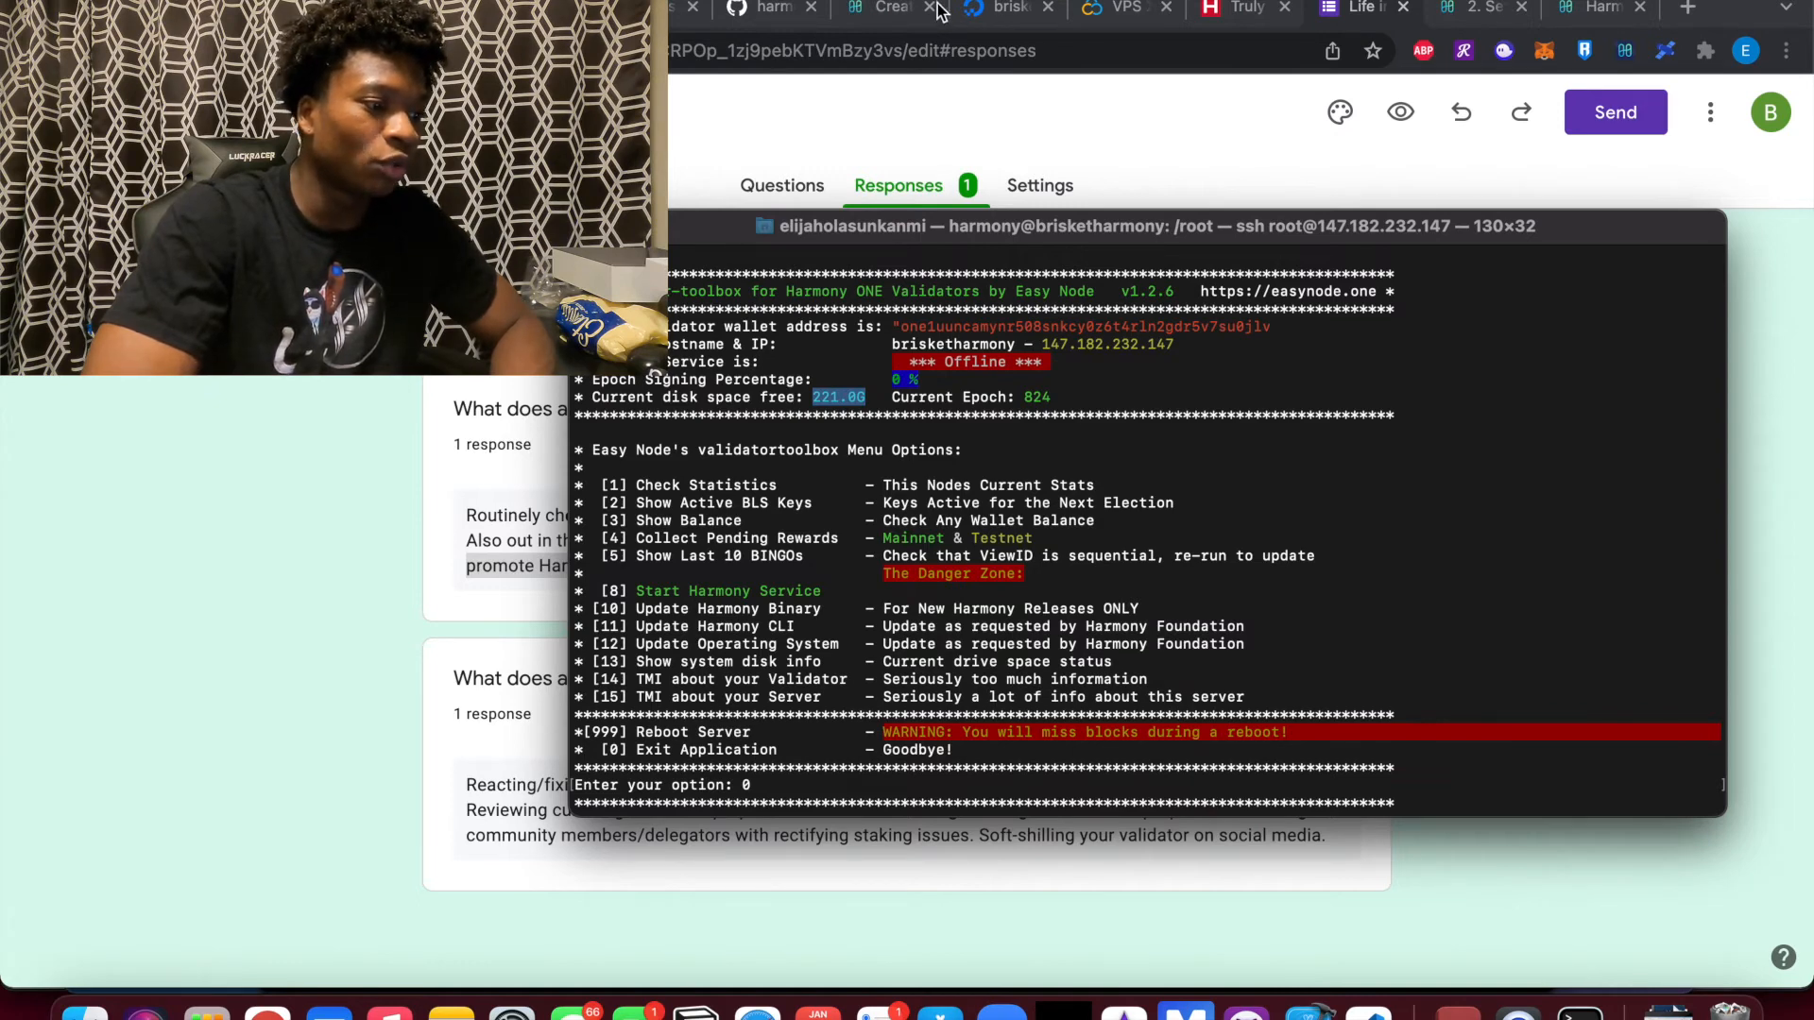
pyautogui.click(1005, 8)
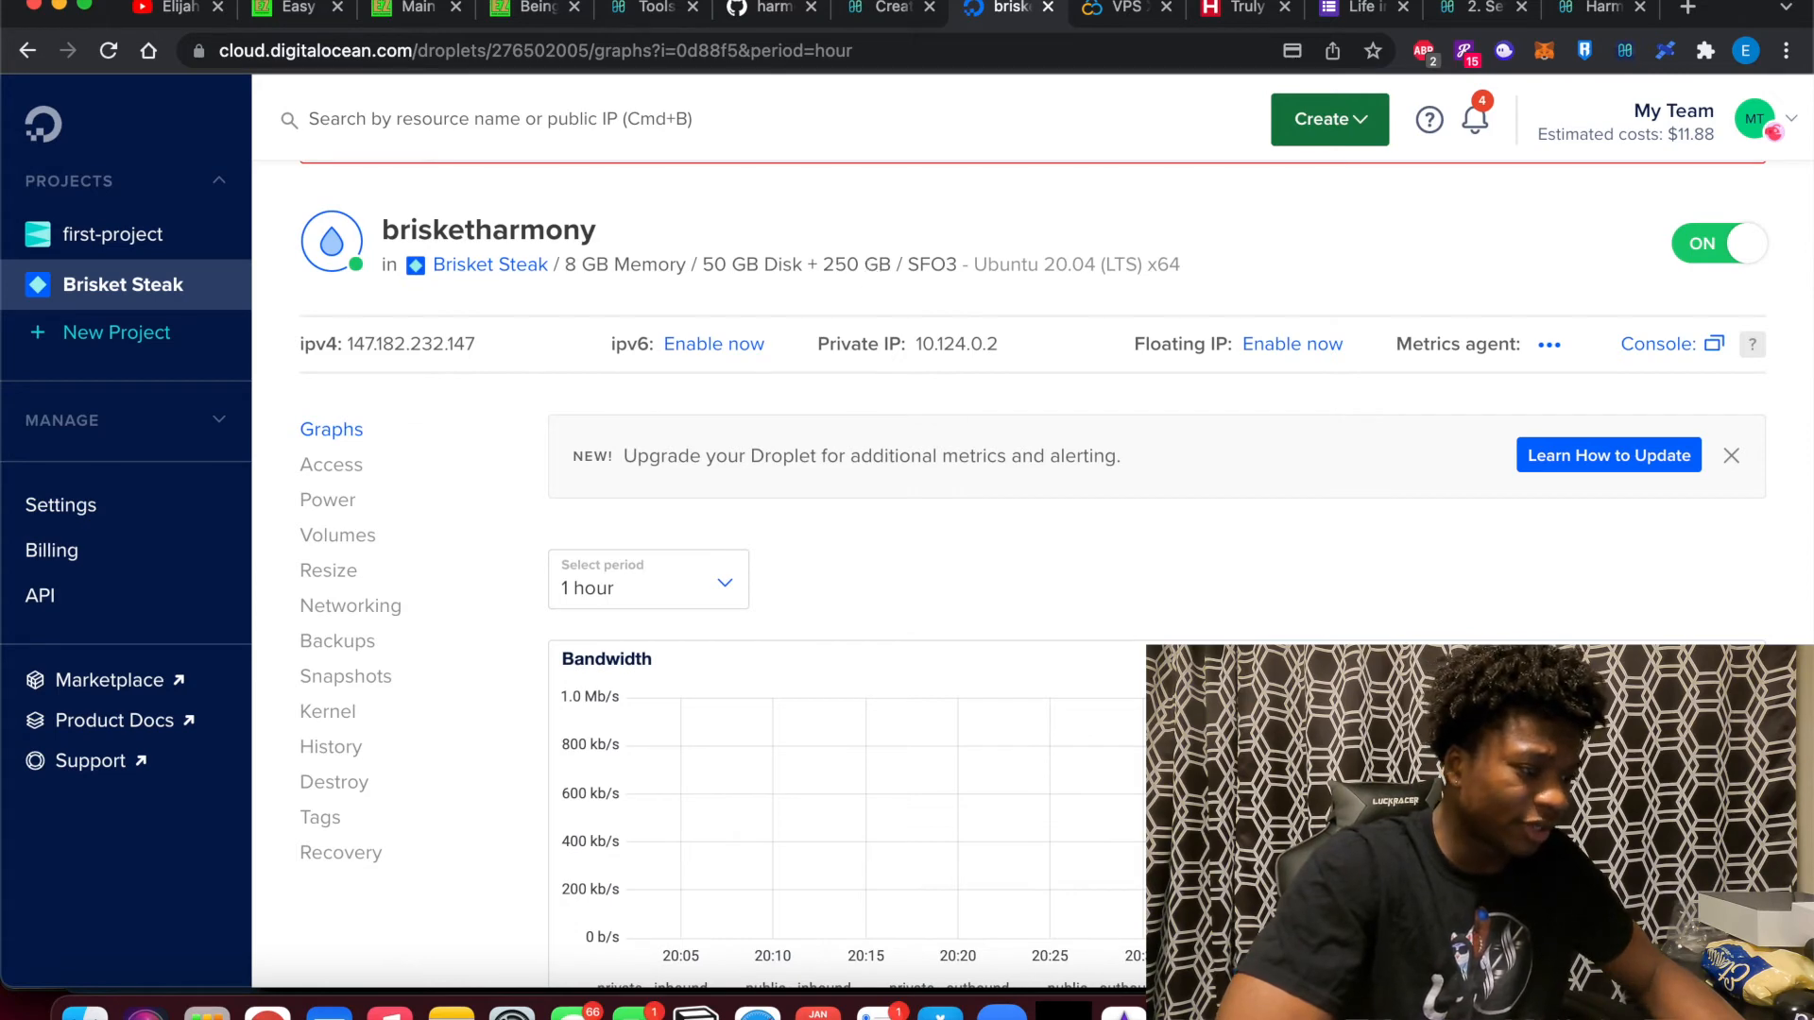
# From the Being A Validator guide page, open Smart Stake's Next Election link in a new tab
pyautogui.click(532, 9)
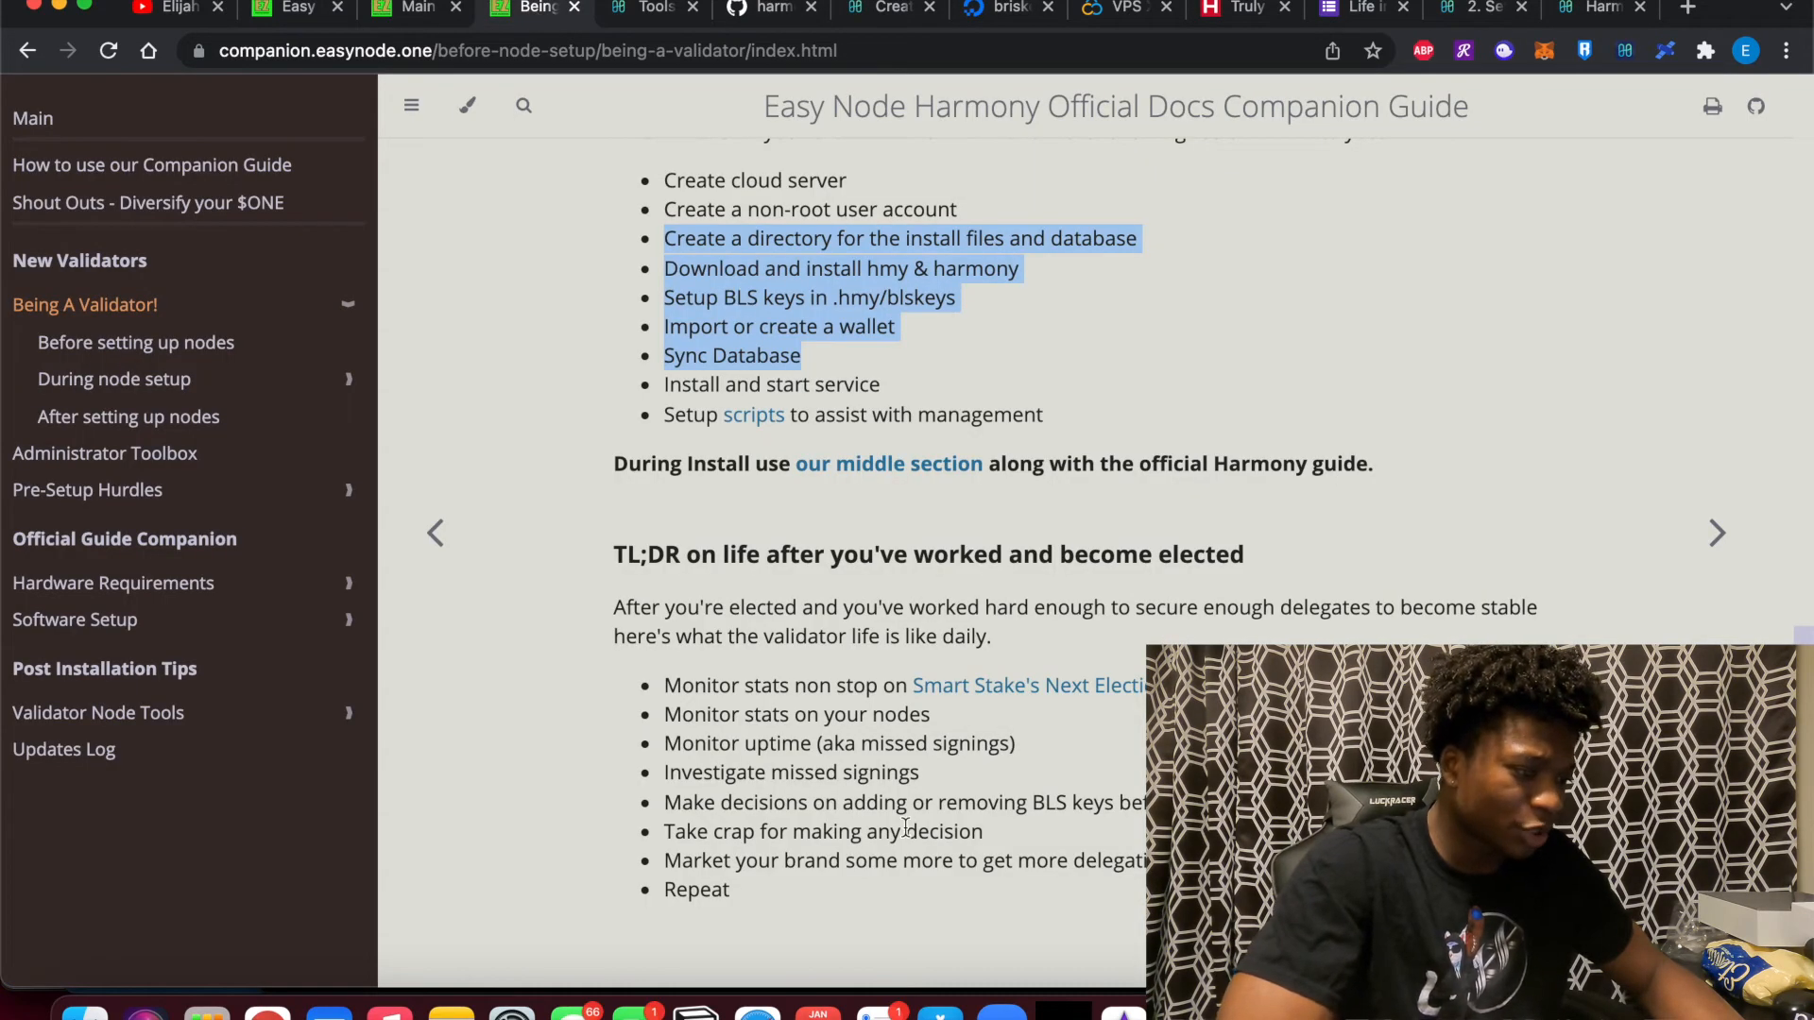
pyautogui.moveTo(1022, 619)
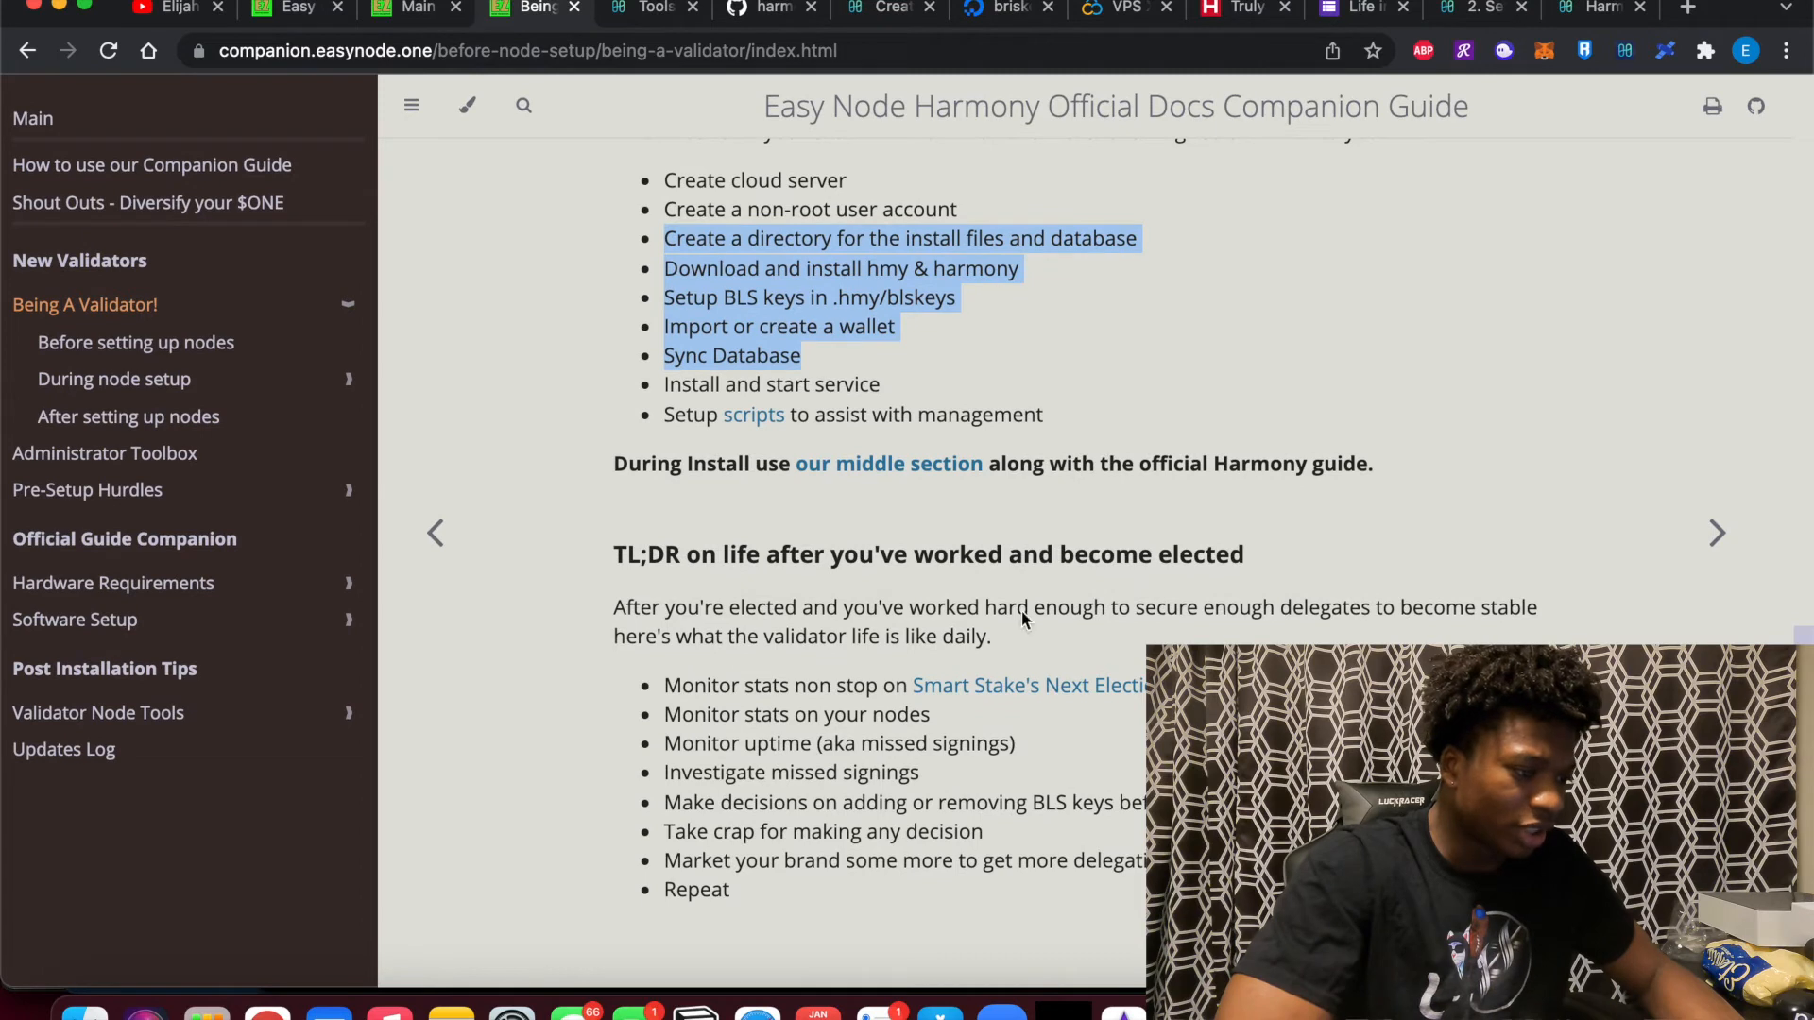
pyautogui.moveTo(669, 684)
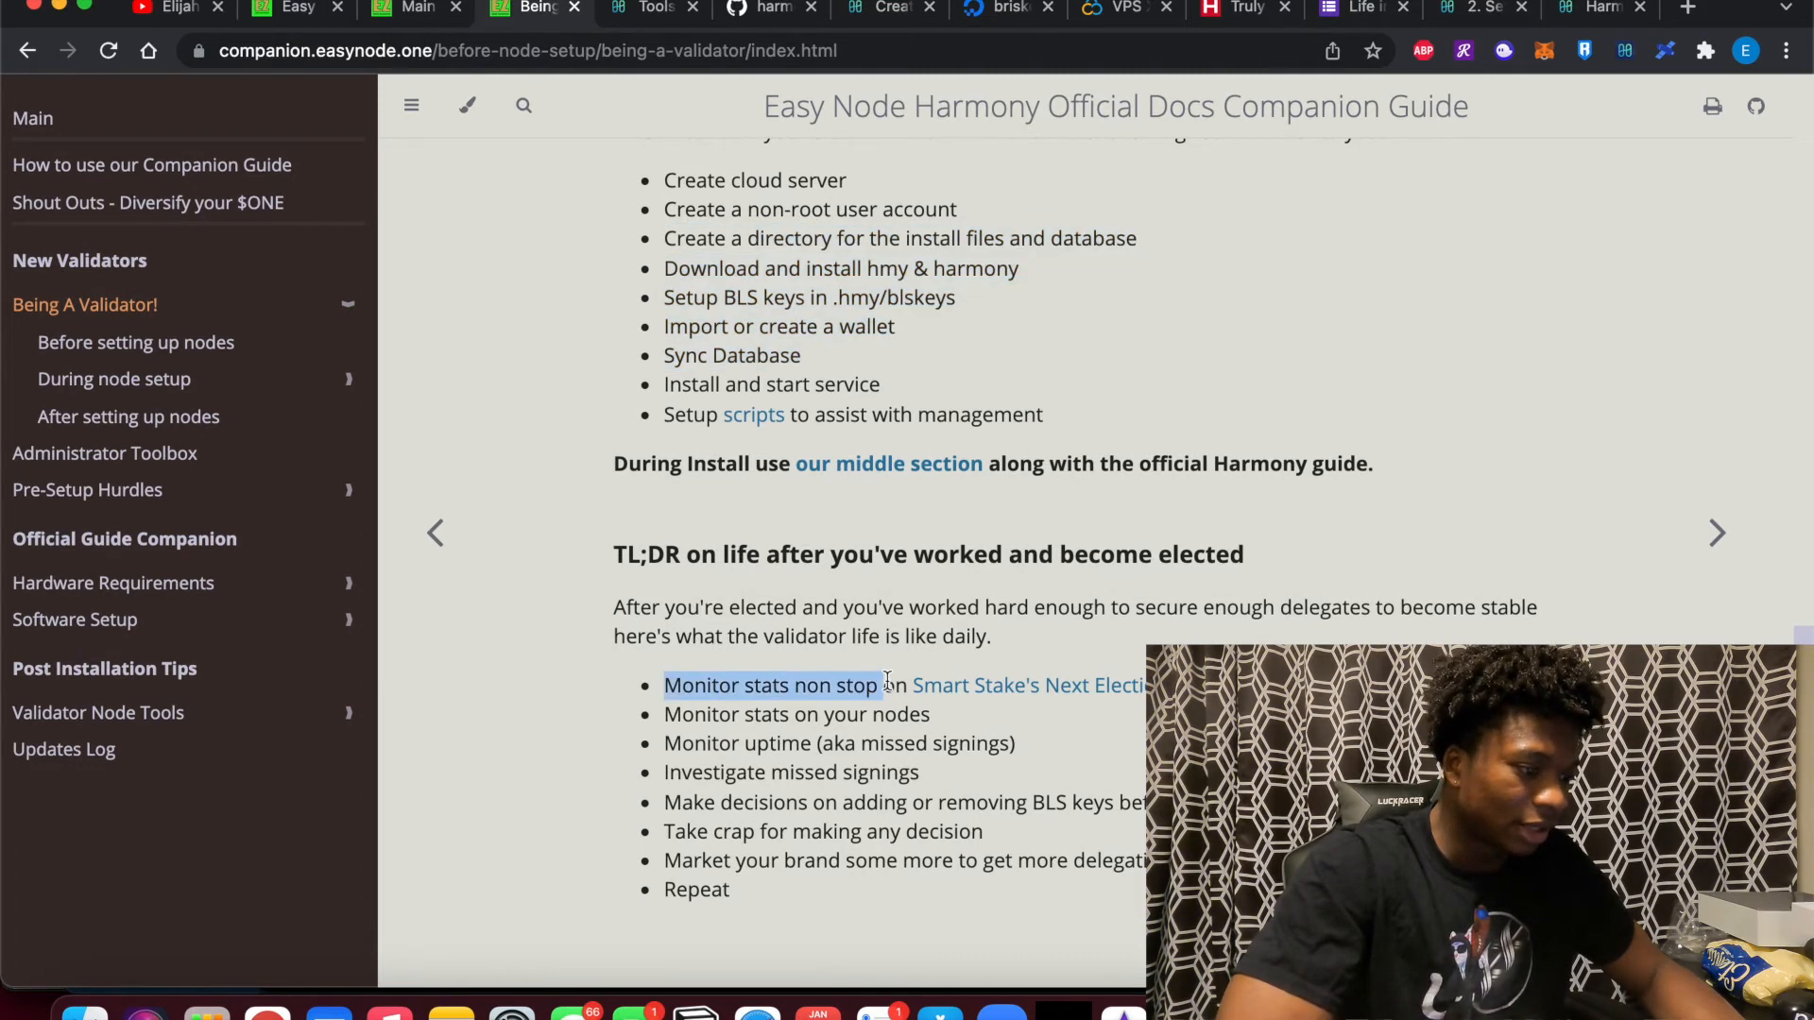
pyautogui.rightClick(975, 685)
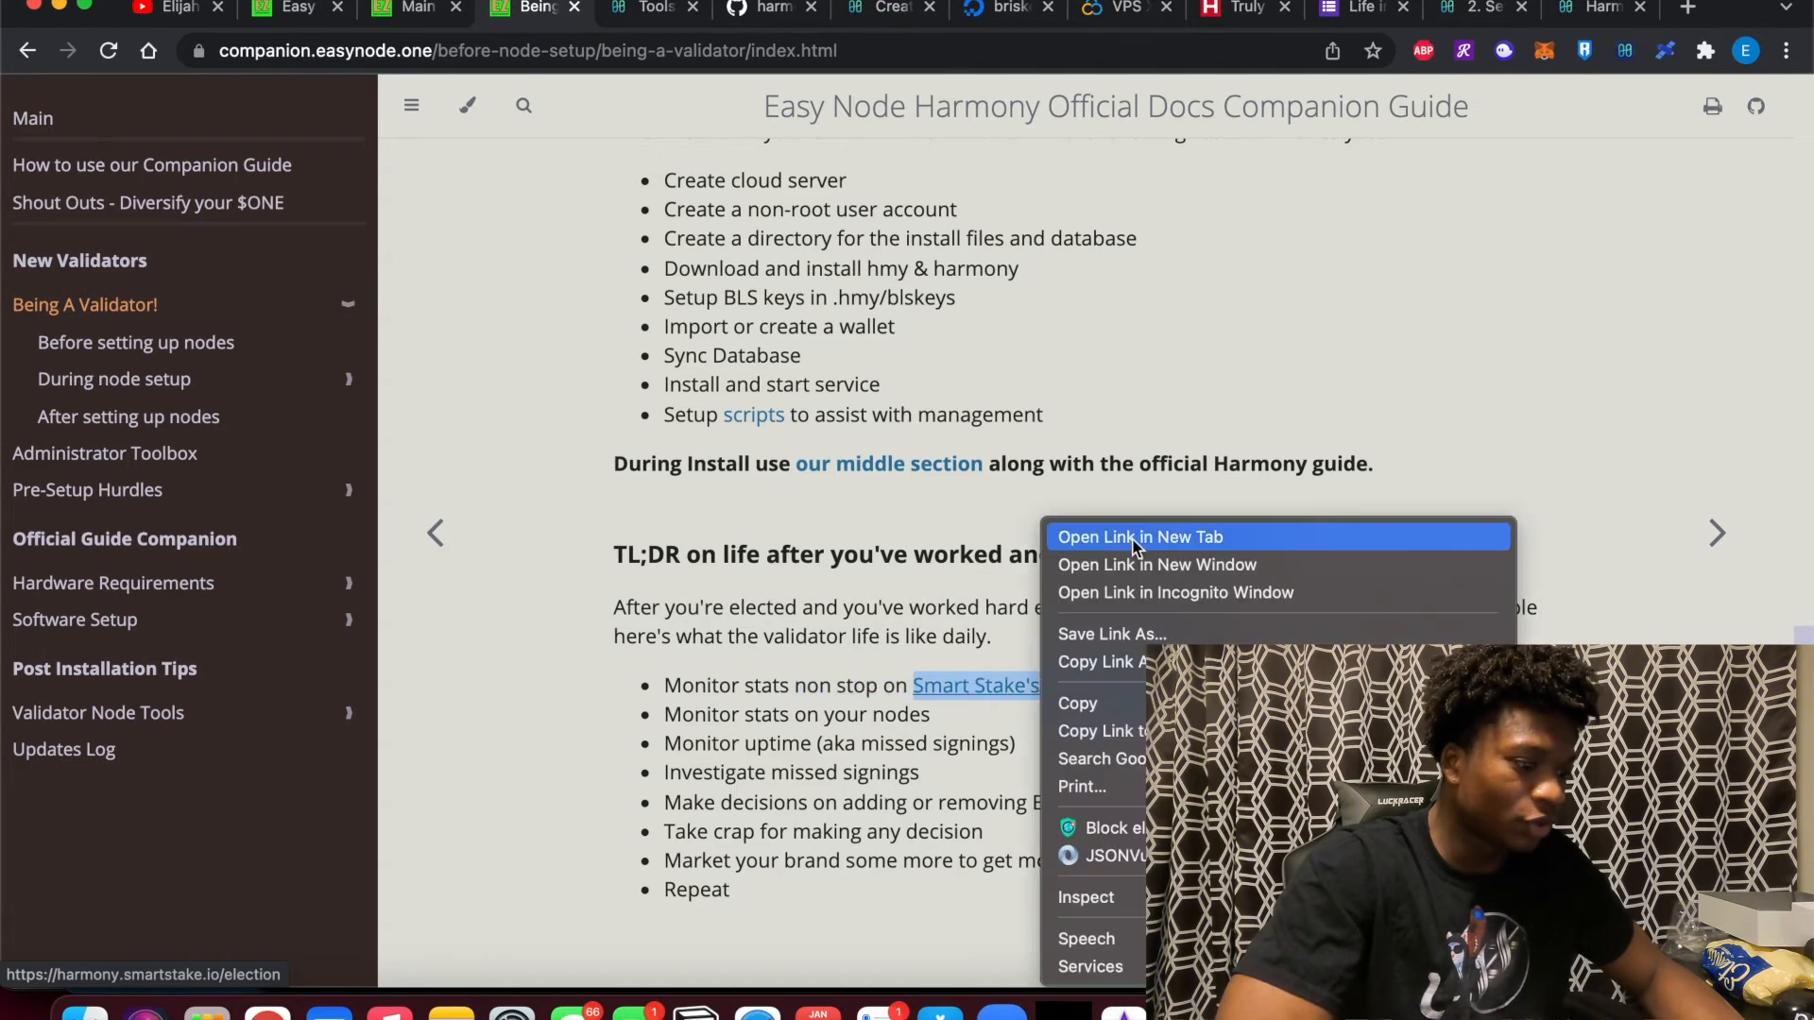
pyautogui.click(1139, 535)
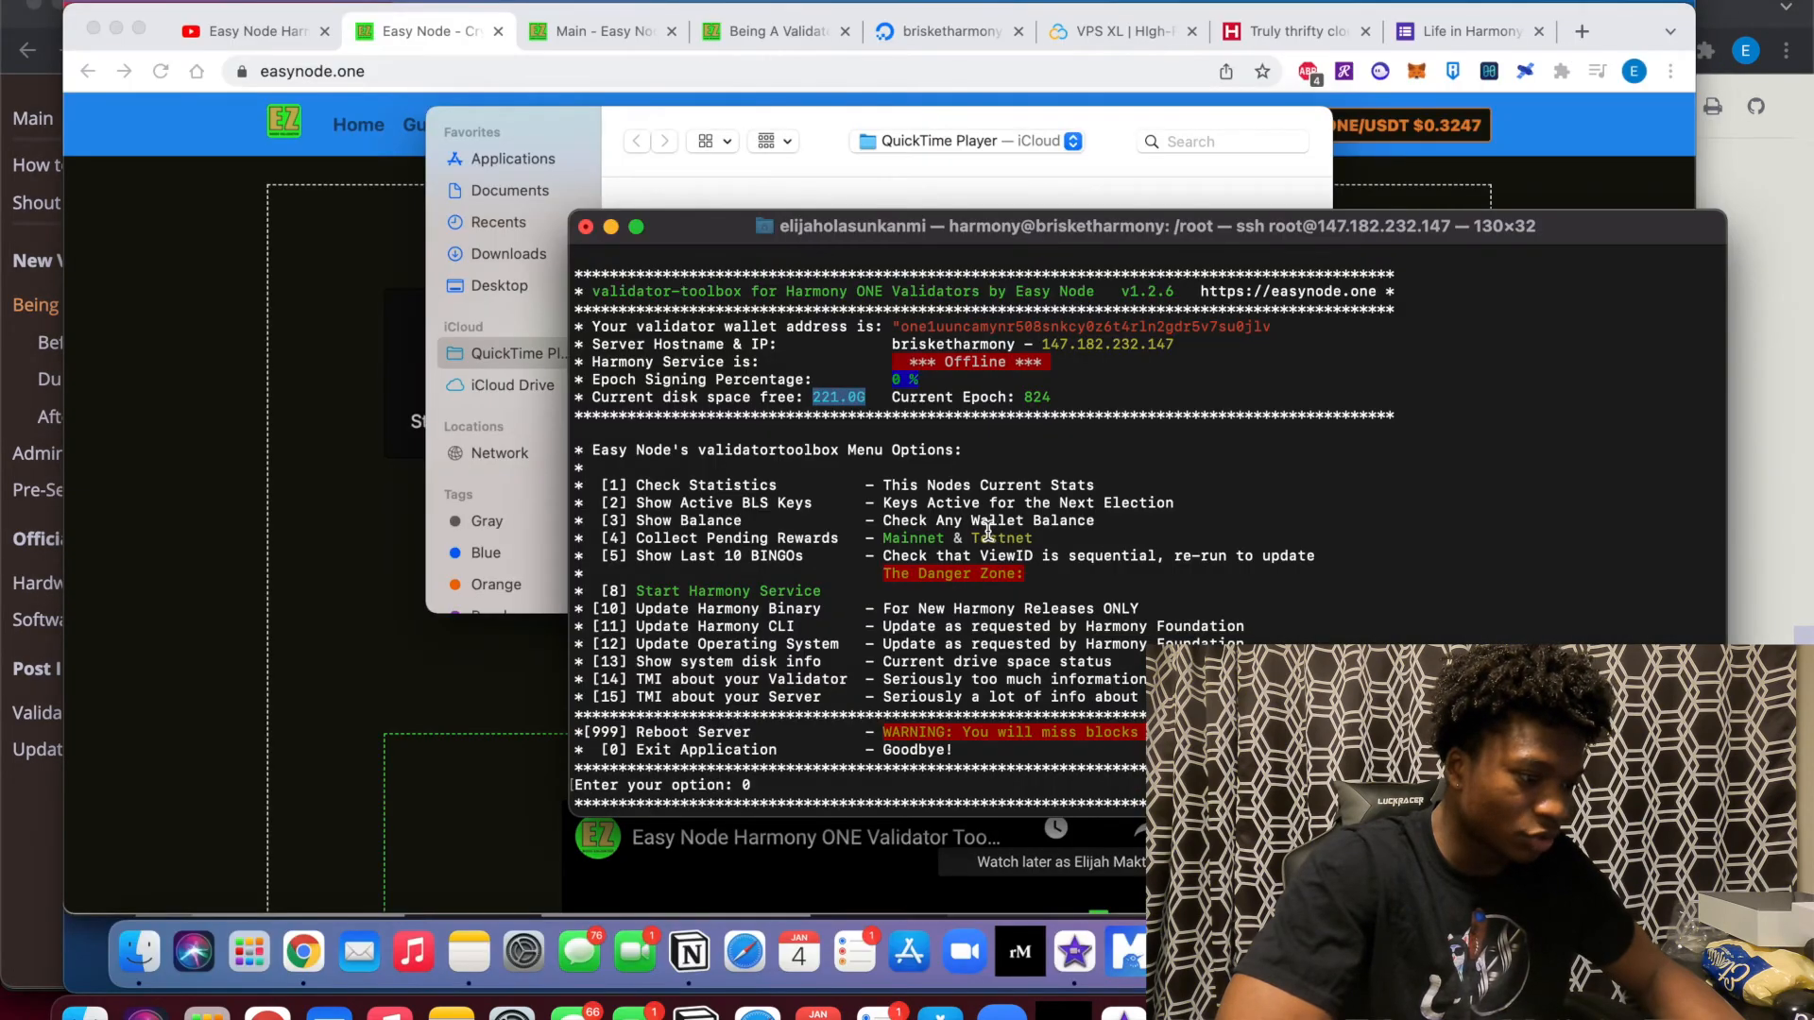
pyautogui.moveTo(926, 466)
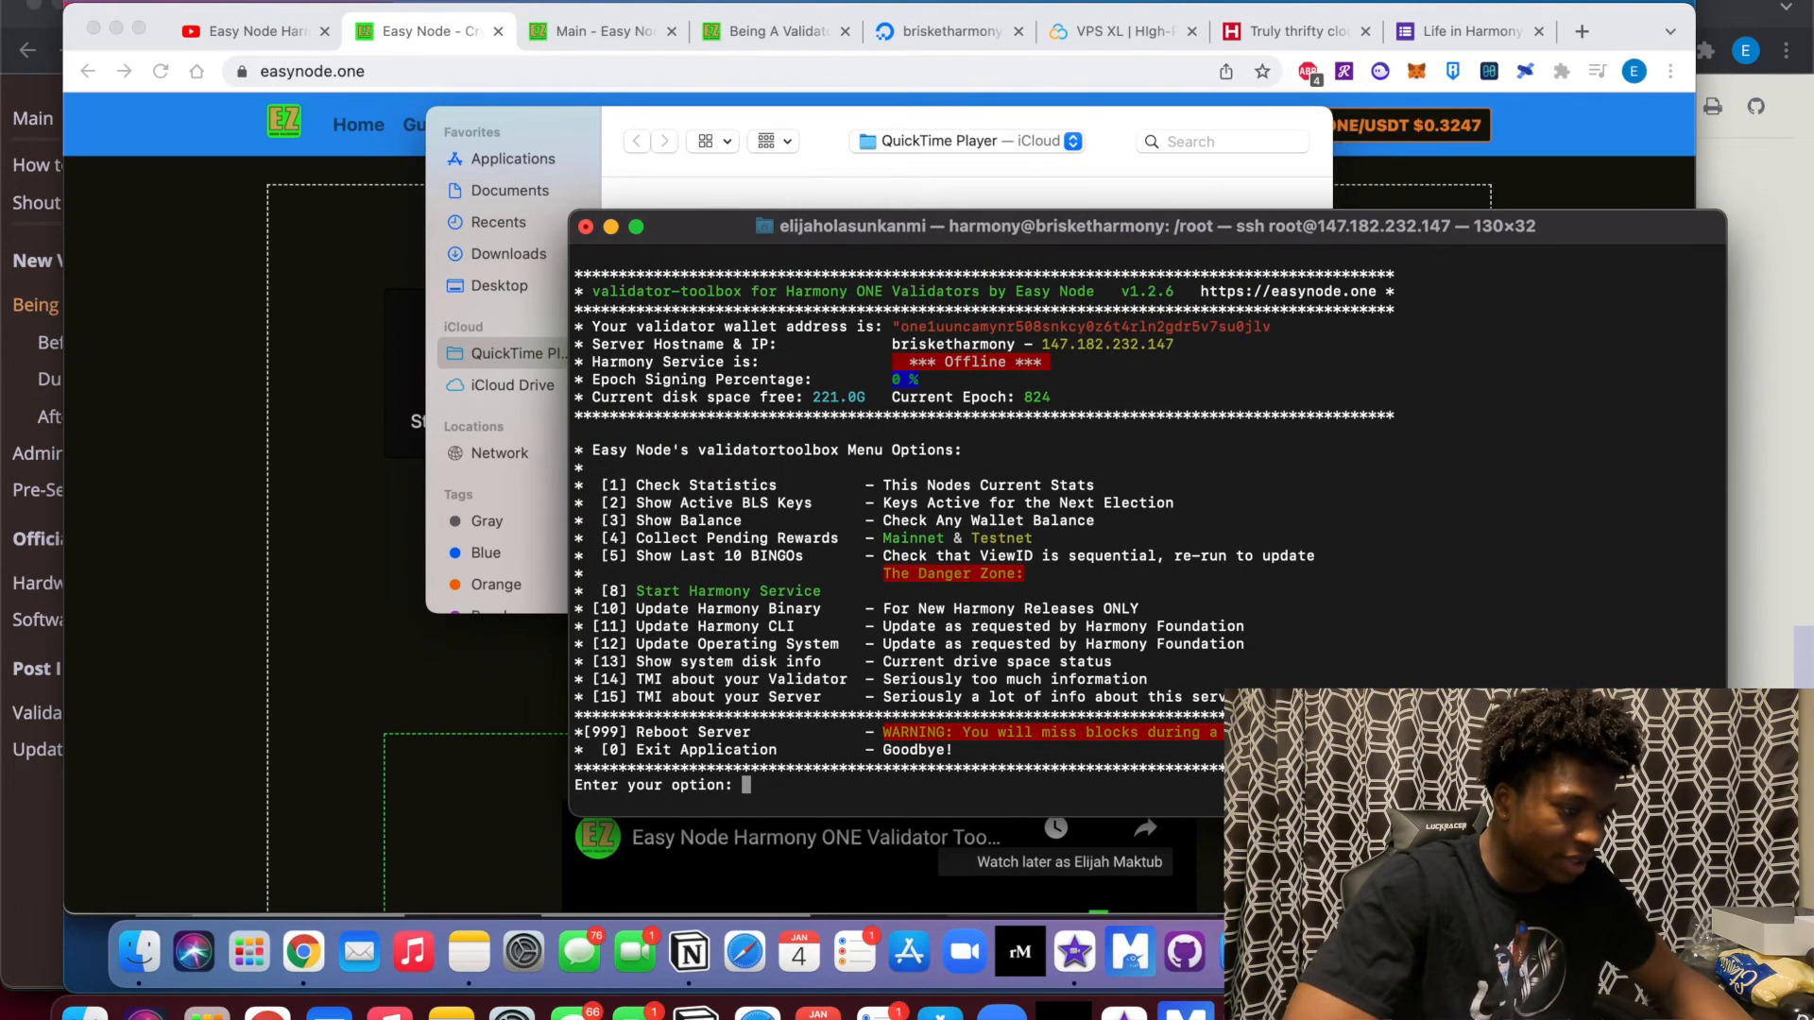
# Enter option 1, Check Statistics, at the Easy Node toolbox prompt
pyautogui.write('1')
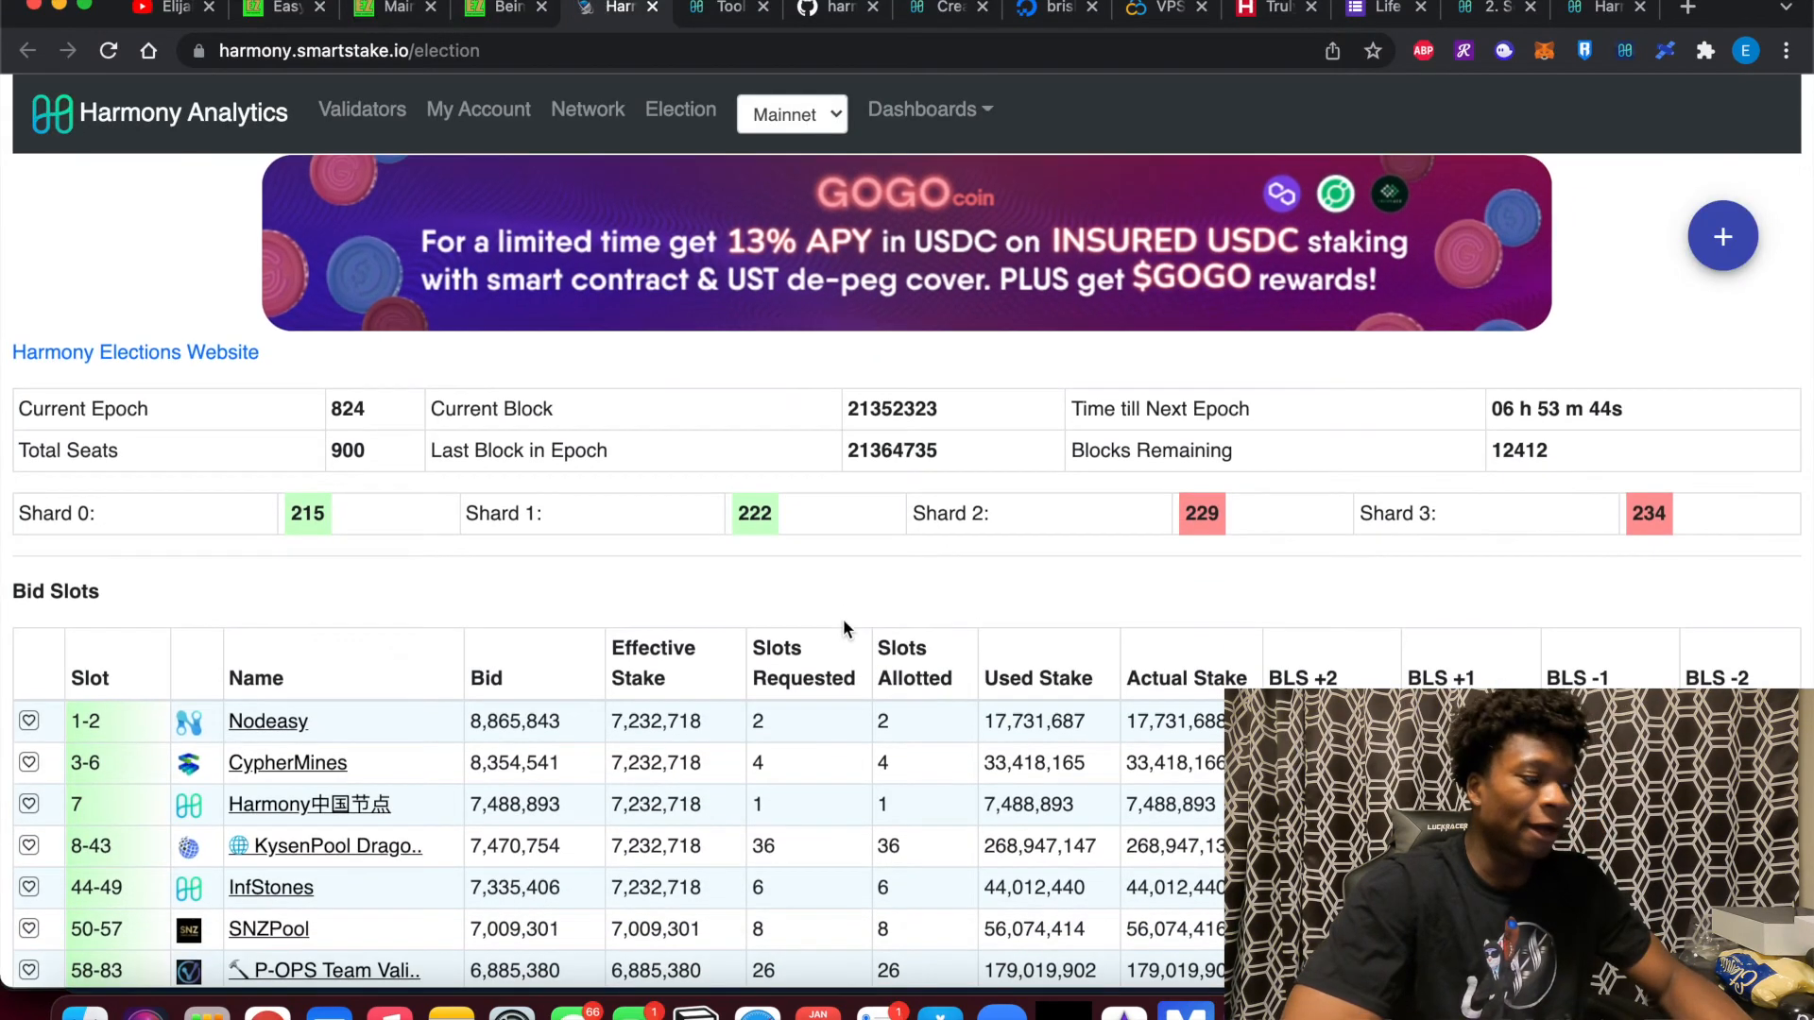
# Scroll the epoch 824 Bid Slots table to its BLS columns, then return to the Companion Guide
pyautogui.scroll(-3)
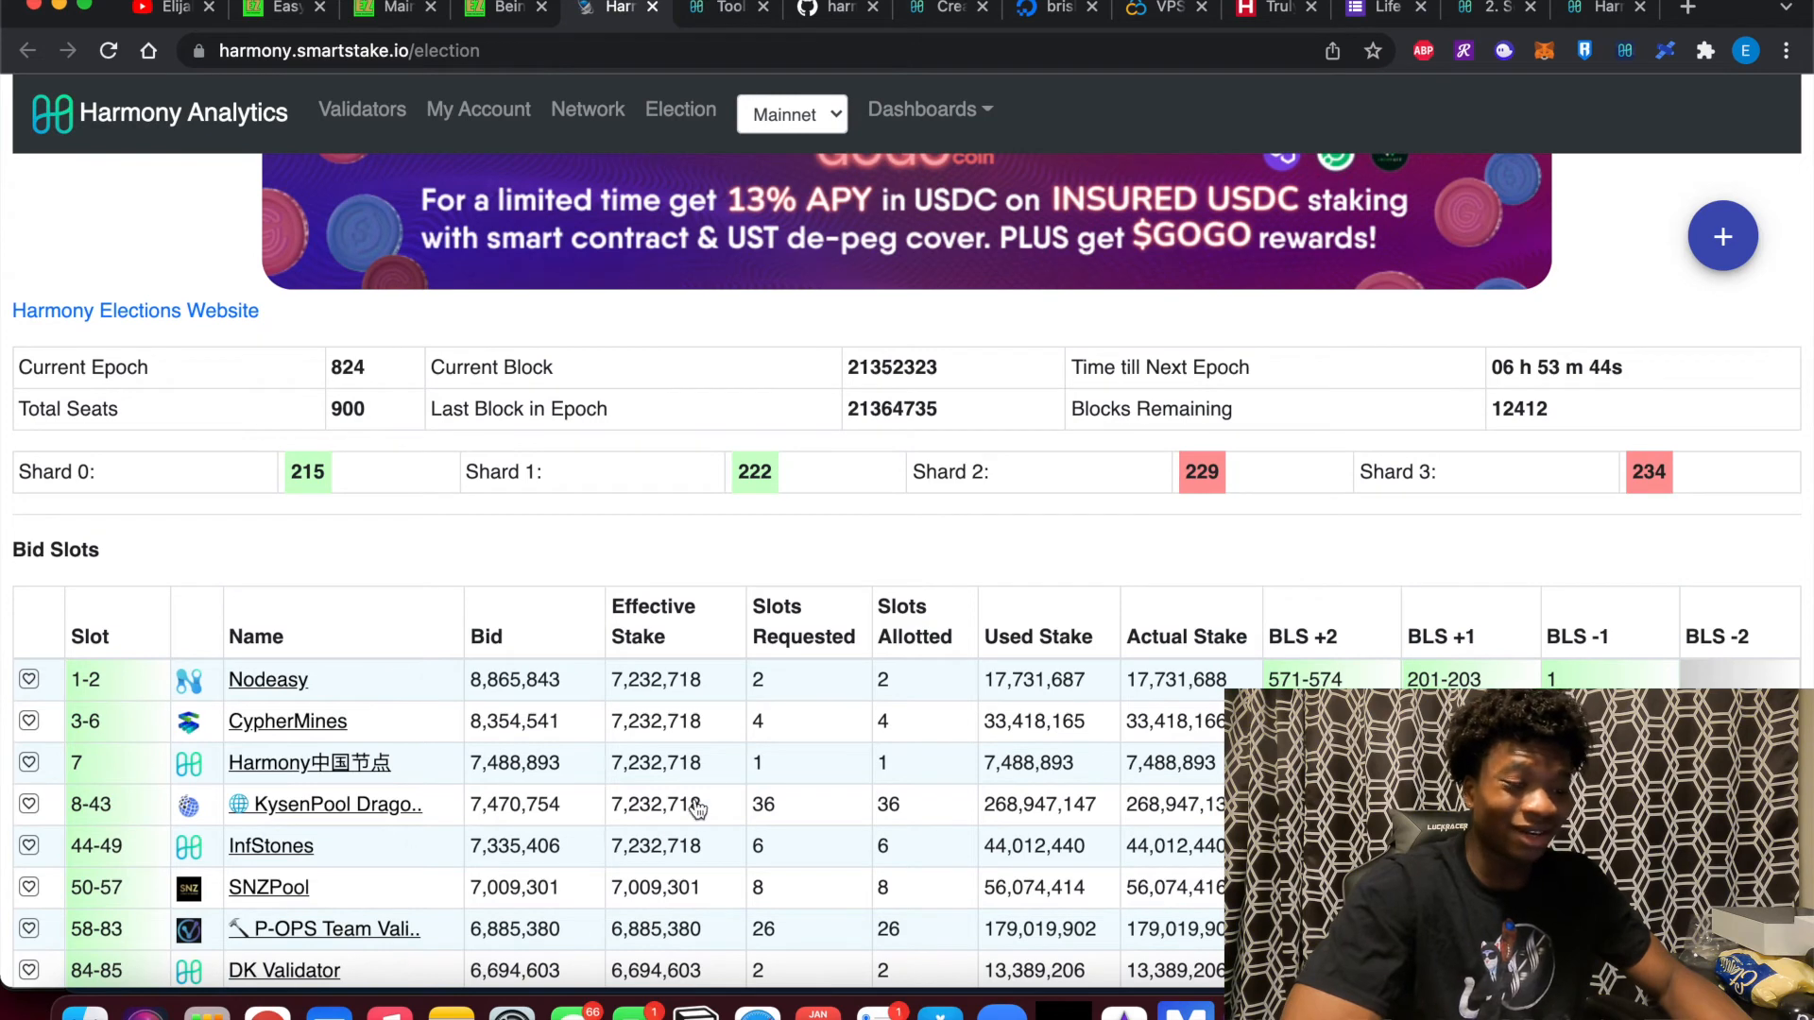
pyautogui.click(506, 10)
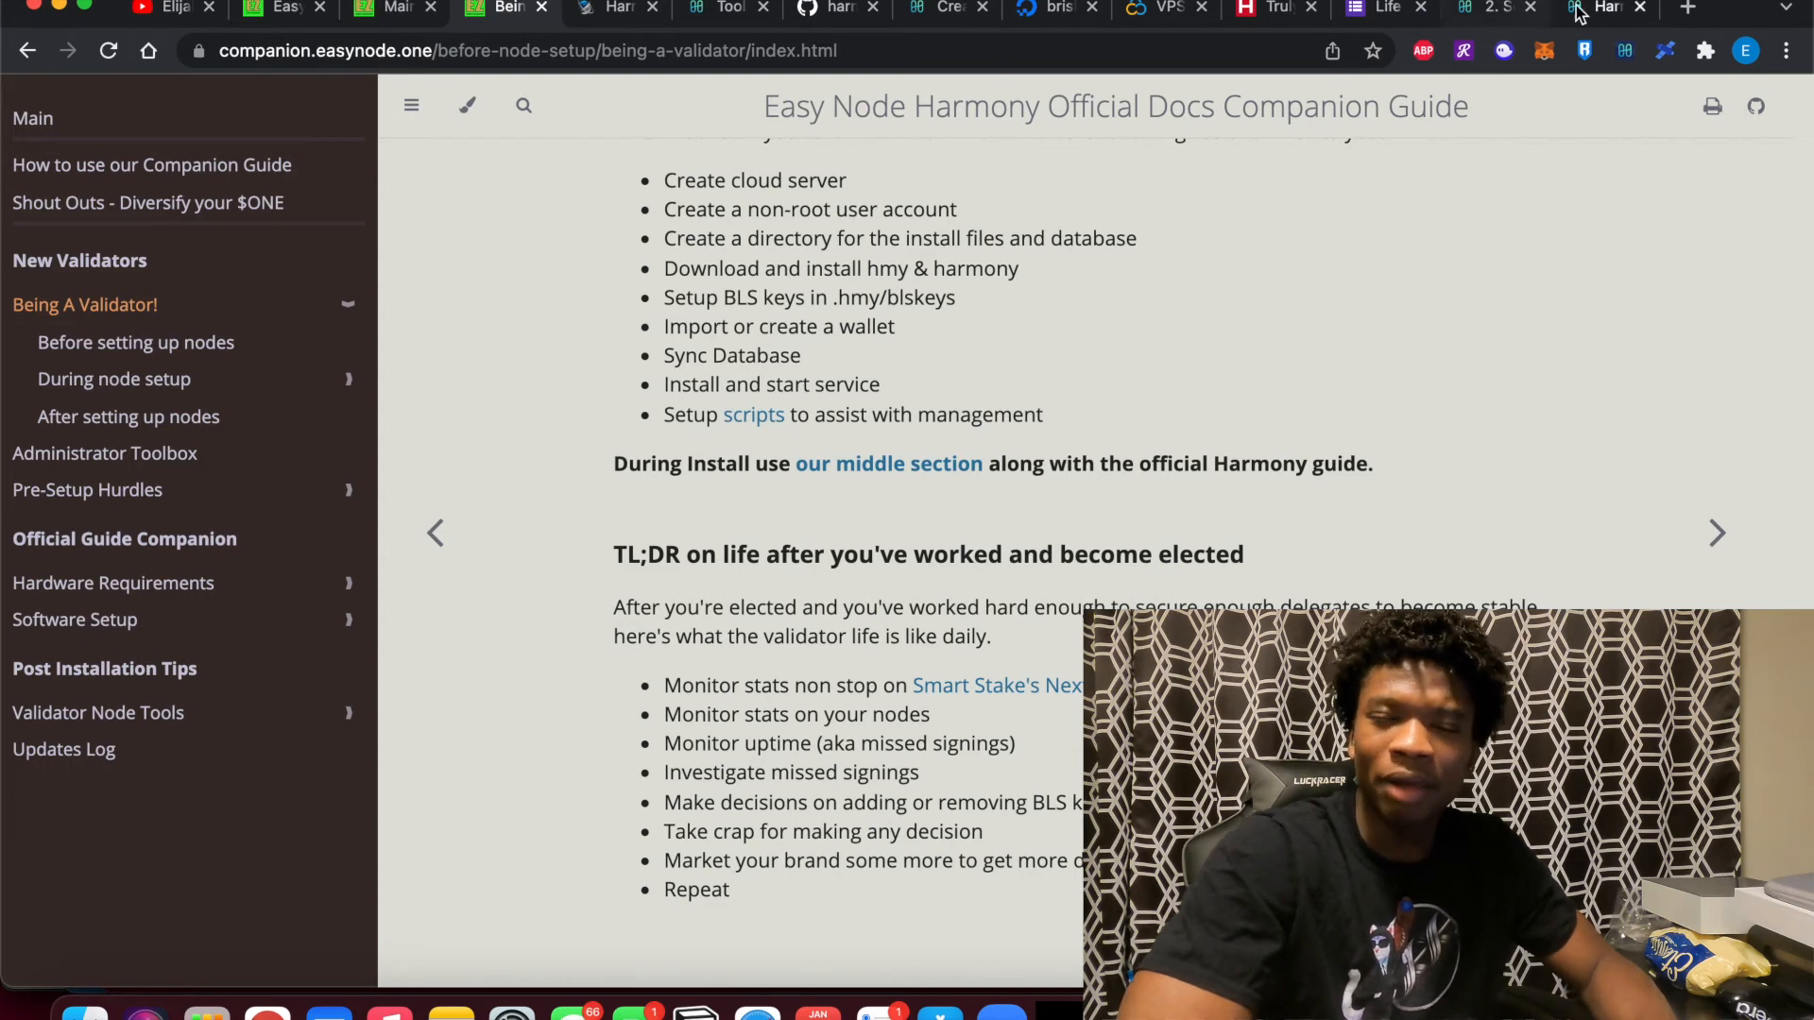
pyautogui.click(1593, 8)
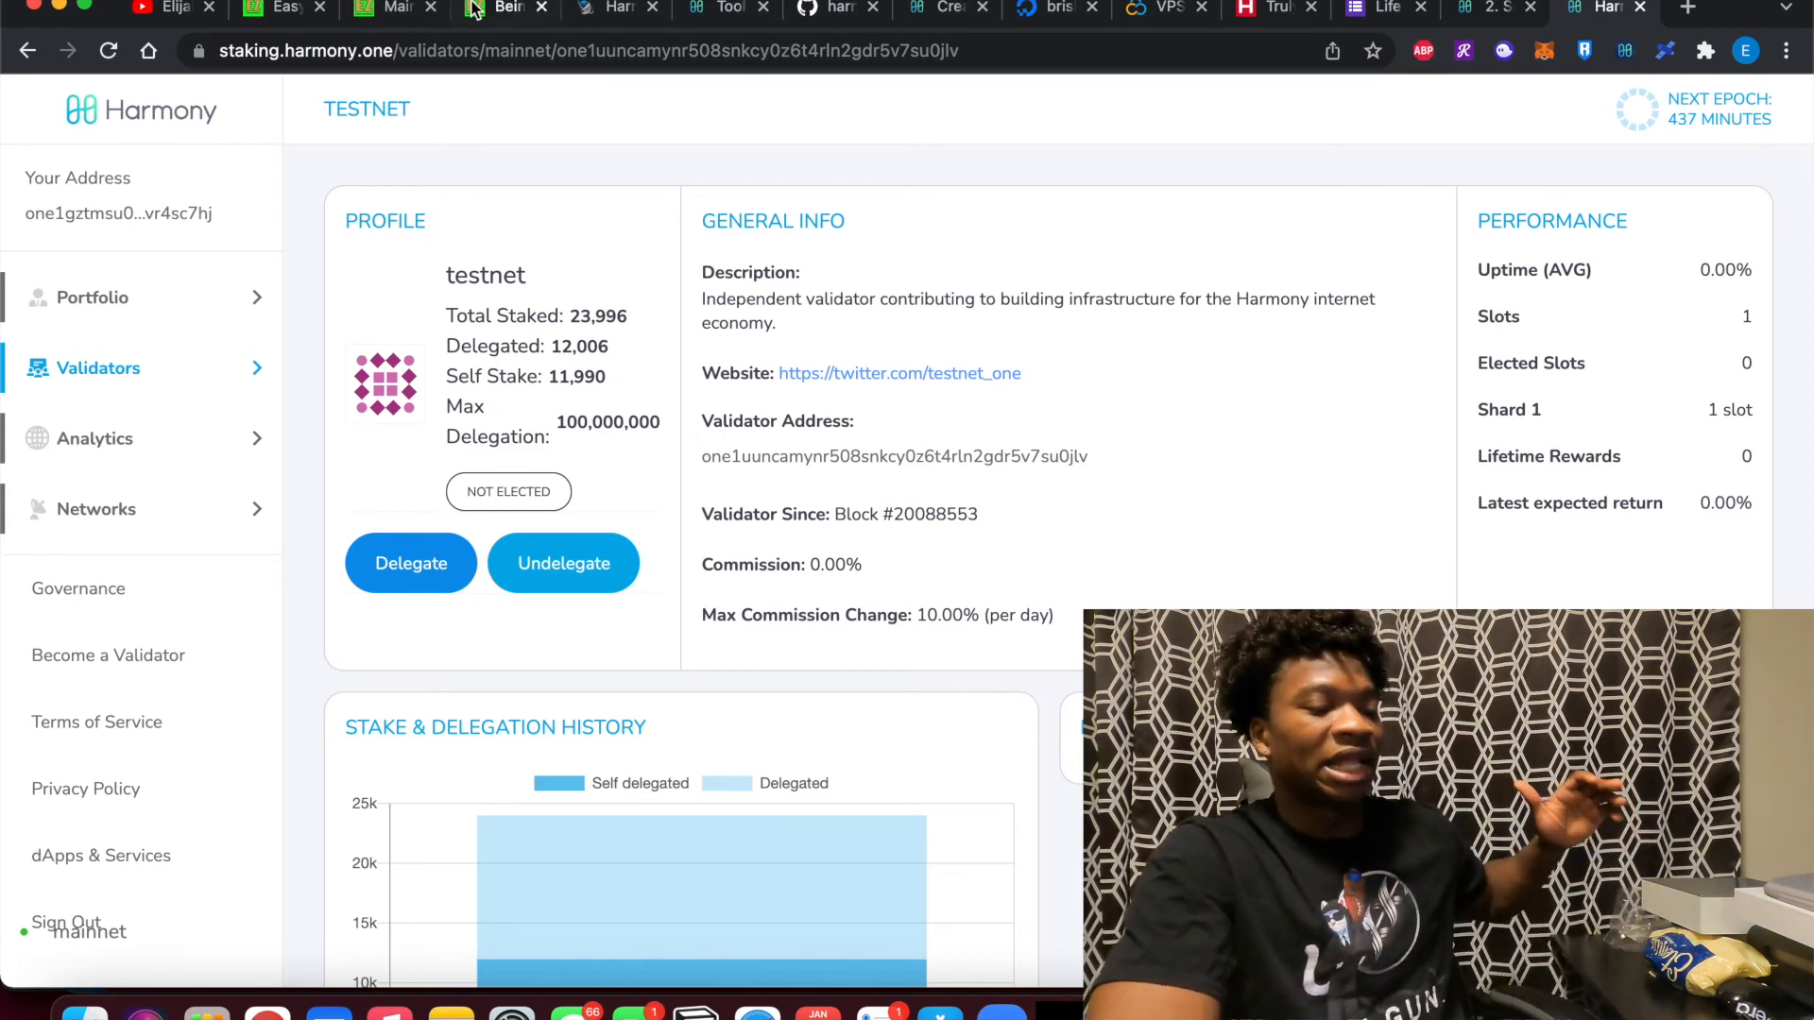
pyautogui.click(504, 9)
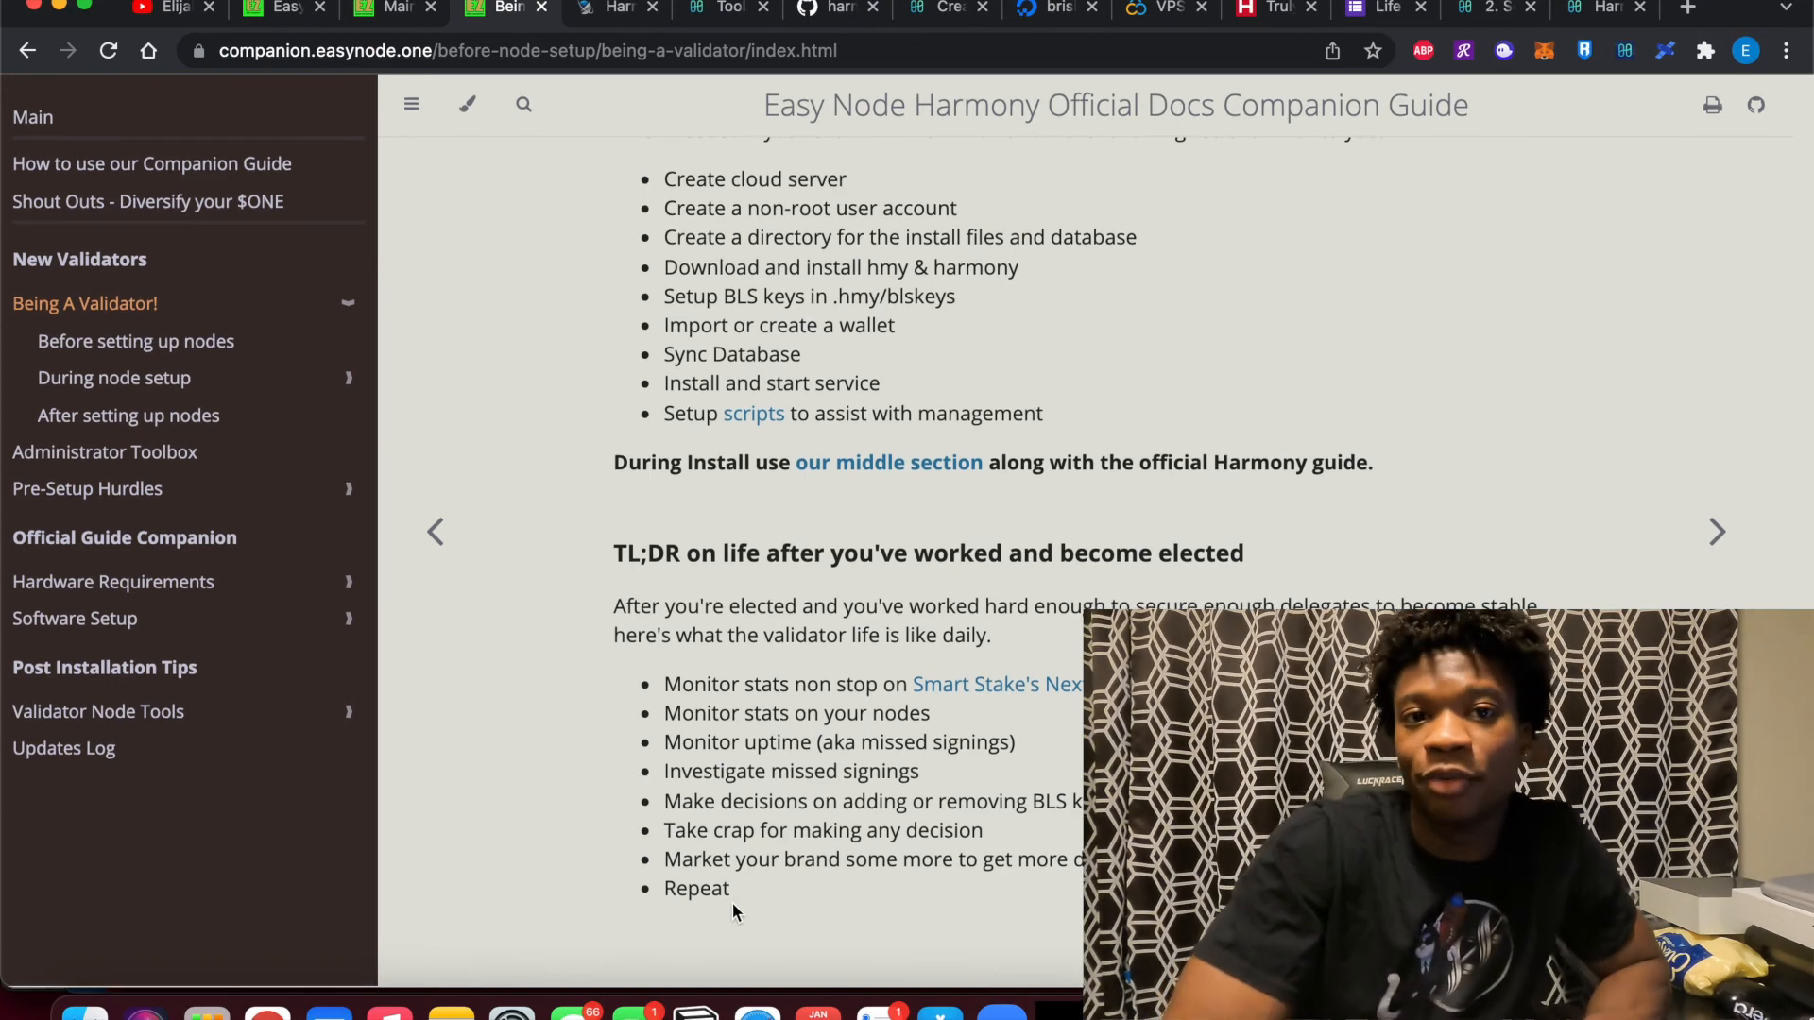